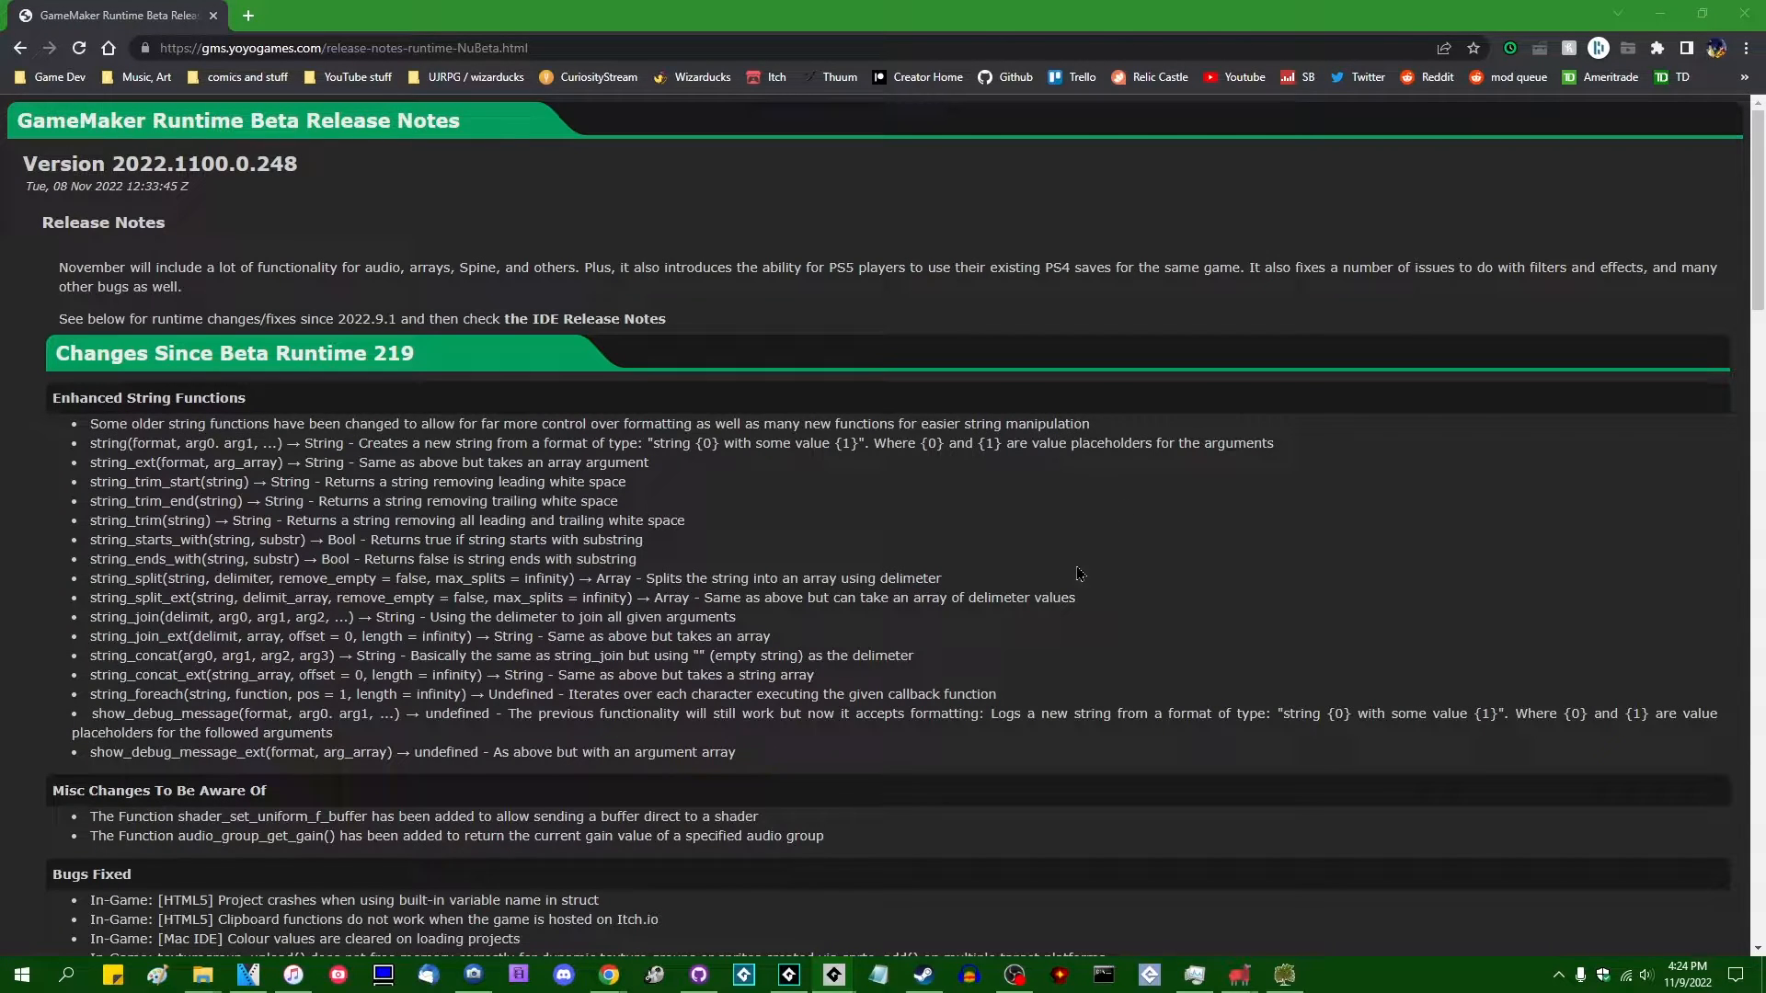
mouse_move(868, 531)
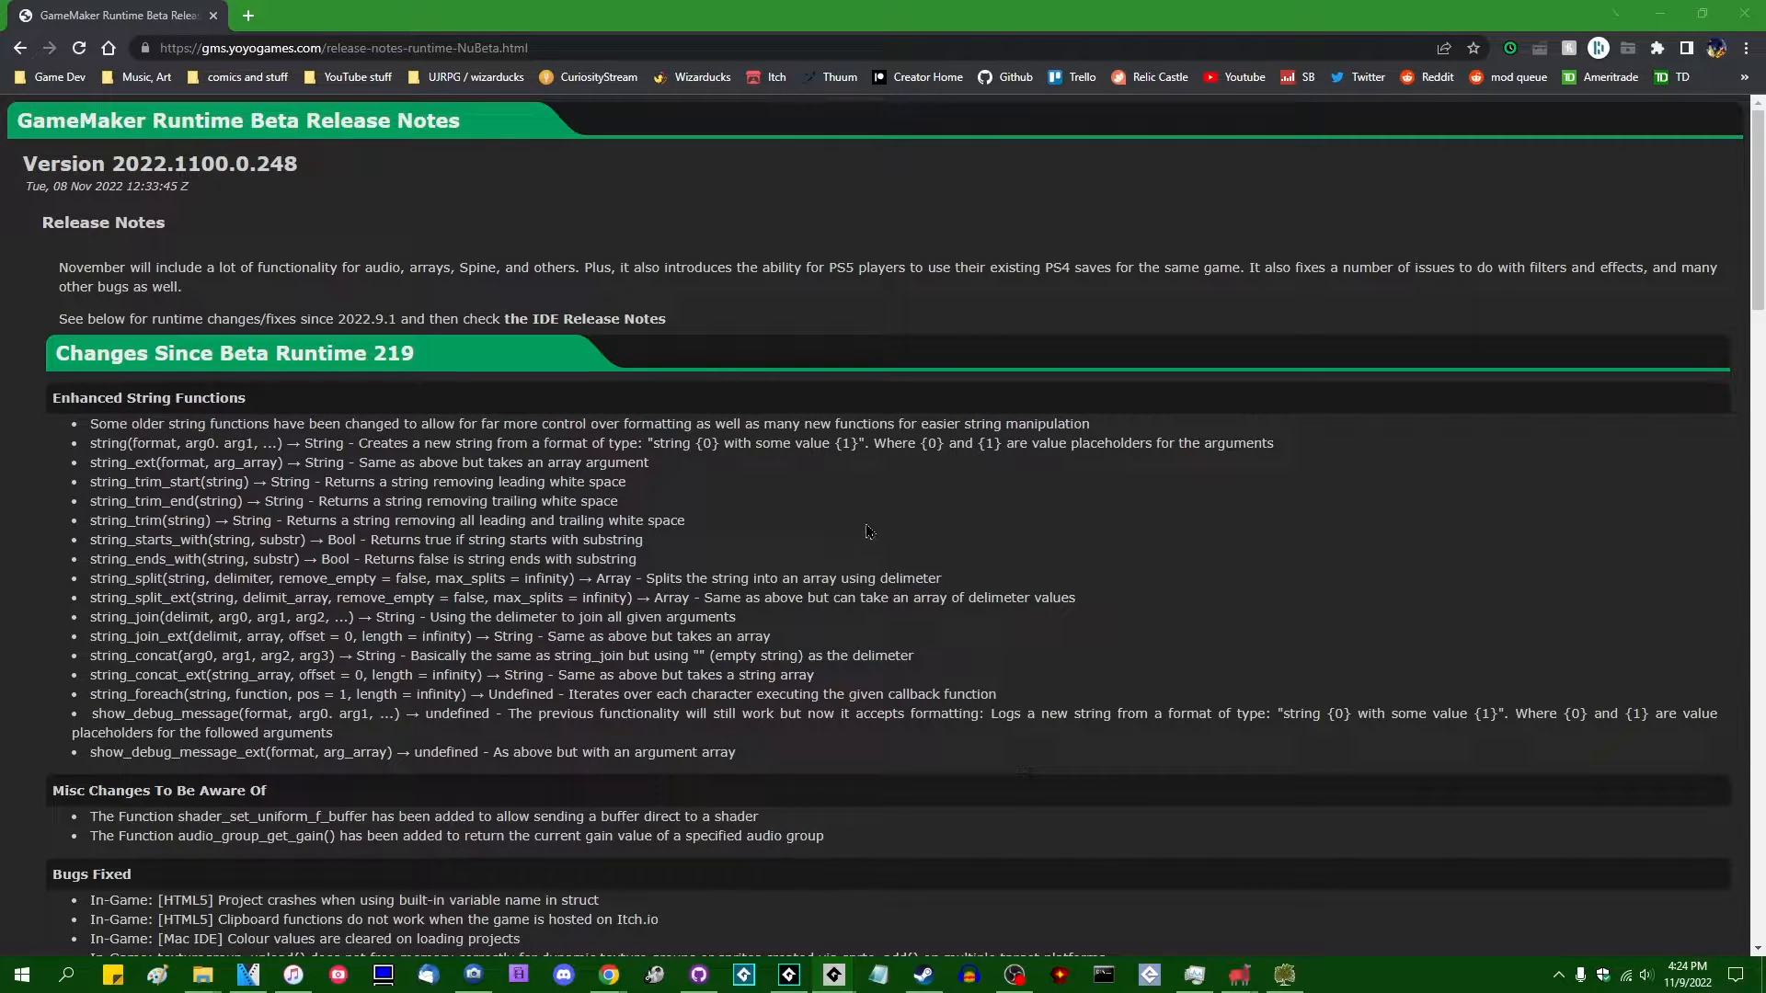
mouse_move(736, 552)
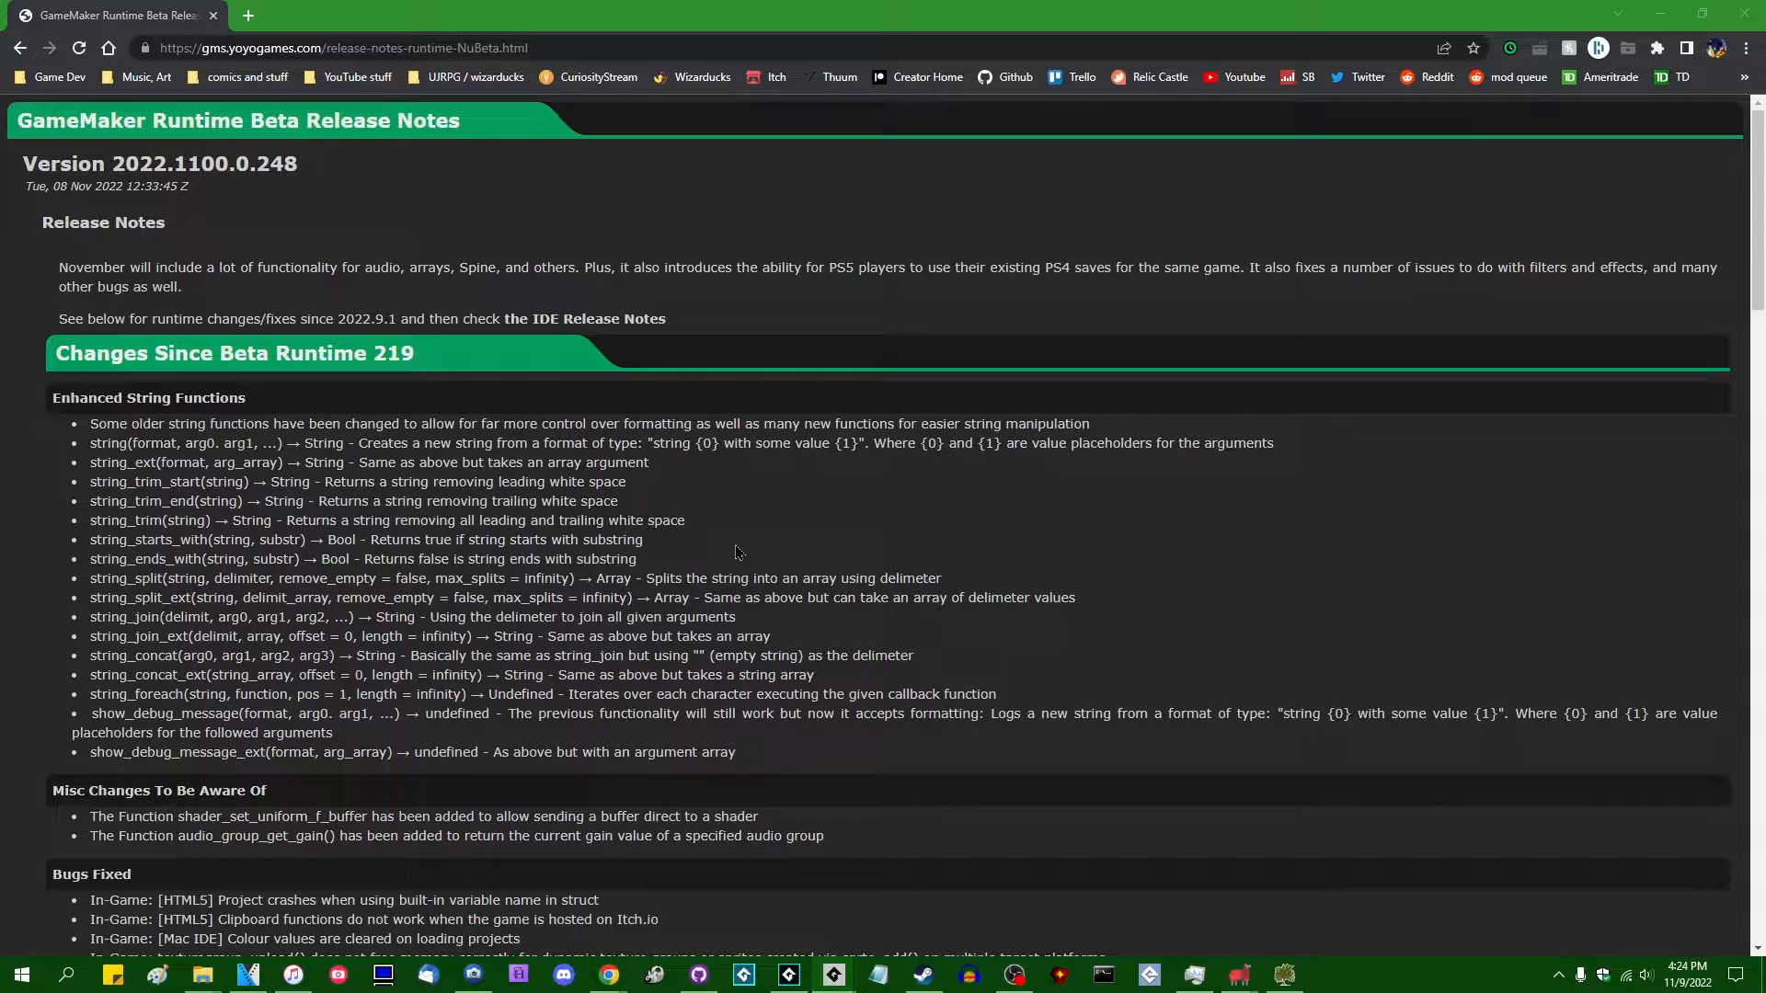
mouse_move(1207, 563)
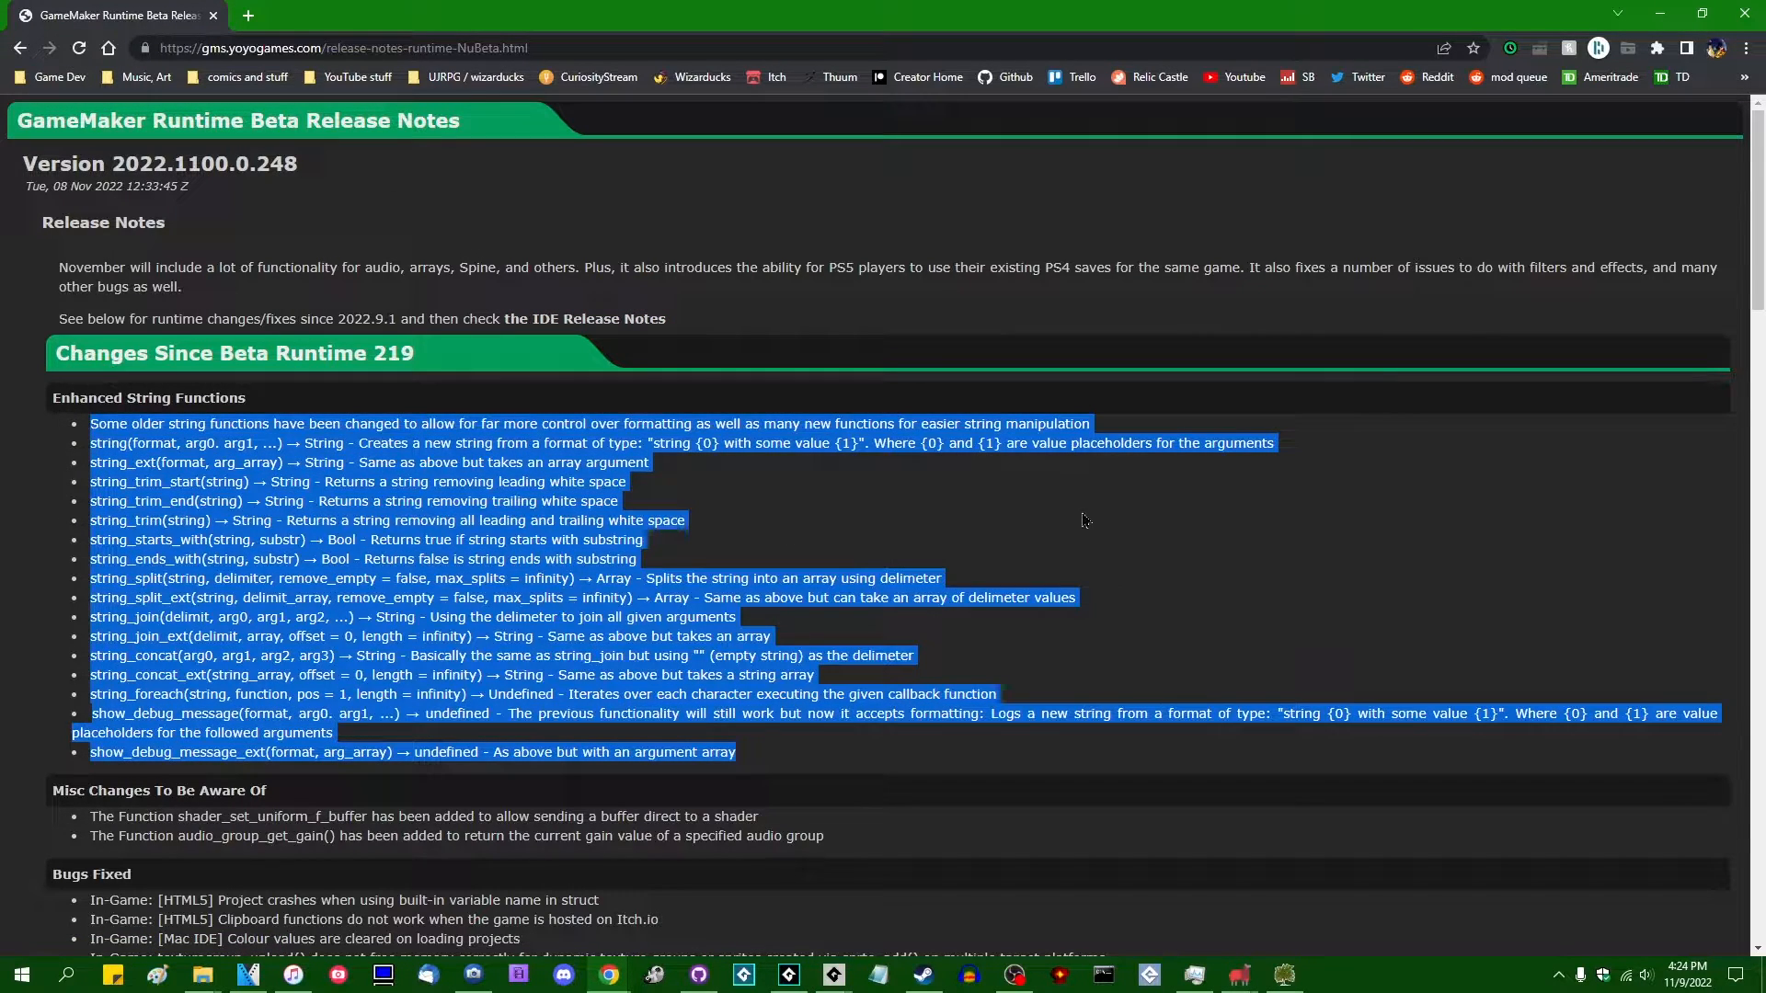
Review the string_split release-note entry, then return to the empty Script1 editor.
left_click(1082, 519)
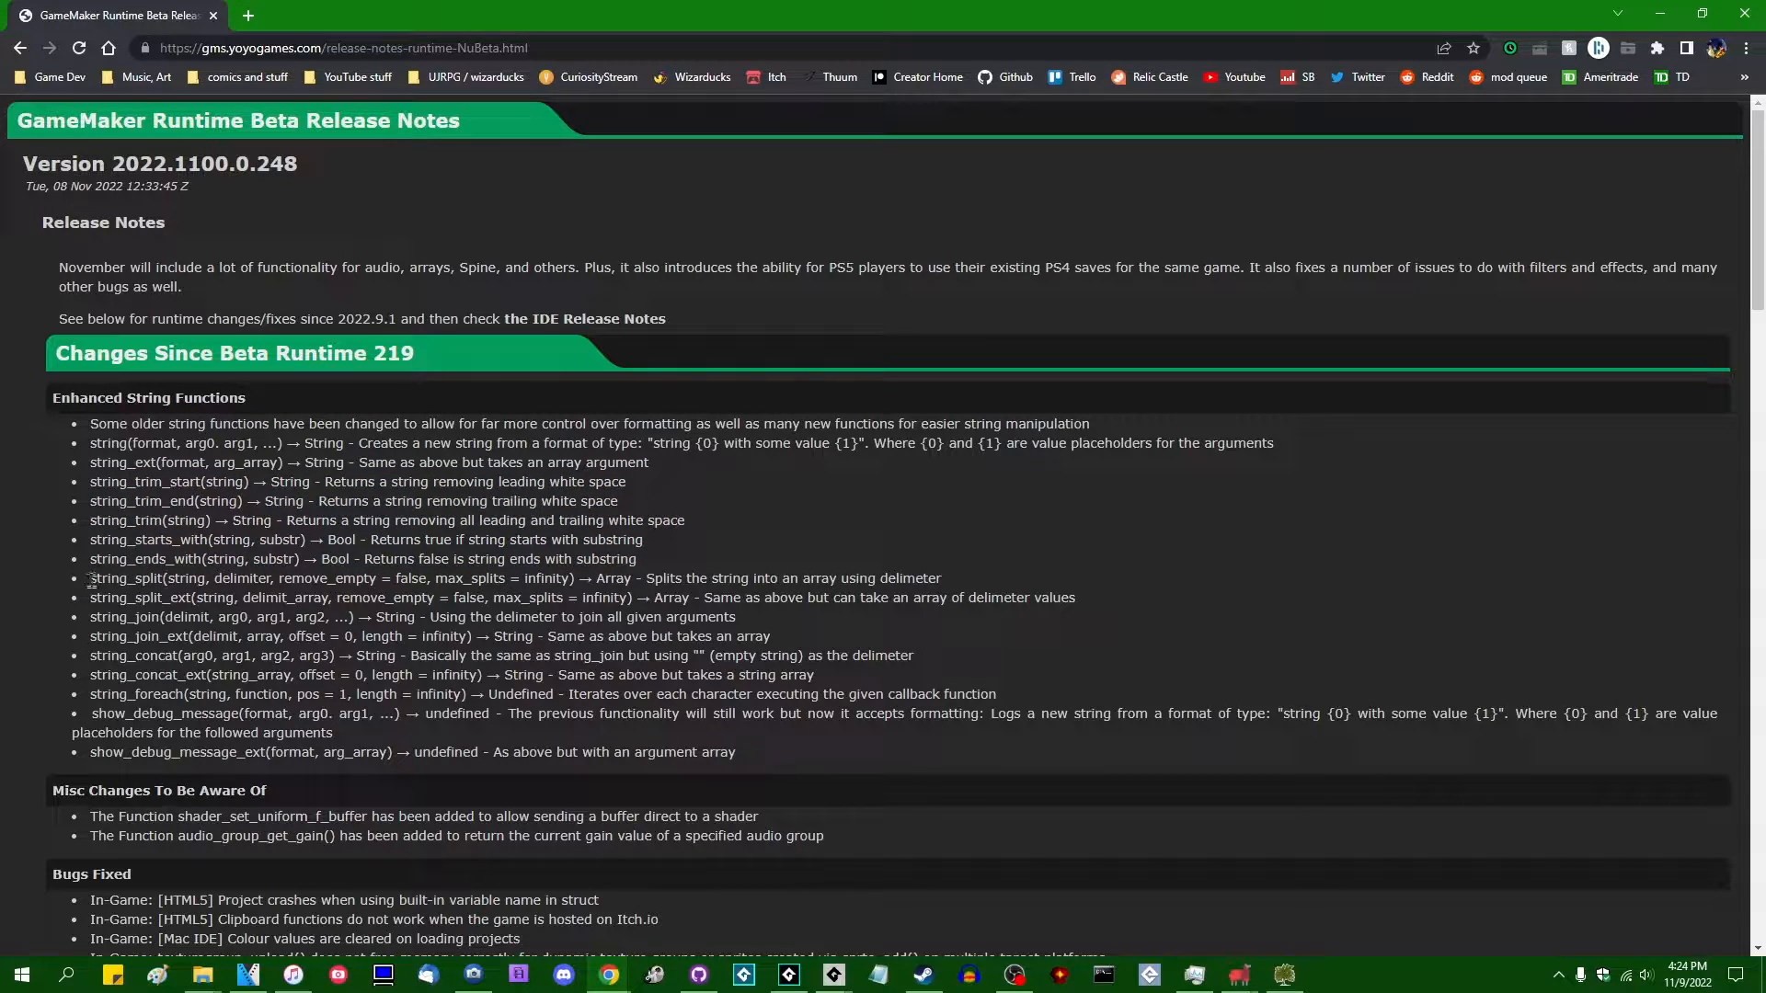
triple_click(338, 578)
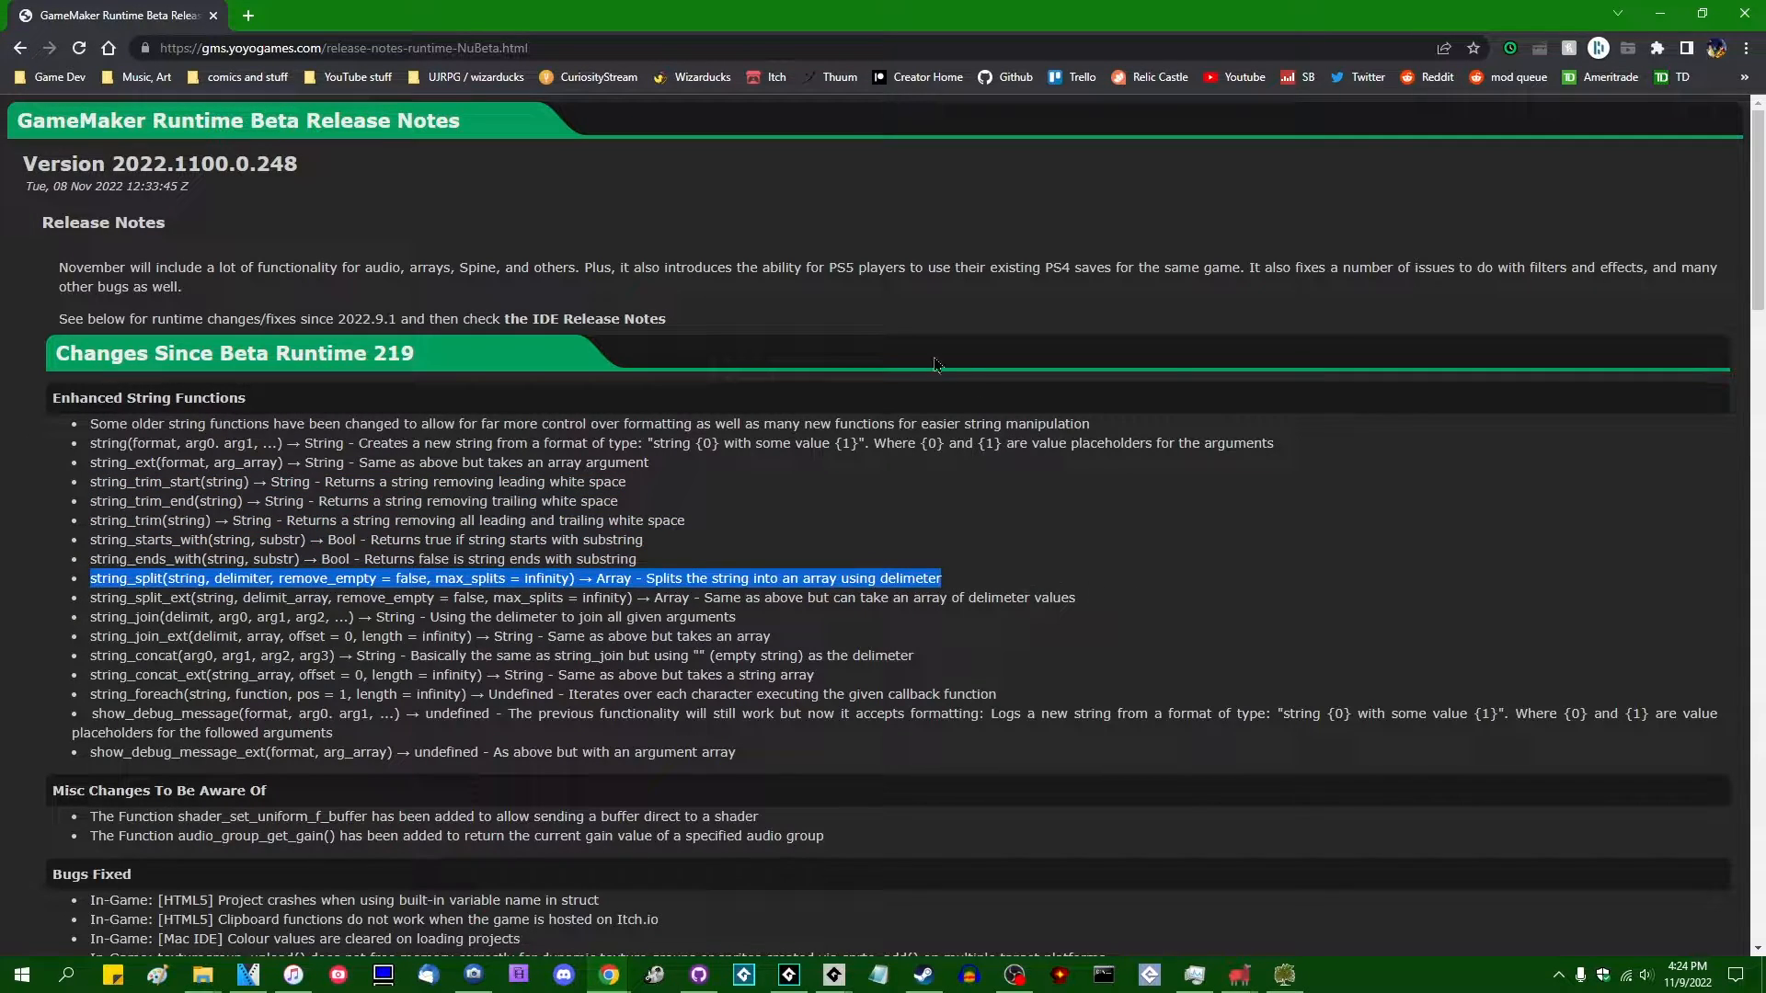
mouse_move(823, 482)
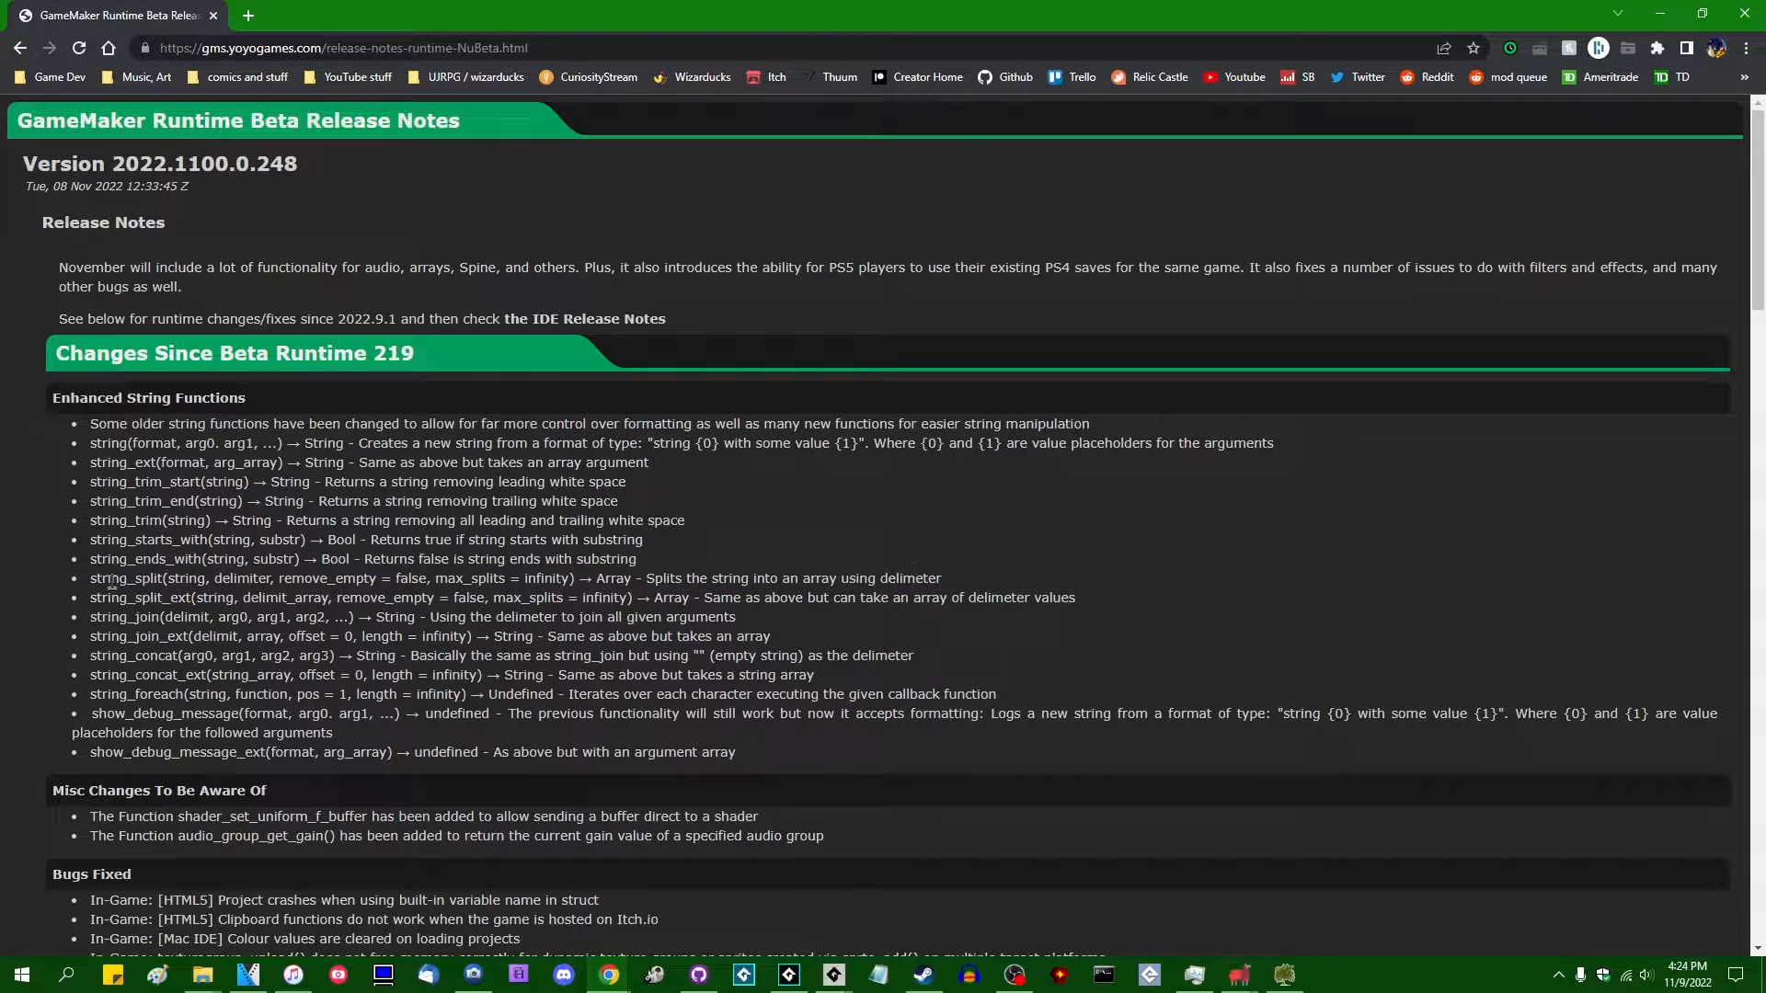
double_click(126, 578)
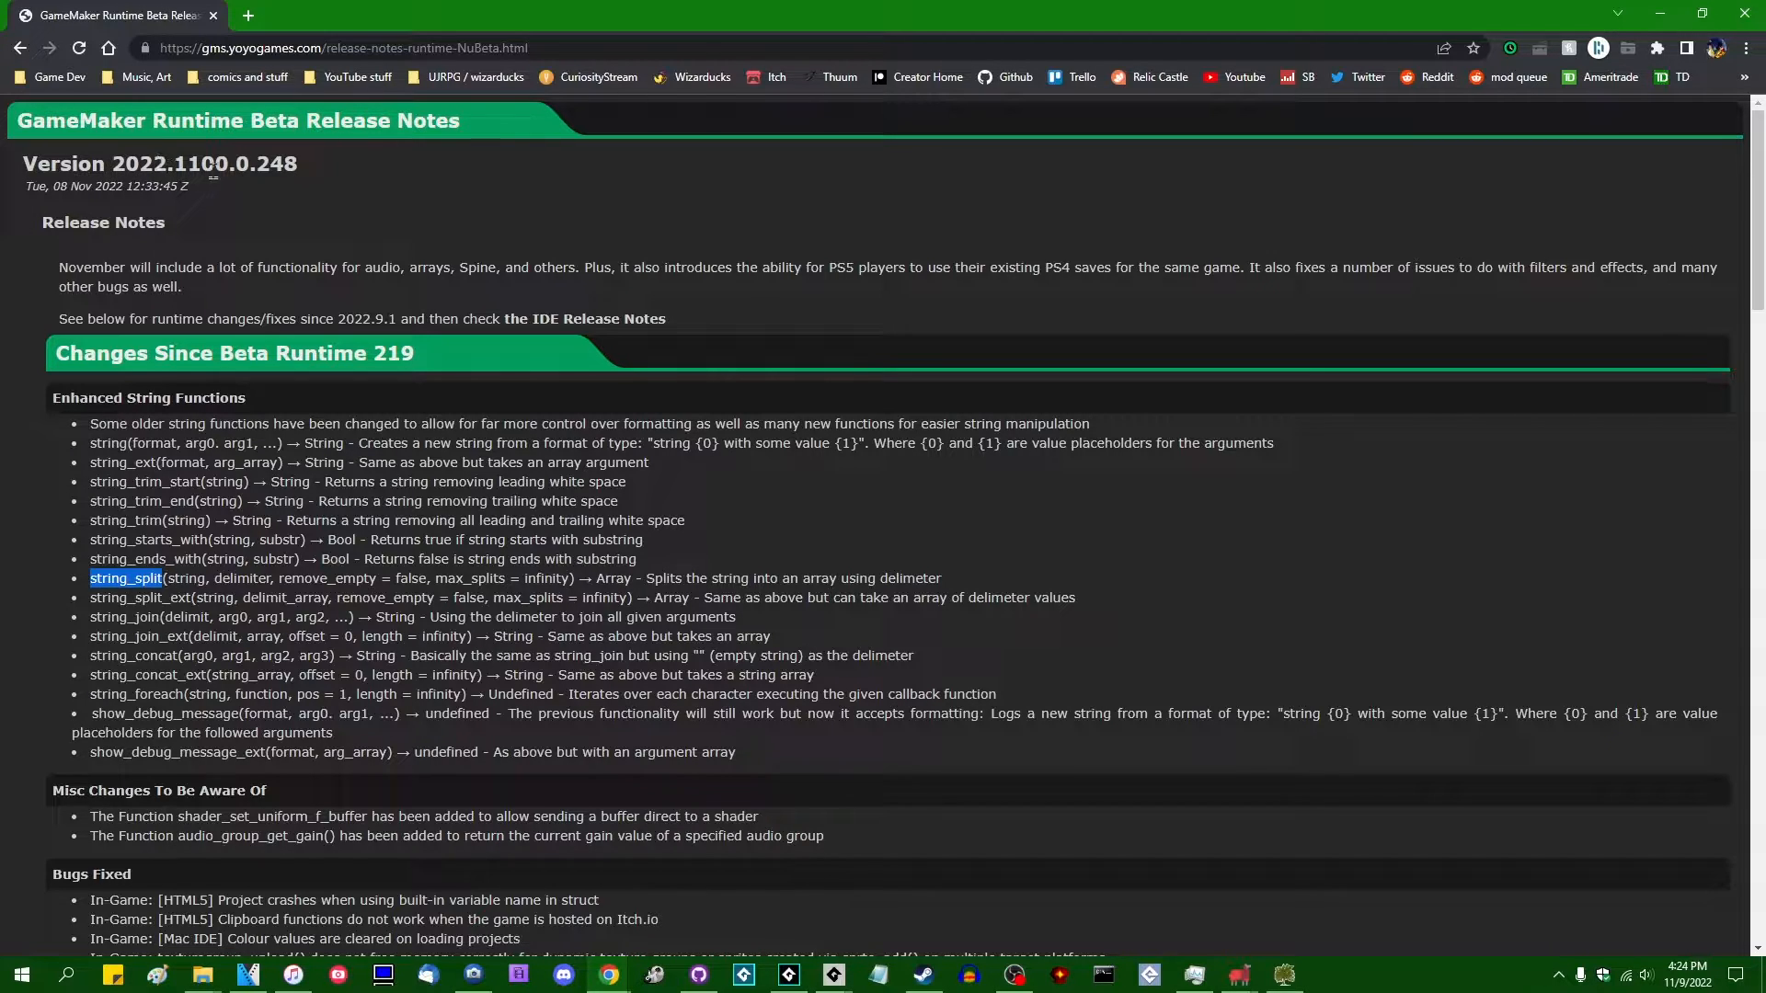
mouse_move(566, 292)
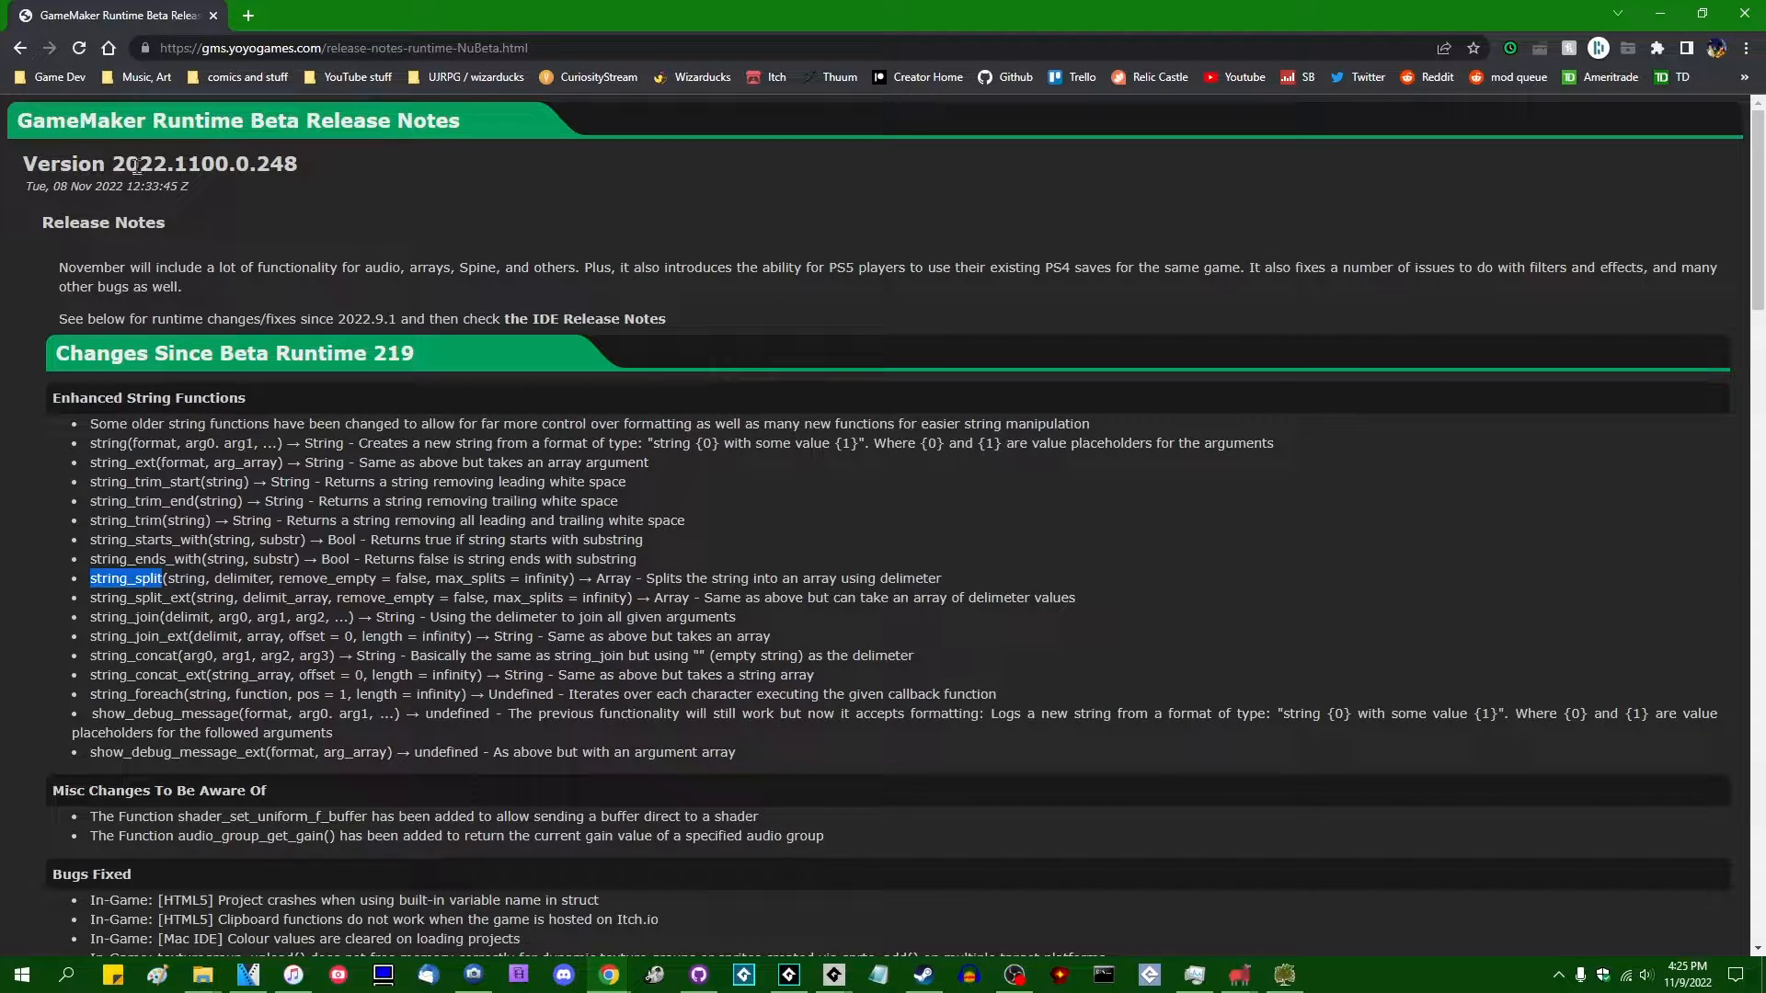
mouse_move(343, 197)
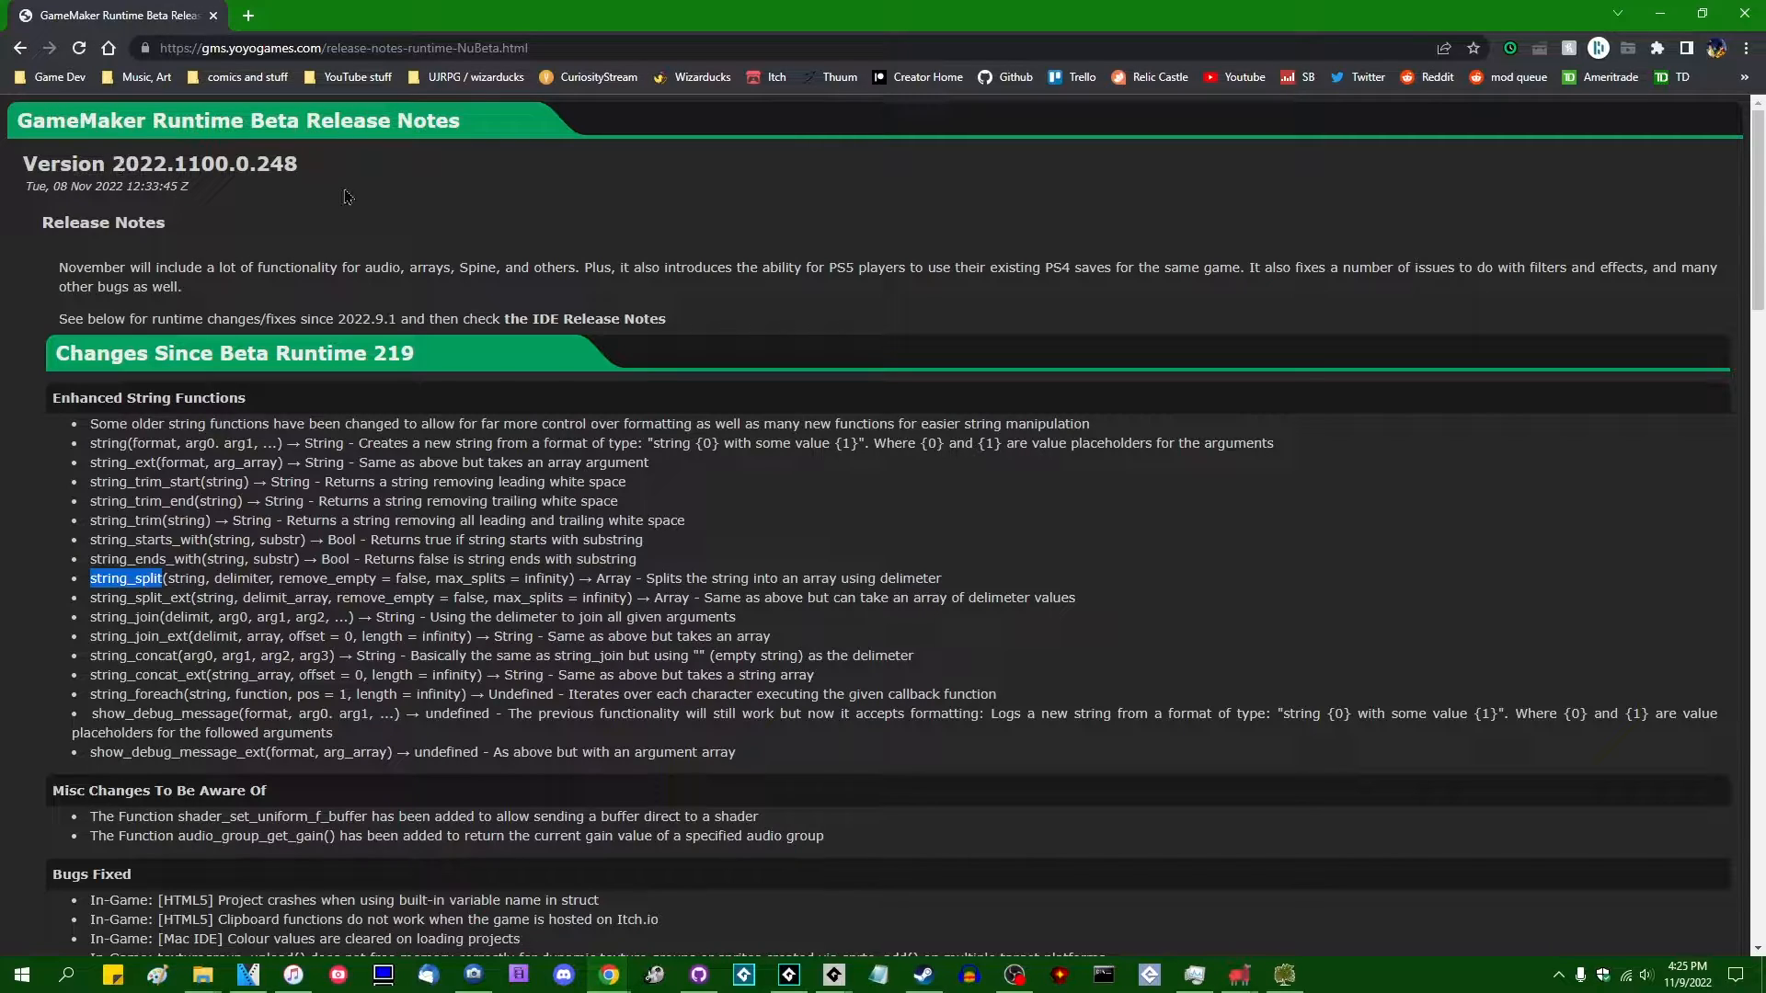
mouse_move(600, 538)
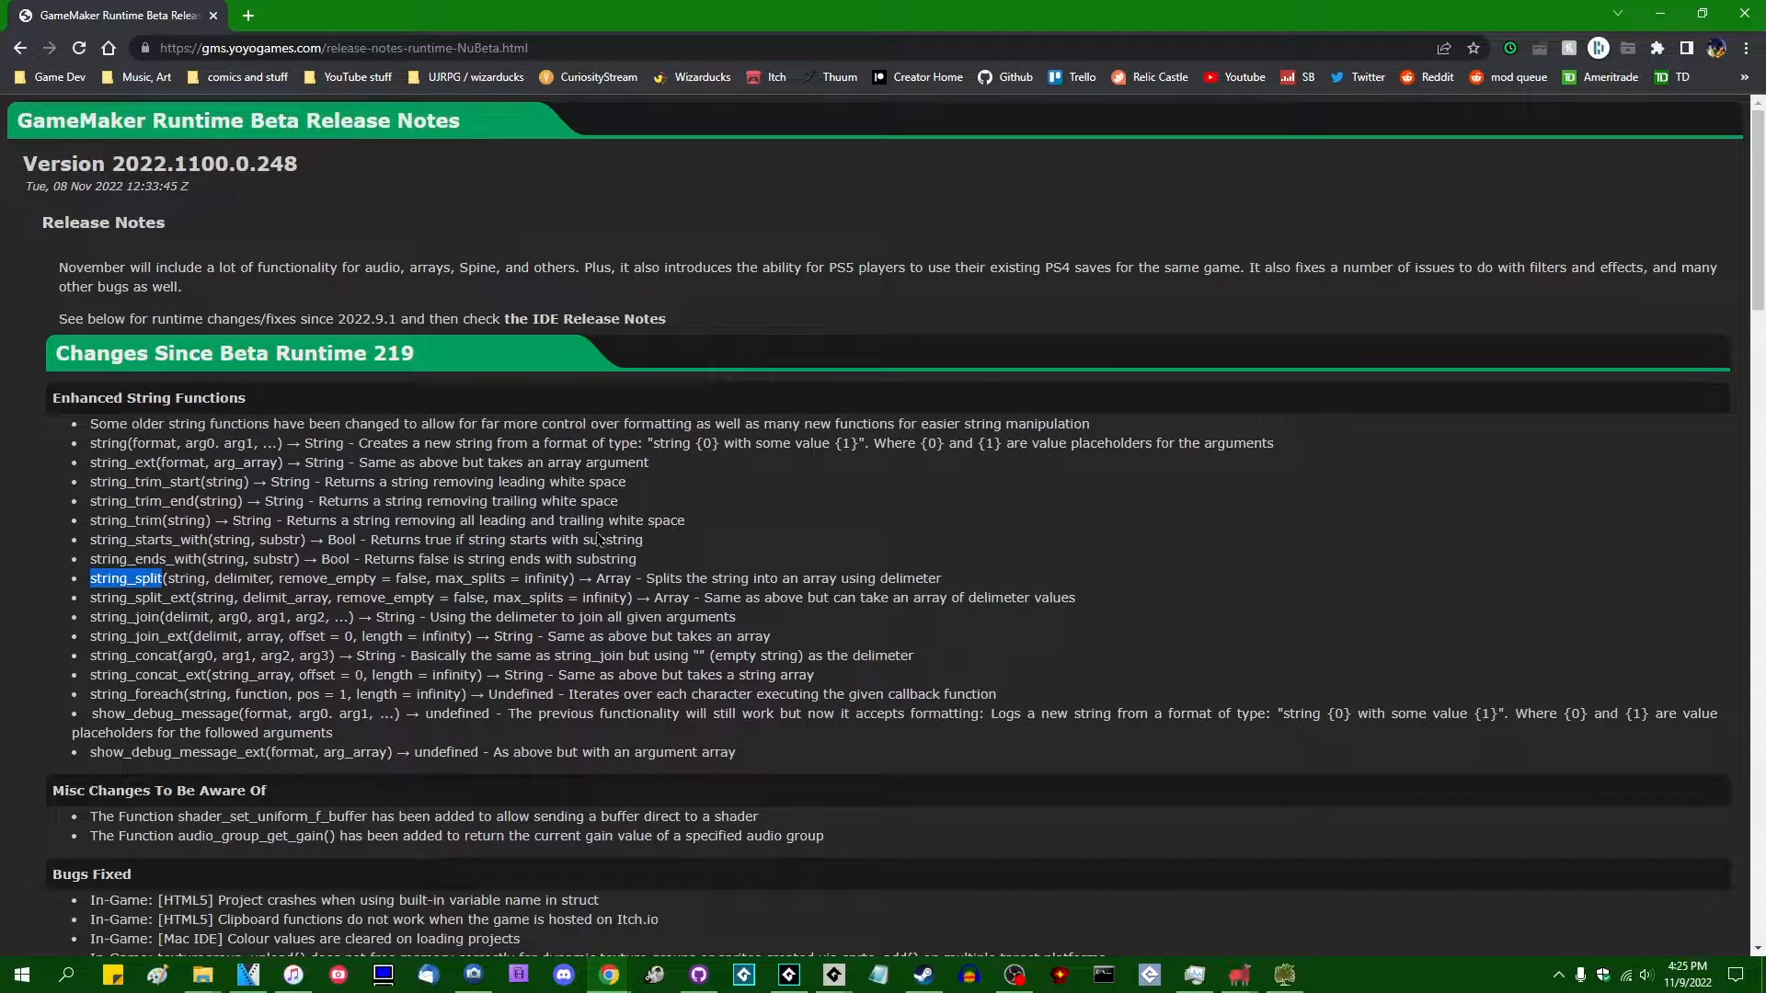
mouse_move(869, 538)
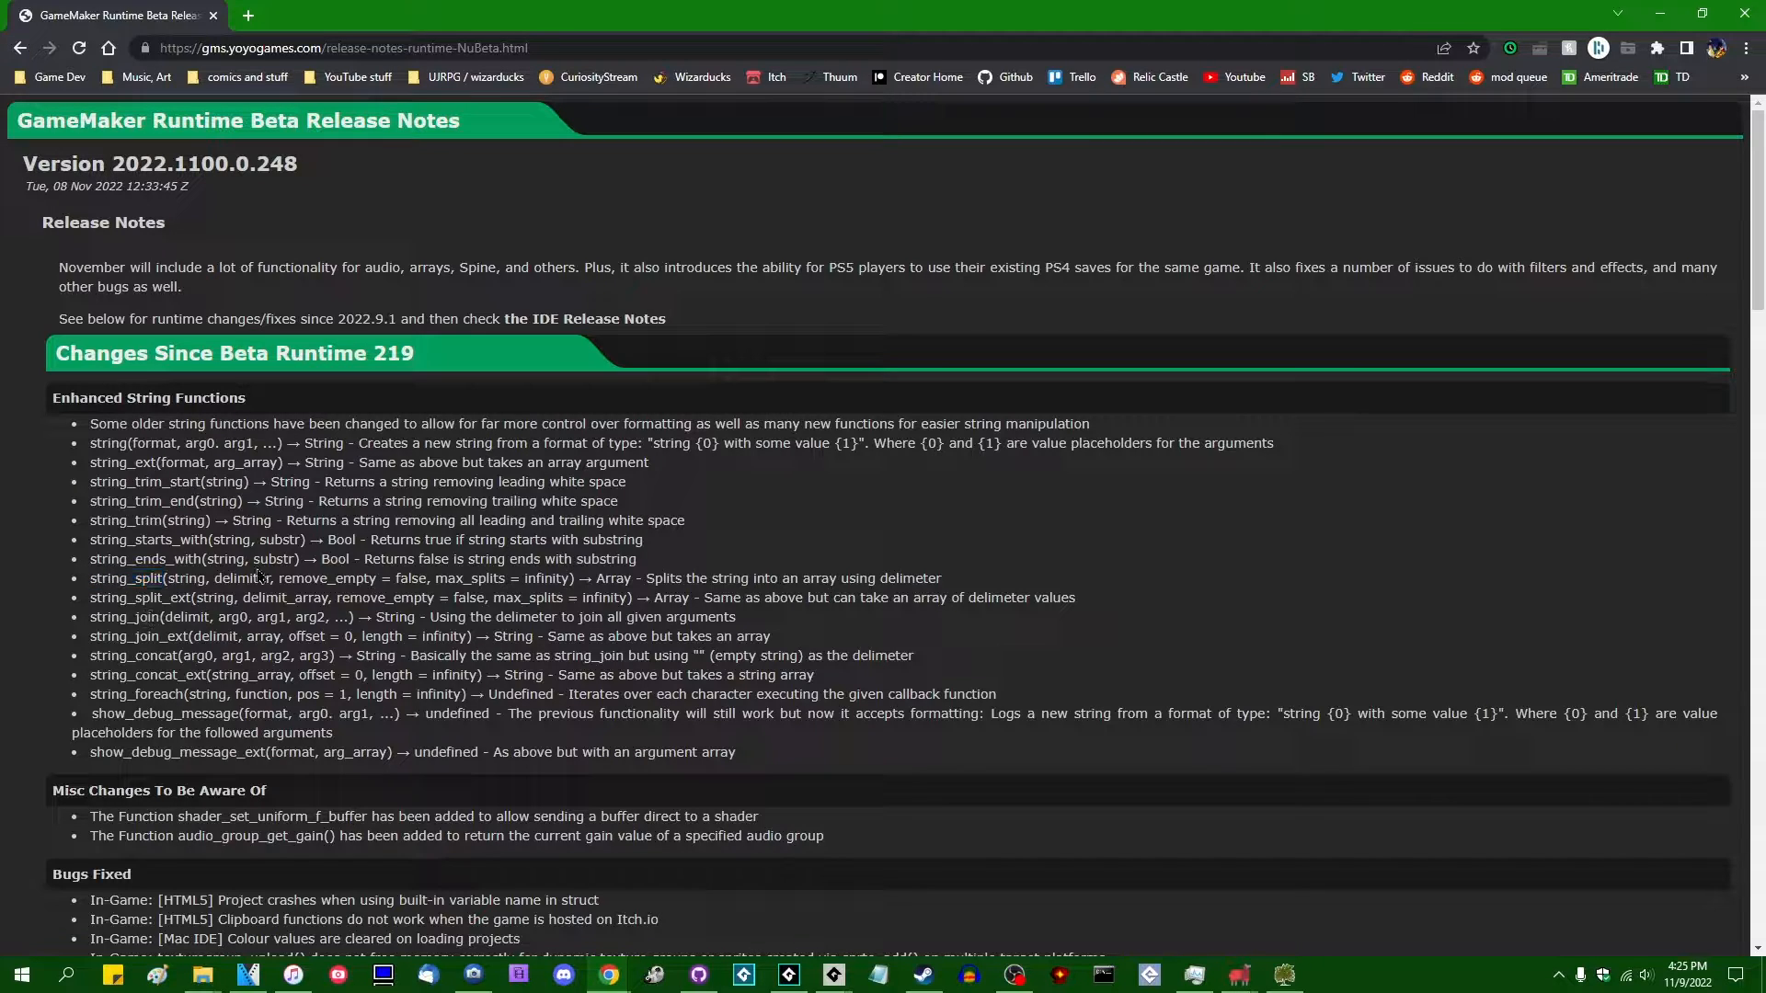
left_click(832, 975)
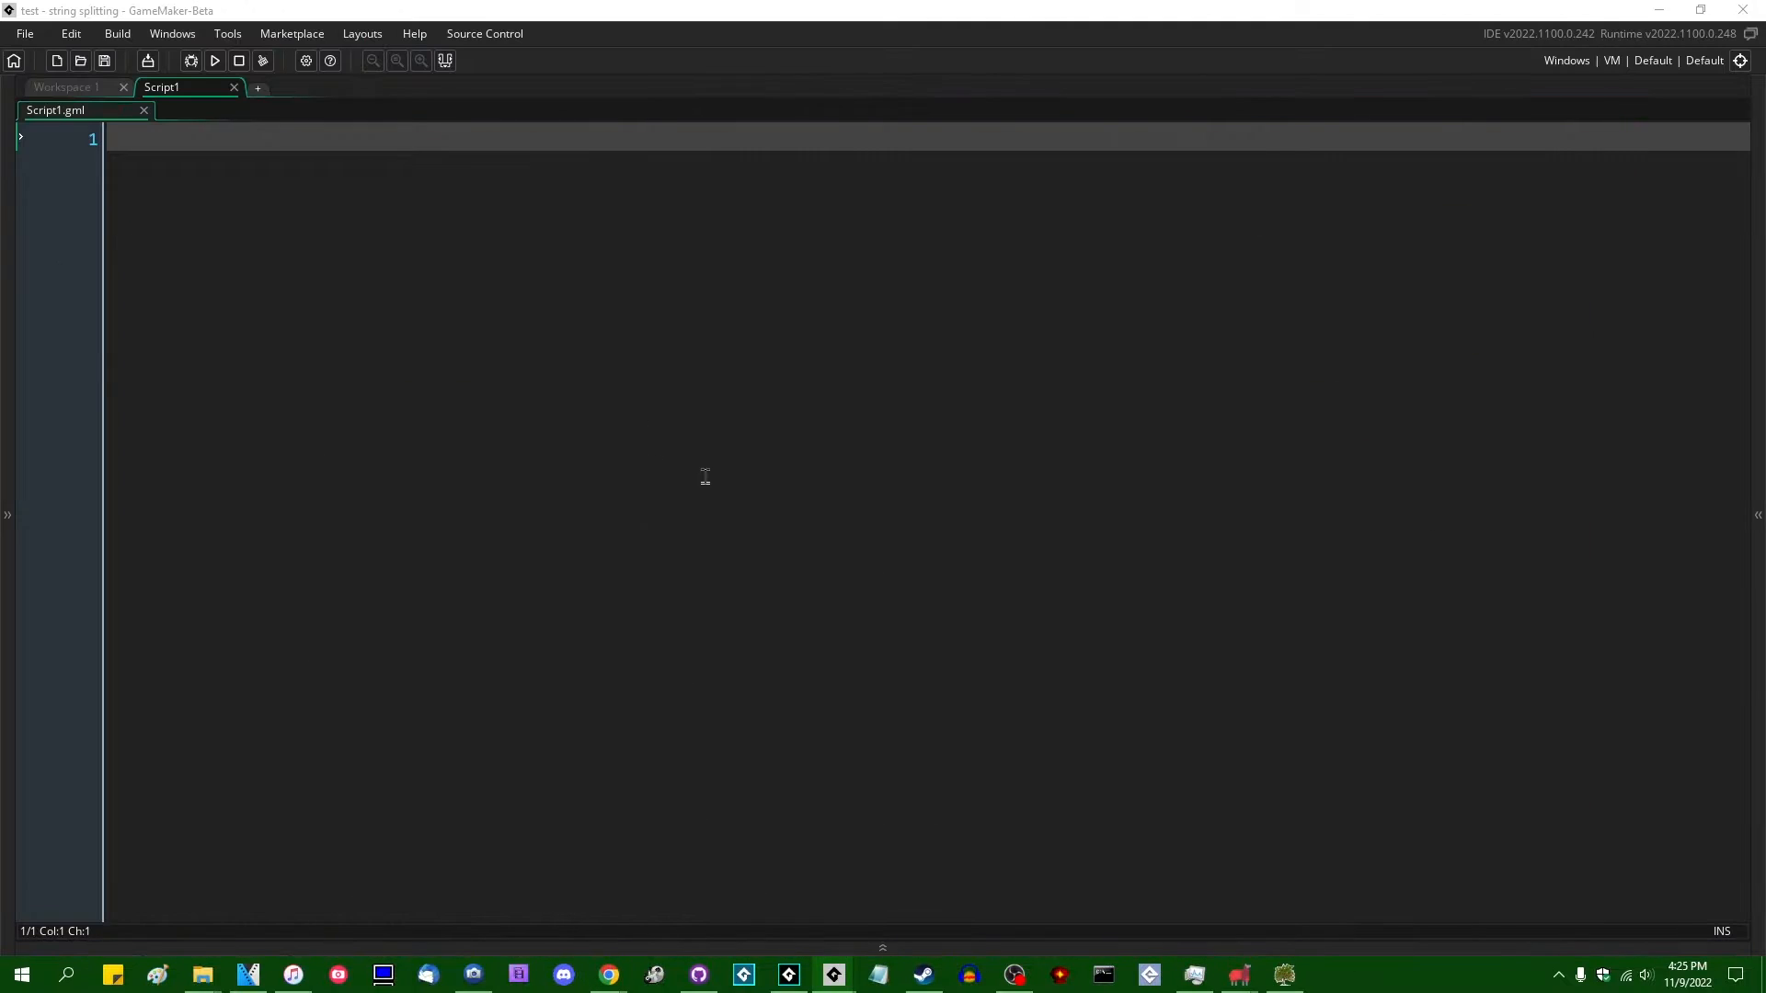
mouse_move(642, 407)
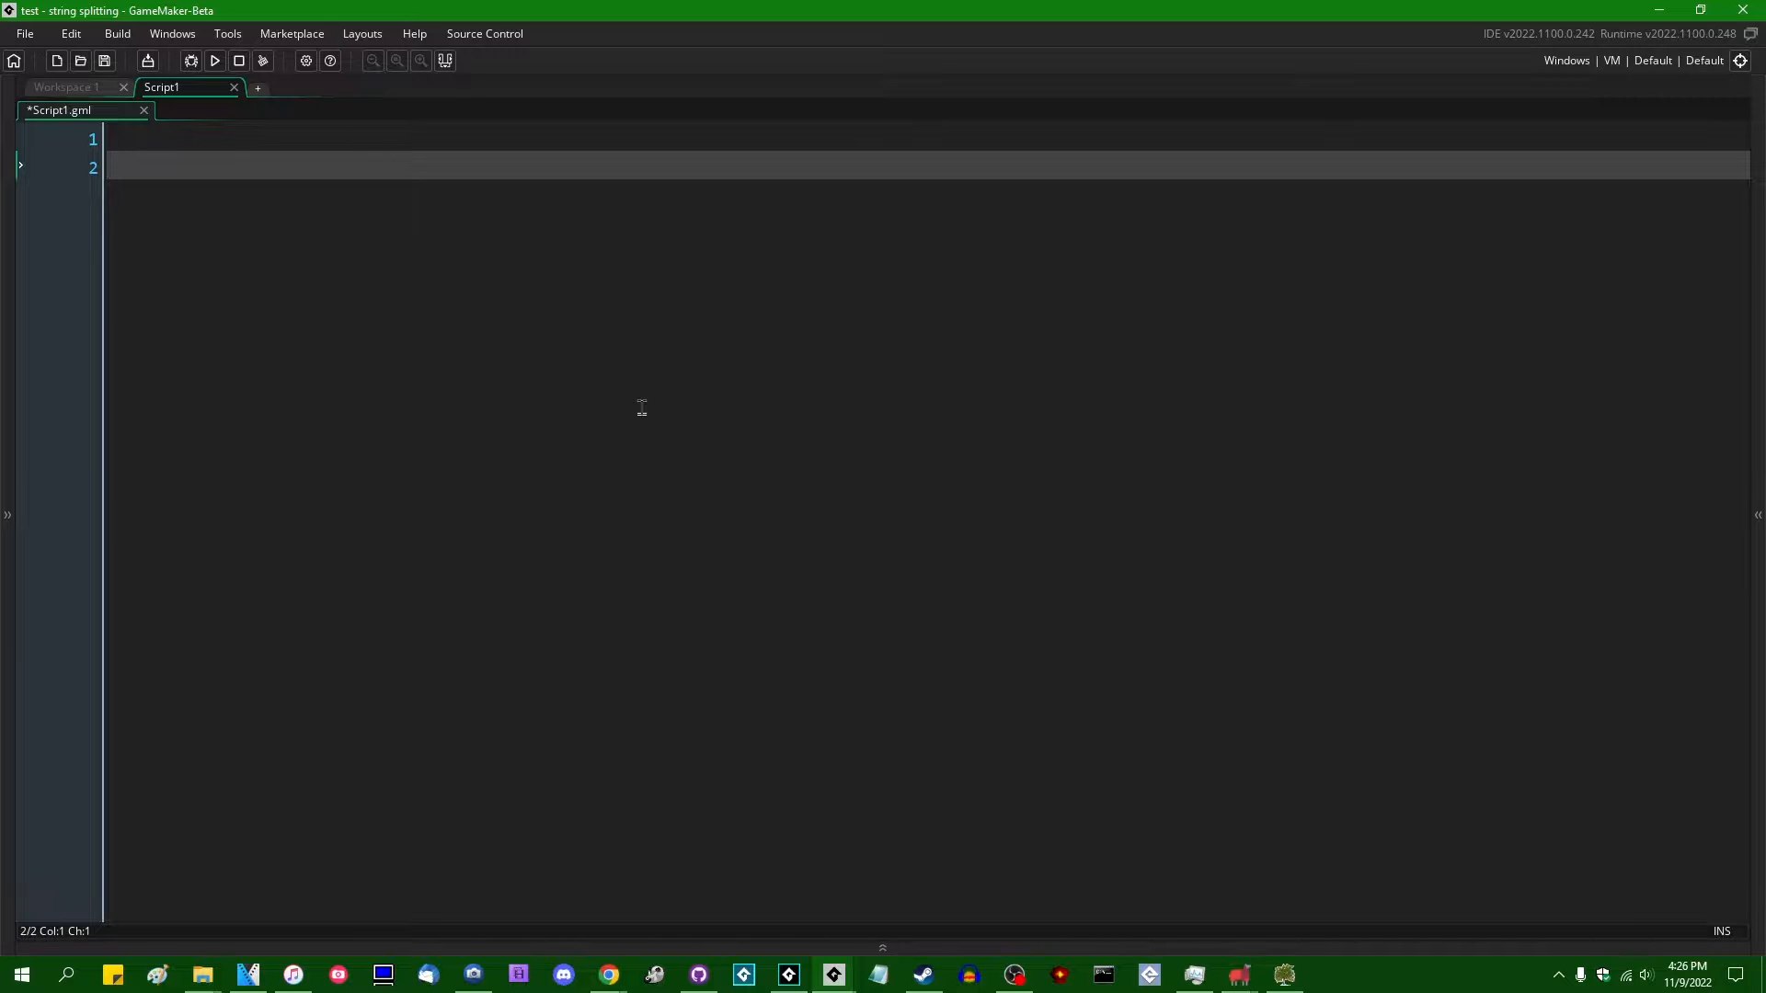
mouse_move(707, 380)
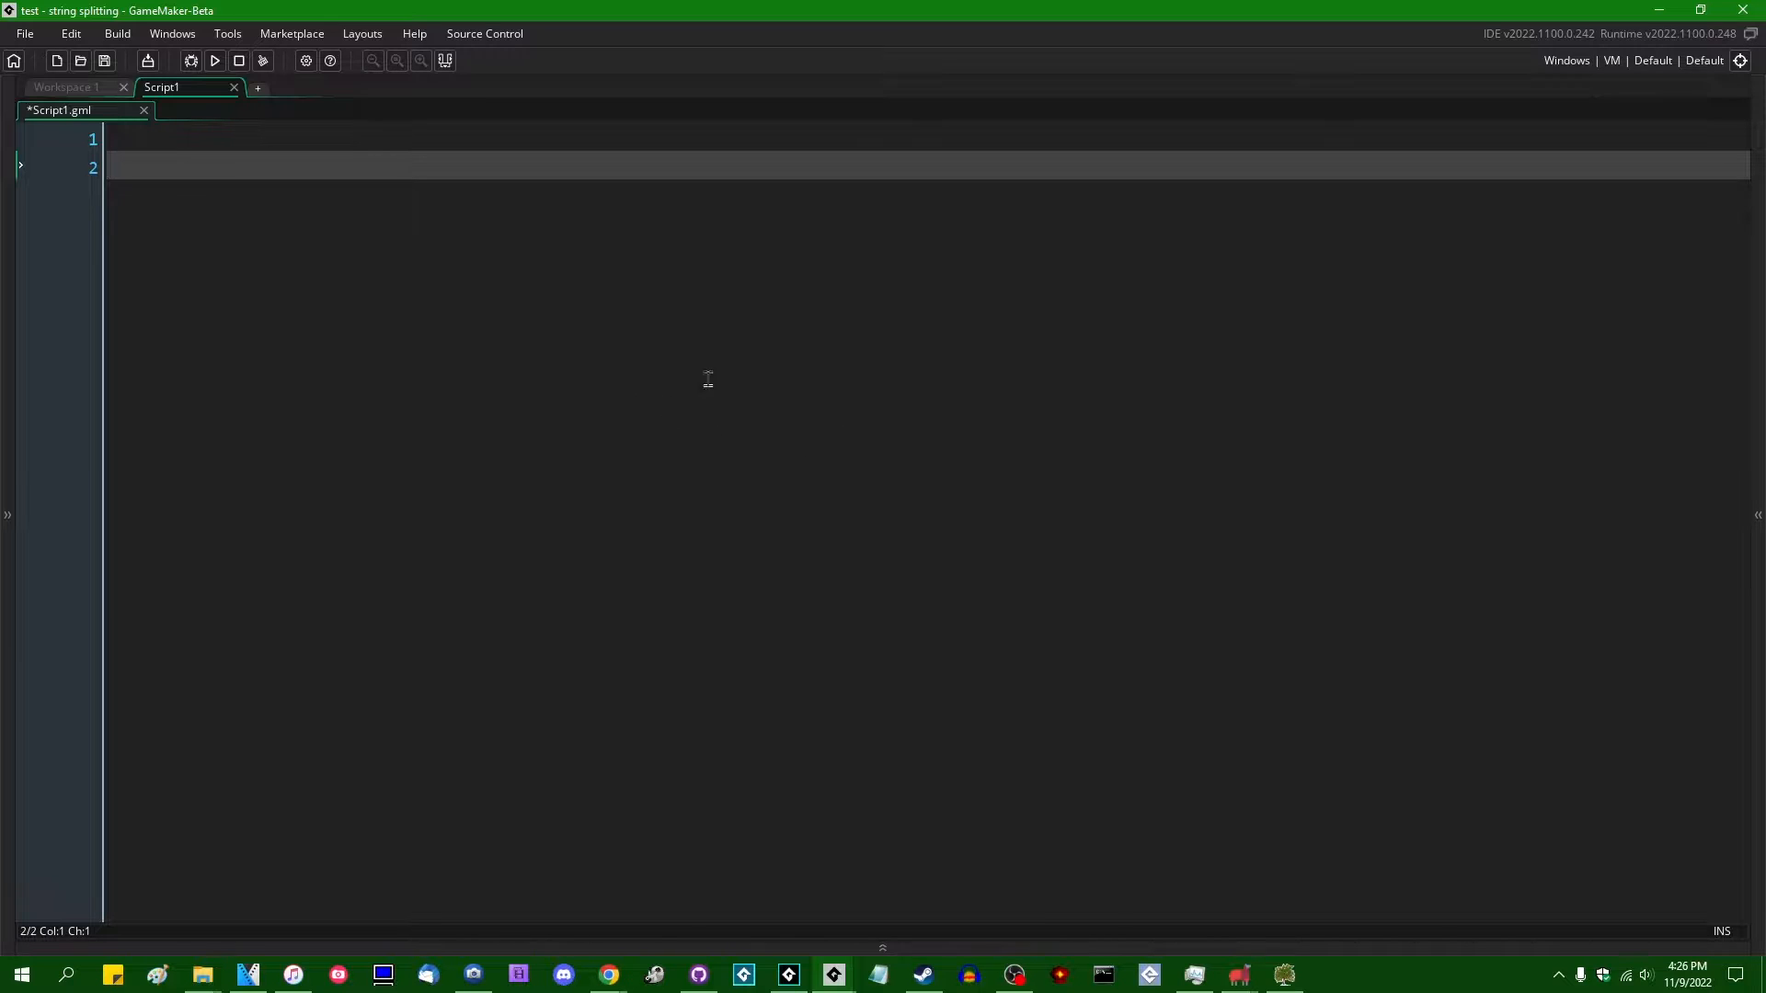
mouse_move(1019, 486)
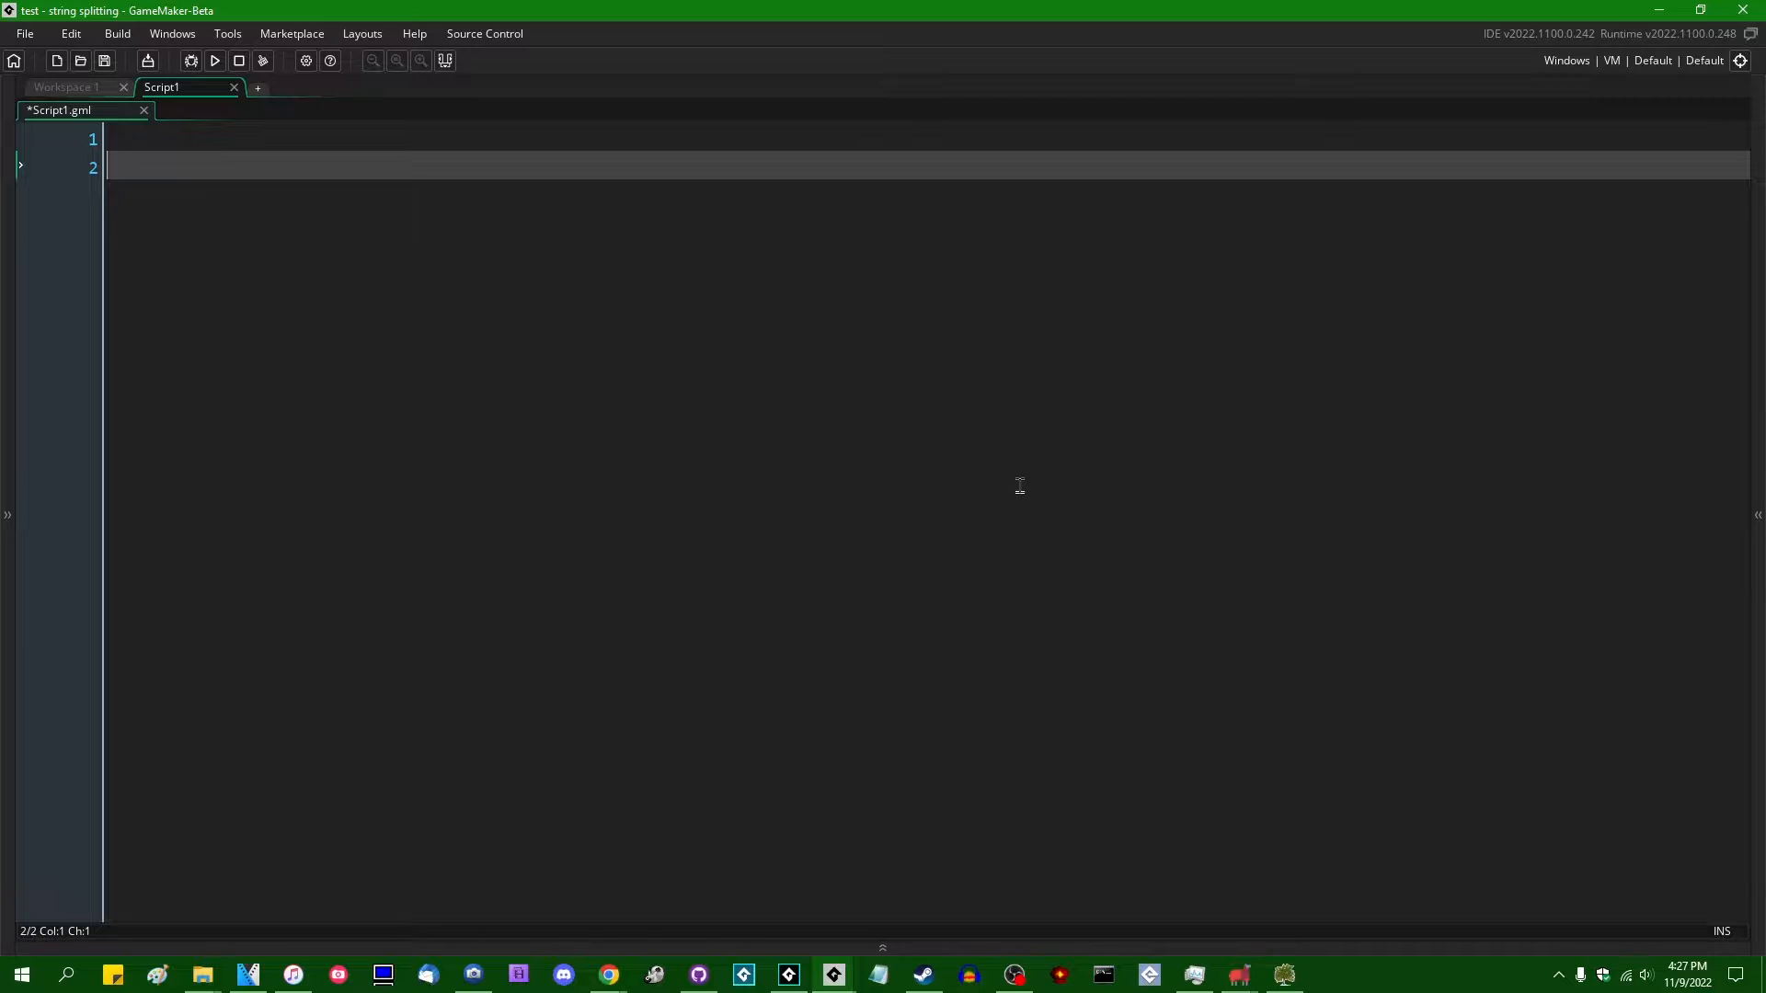
Declare var text = "The quick brown fox jumped over me"; correcting a typo.
type("var")
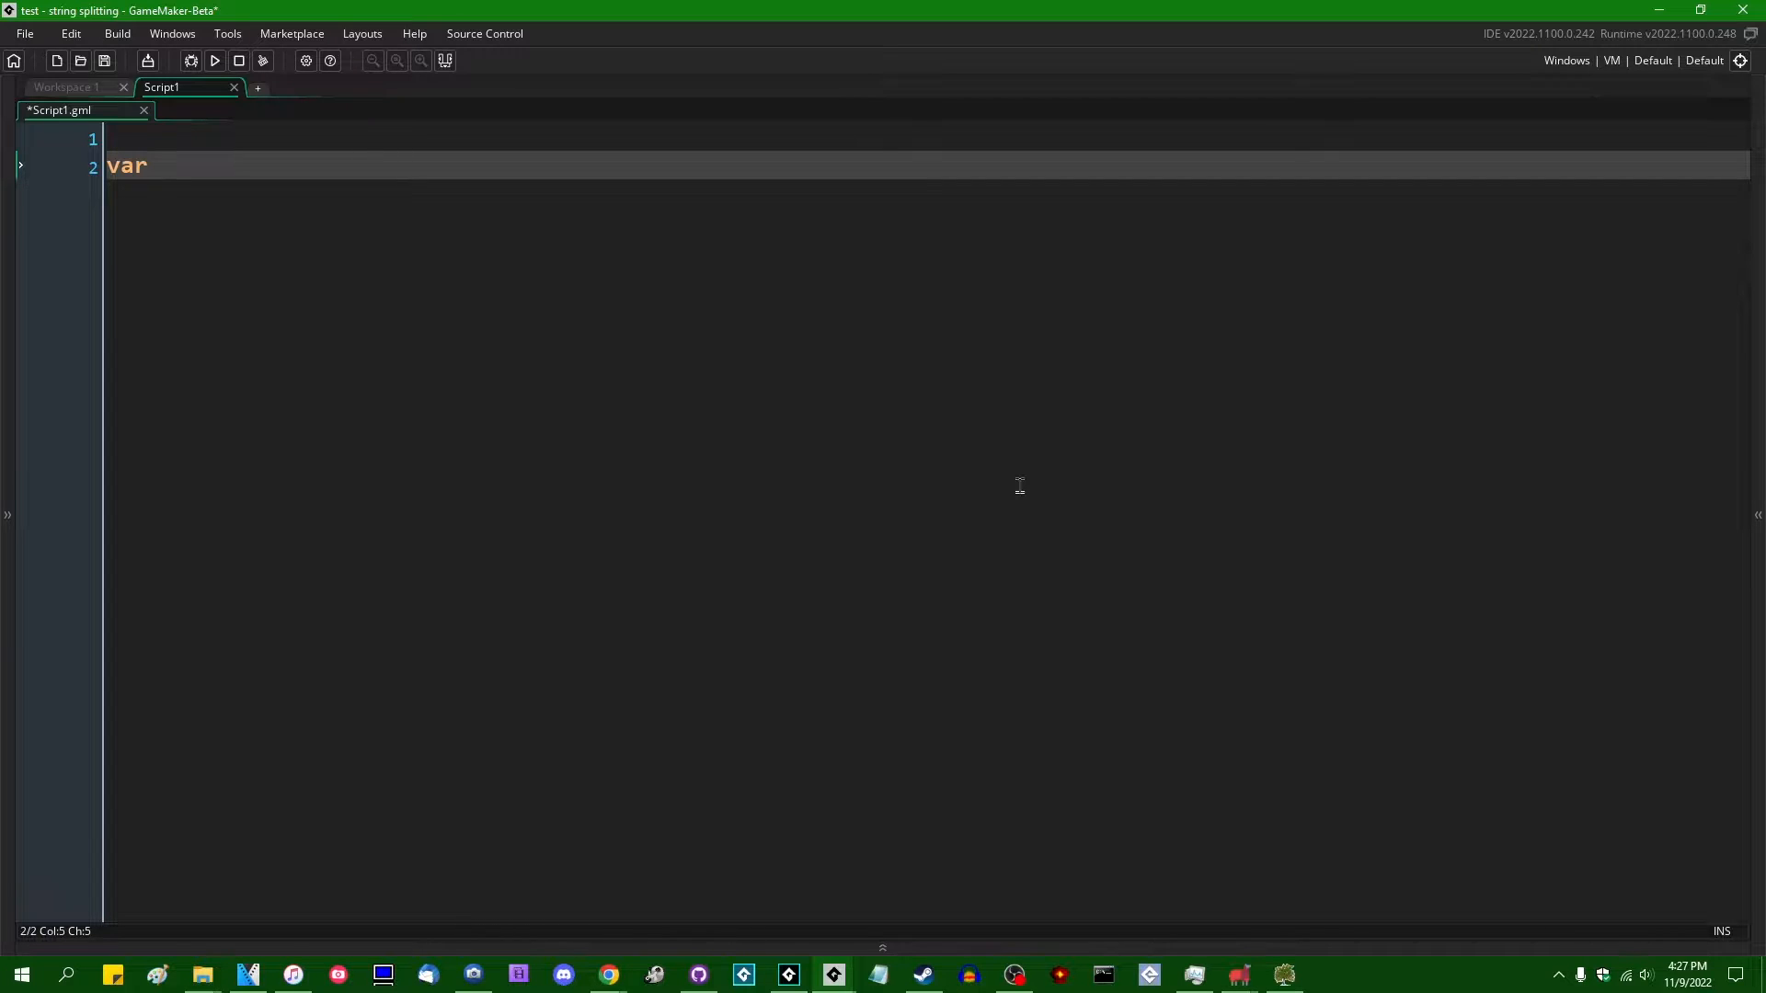
type("text =")
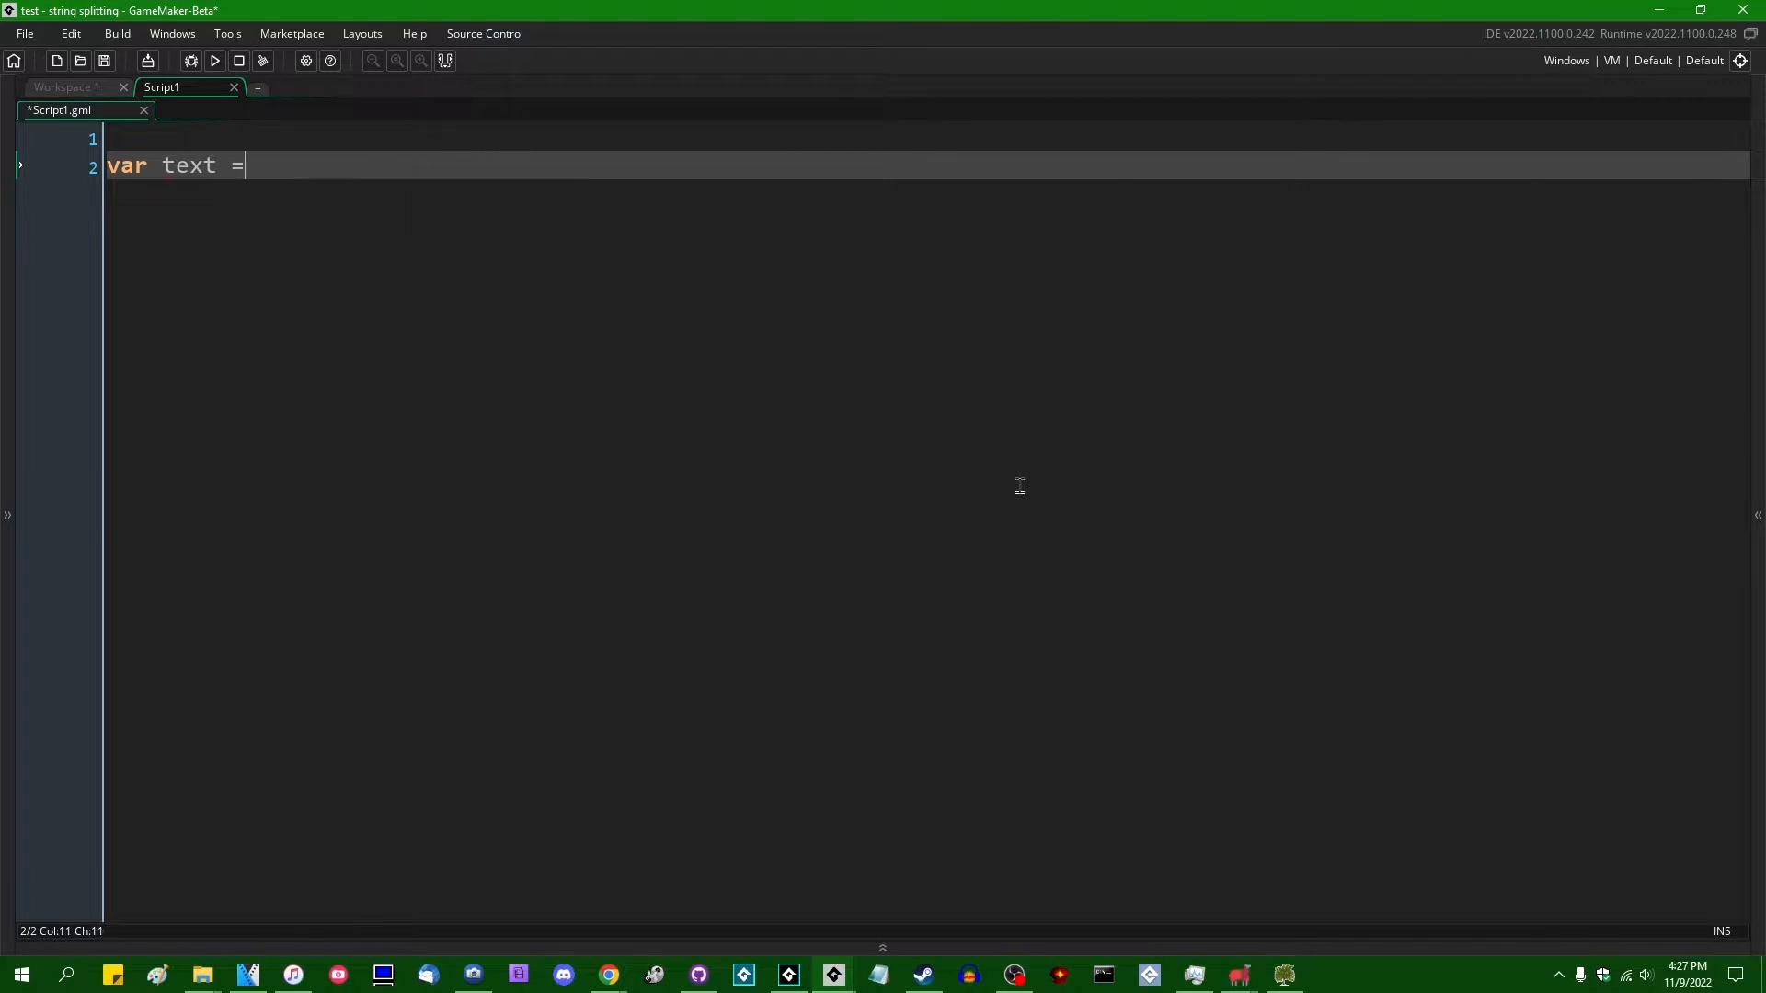
type("\"The quick brown f")
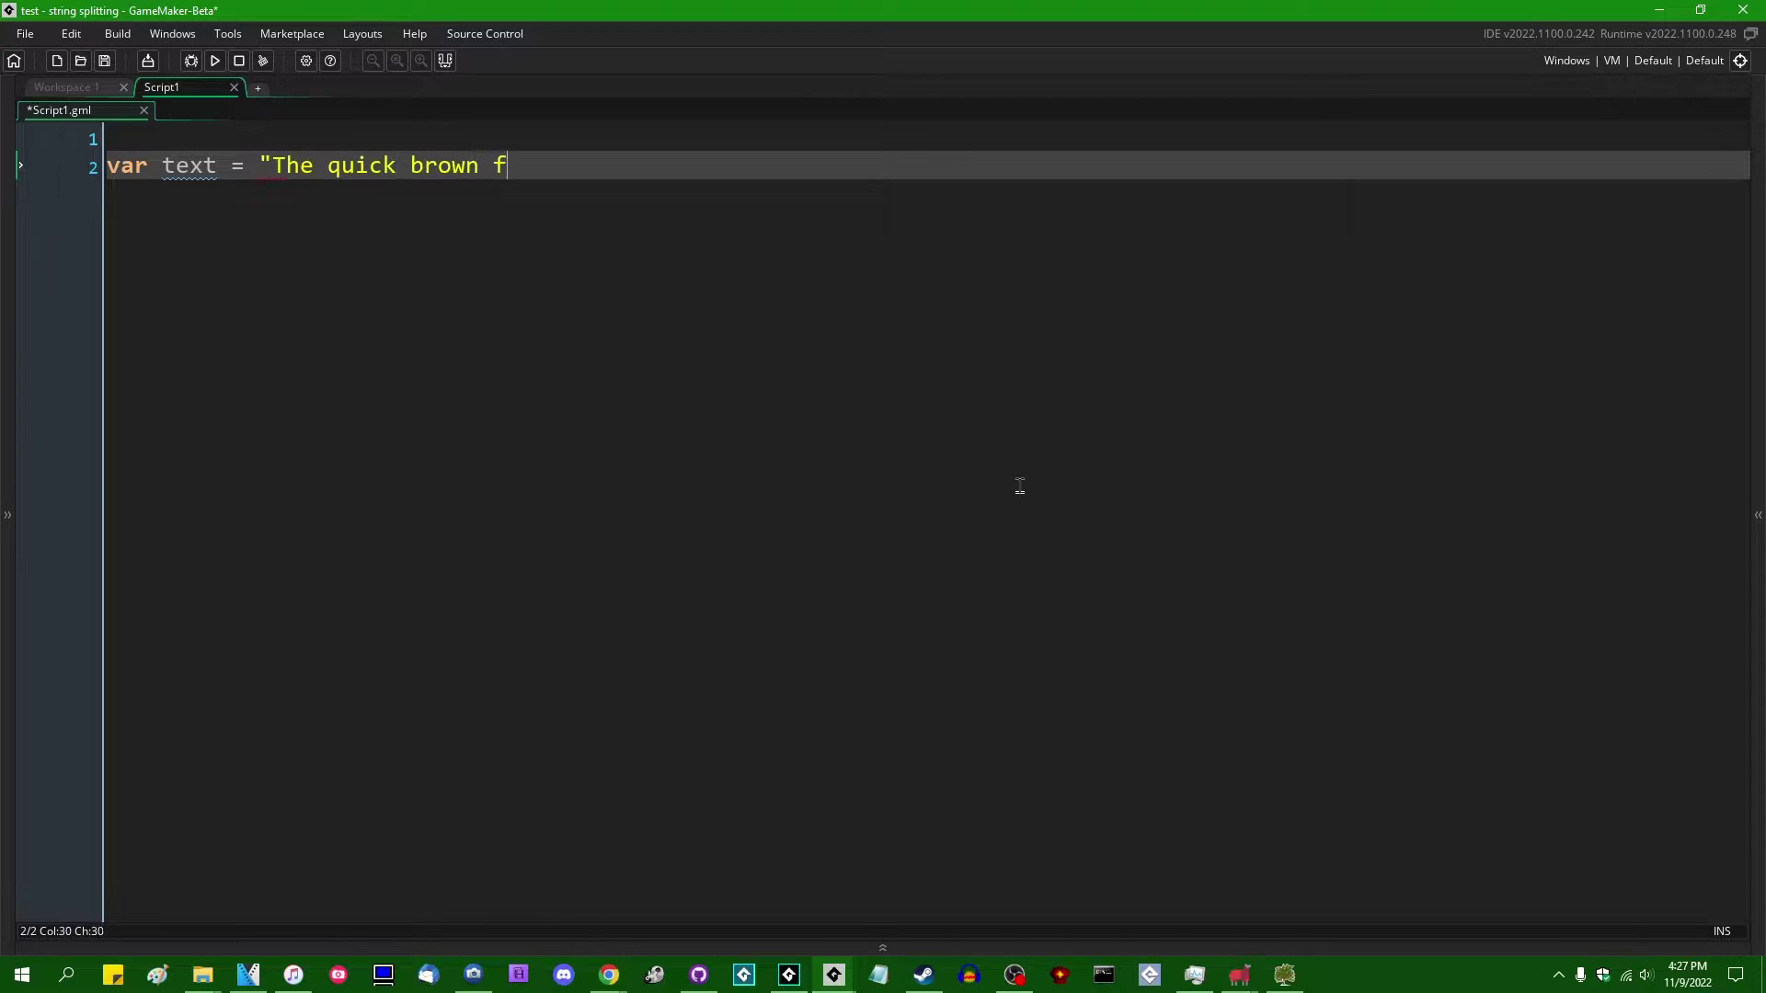
type("ox jump")
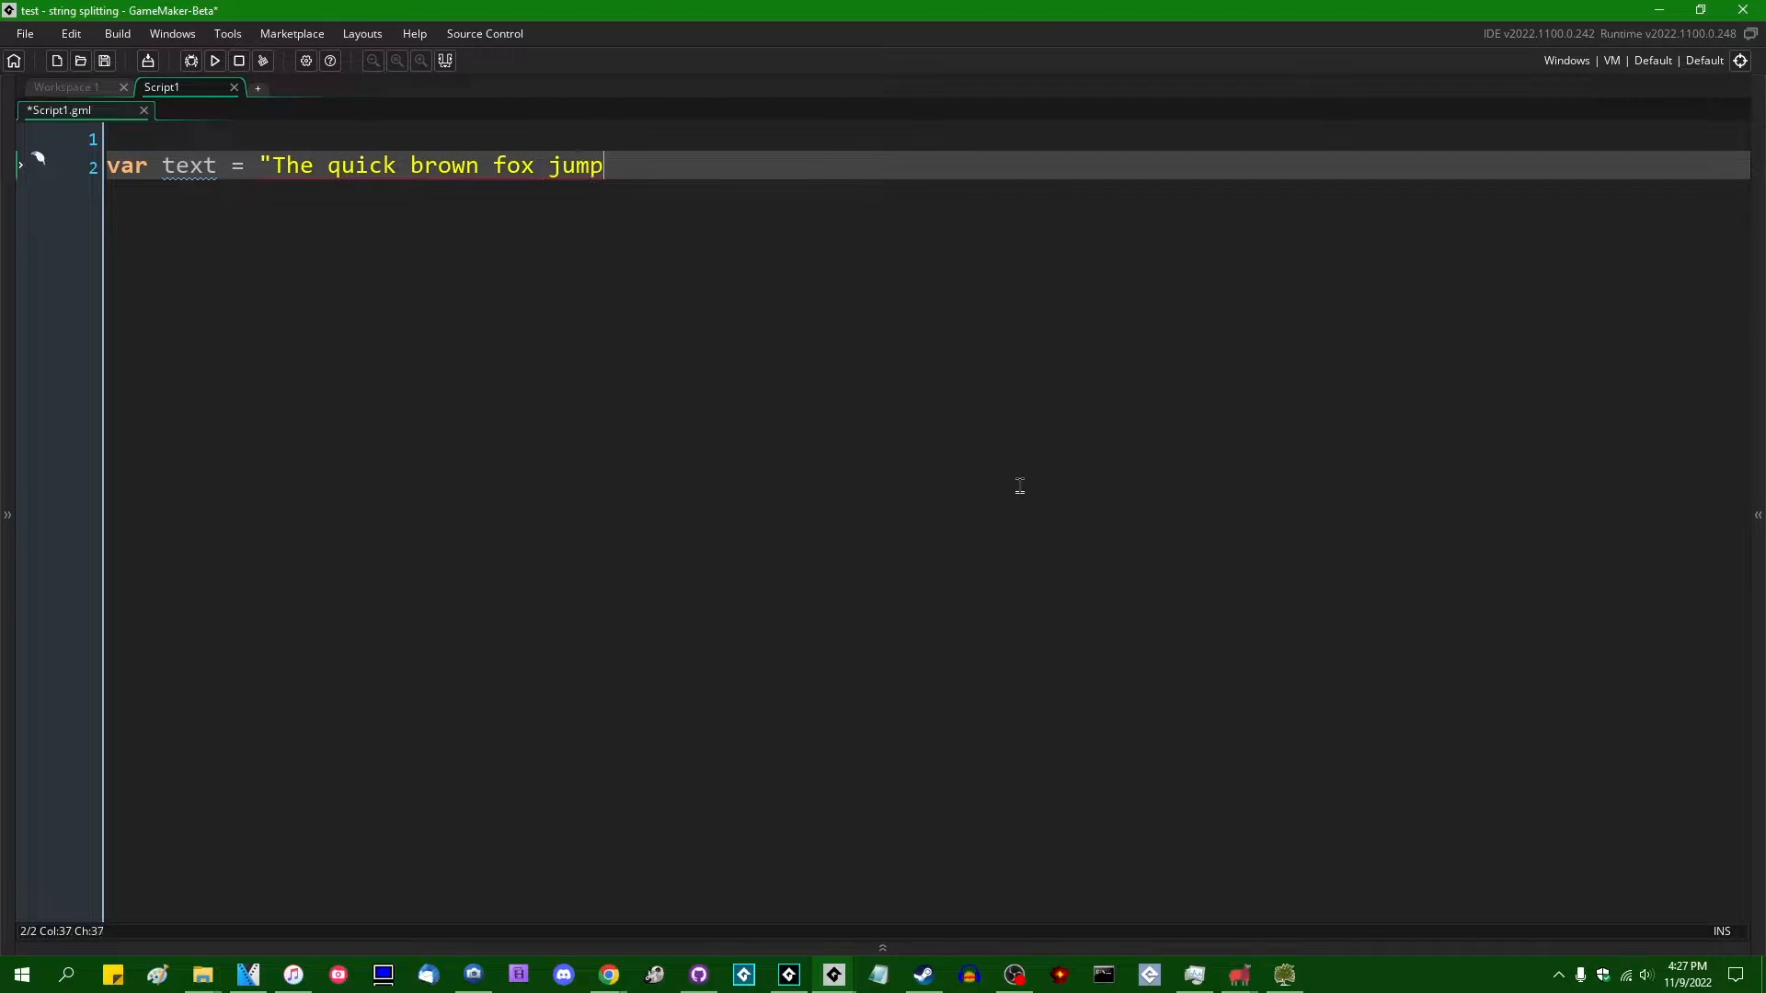
type("ed over me\";")
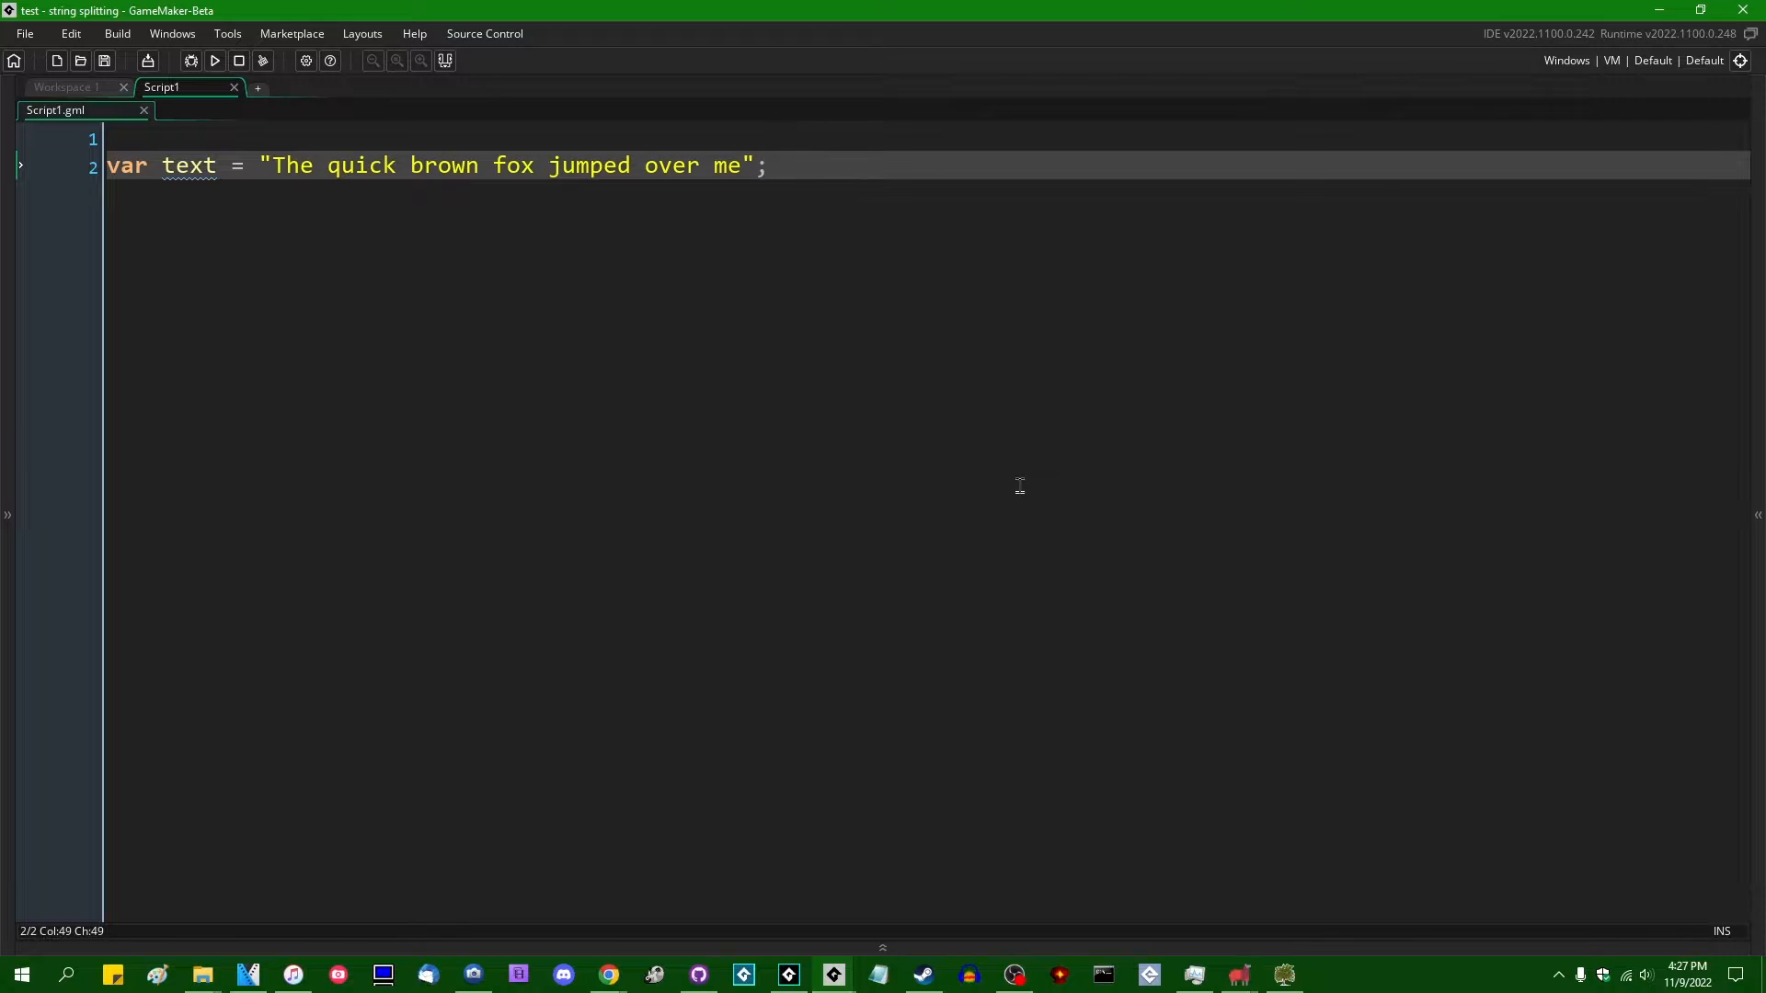
key("backspace")
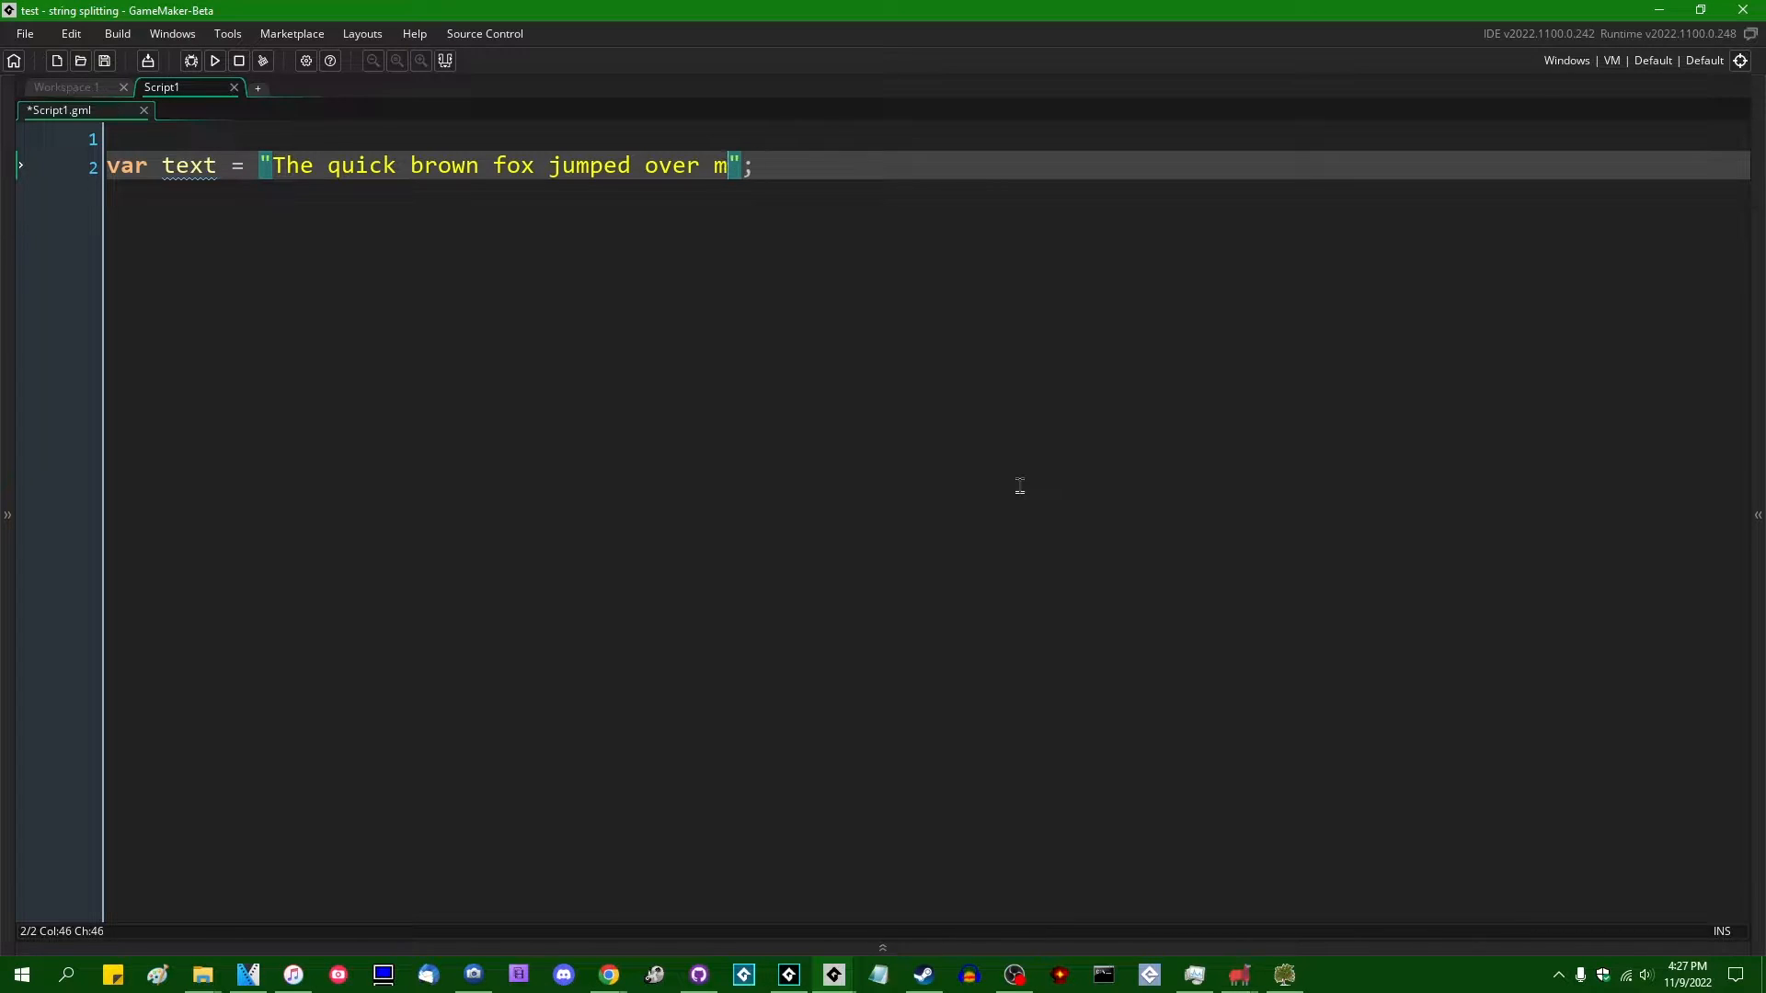
type("o")
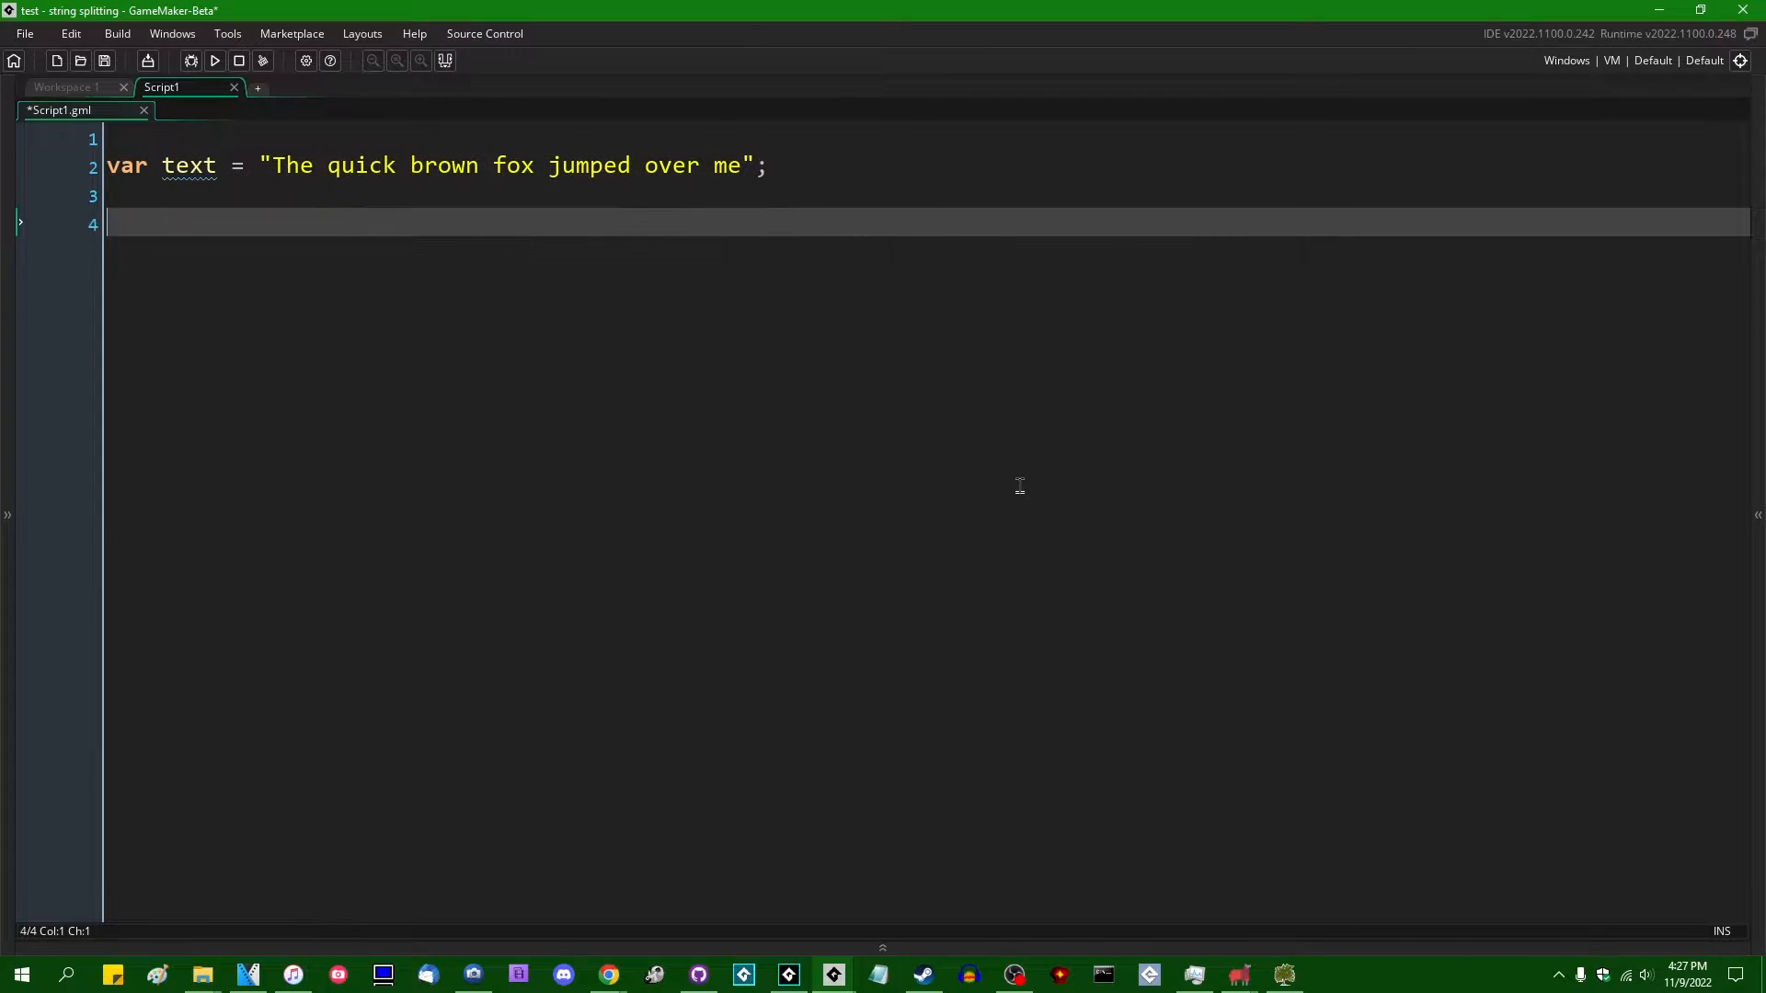
Write the string_split(text, " "); call on line 4.
type("string_split(")
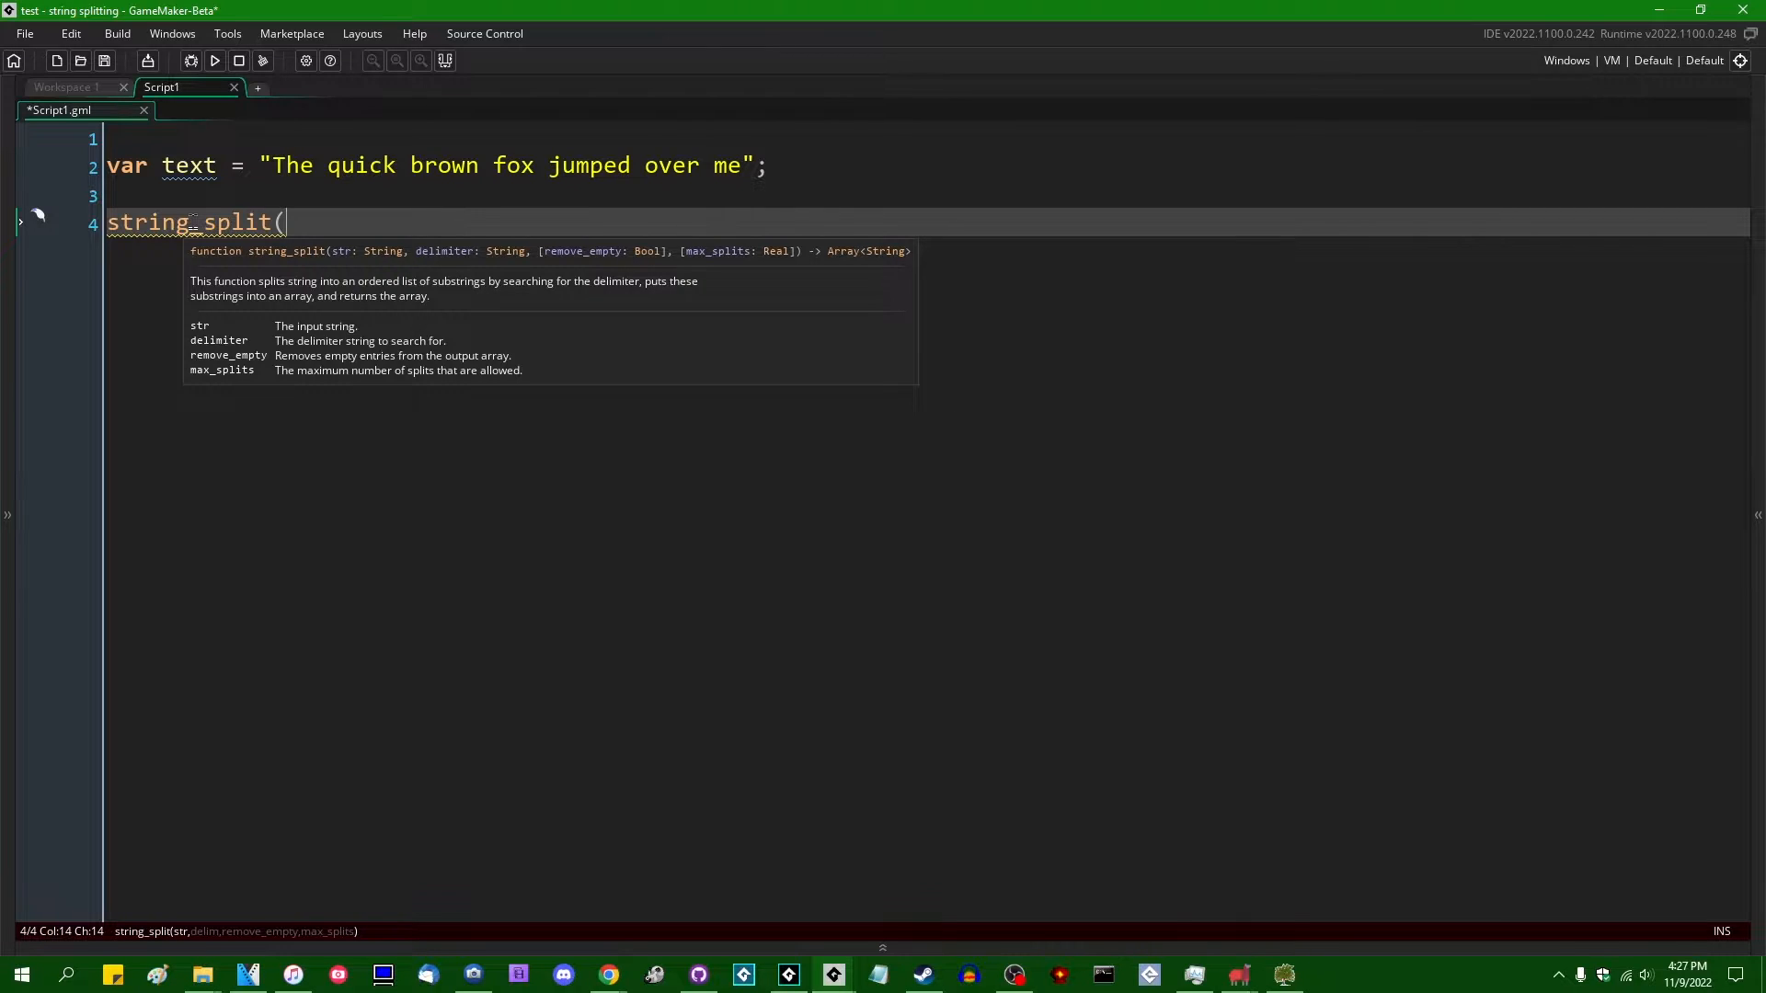
type("te")
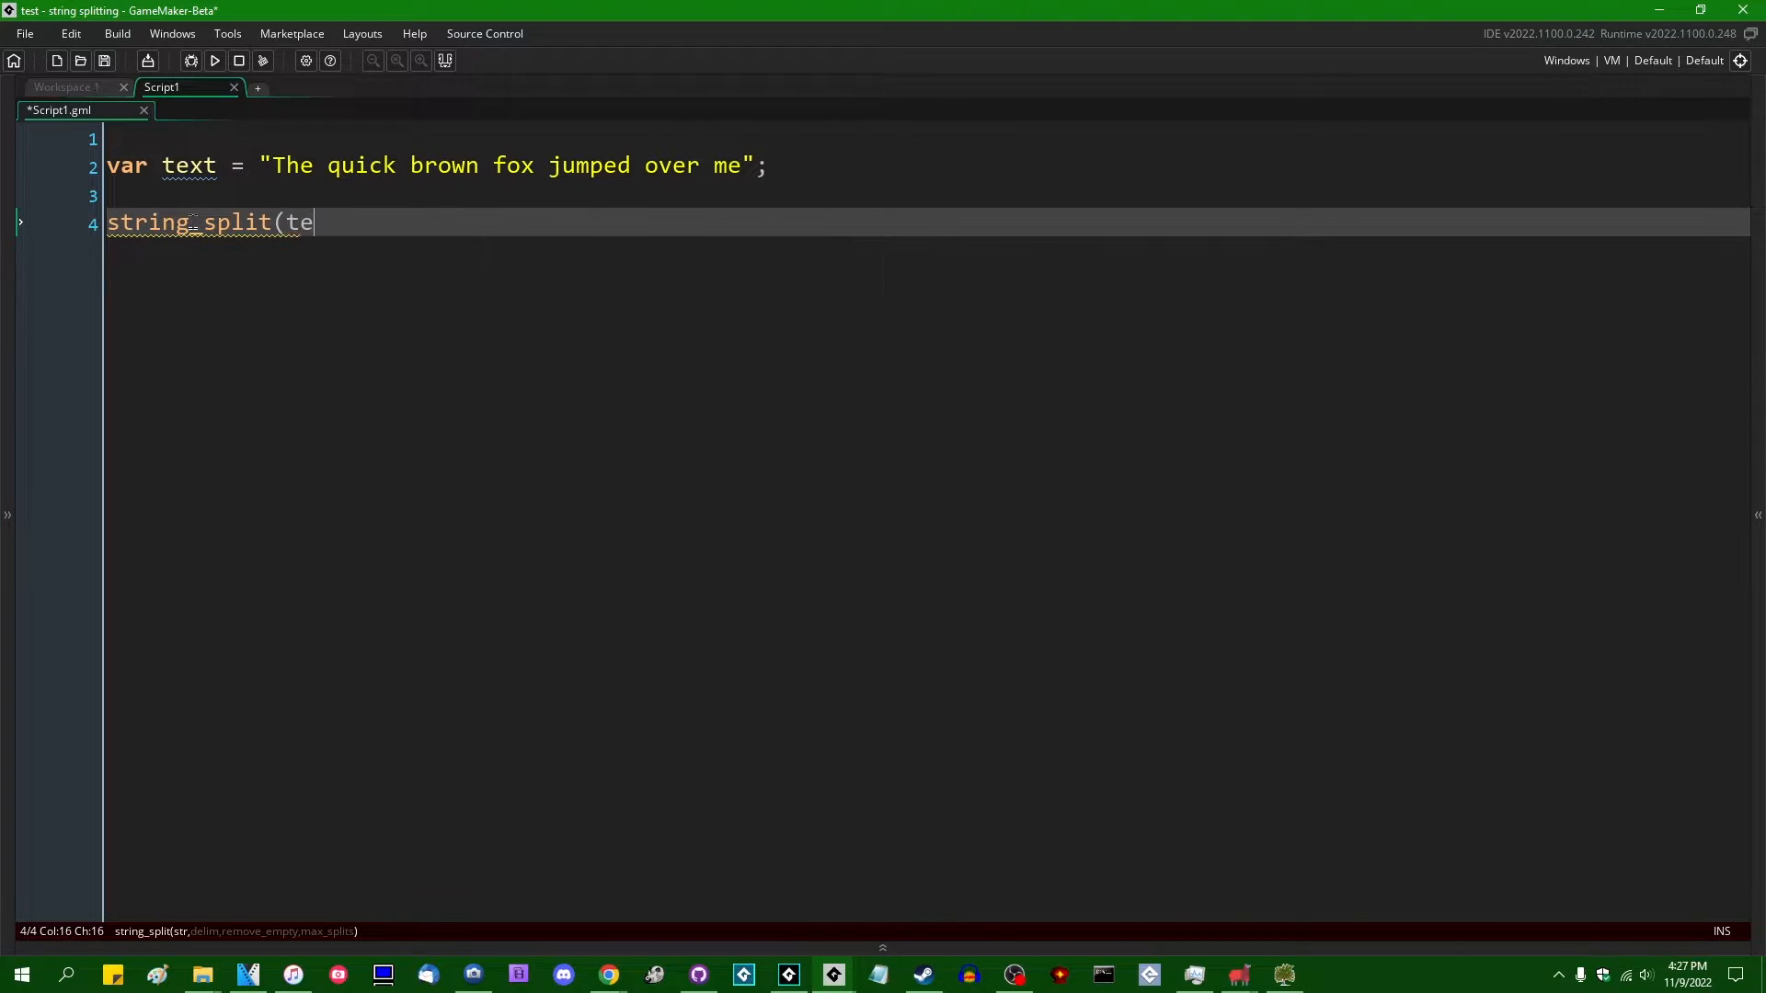
type("xt,")
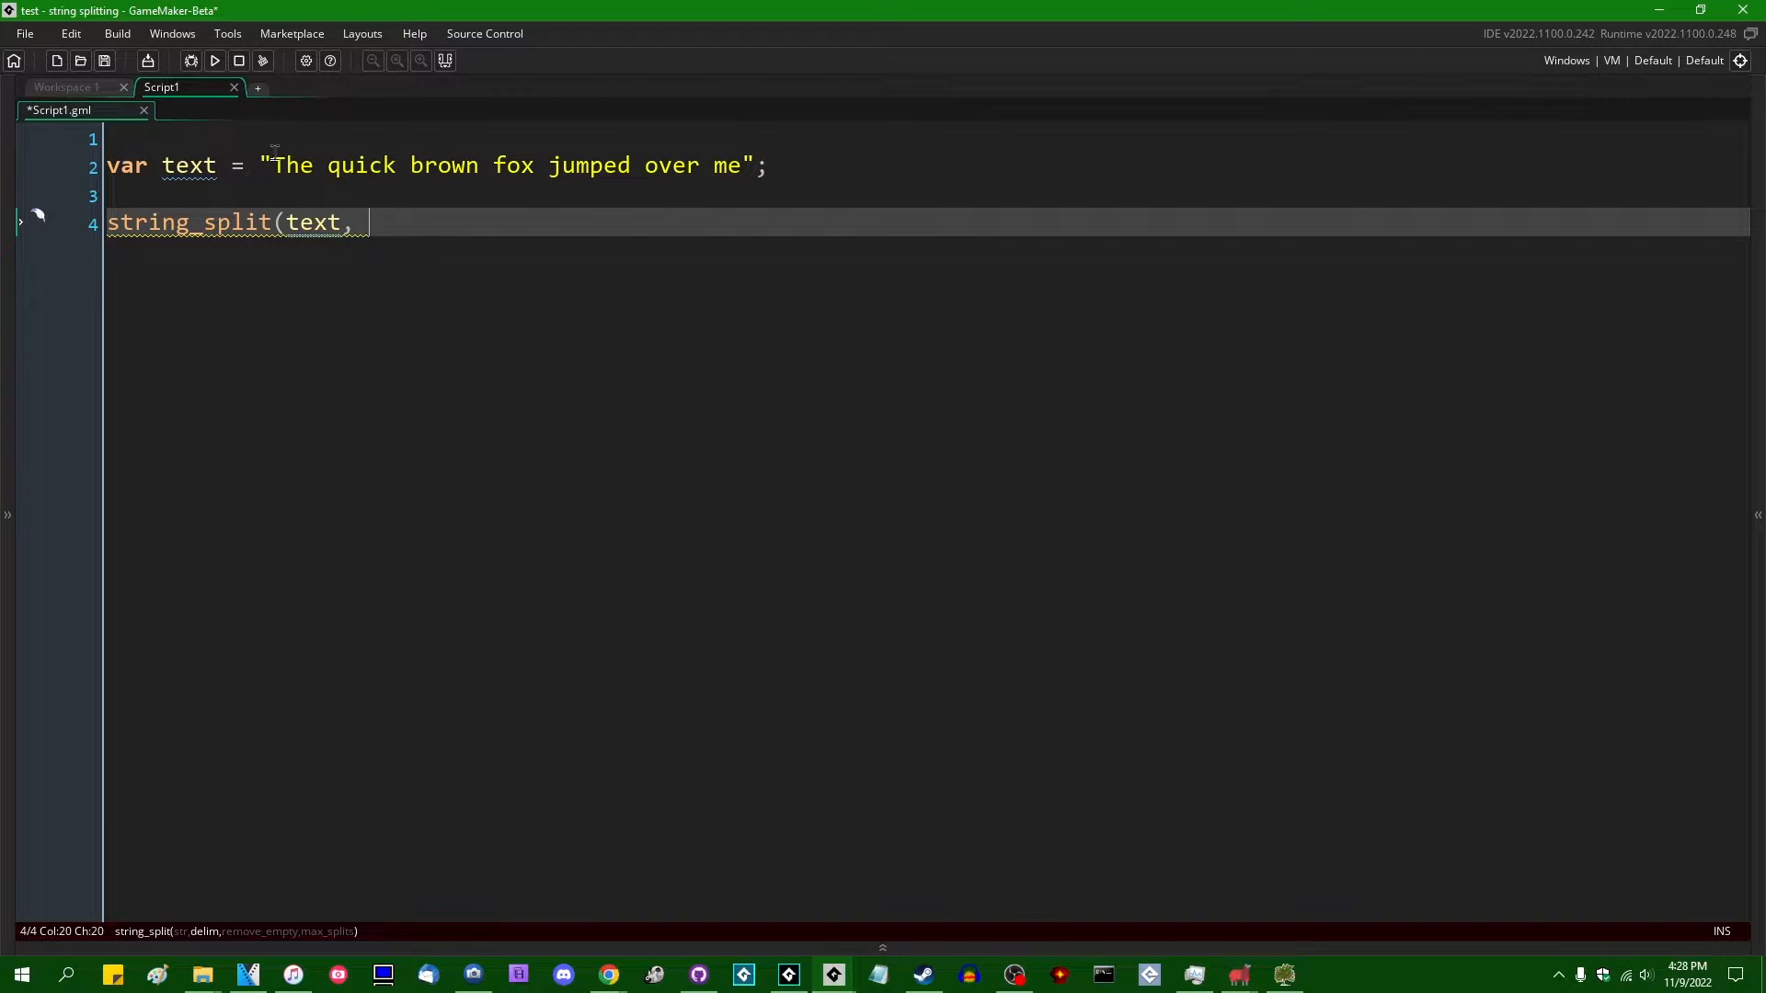
mouse_move(443, 268)
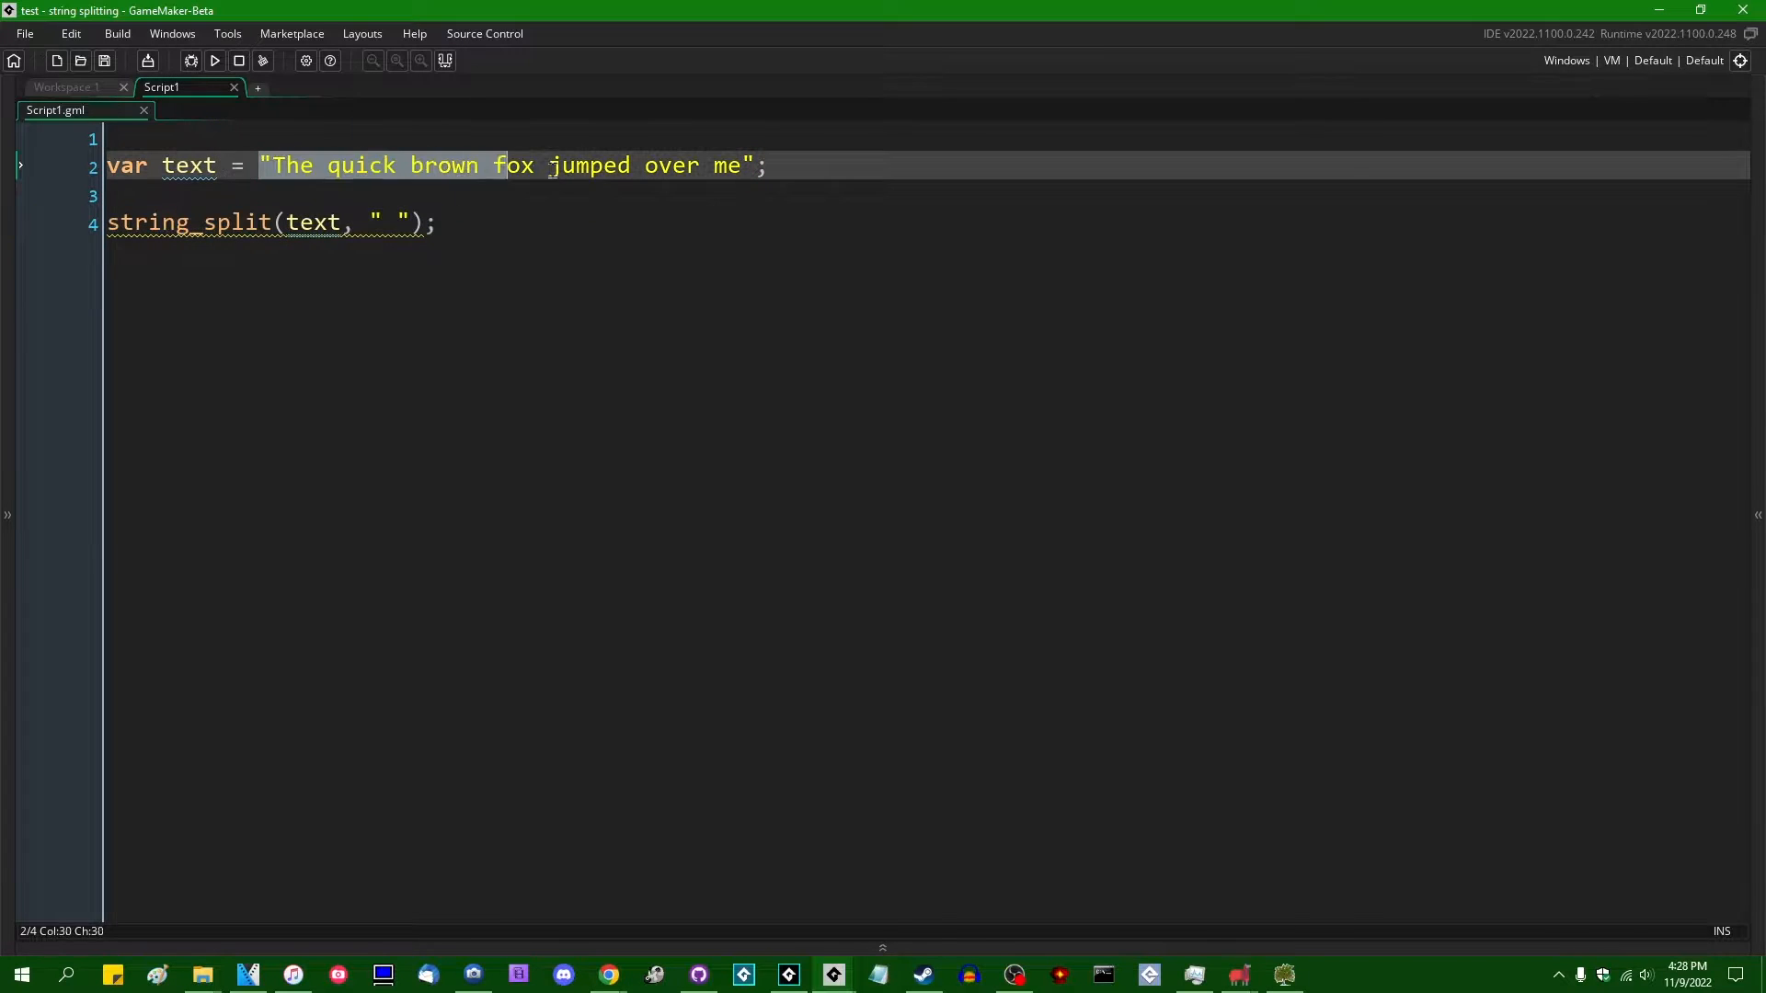
Point out the words fox, The and quick in the sentence being split.
left_click(390, 165)
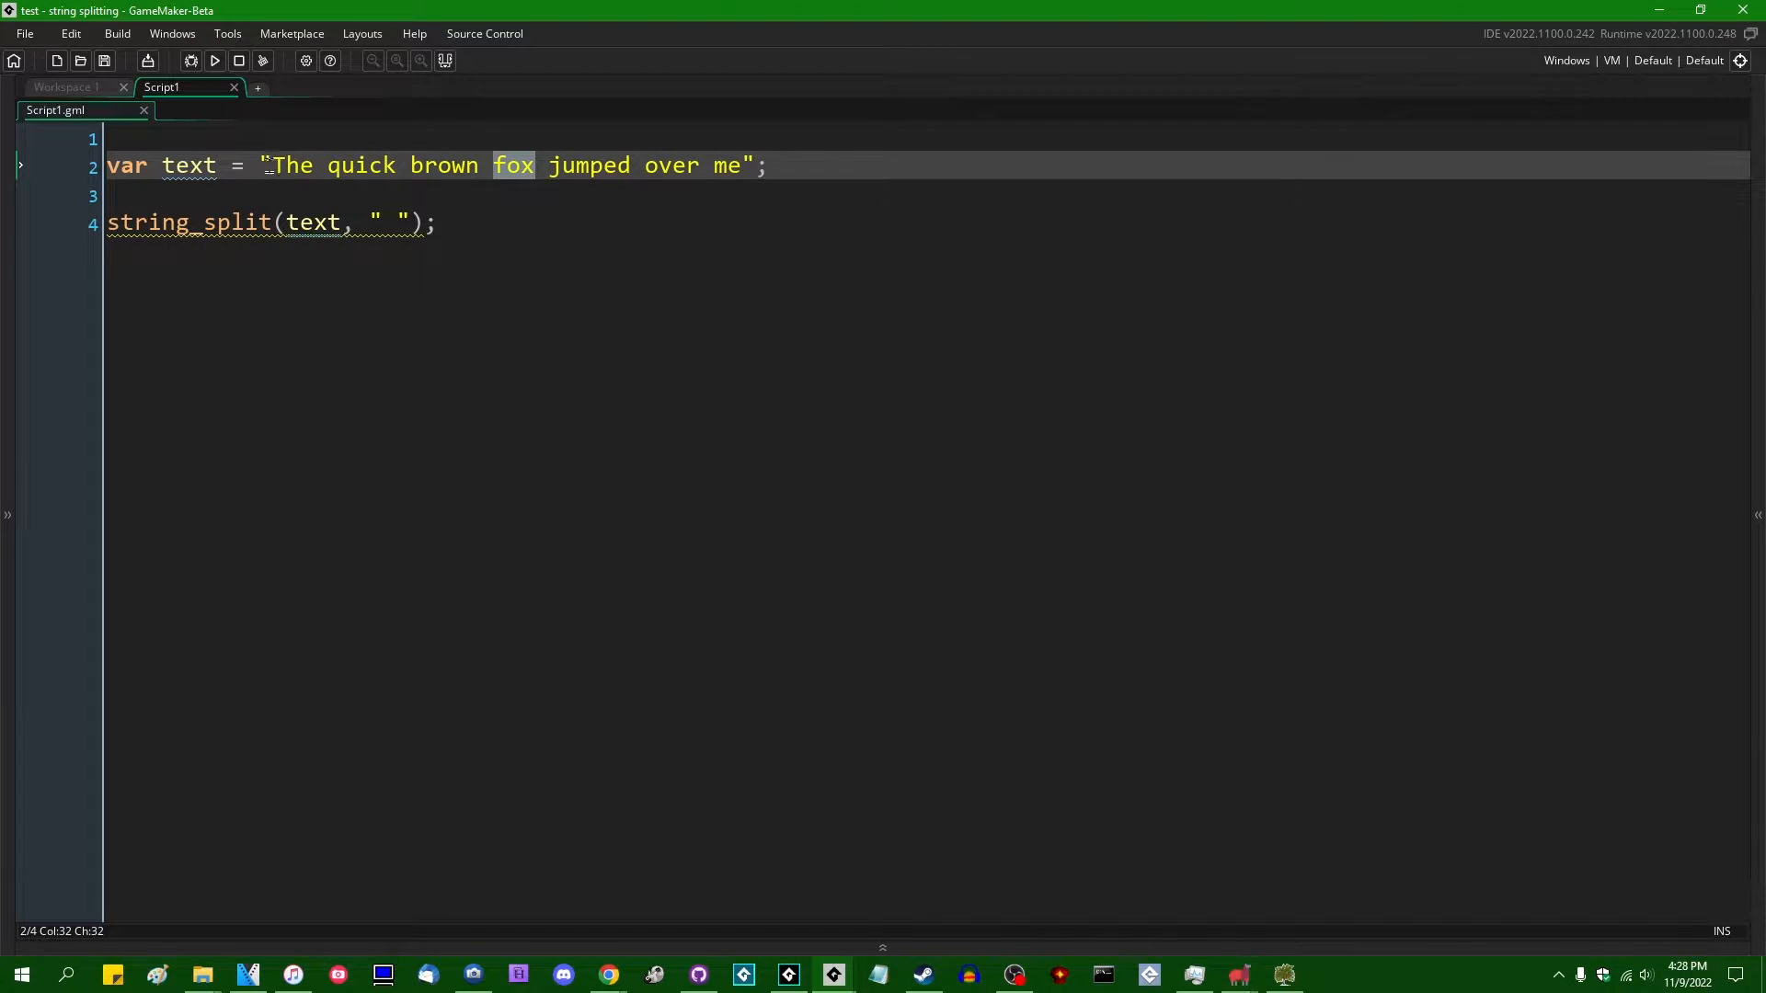
left_click(326, 165)
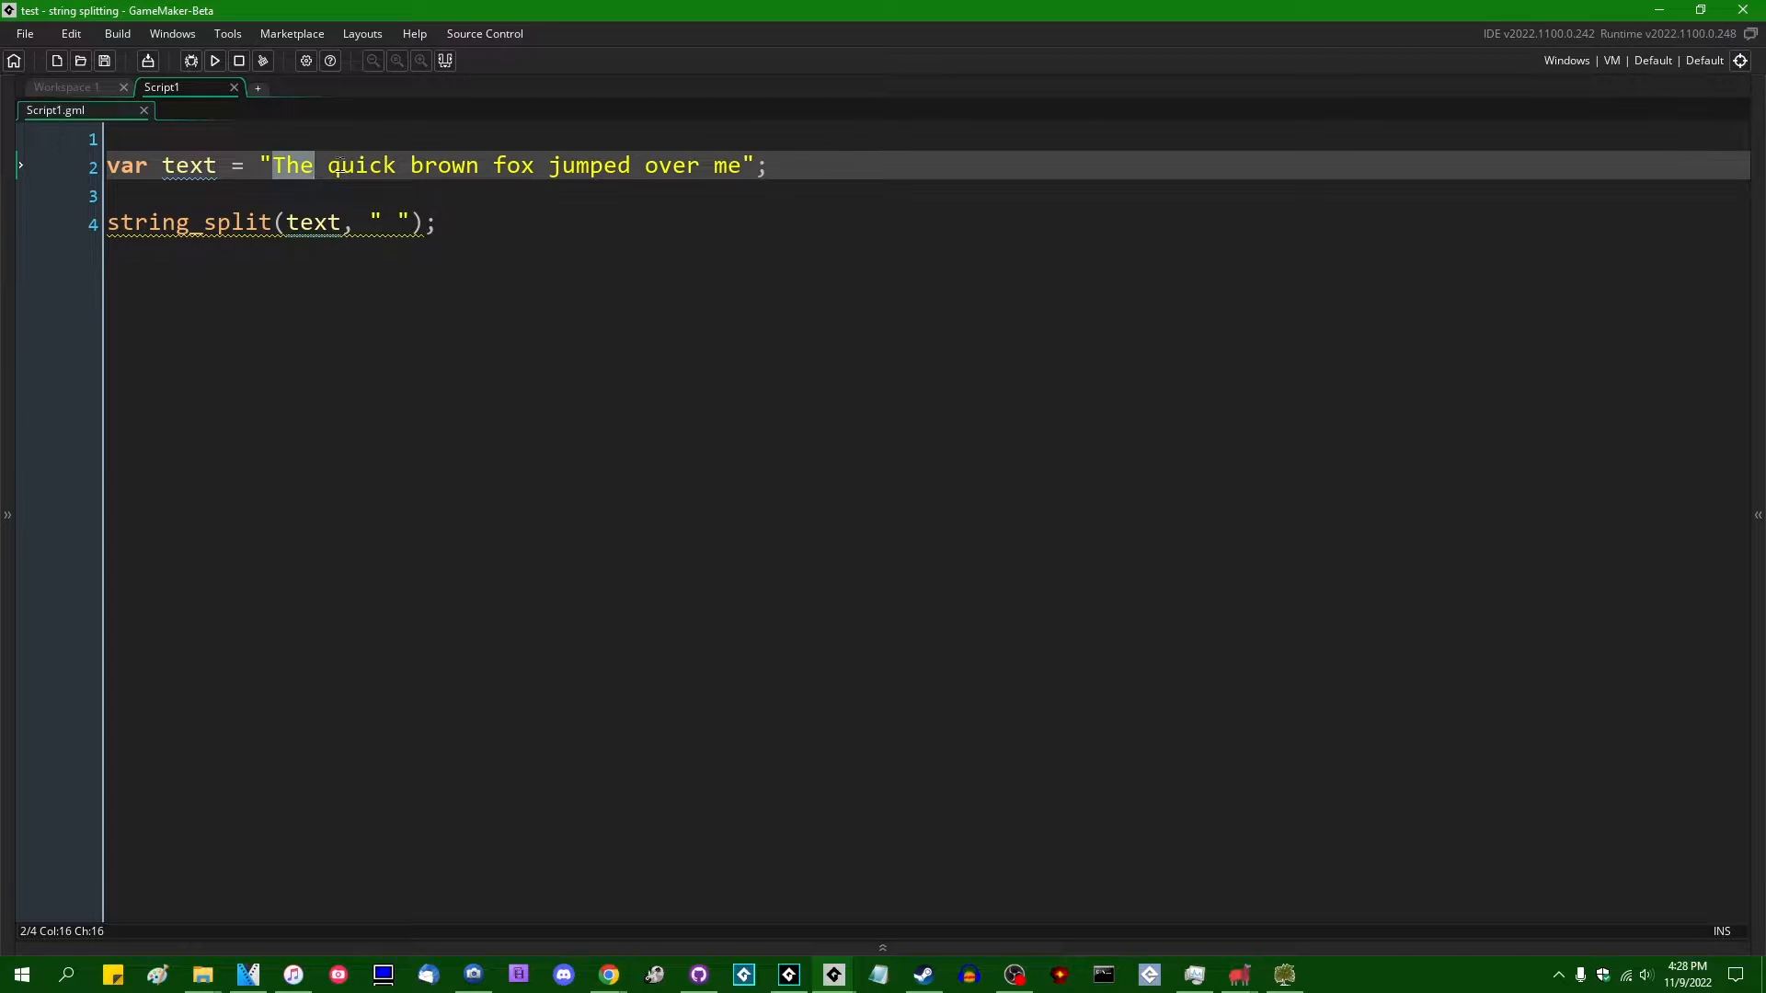
double_click(360, 165)
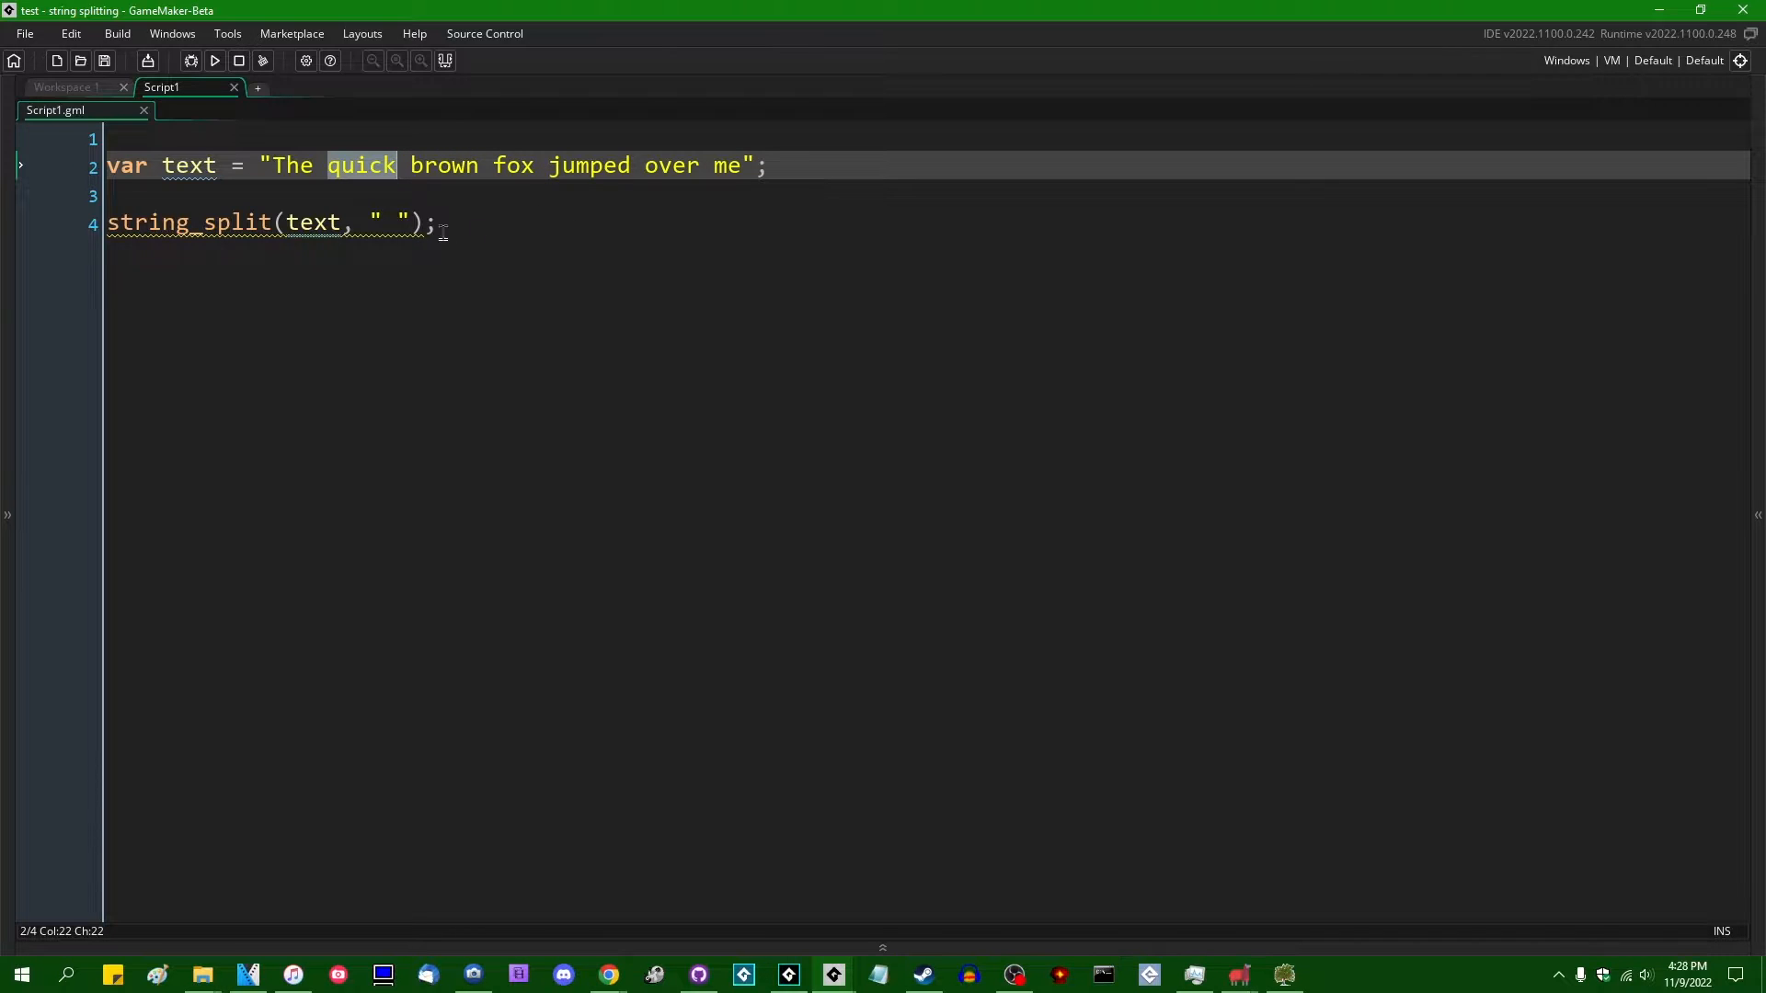
left_click(386, 221)
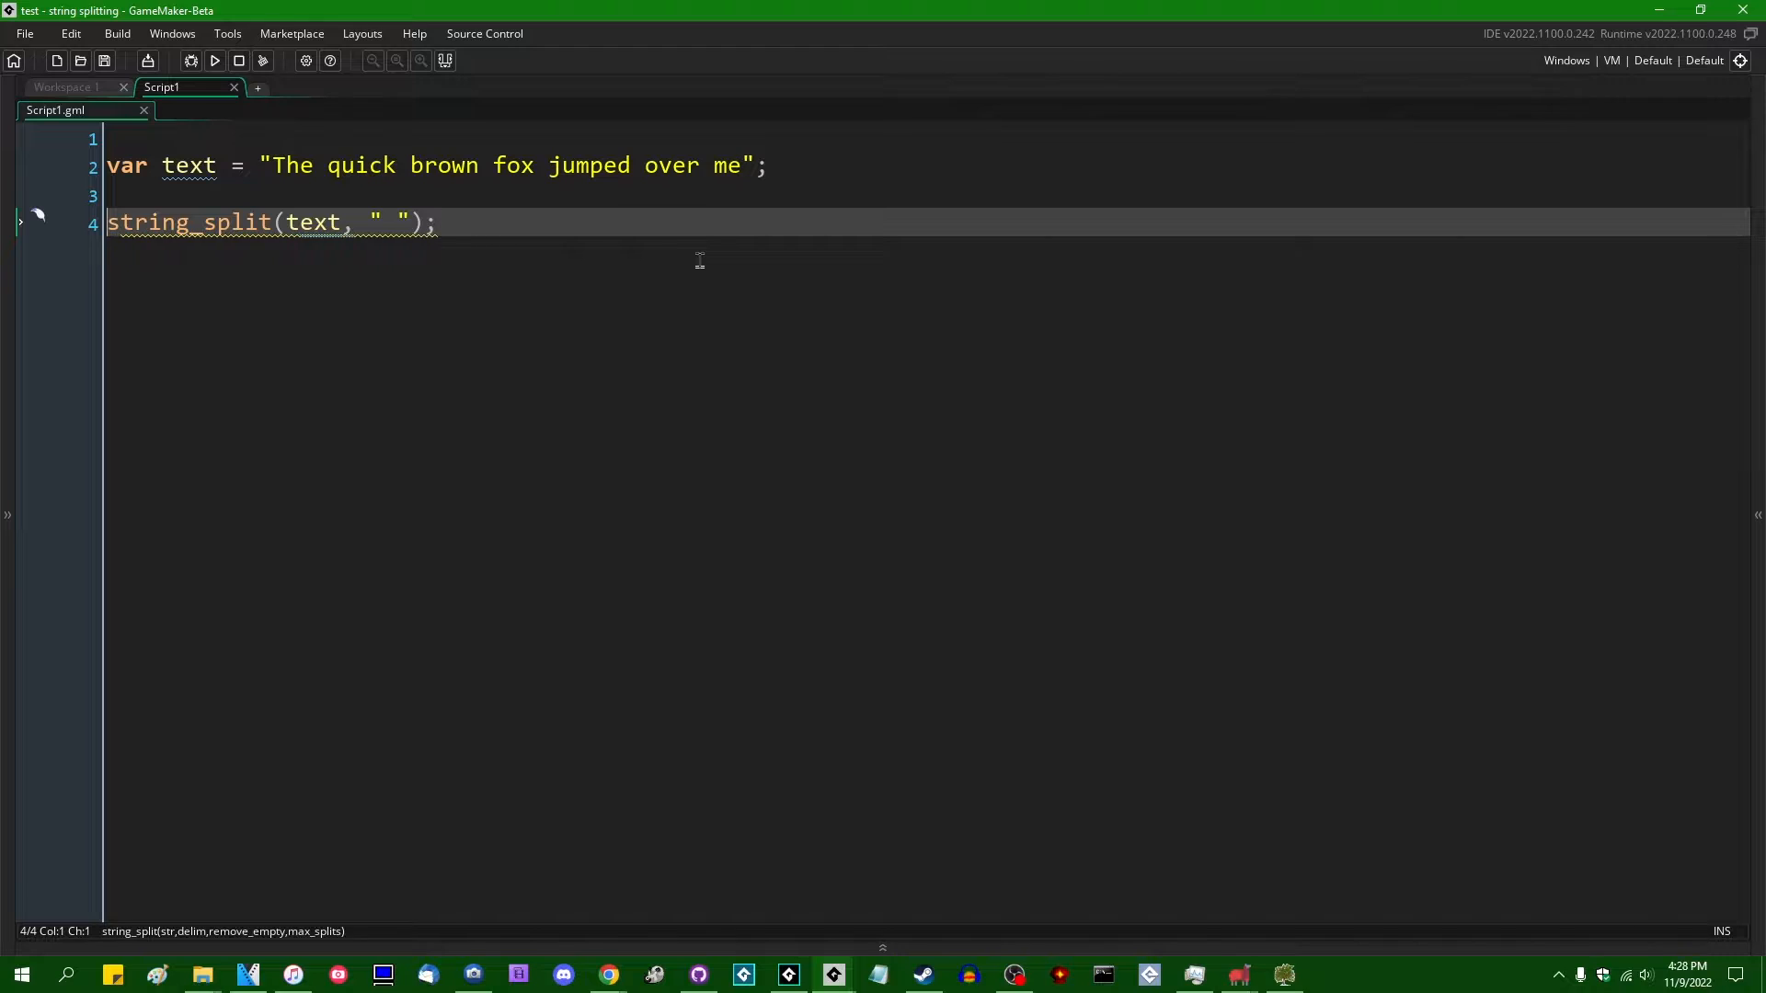
Store the split in var results, print it with show_debug_message, and add game_end();.
type("var results =")
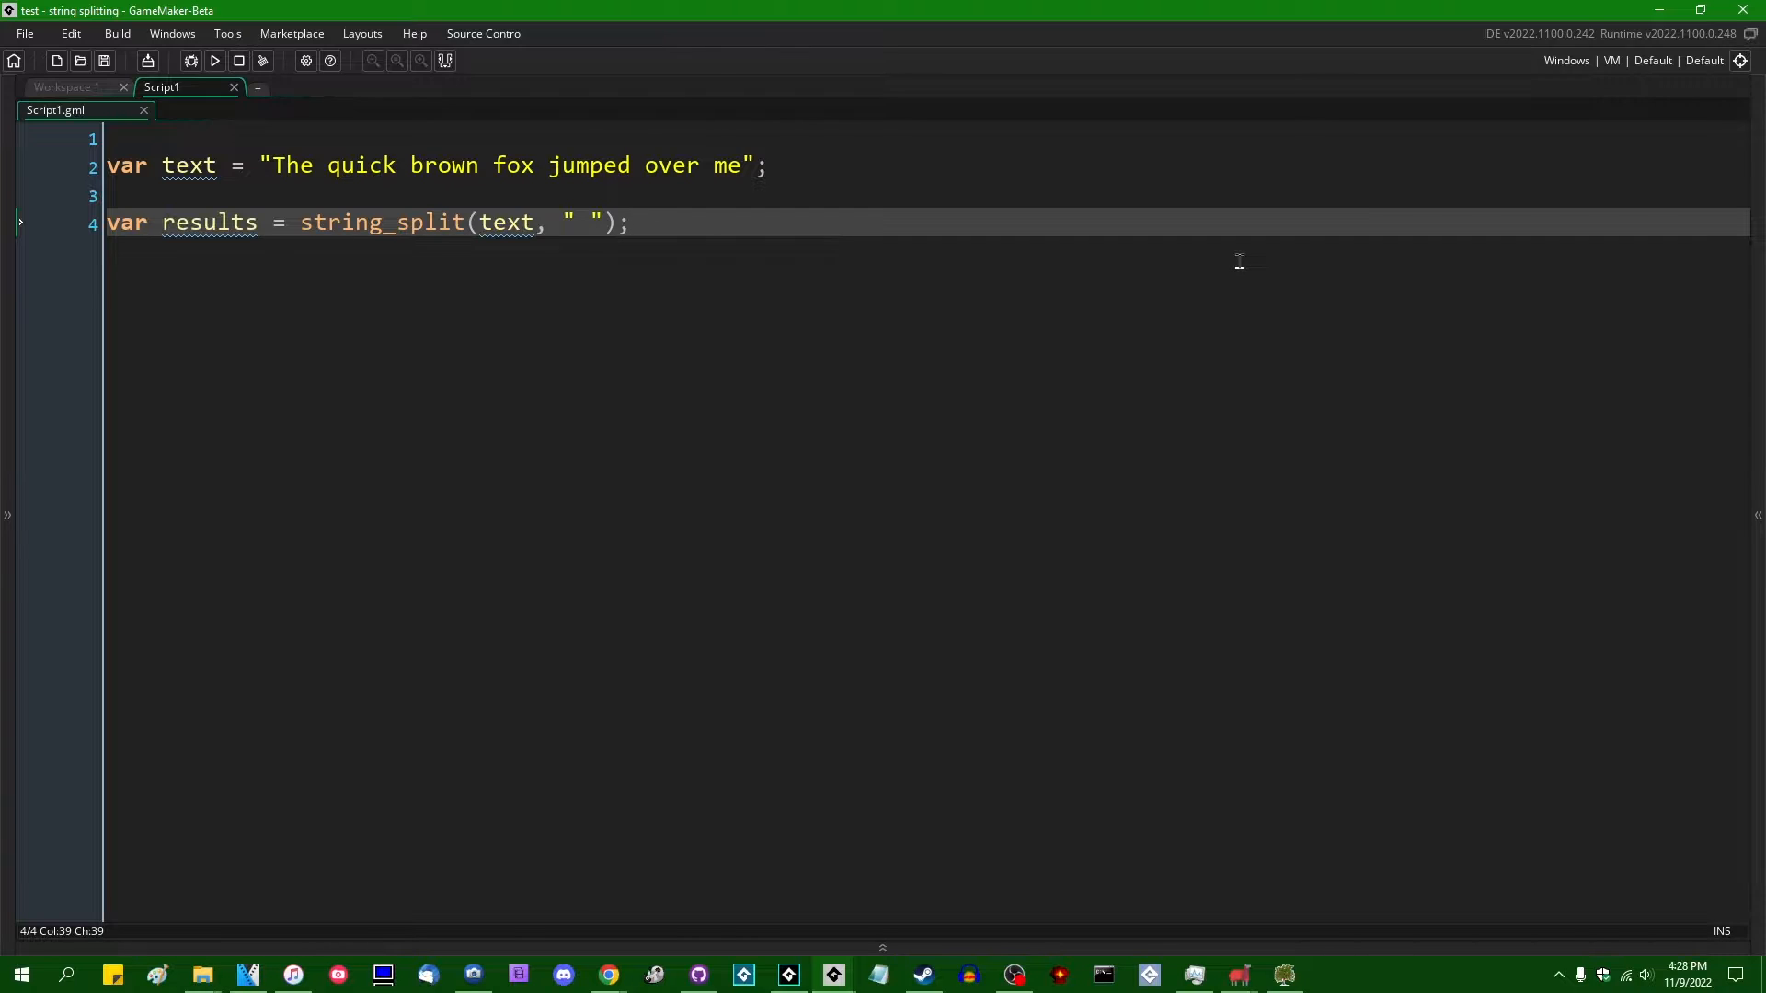
type("show_debug_message(results);")
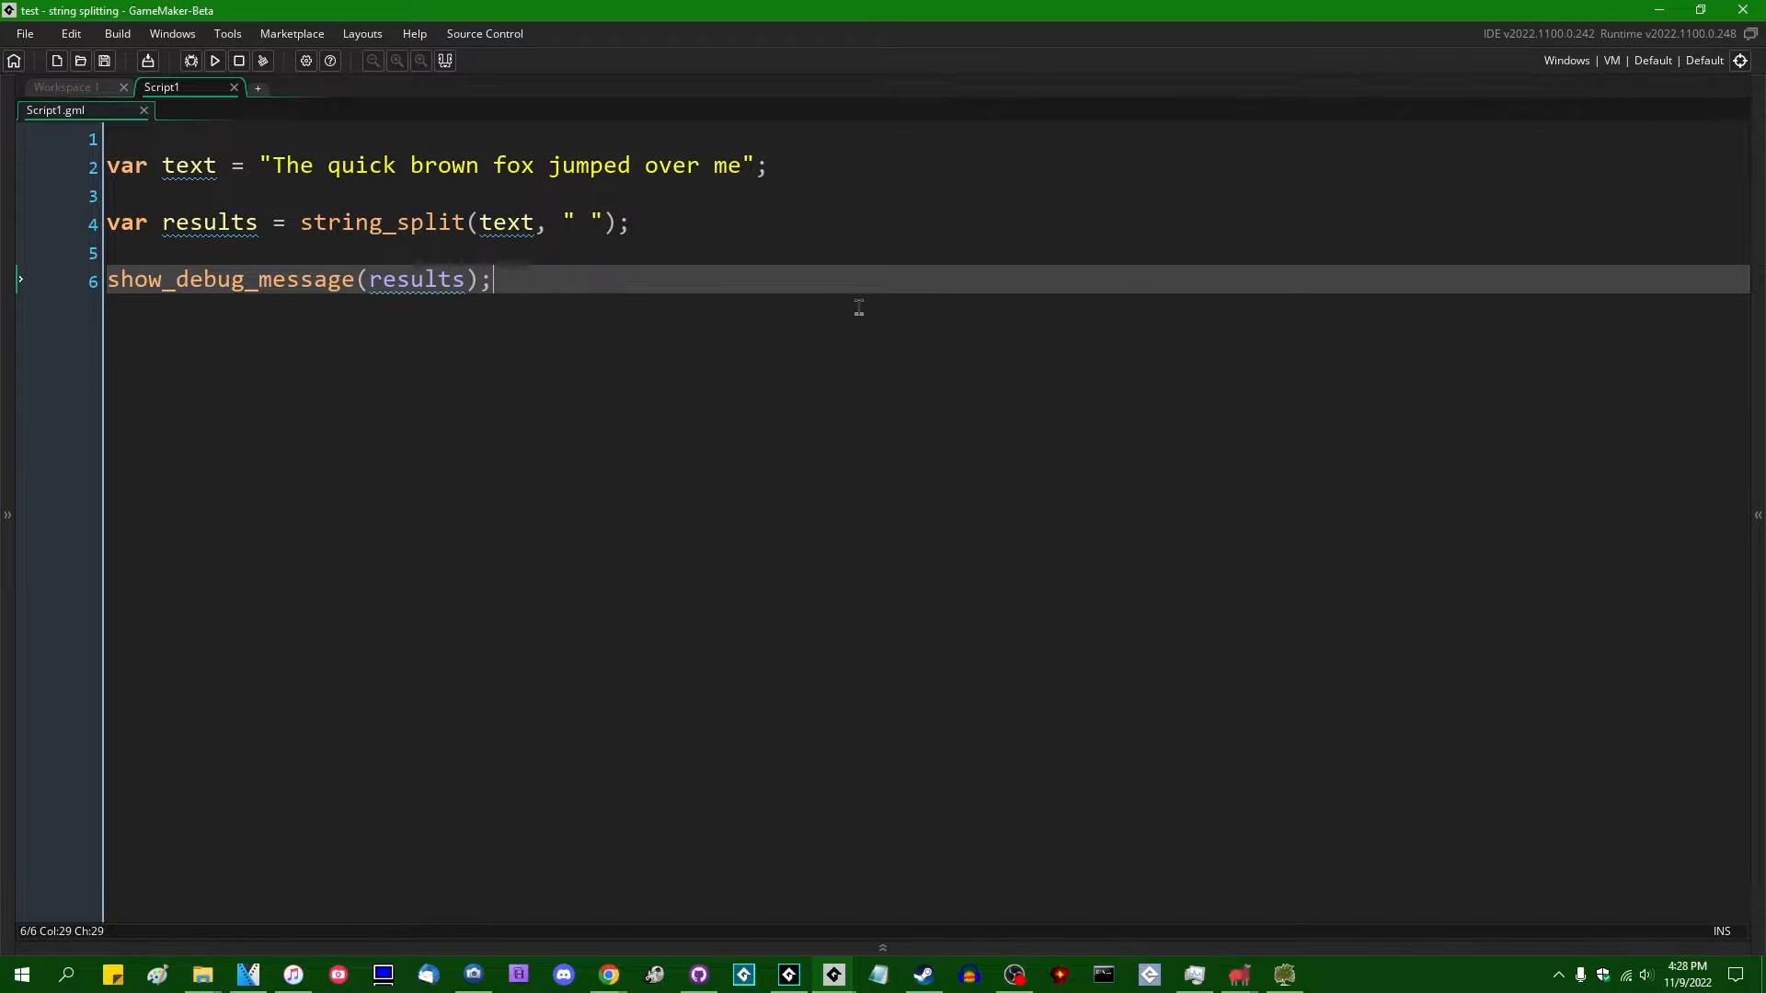
mouse_move(1032, 363)
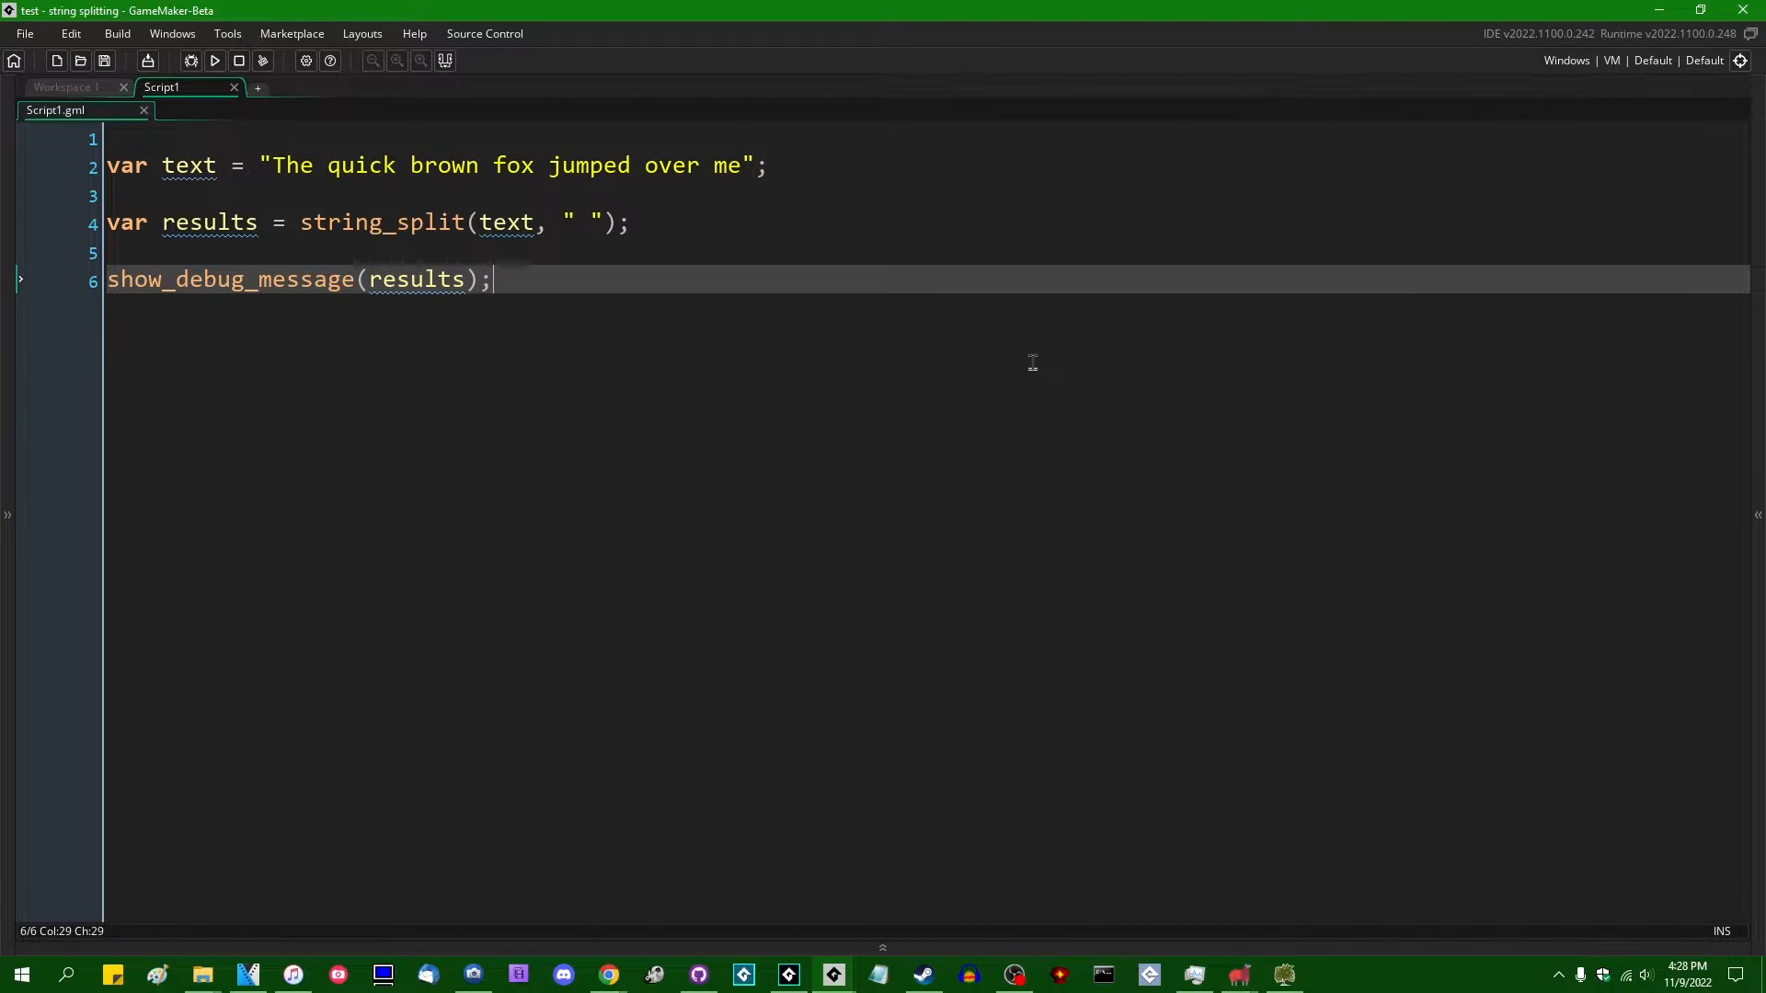
key("enter")
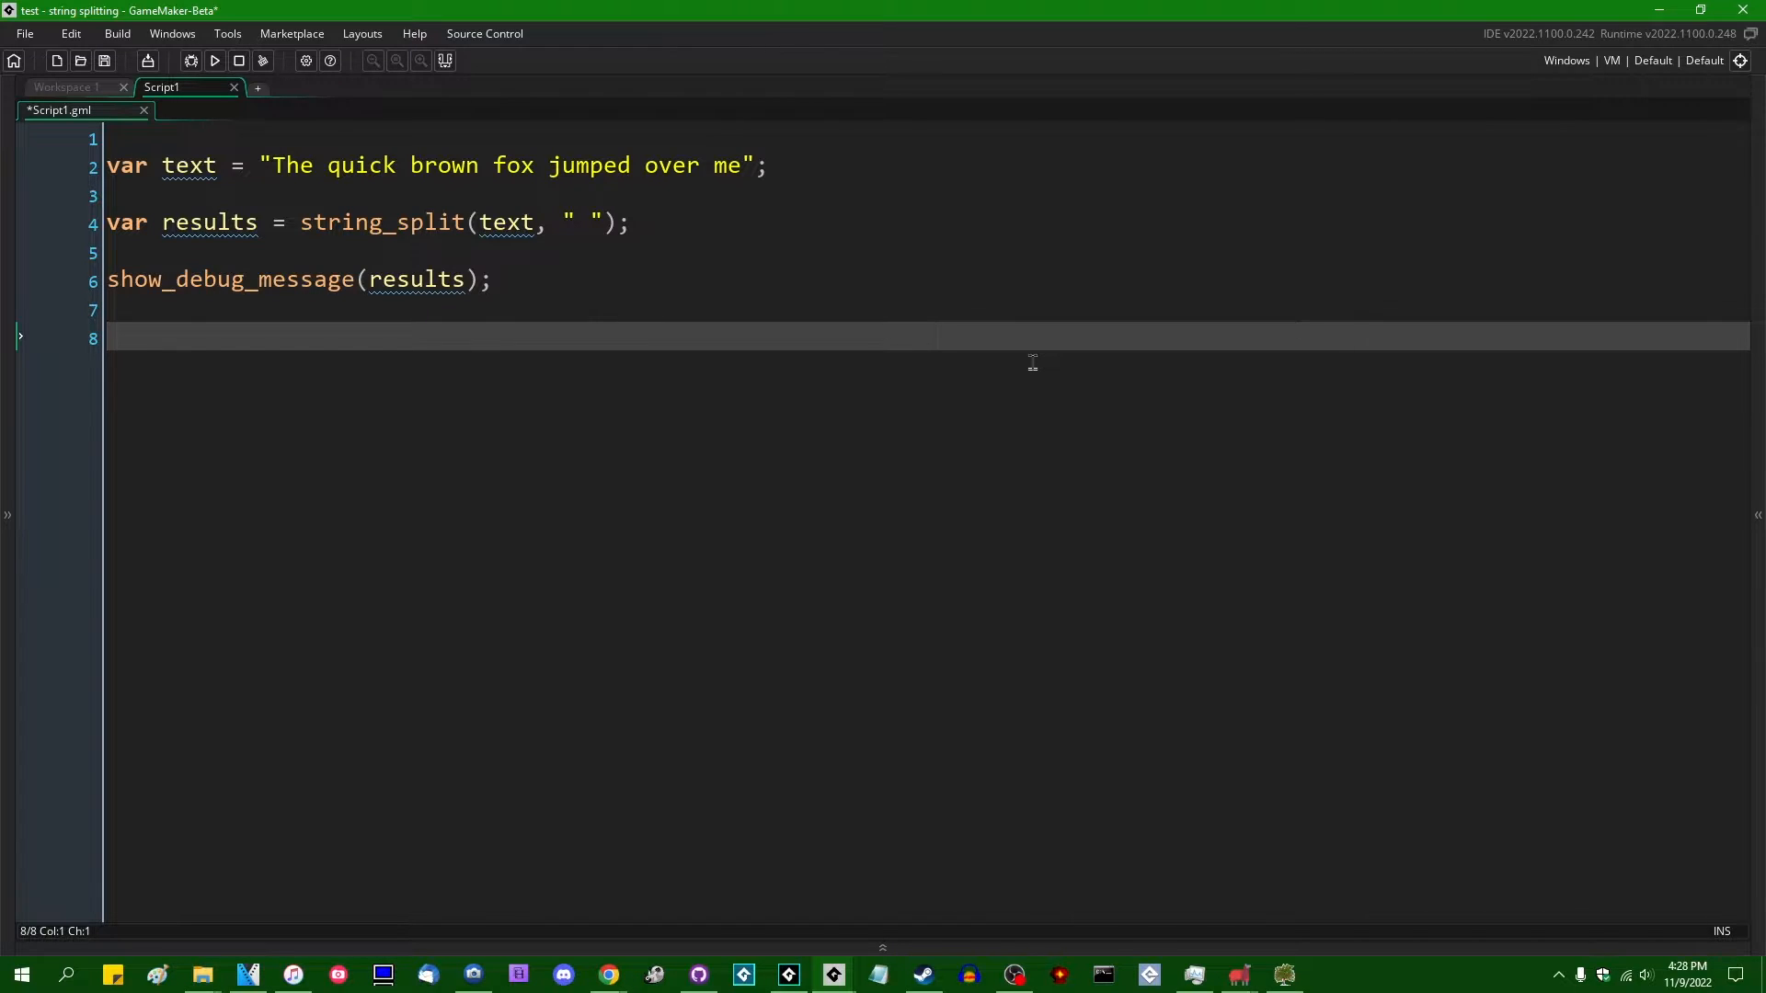
type("game_end()")
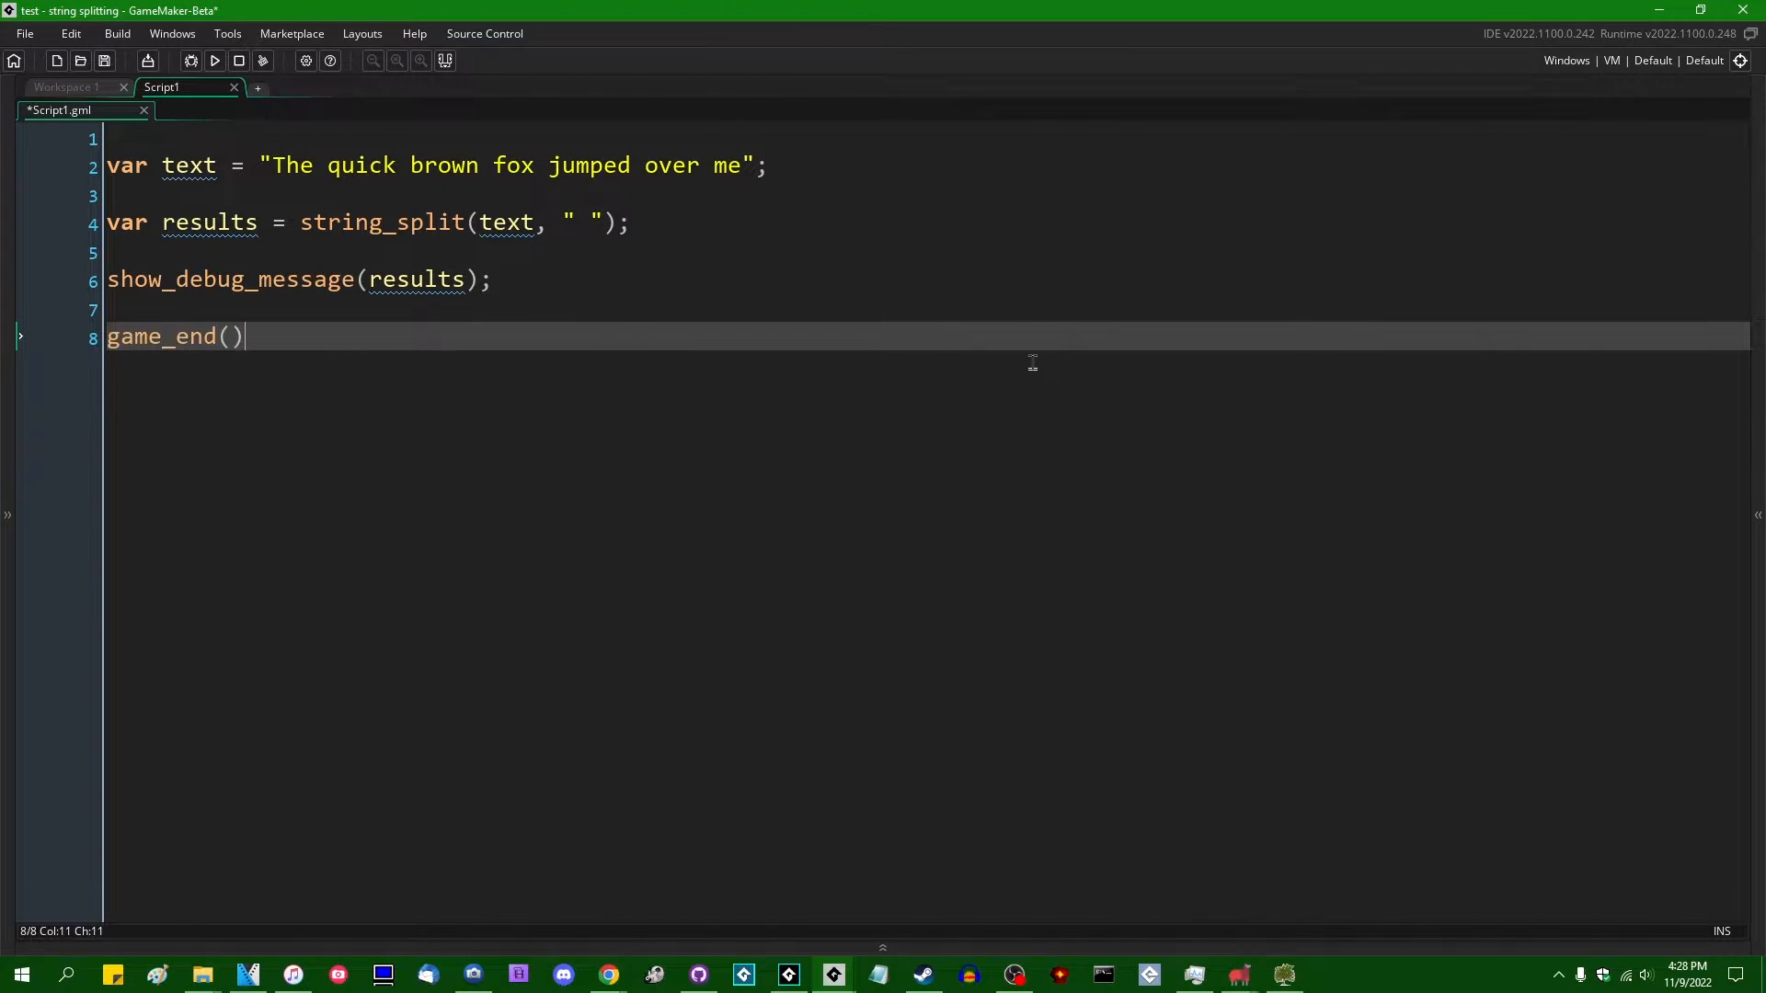
type(";")
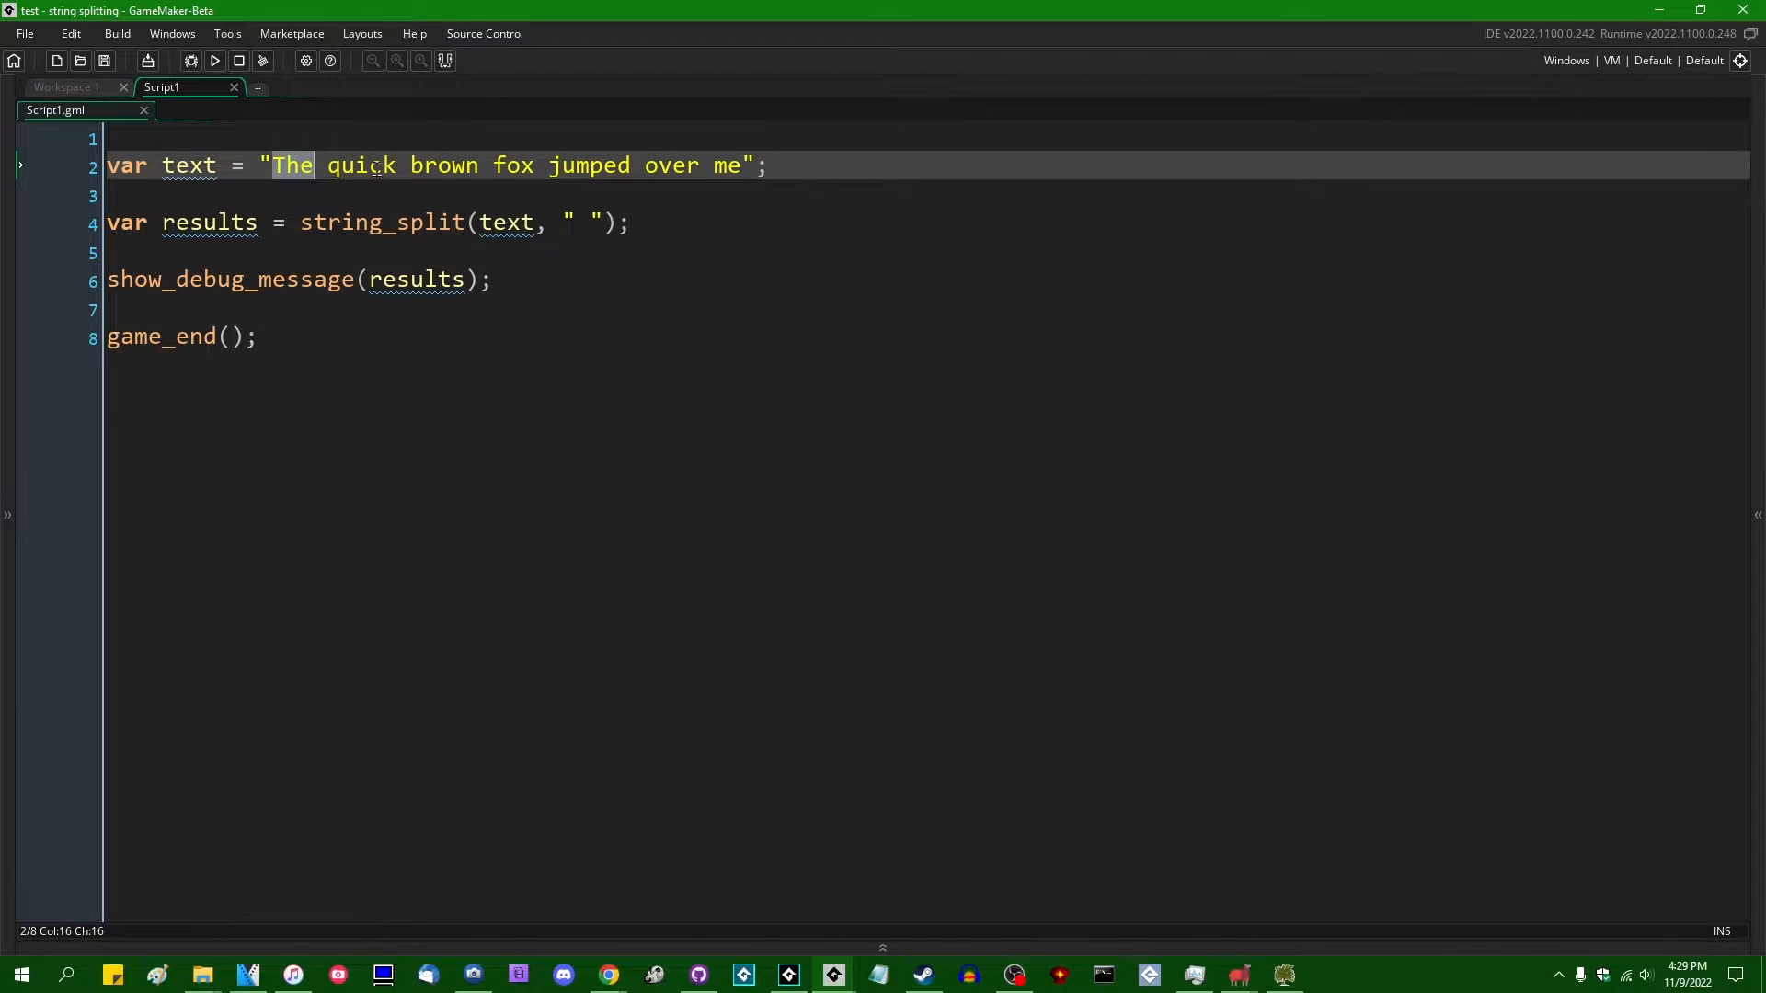
left_click(592, 166)
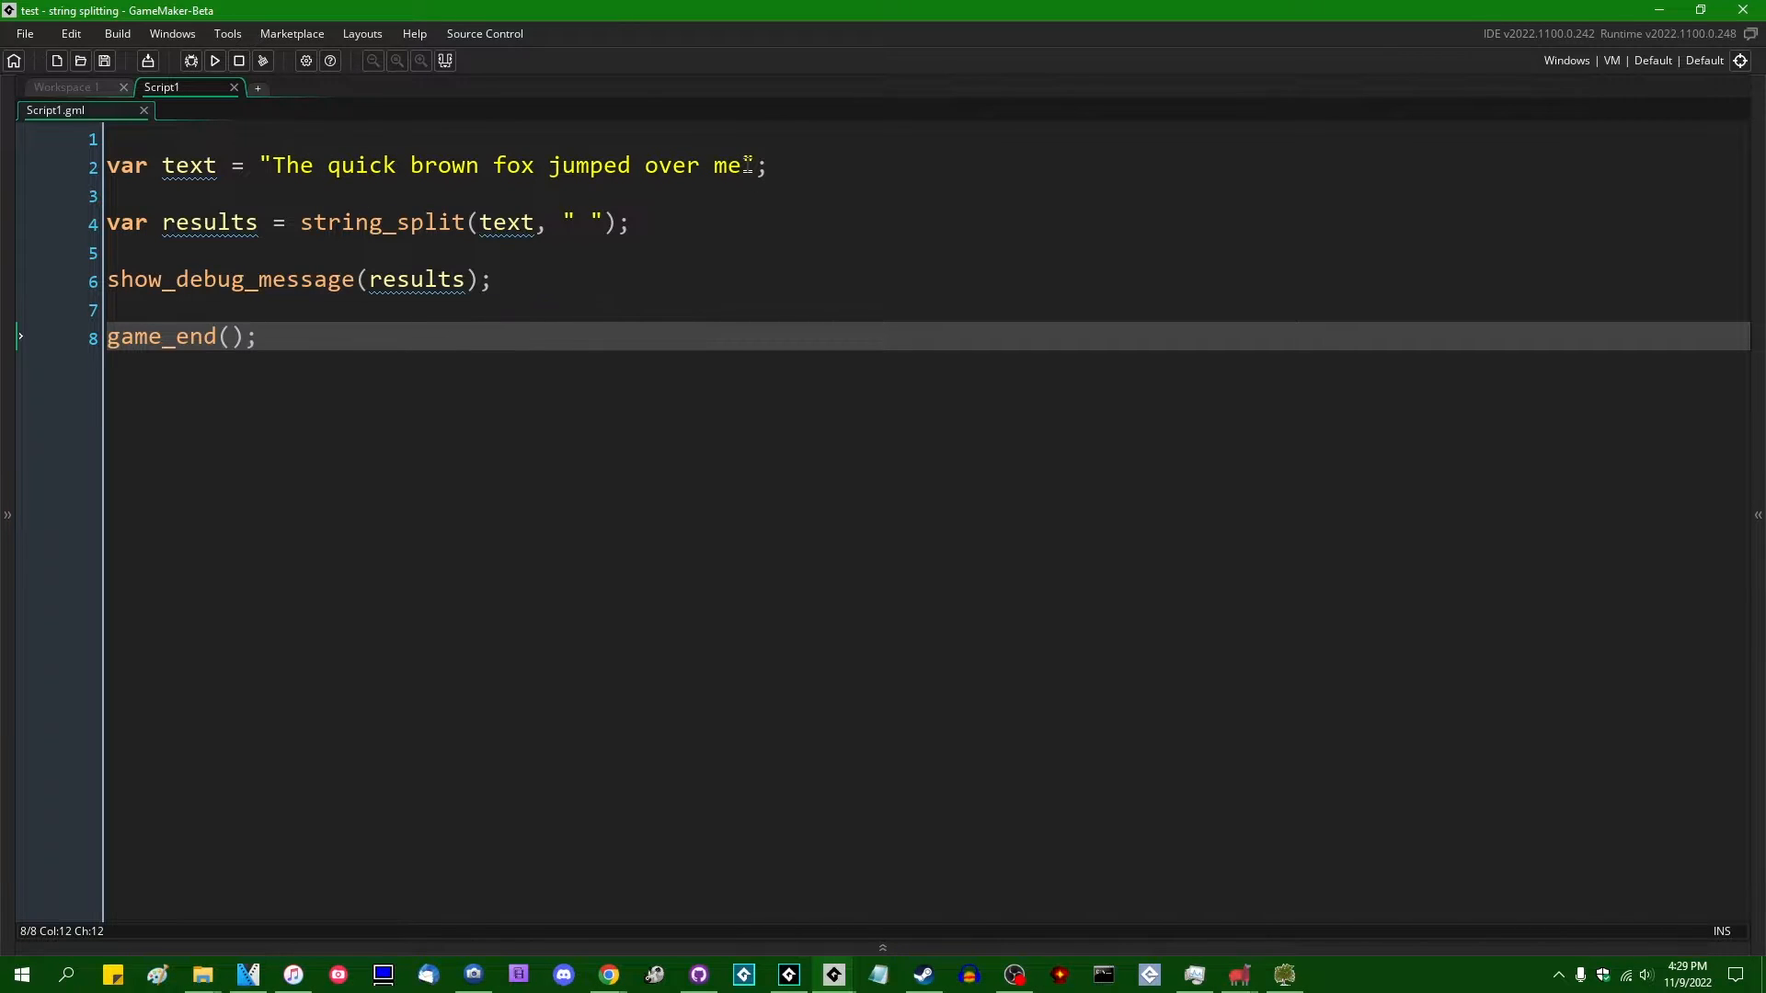
Run to print the seven-word array, then try "\n" as the split delimiter.
left_click(212, 60)
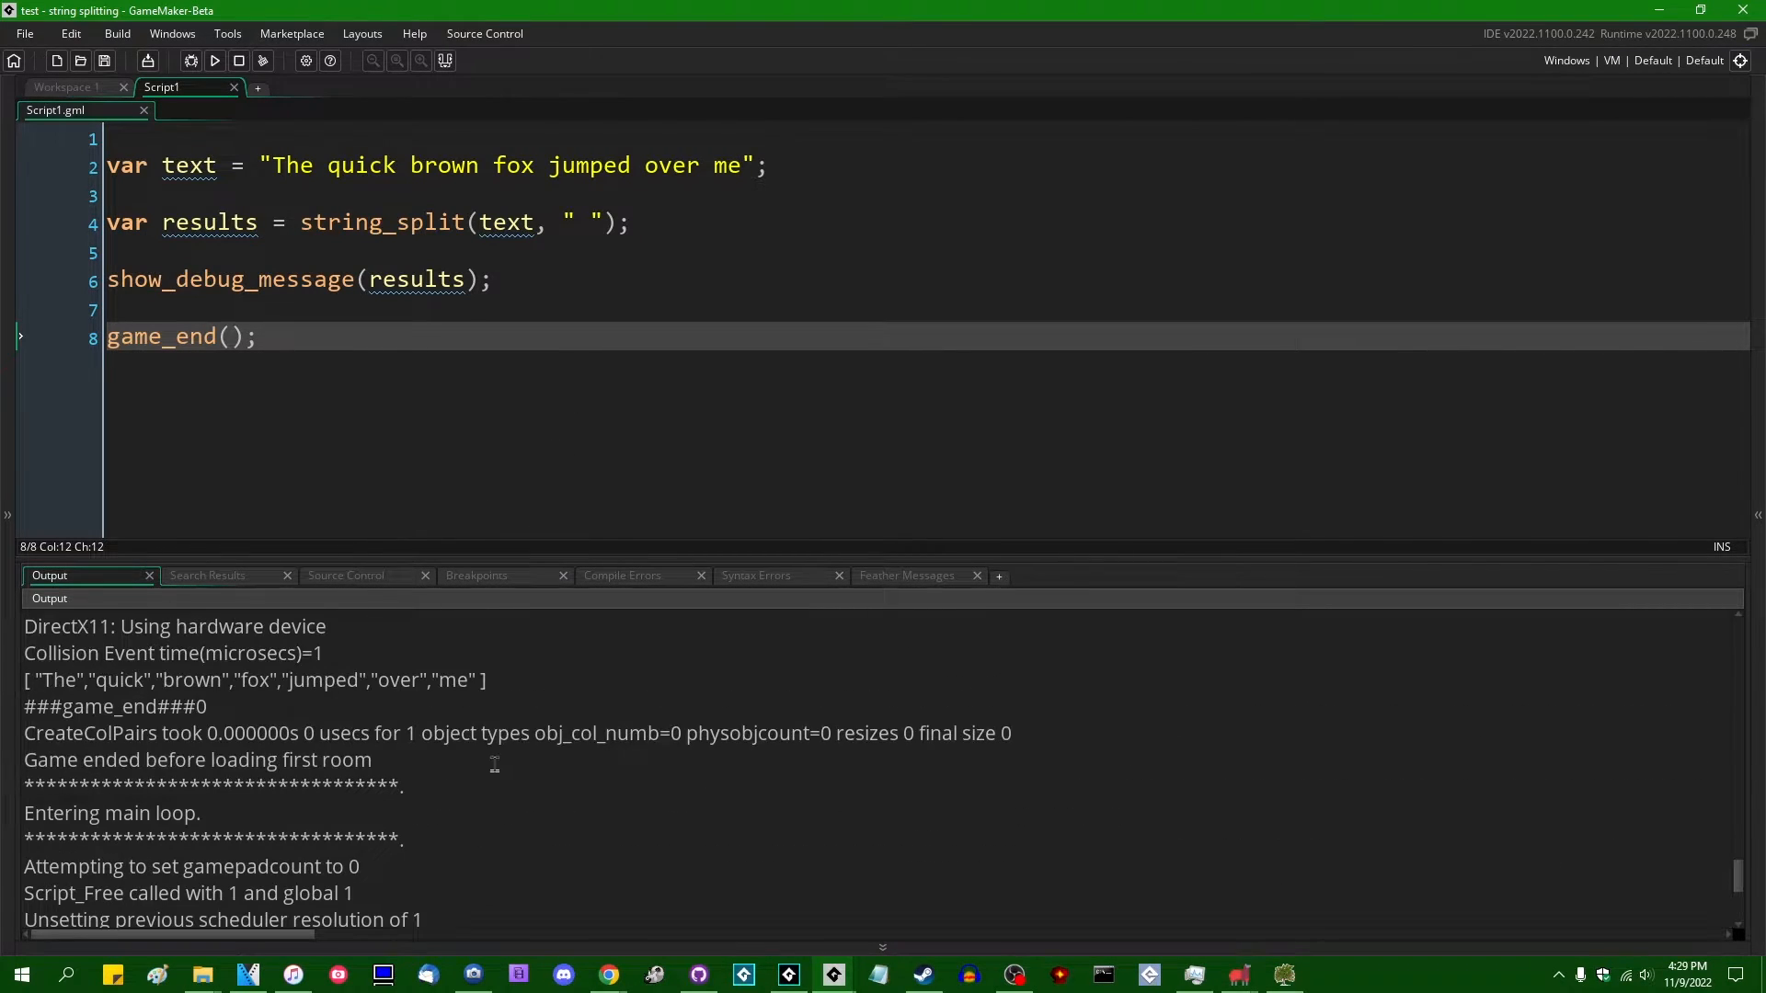
left_click(254, 680)
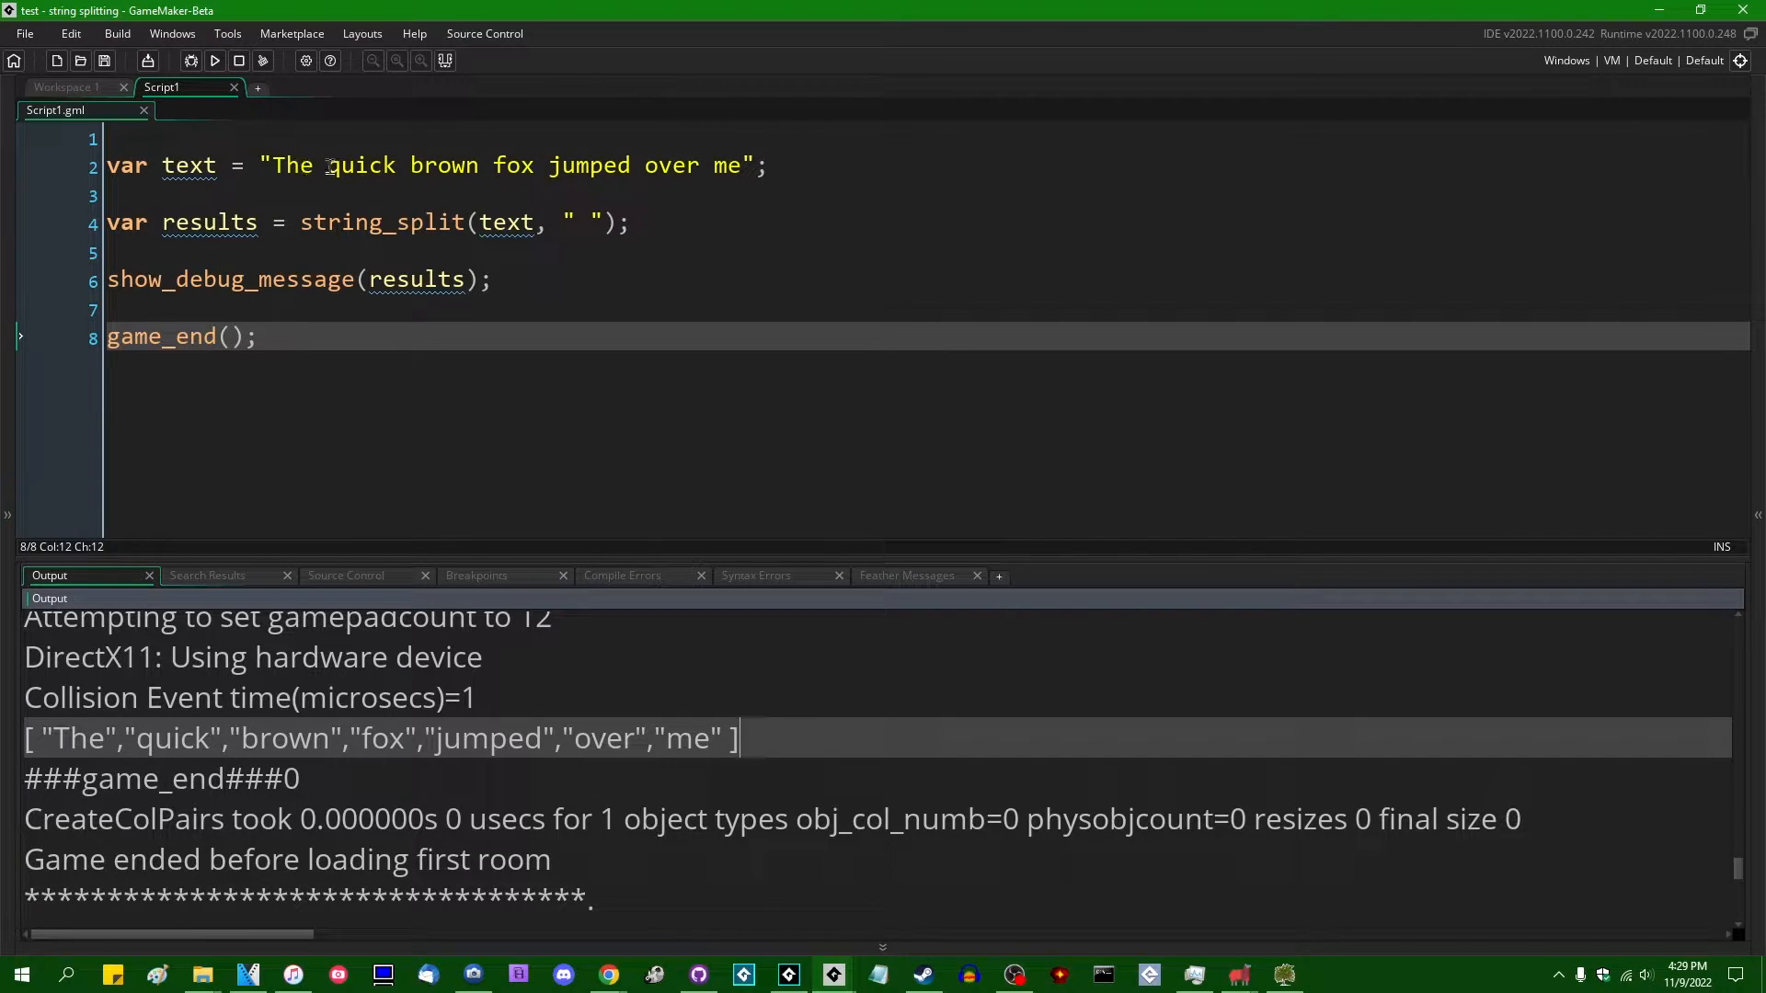
left_click(603, 221)
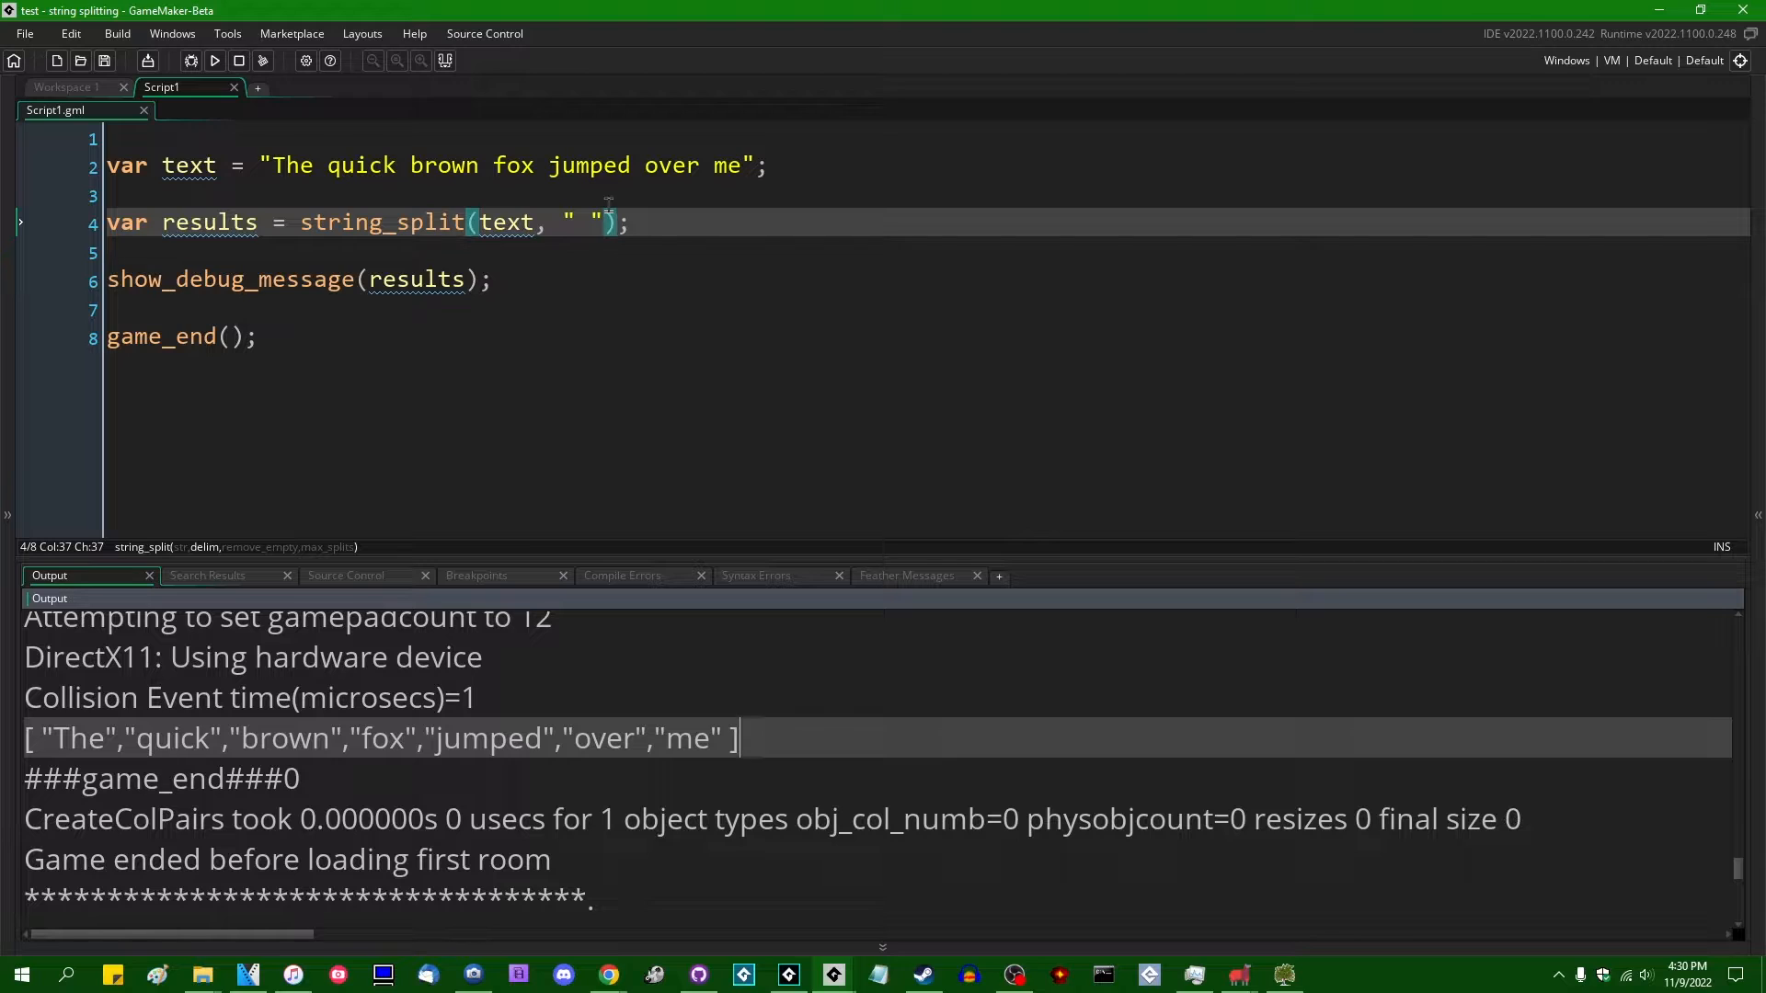
mouse_move(698, 225)
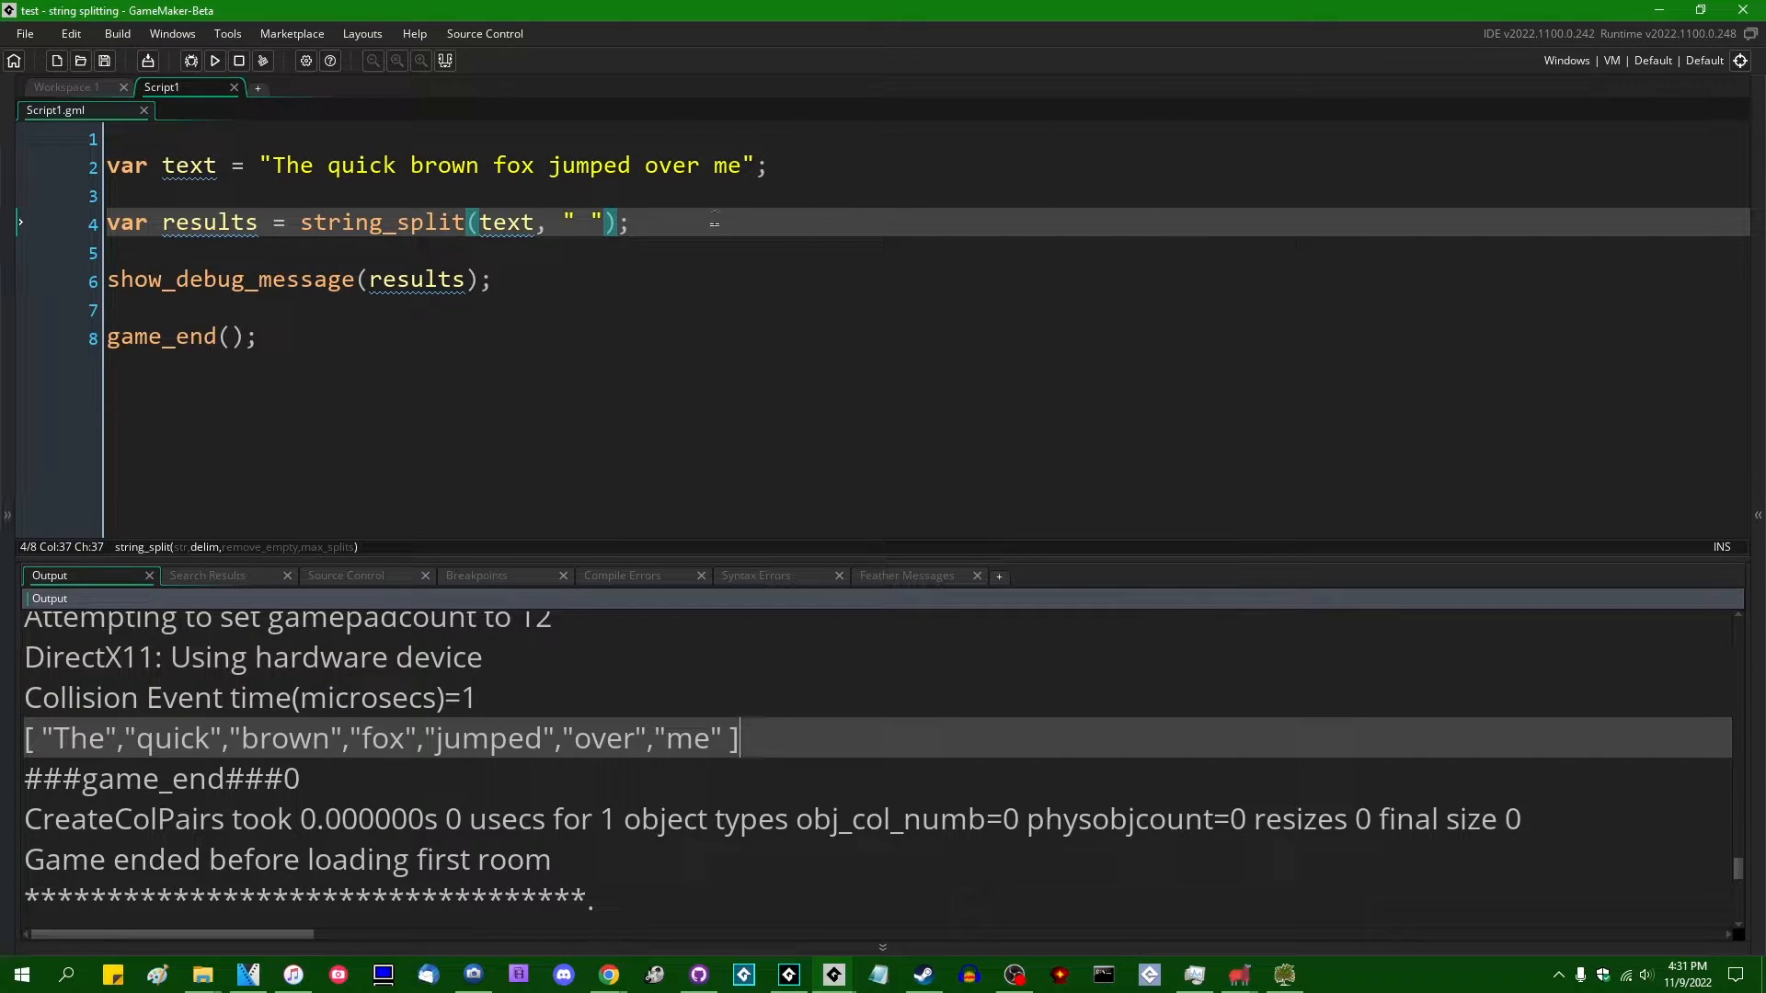
type("-")
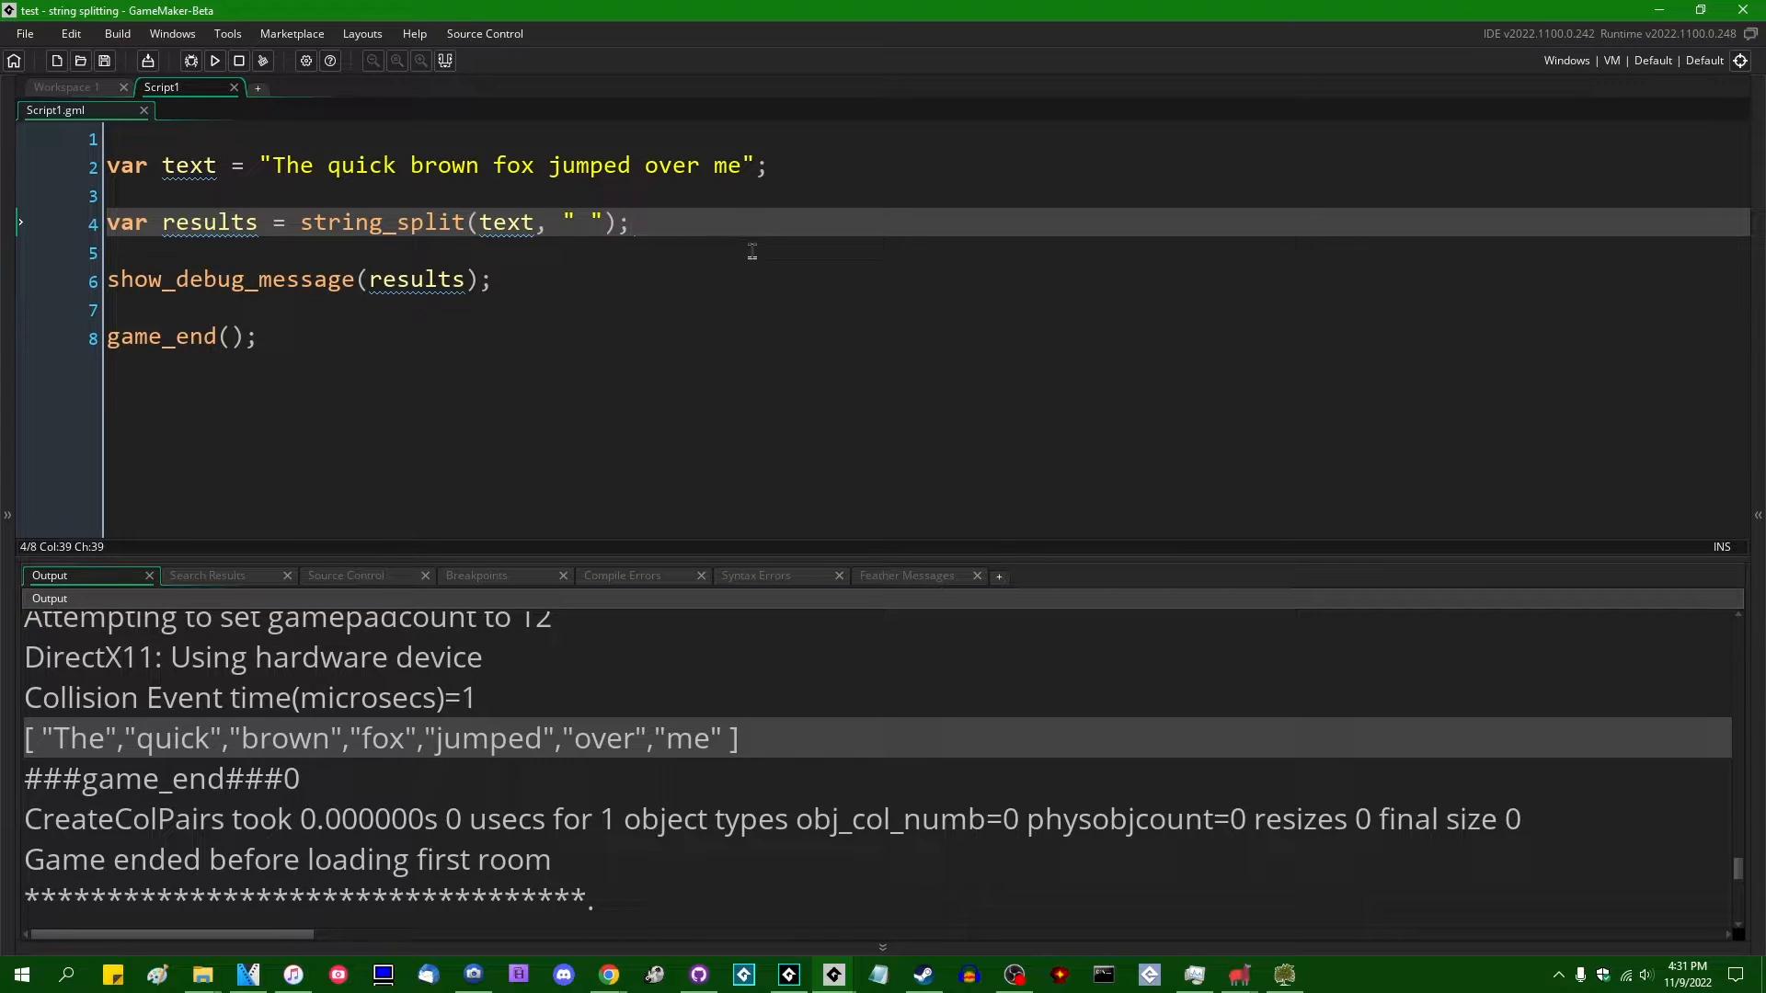
left_click(577, 222)
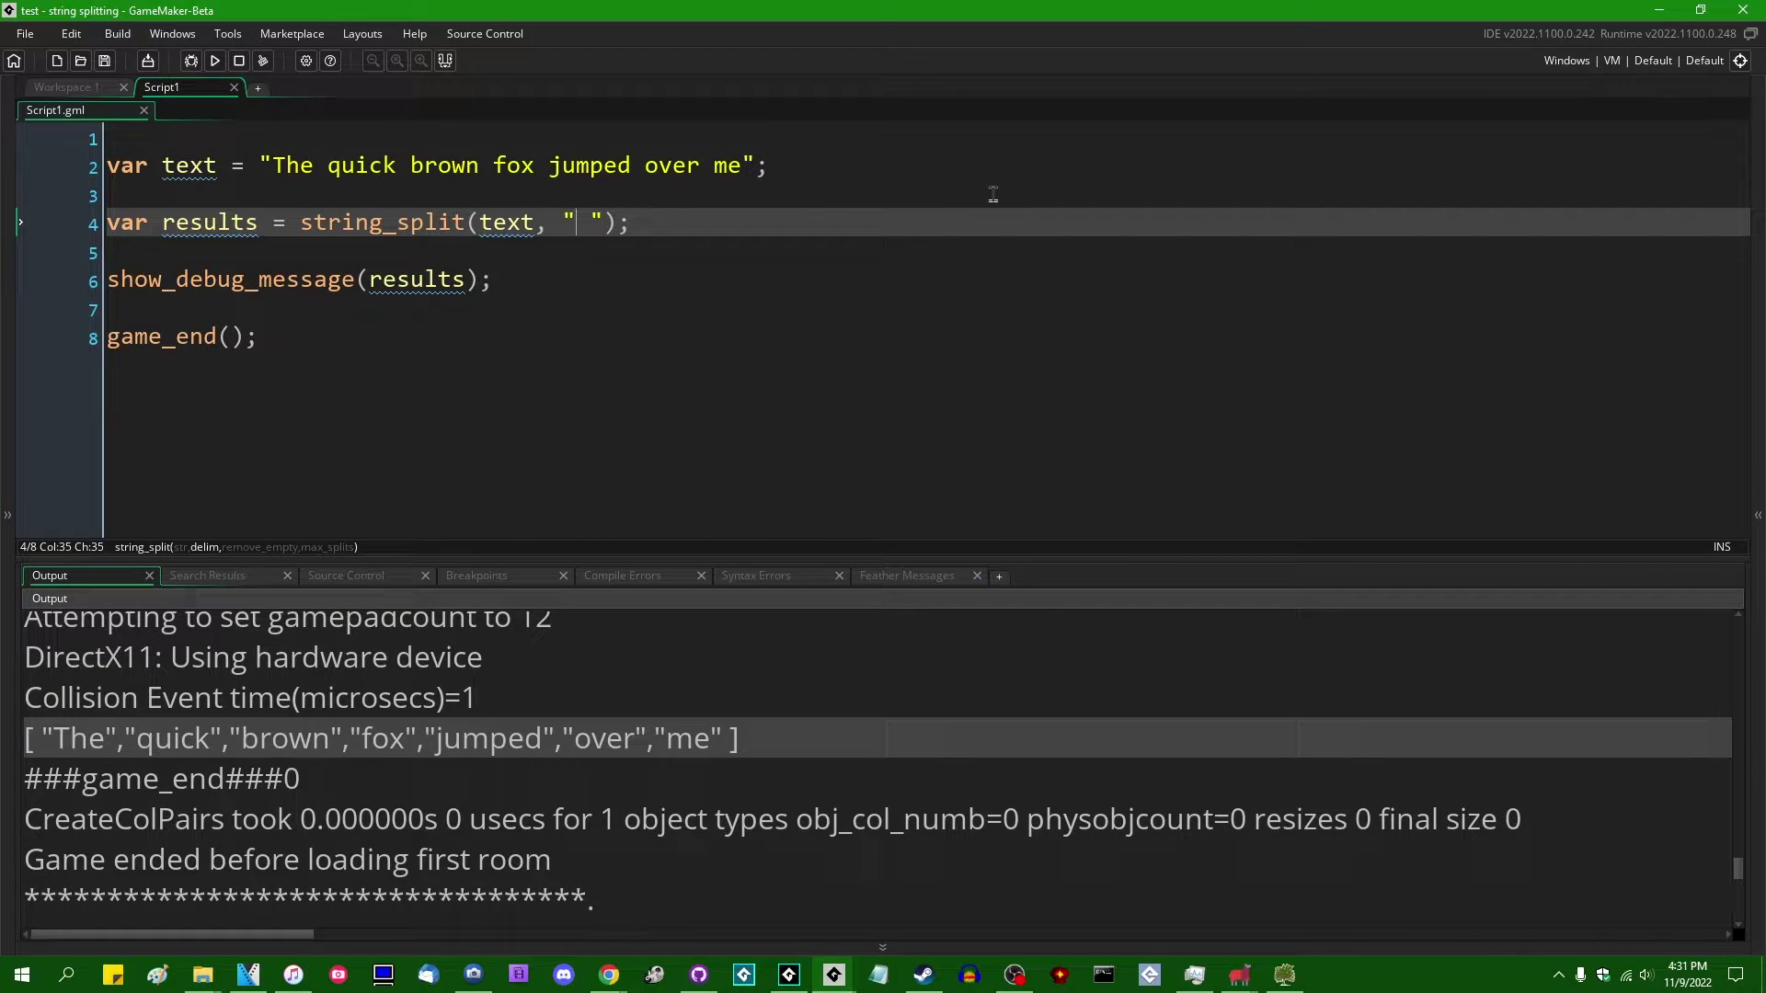
type("\\n")
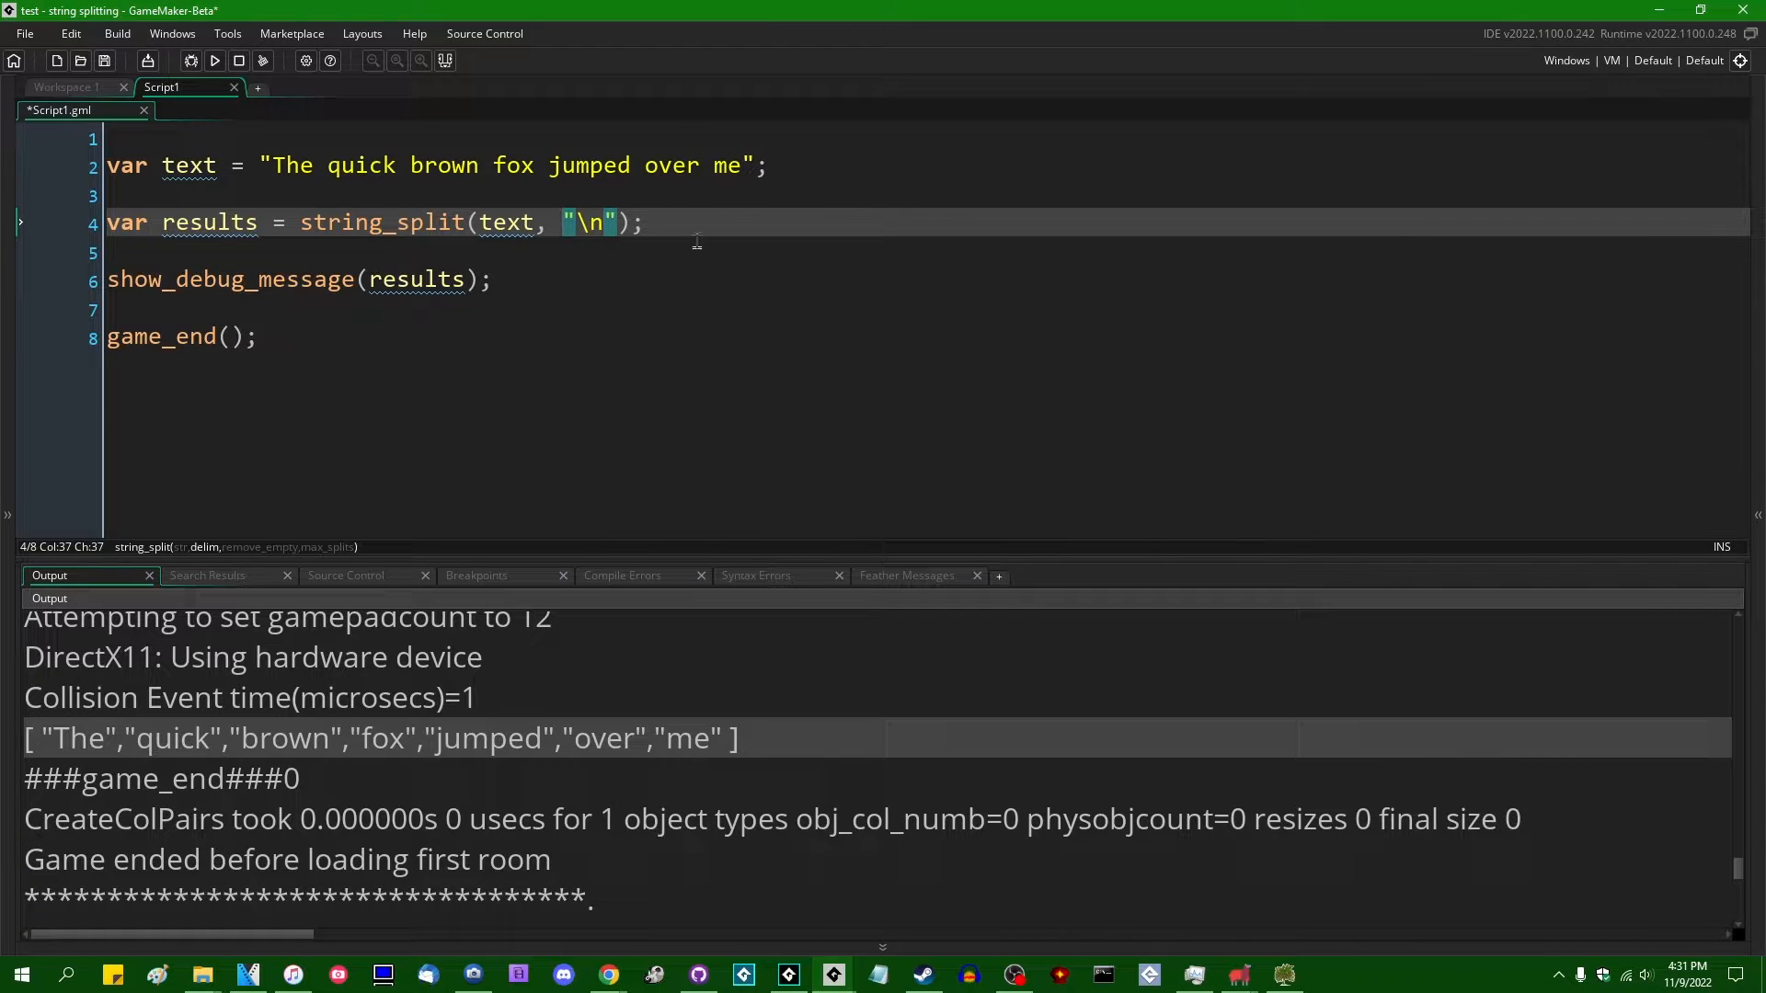
mouse_move(967, 246)
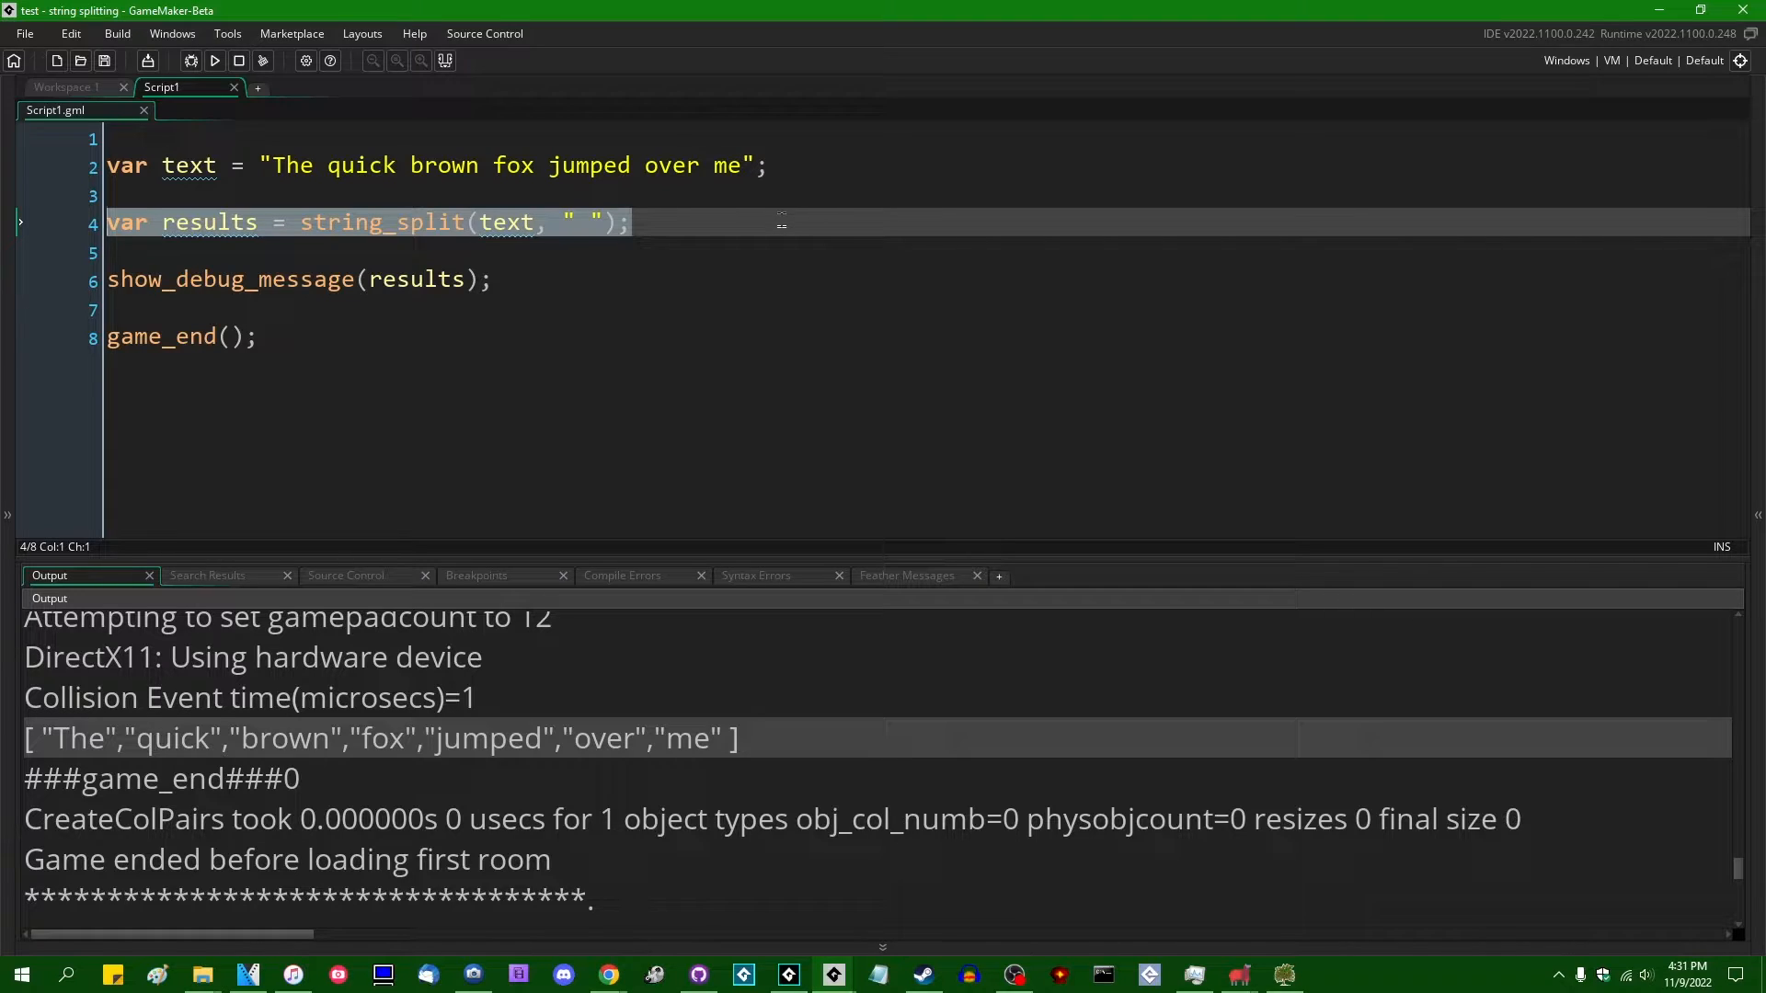
Check the string_split documentation, then add double spaces after 'quick' and 'fox'.
left_click(629, 221)
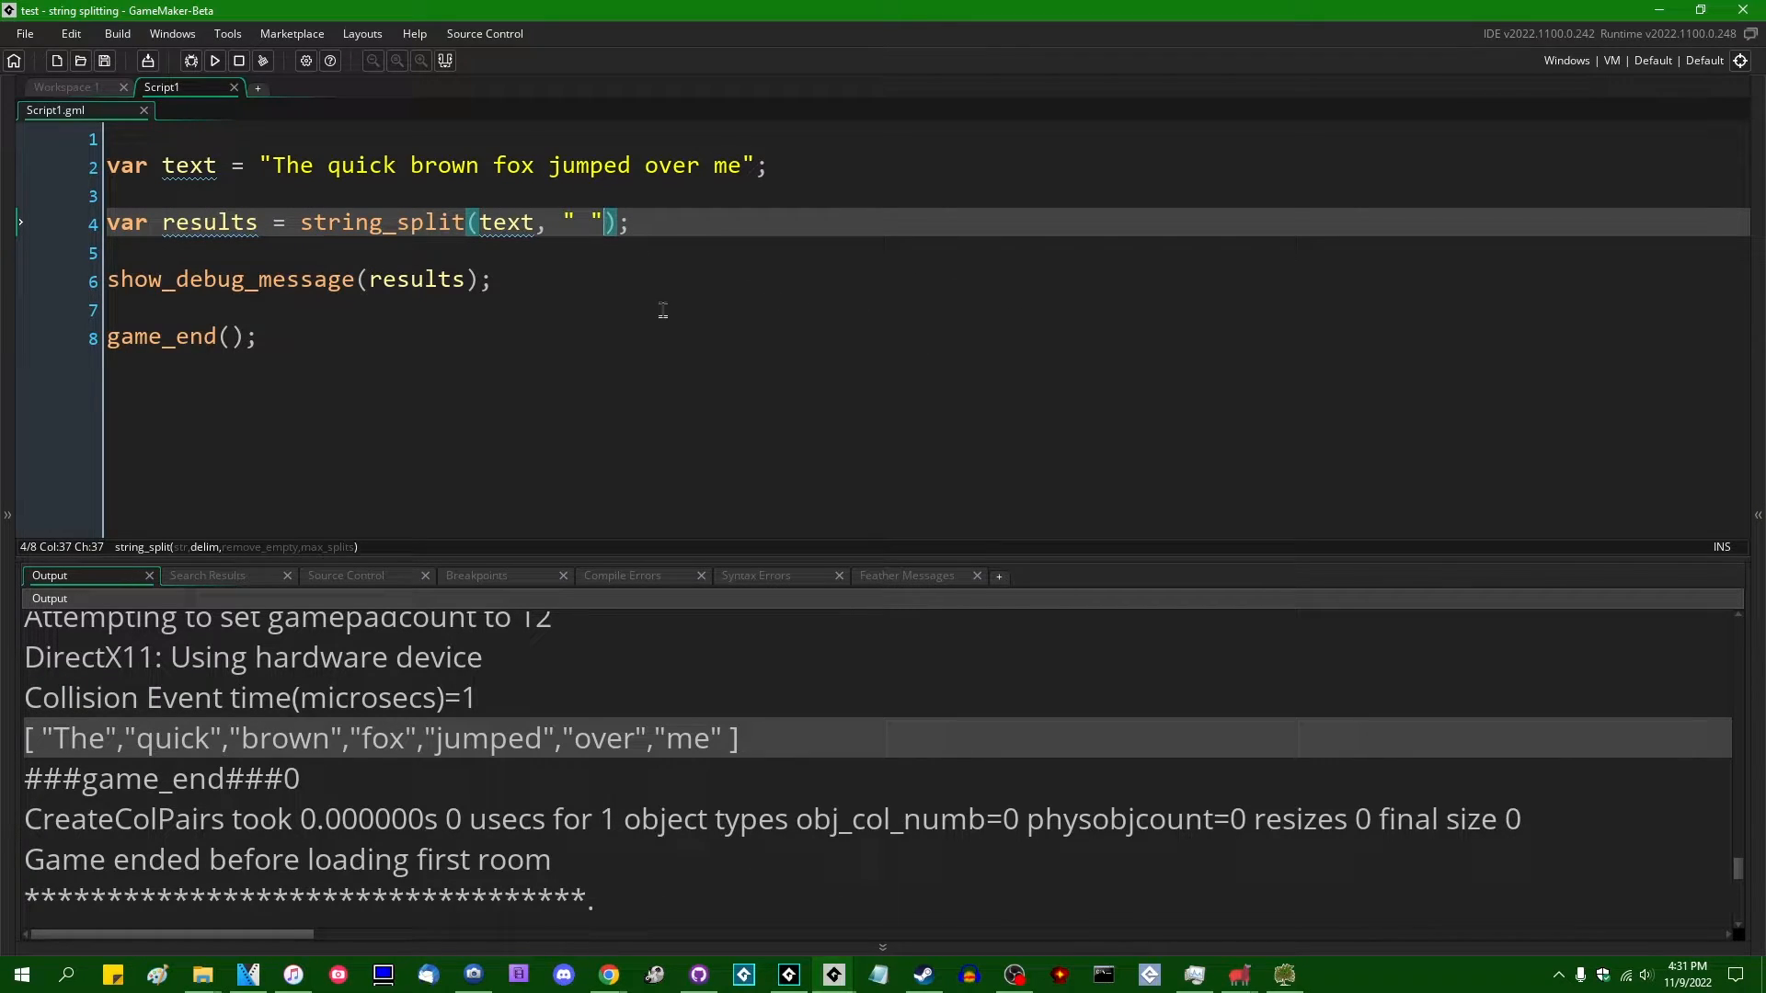
mouse_move(310, 253)
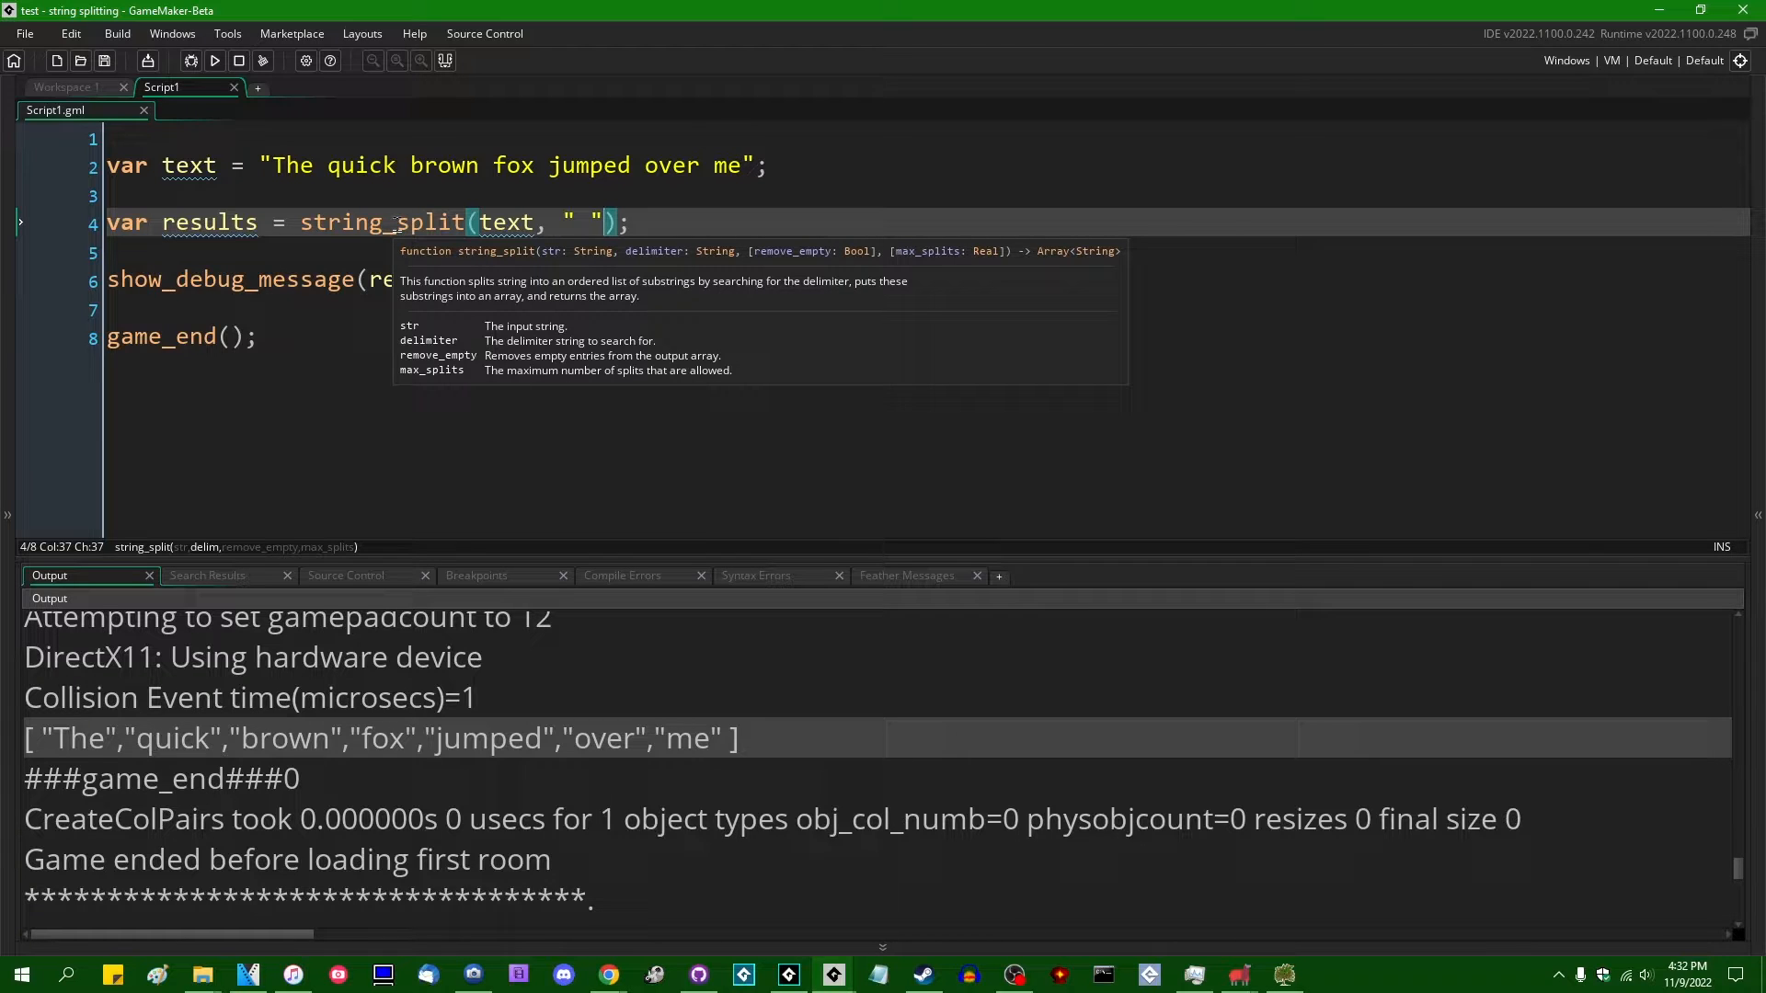
key("Escape")
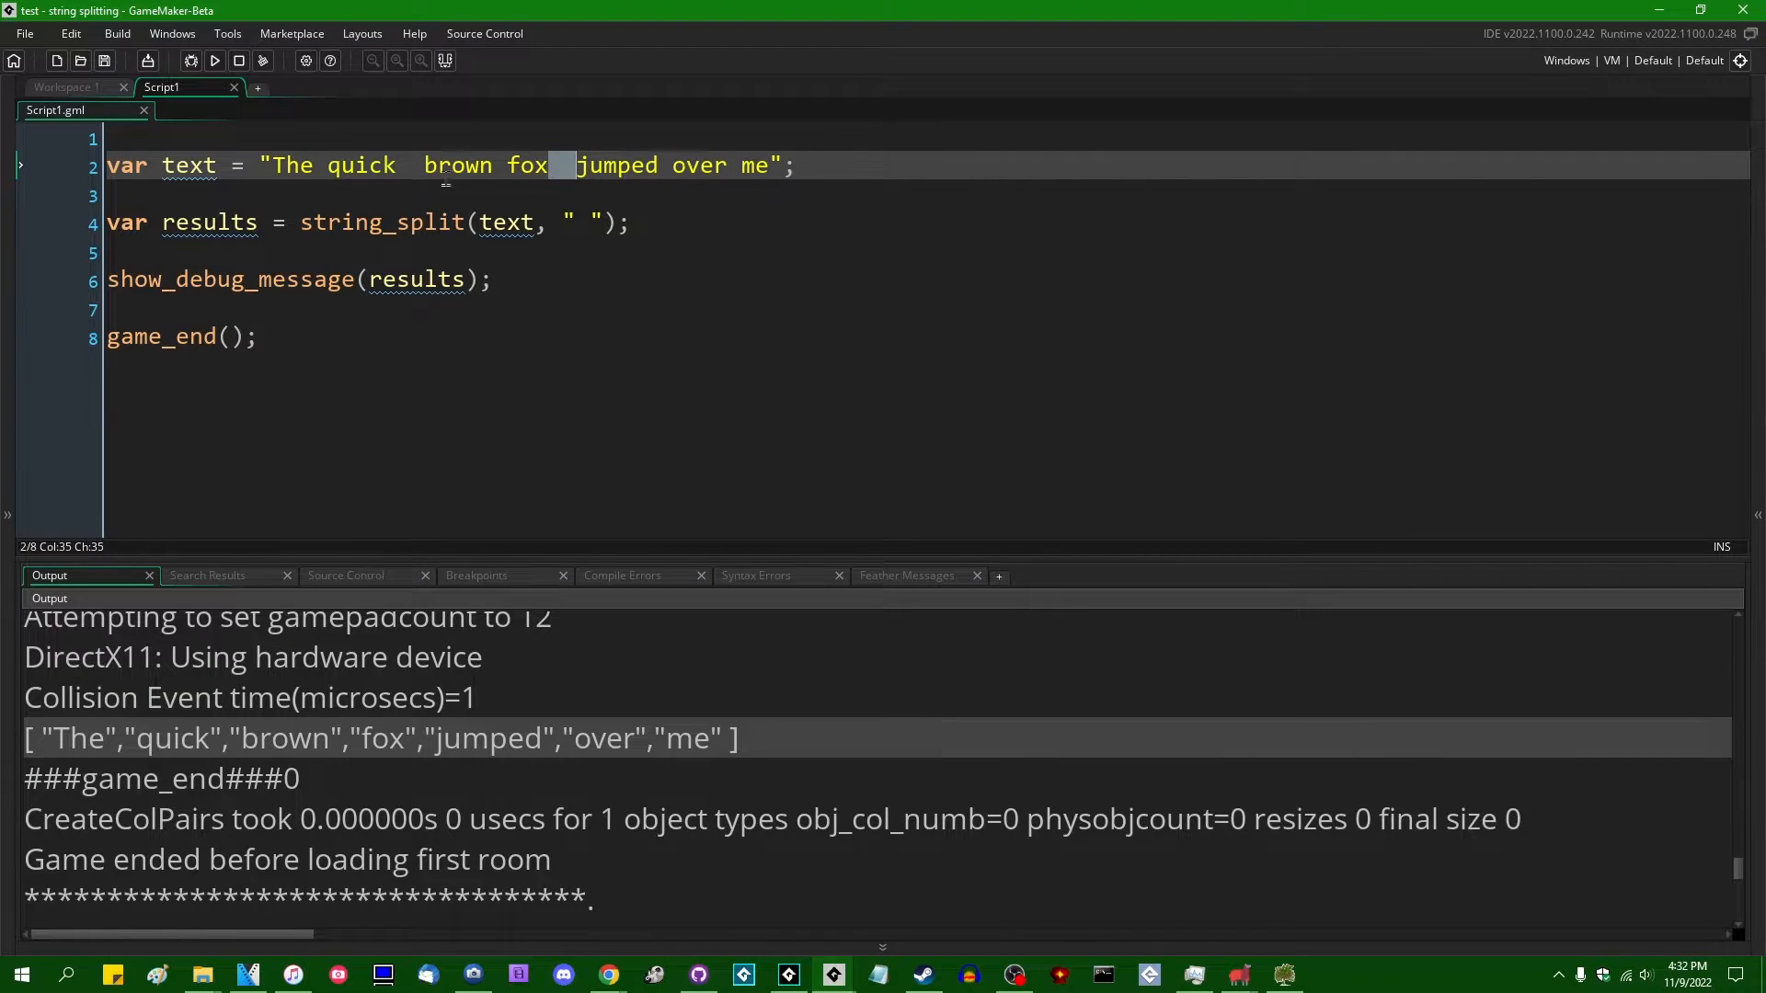
mouse_move(343, 254)
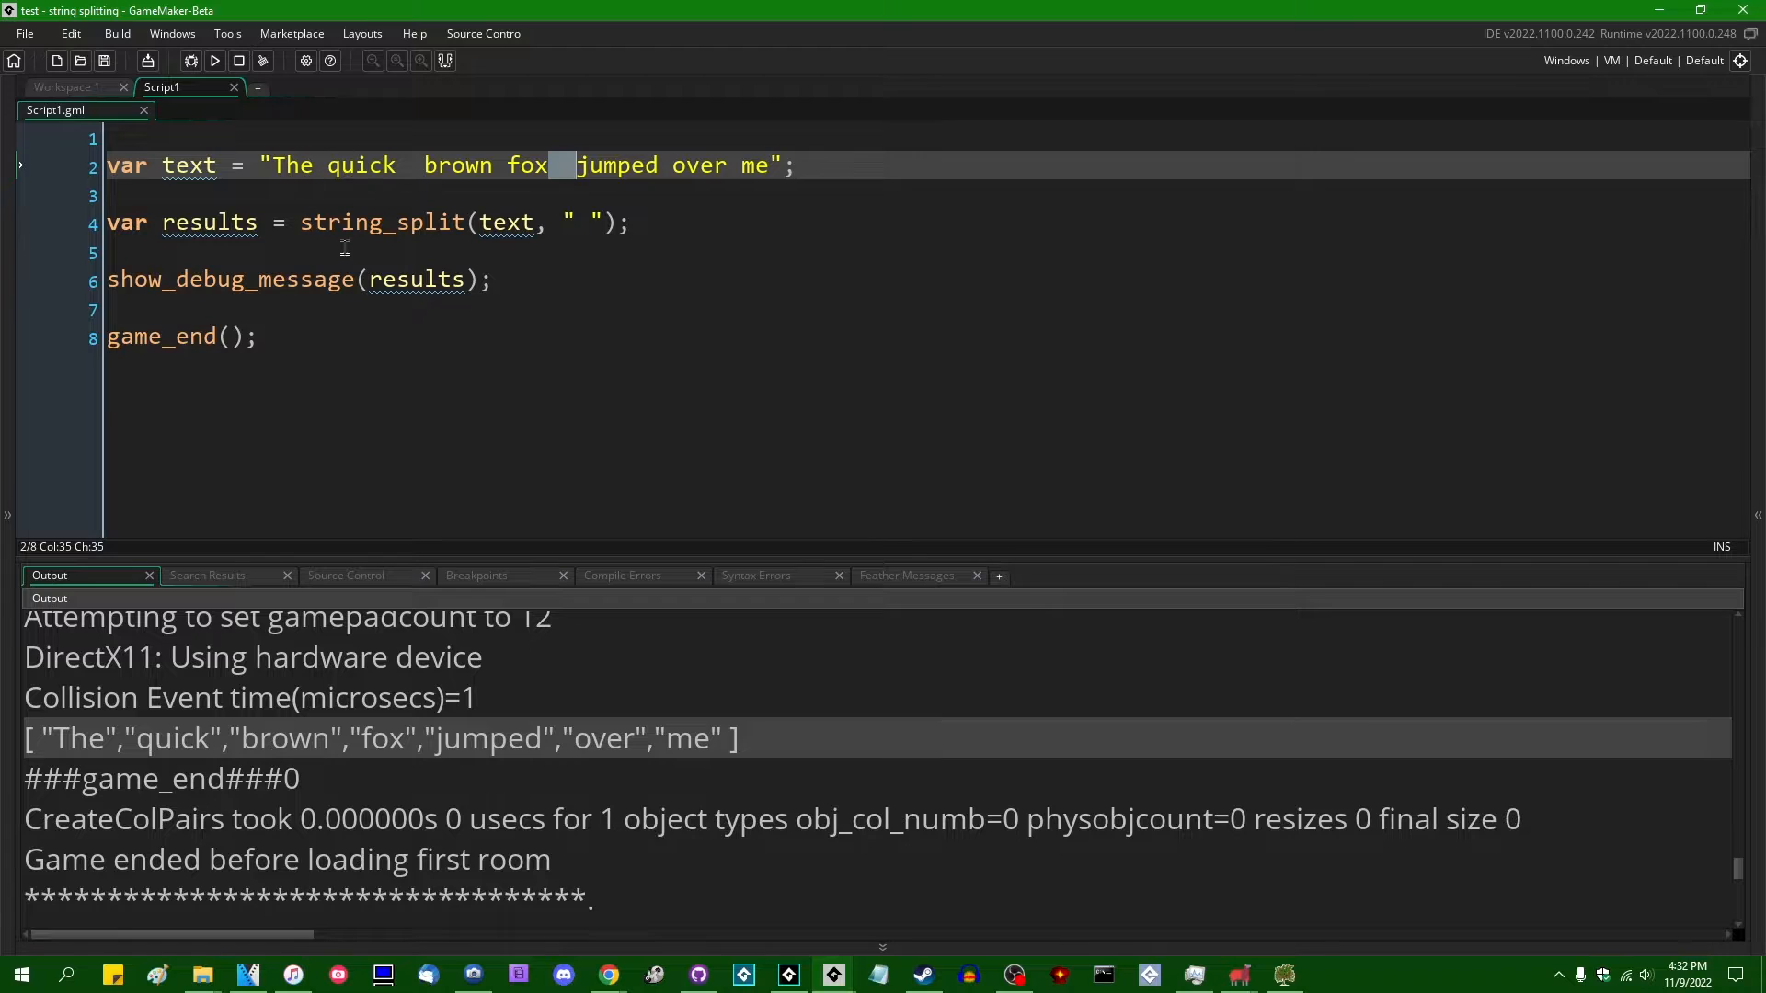
left_click(383, 221)
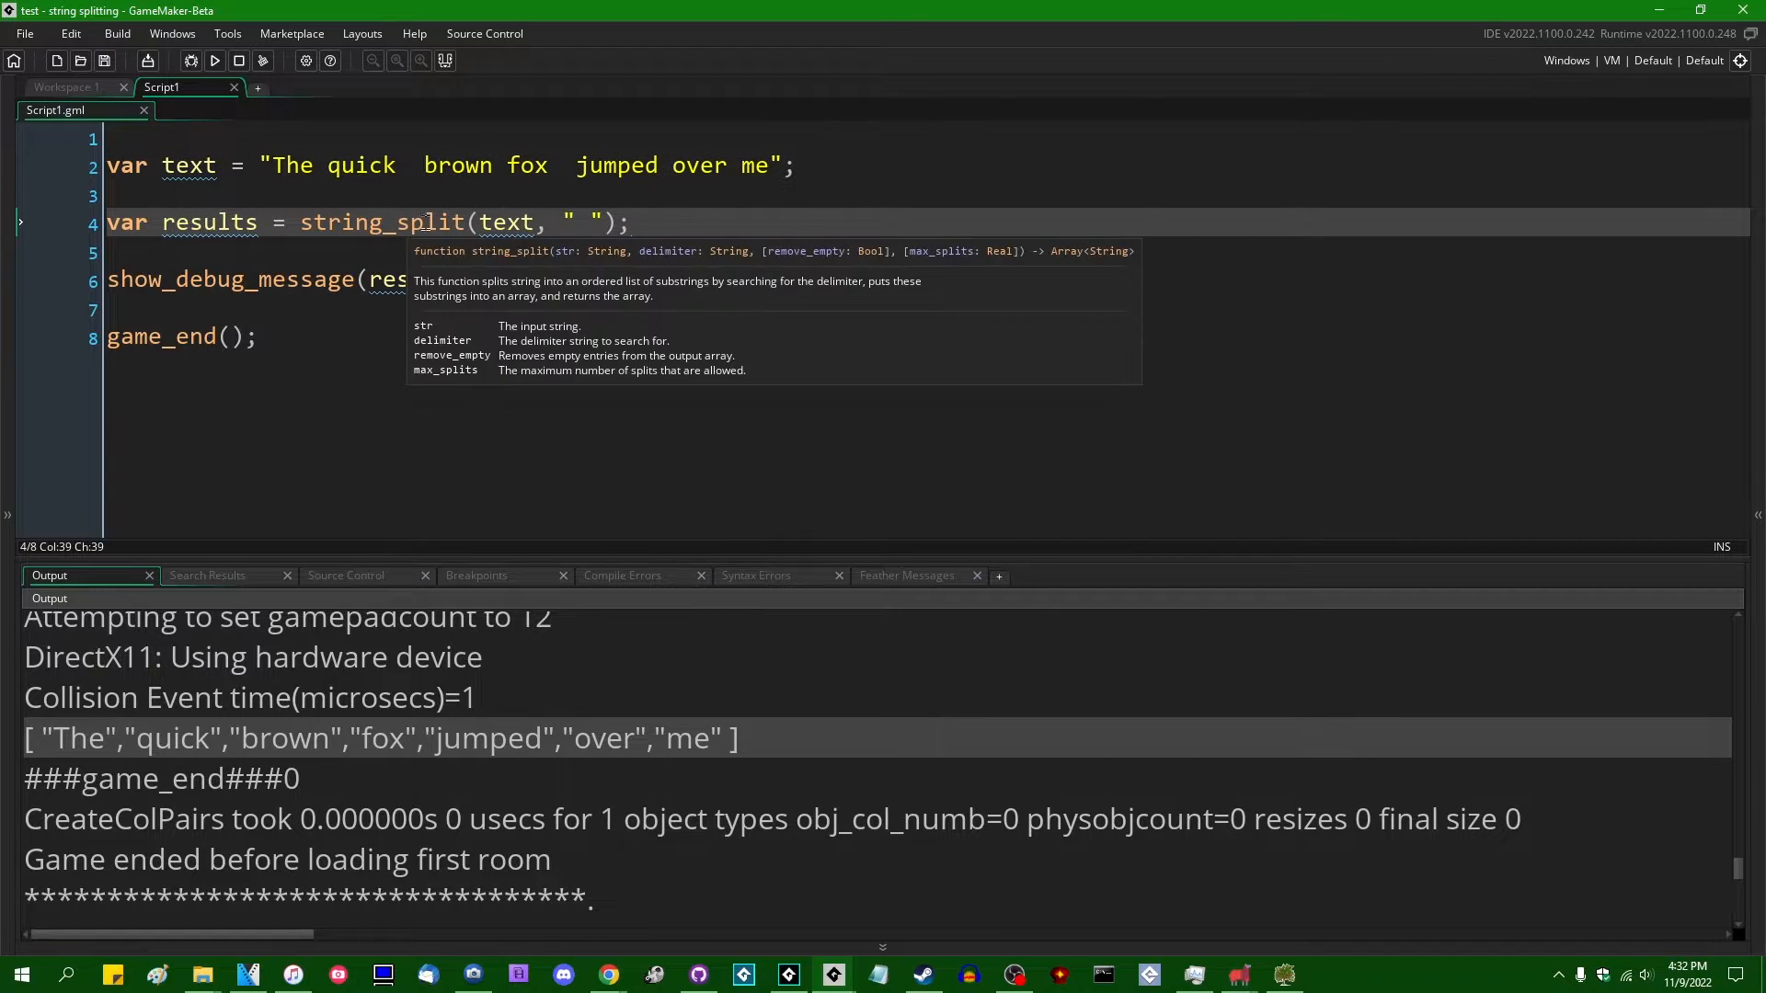
left_click(417, 165)
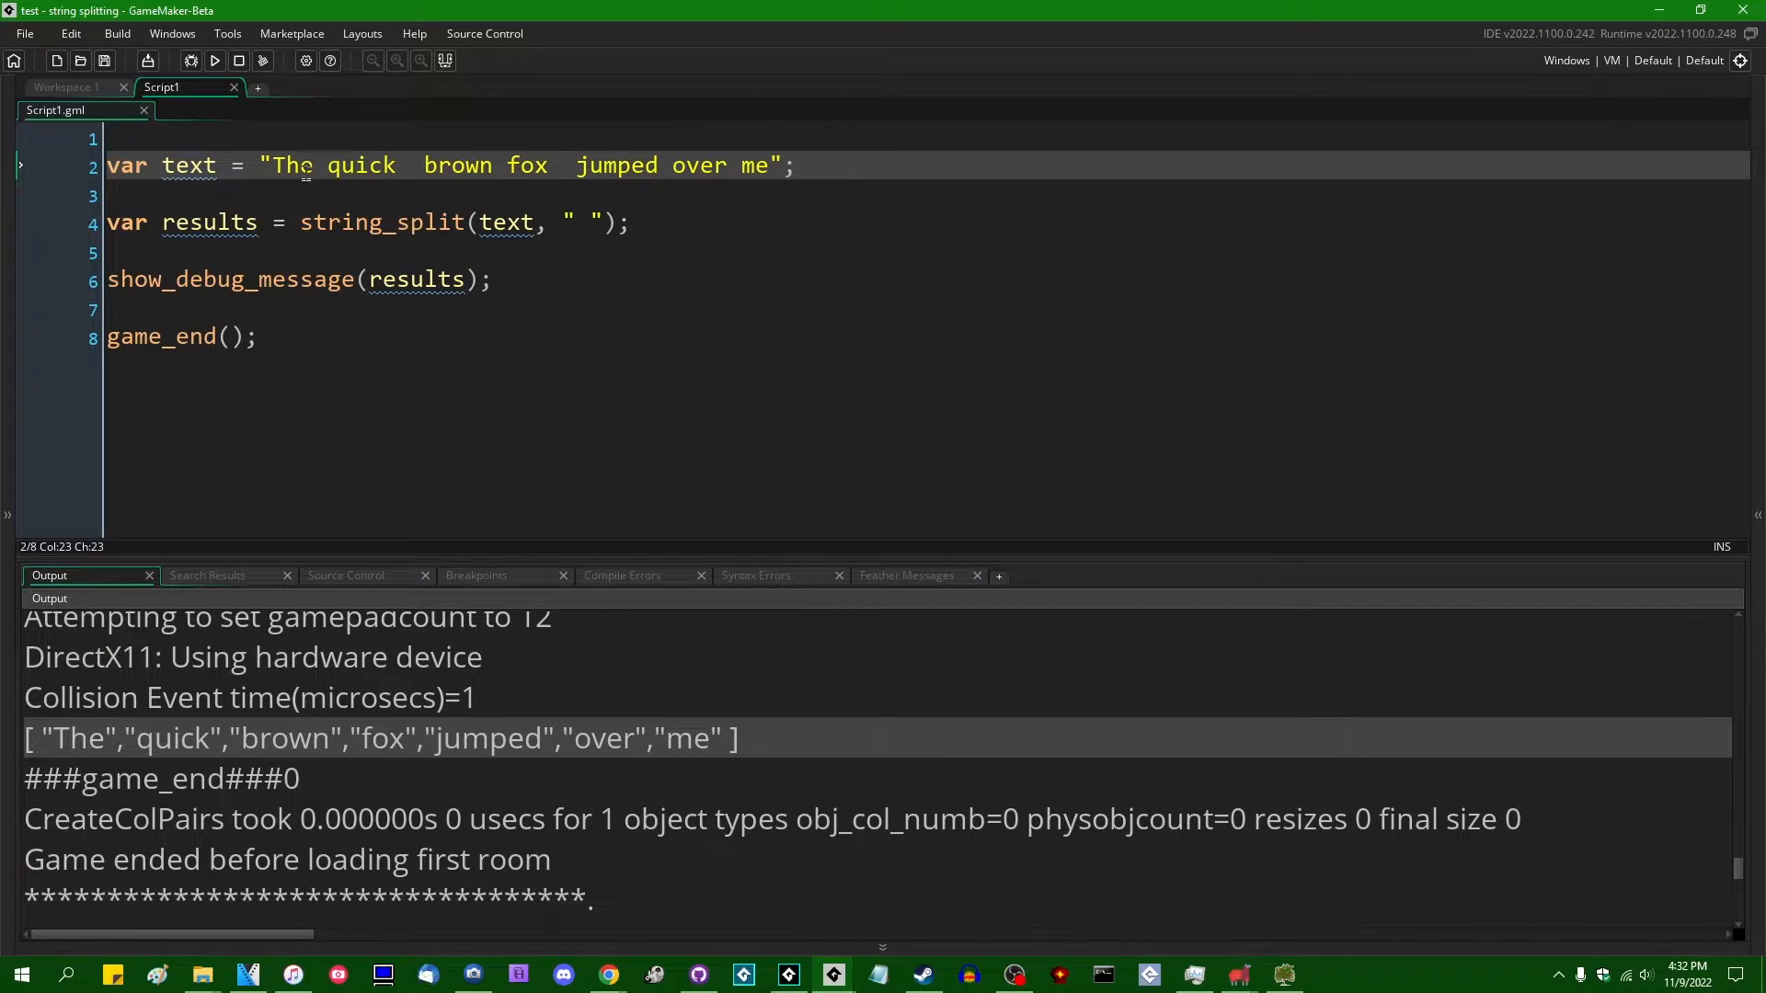
mouse_move(935, 271)
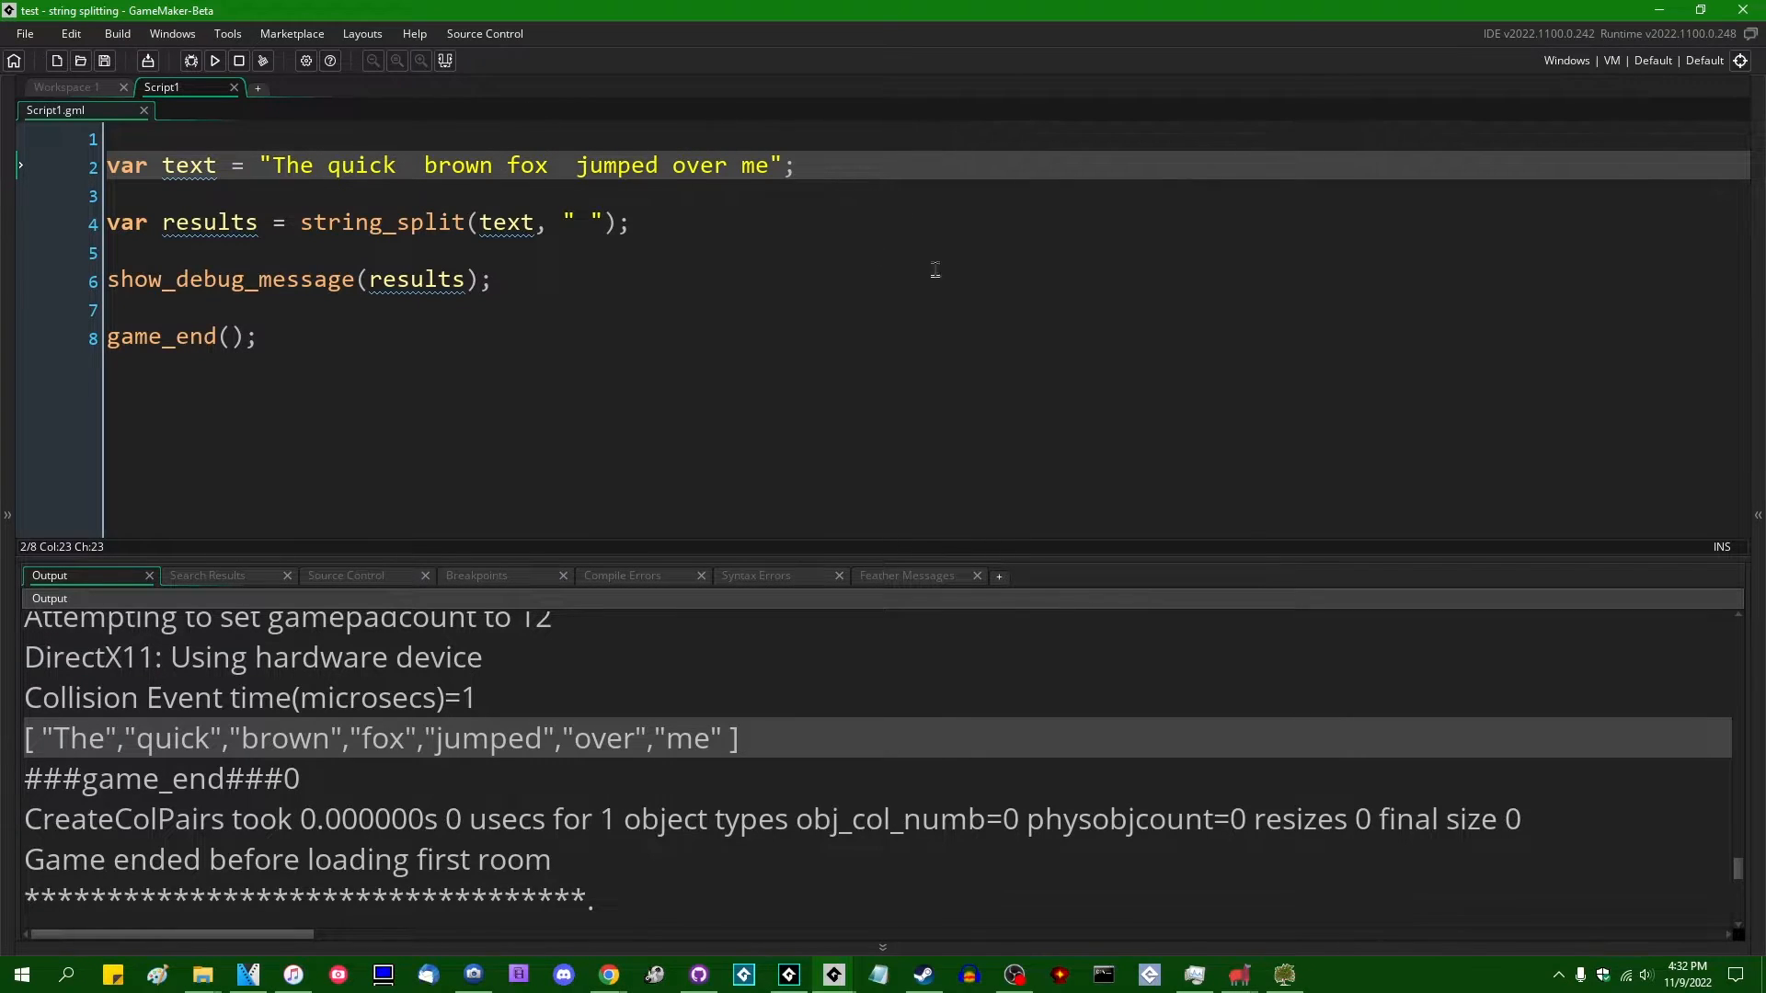
mouse_move(852, 147)
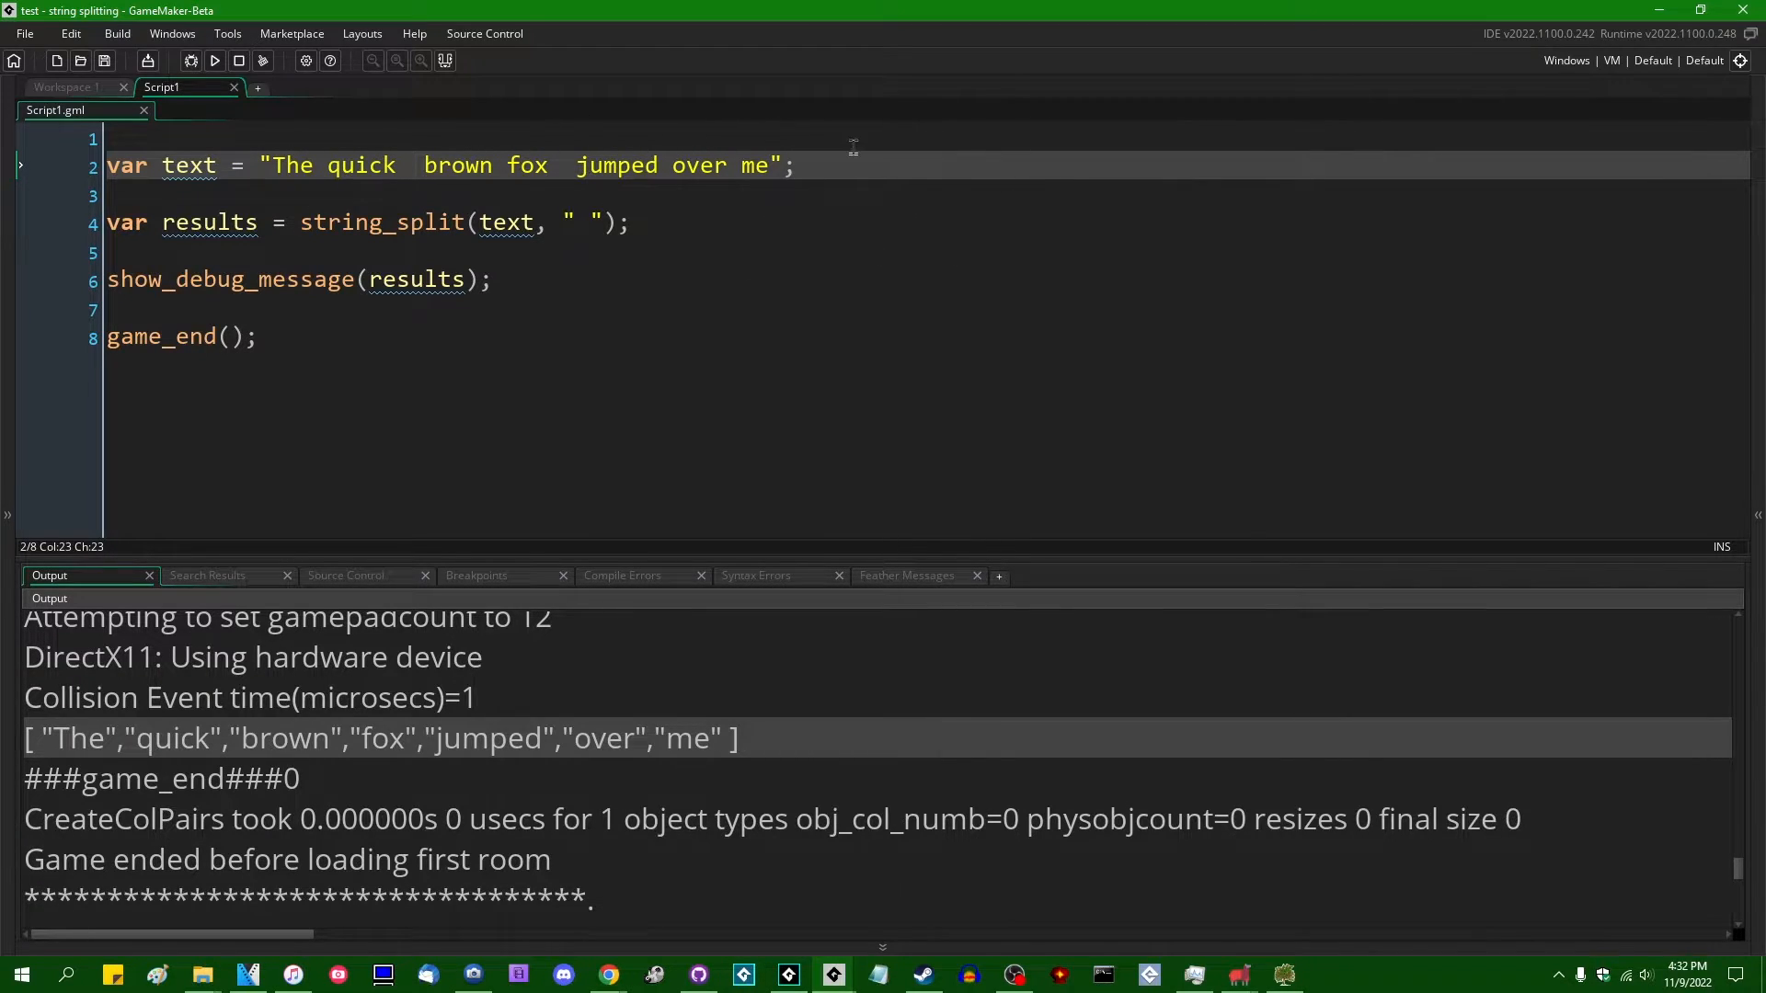
mouse_move(958, 158)
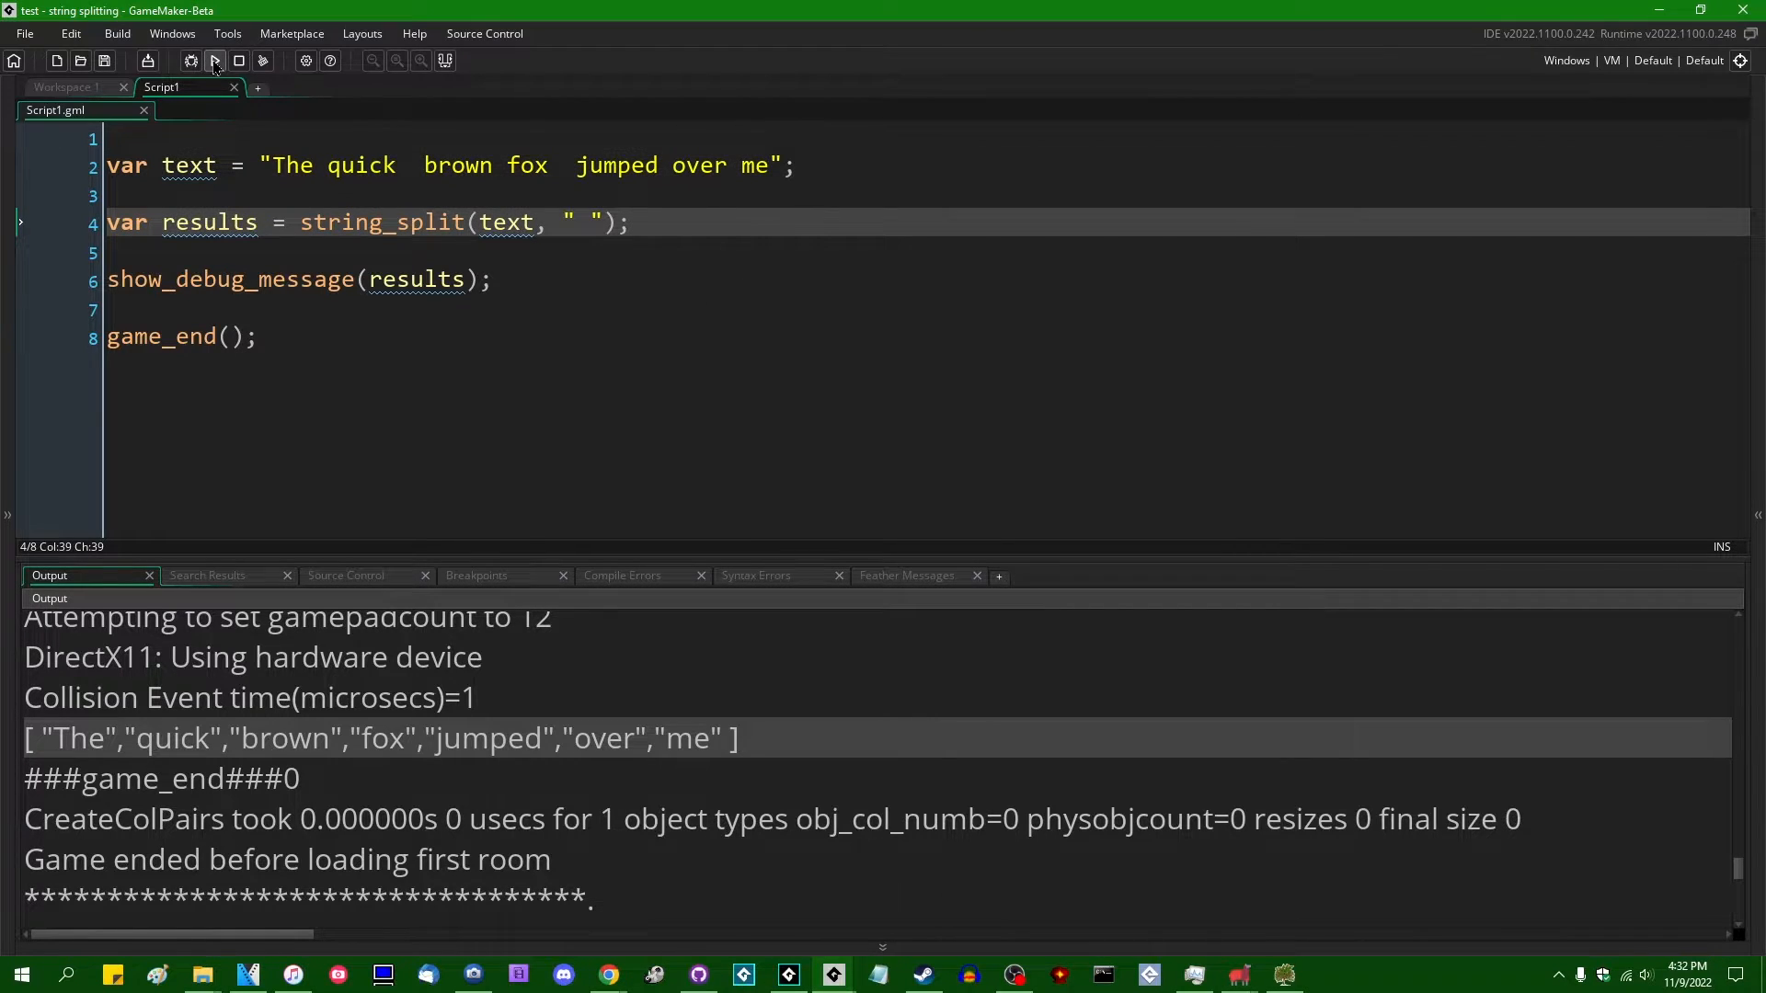
Rerun to see empty strings, then pass true as string_split's remove_empty argument.
left_click(214, 60)
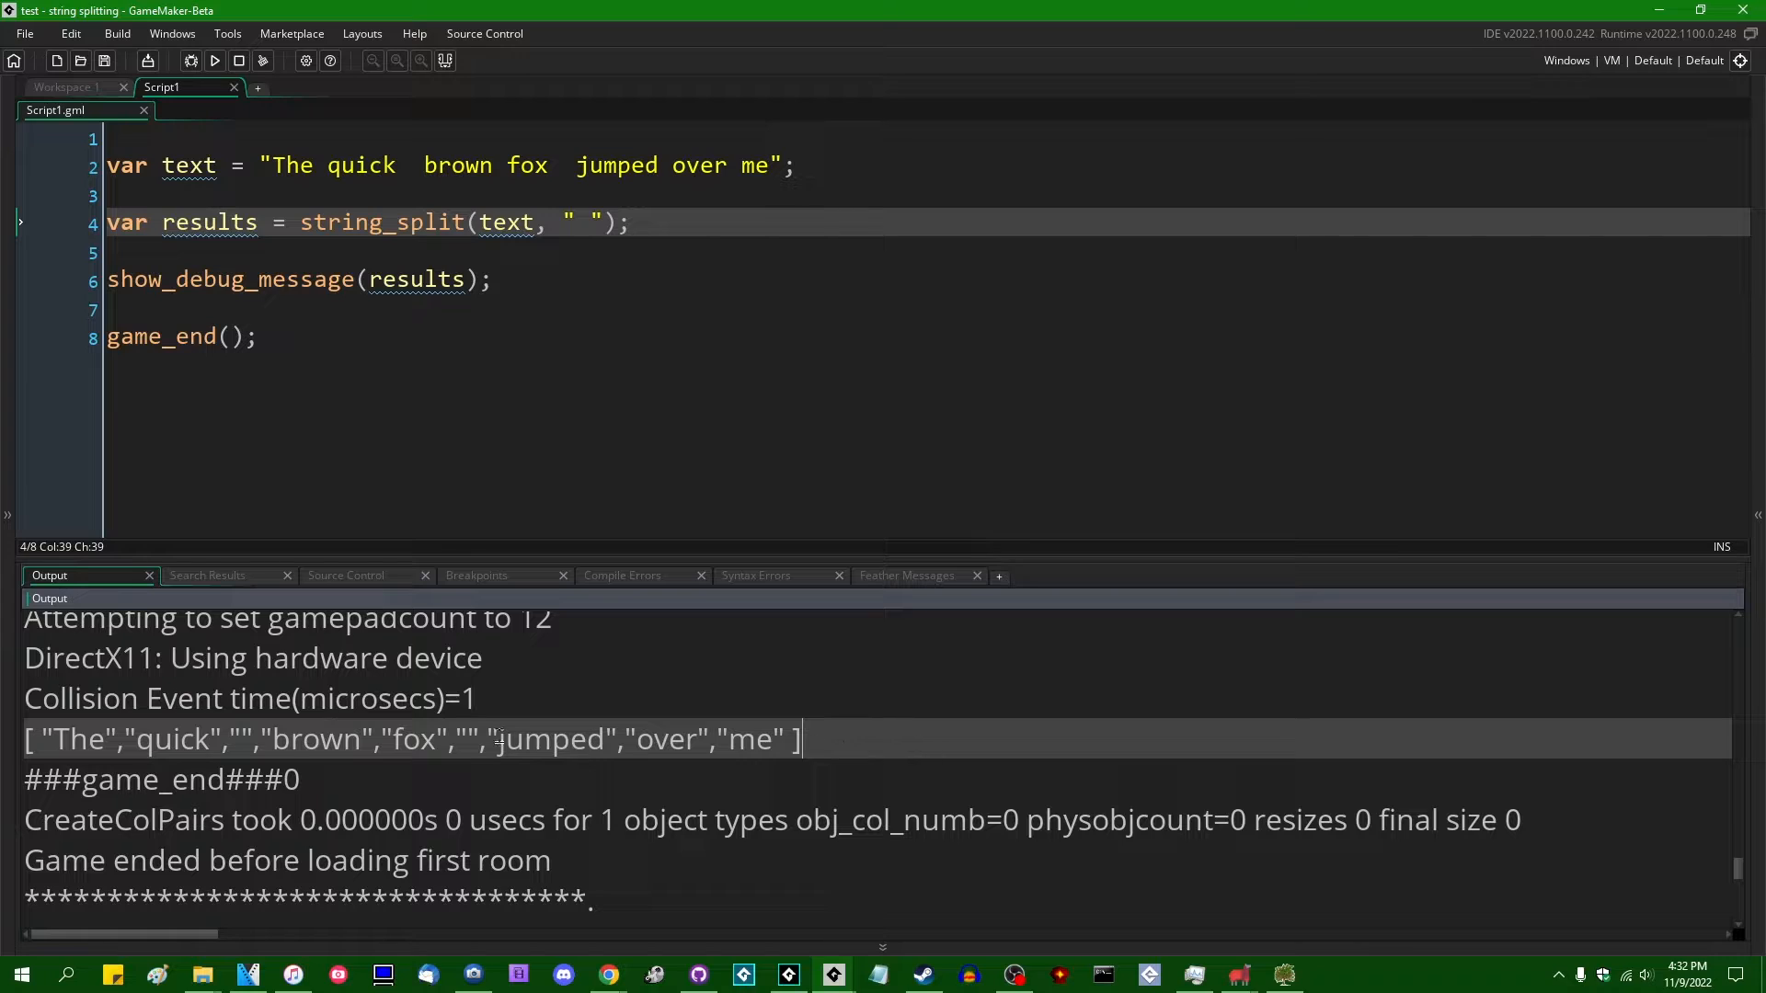
double_click(236, 738)
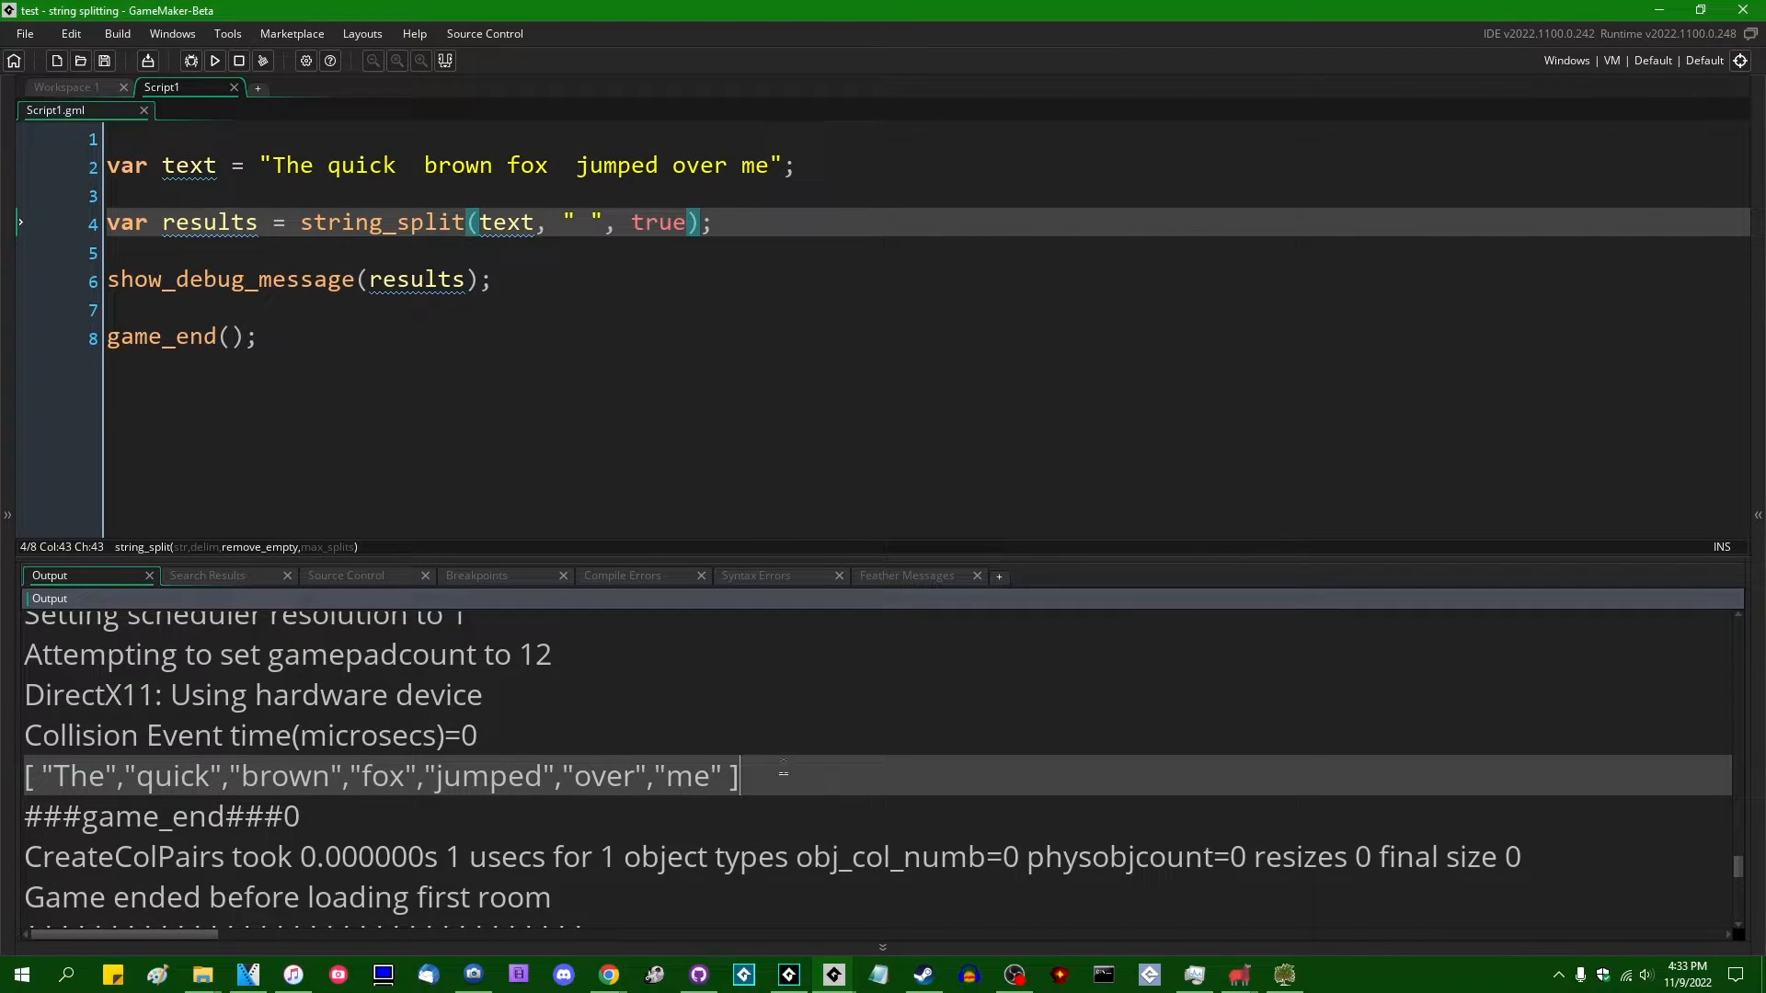
mouse_move(882, 144)
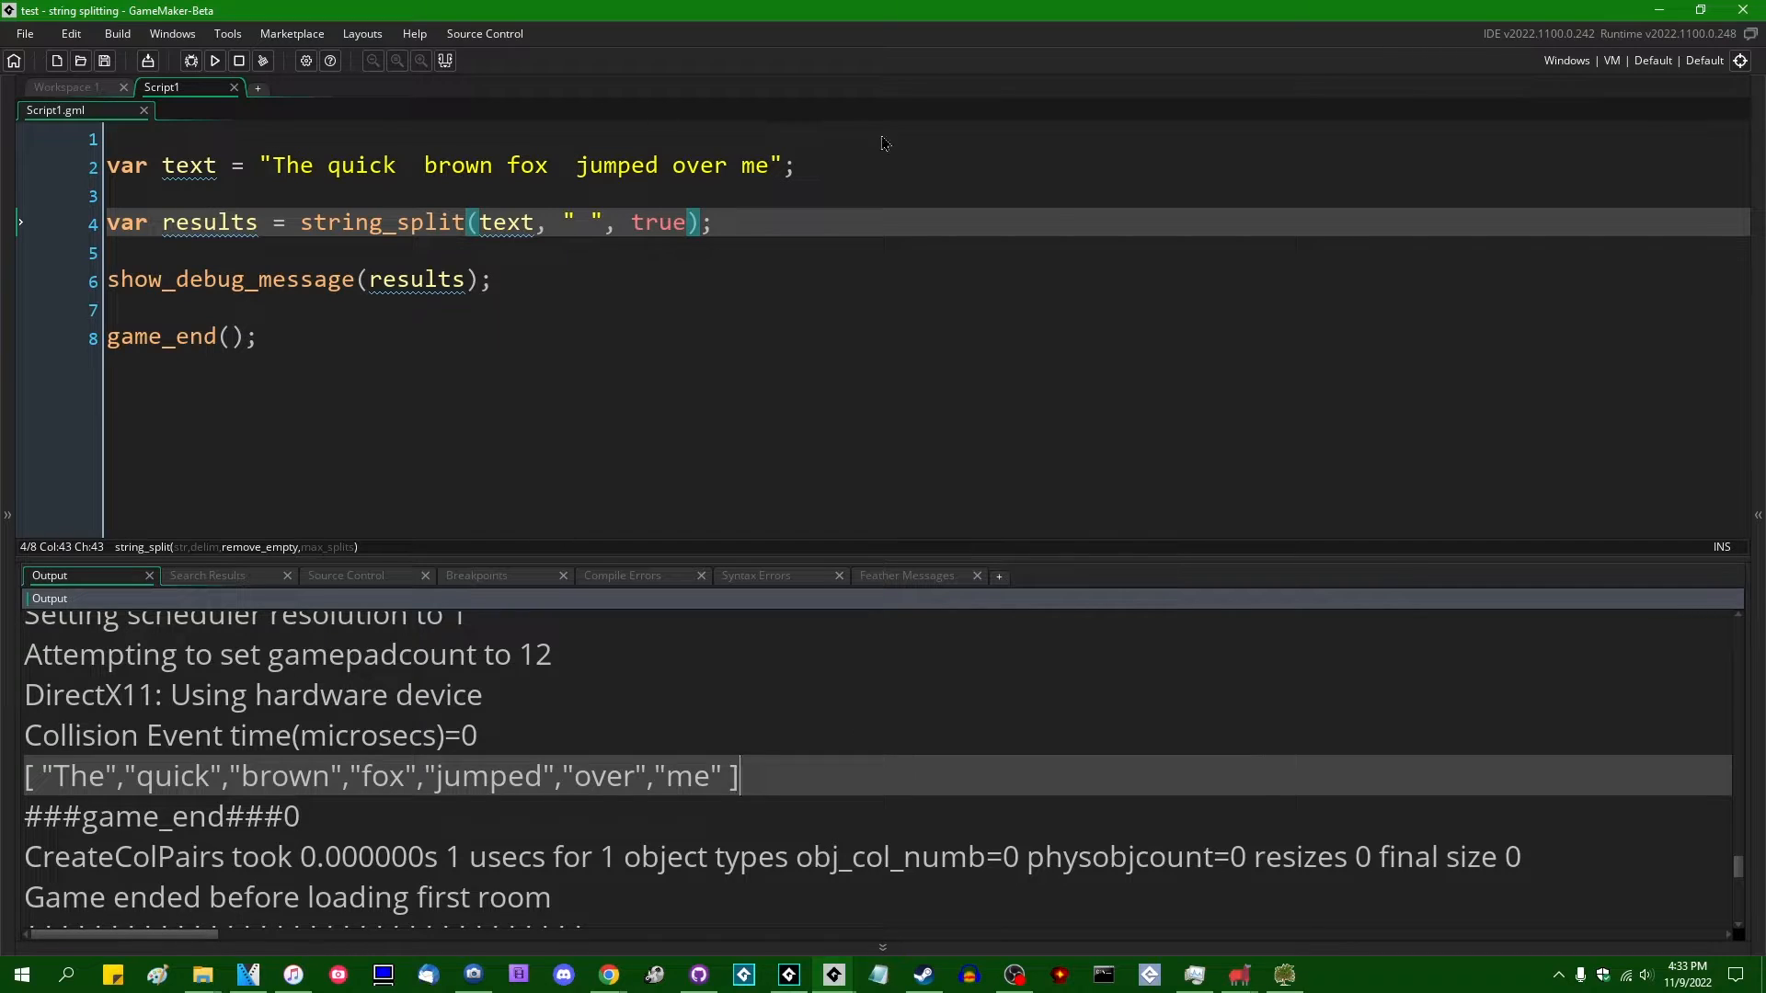
left_click(563, 166)
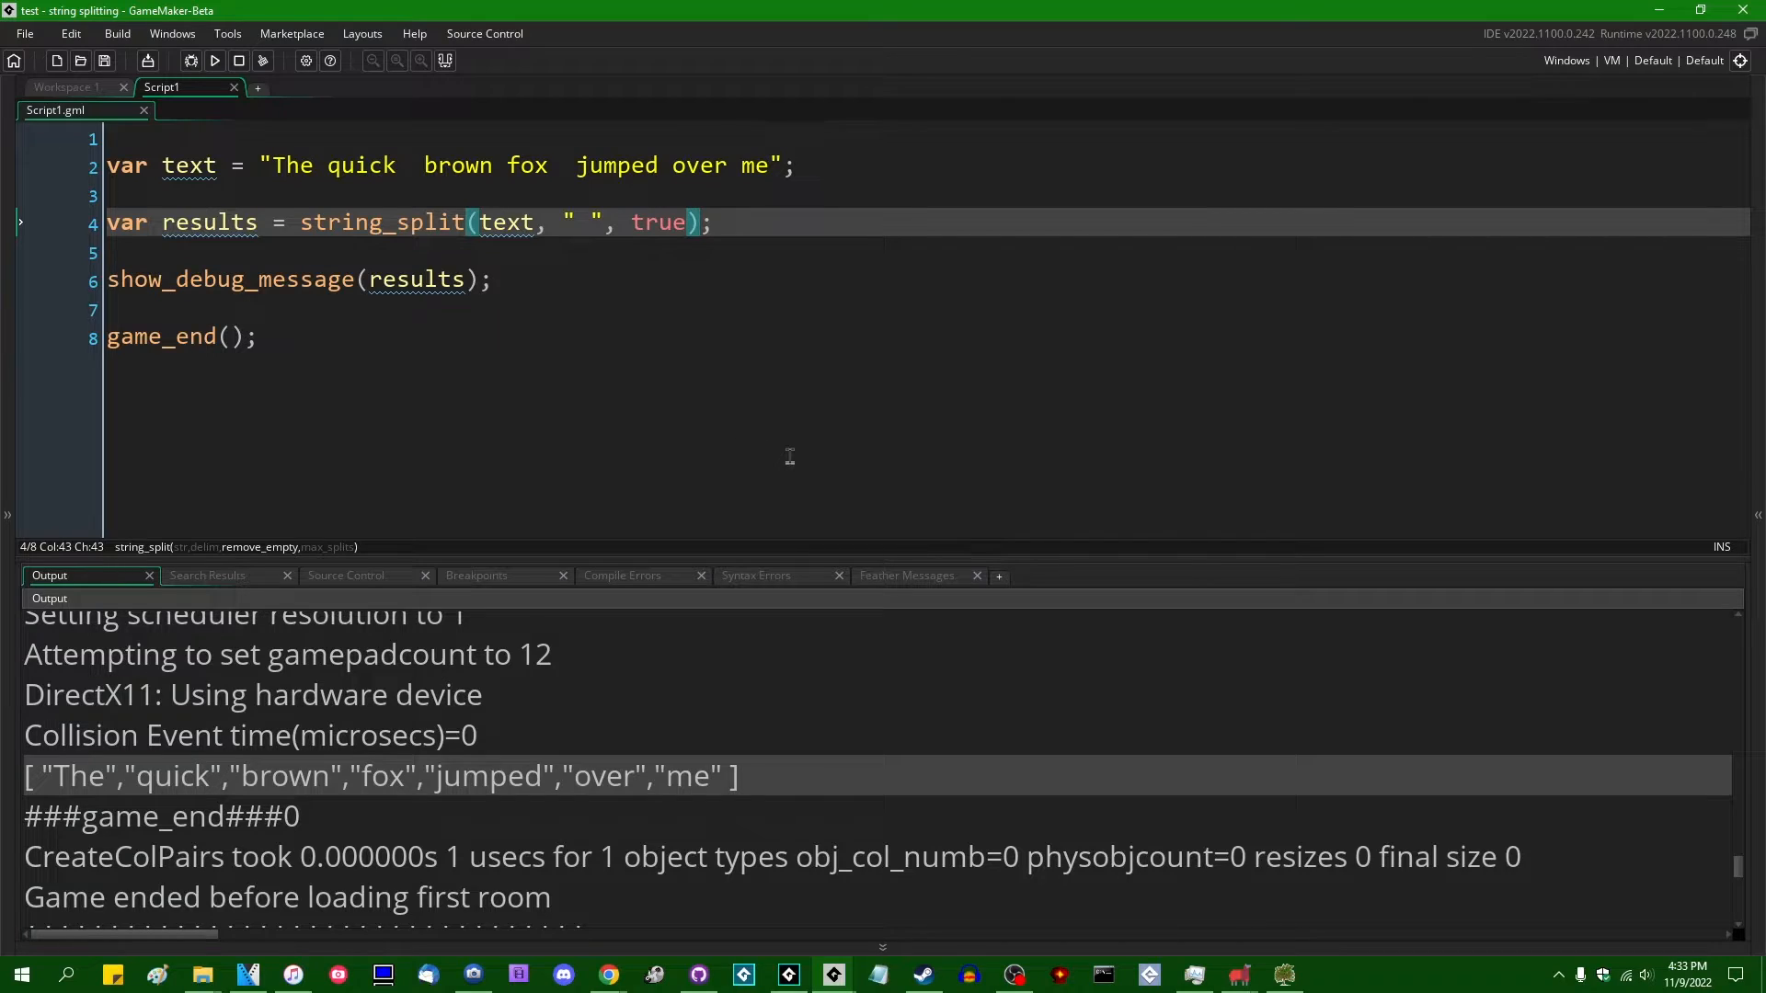
type(", 3")
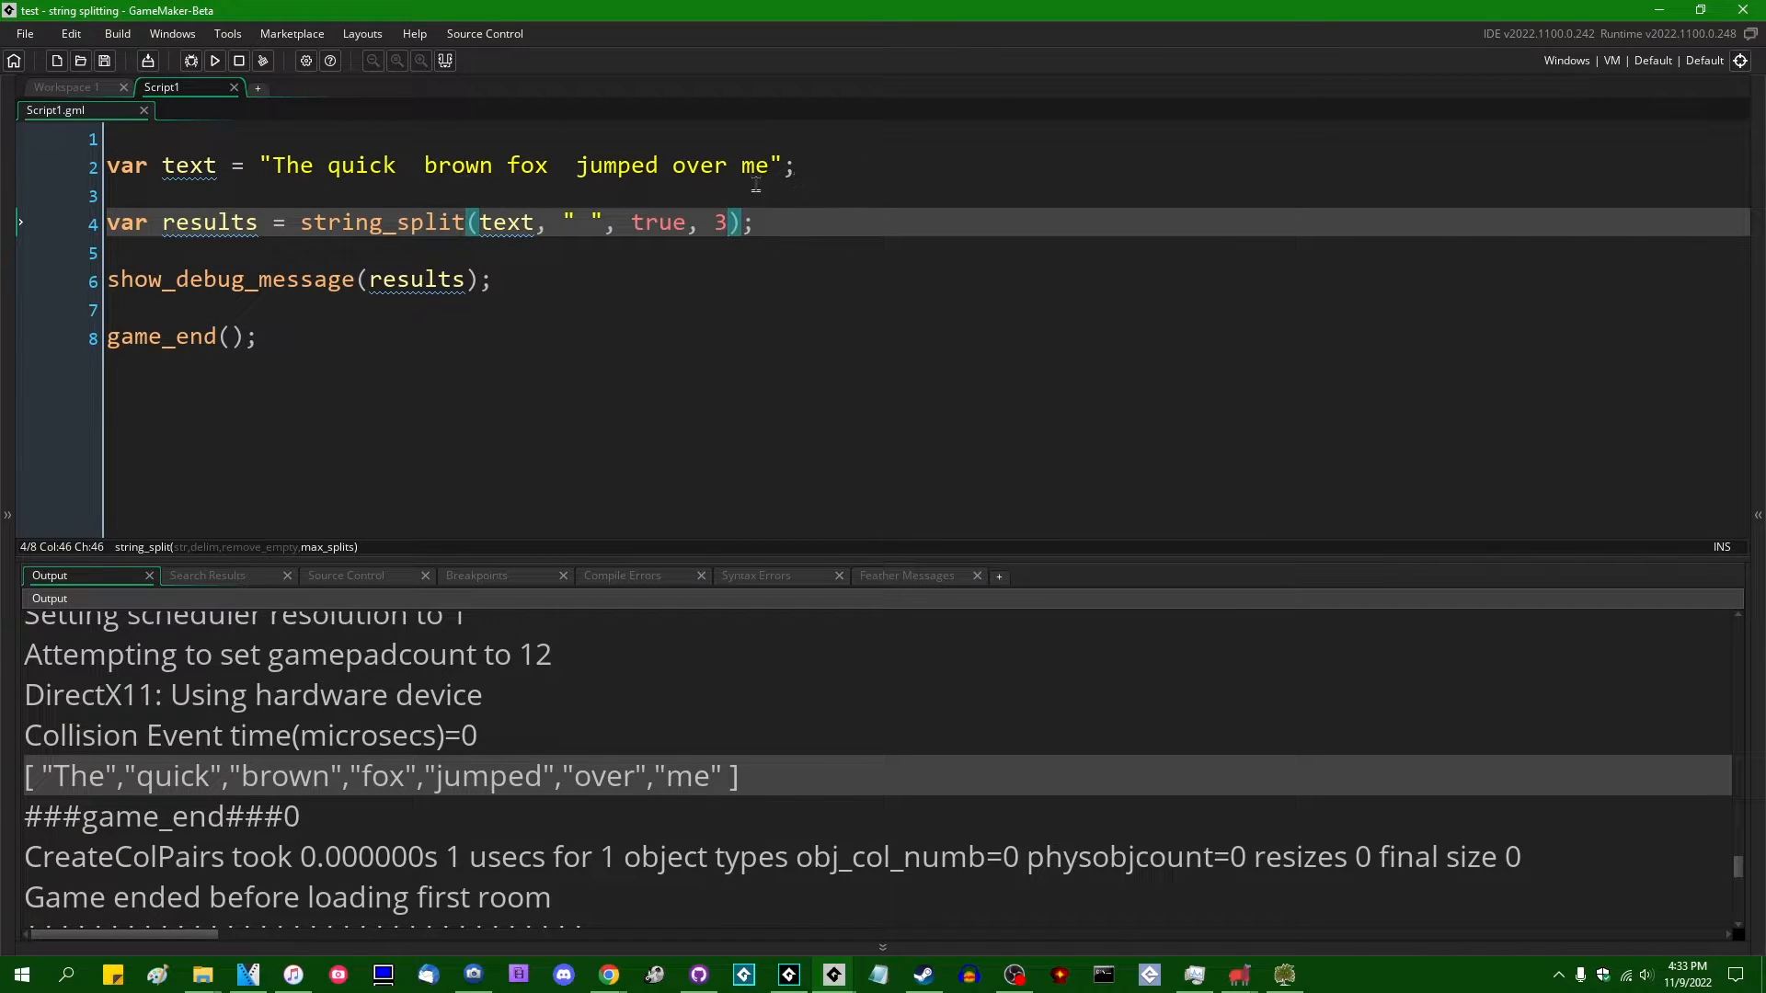
left_click(425, 166)
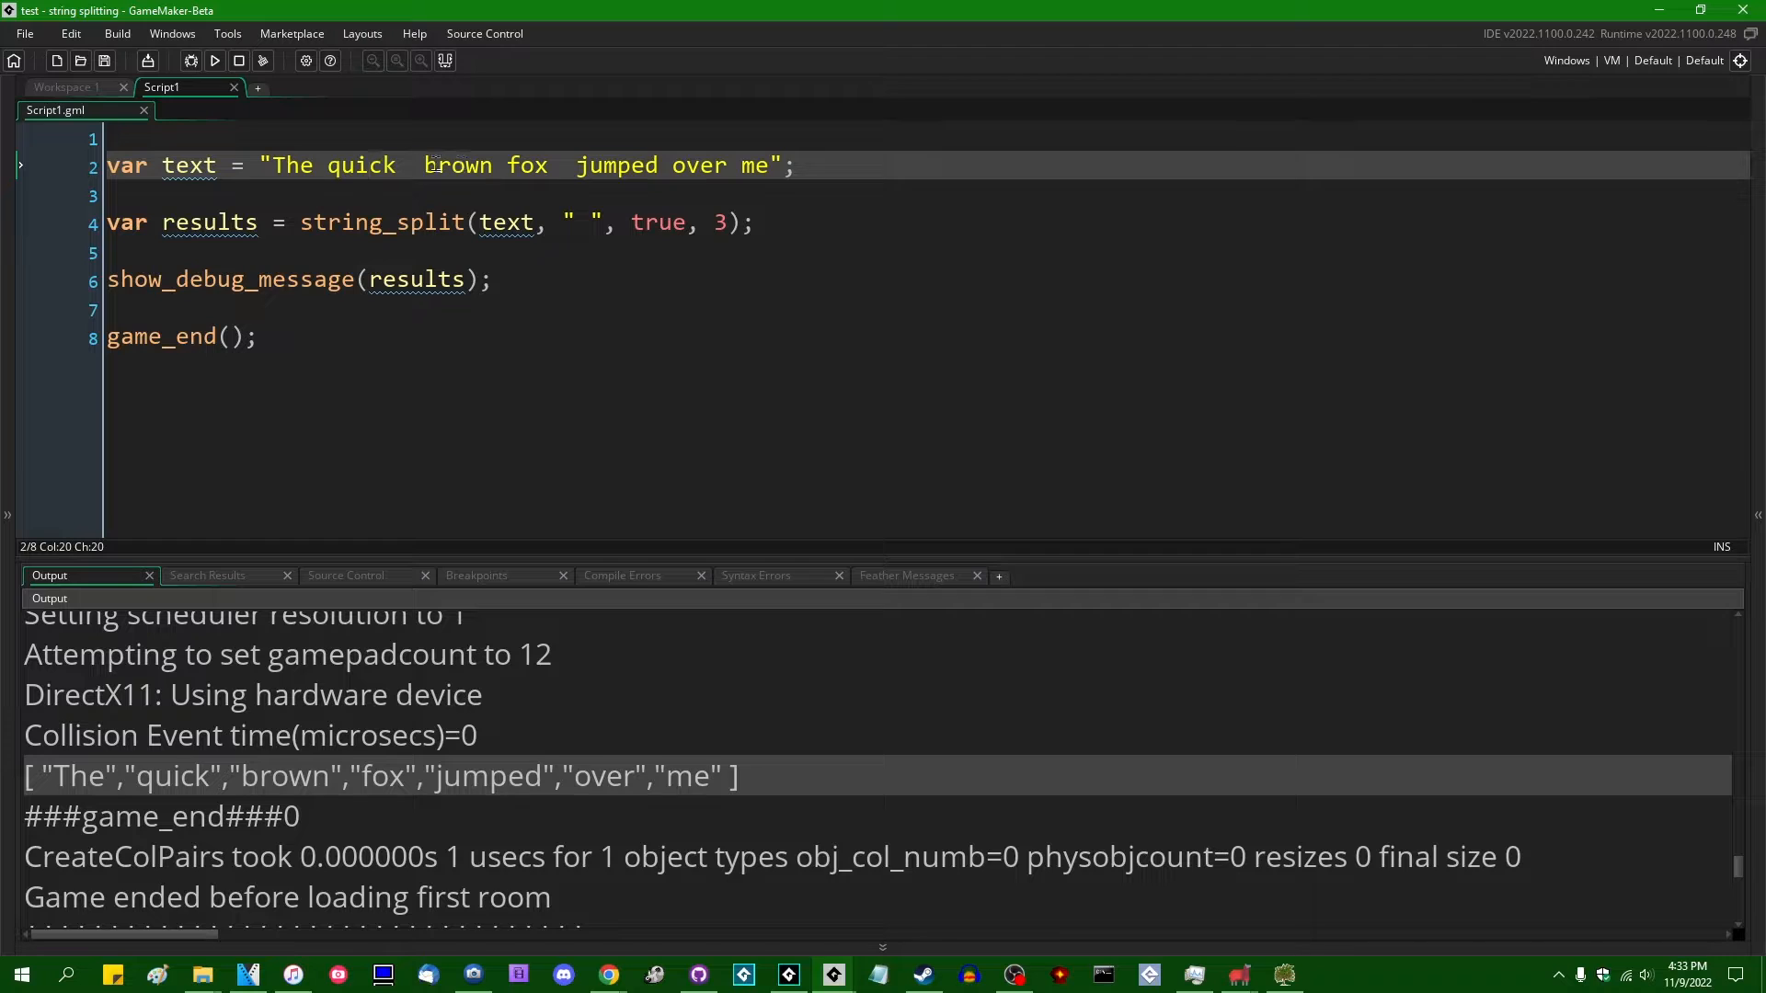
left_click(754, 222)
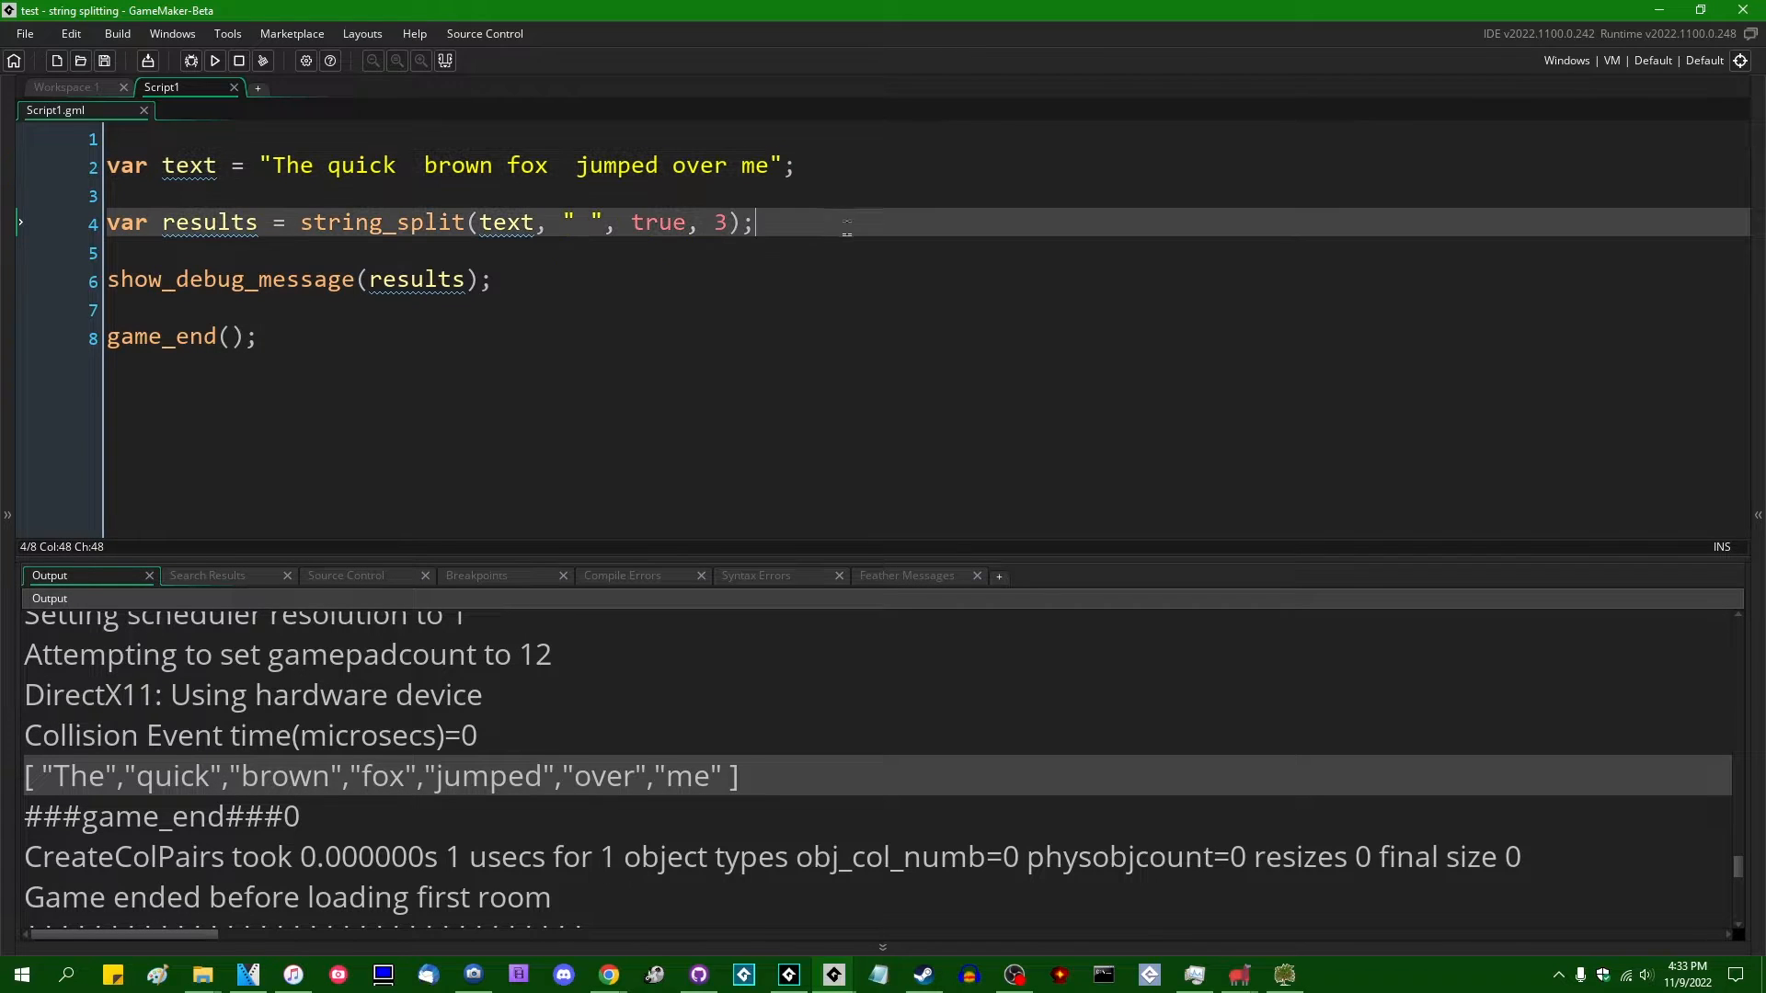
left_click(212, 61)
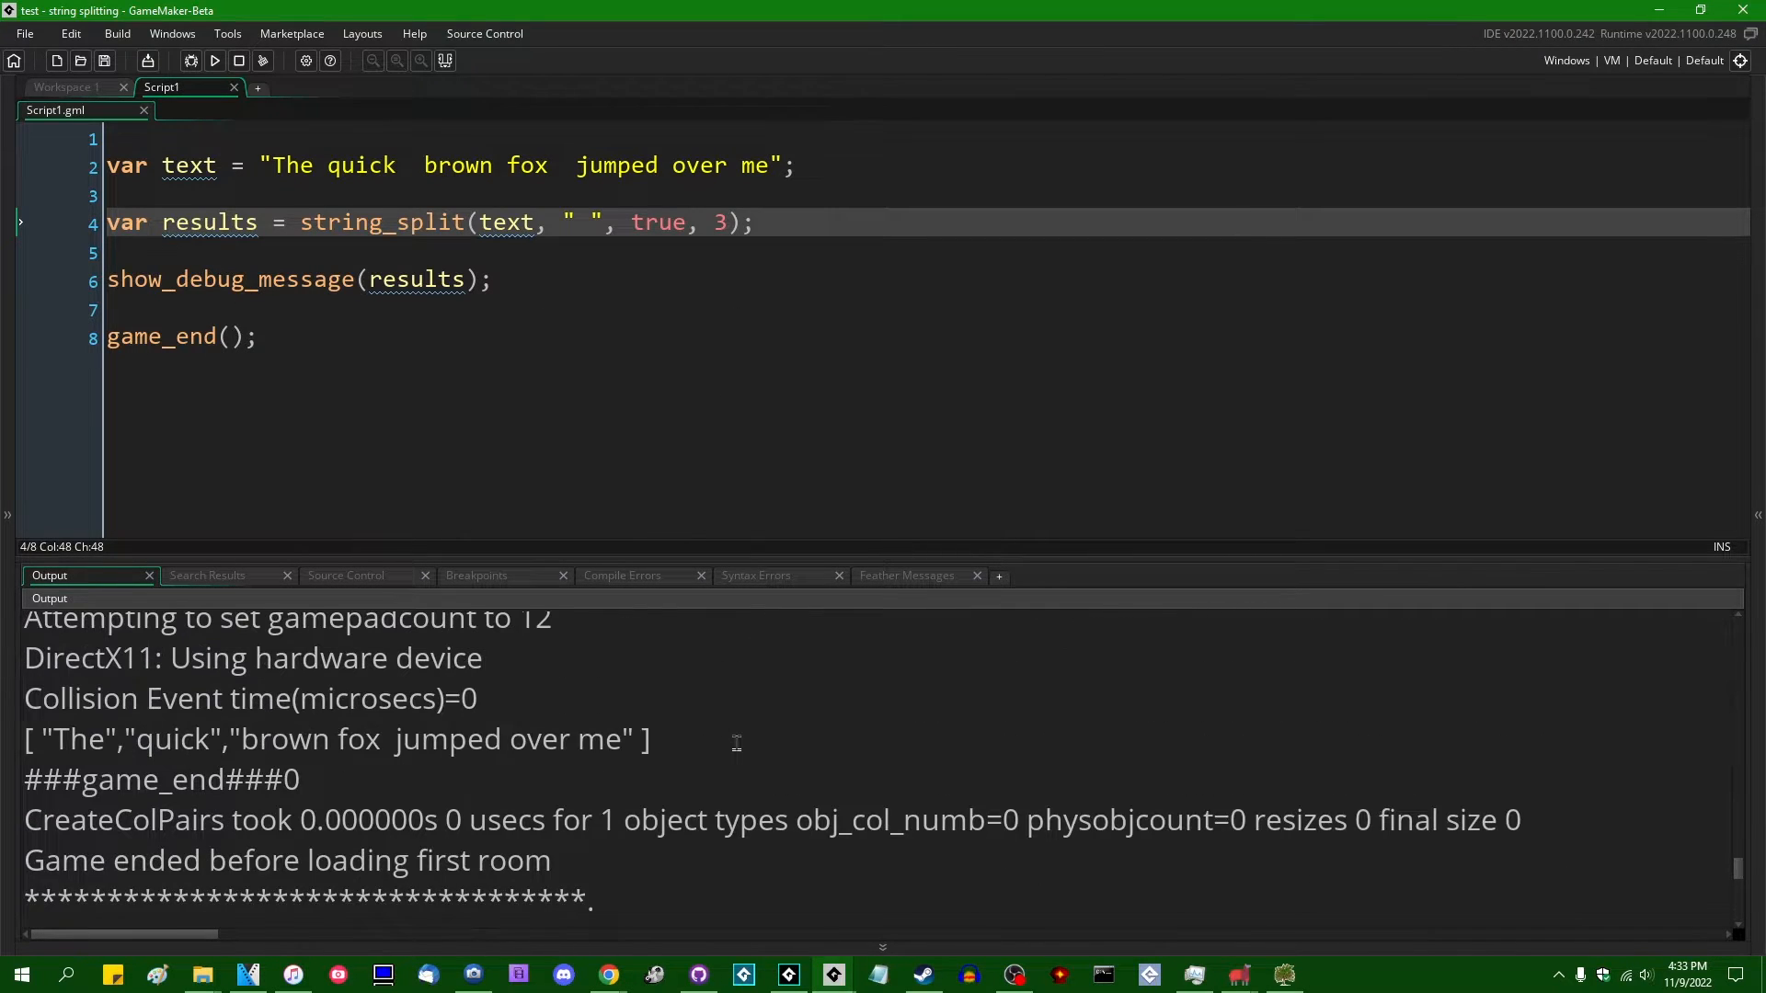
mouse_move(807, 498)
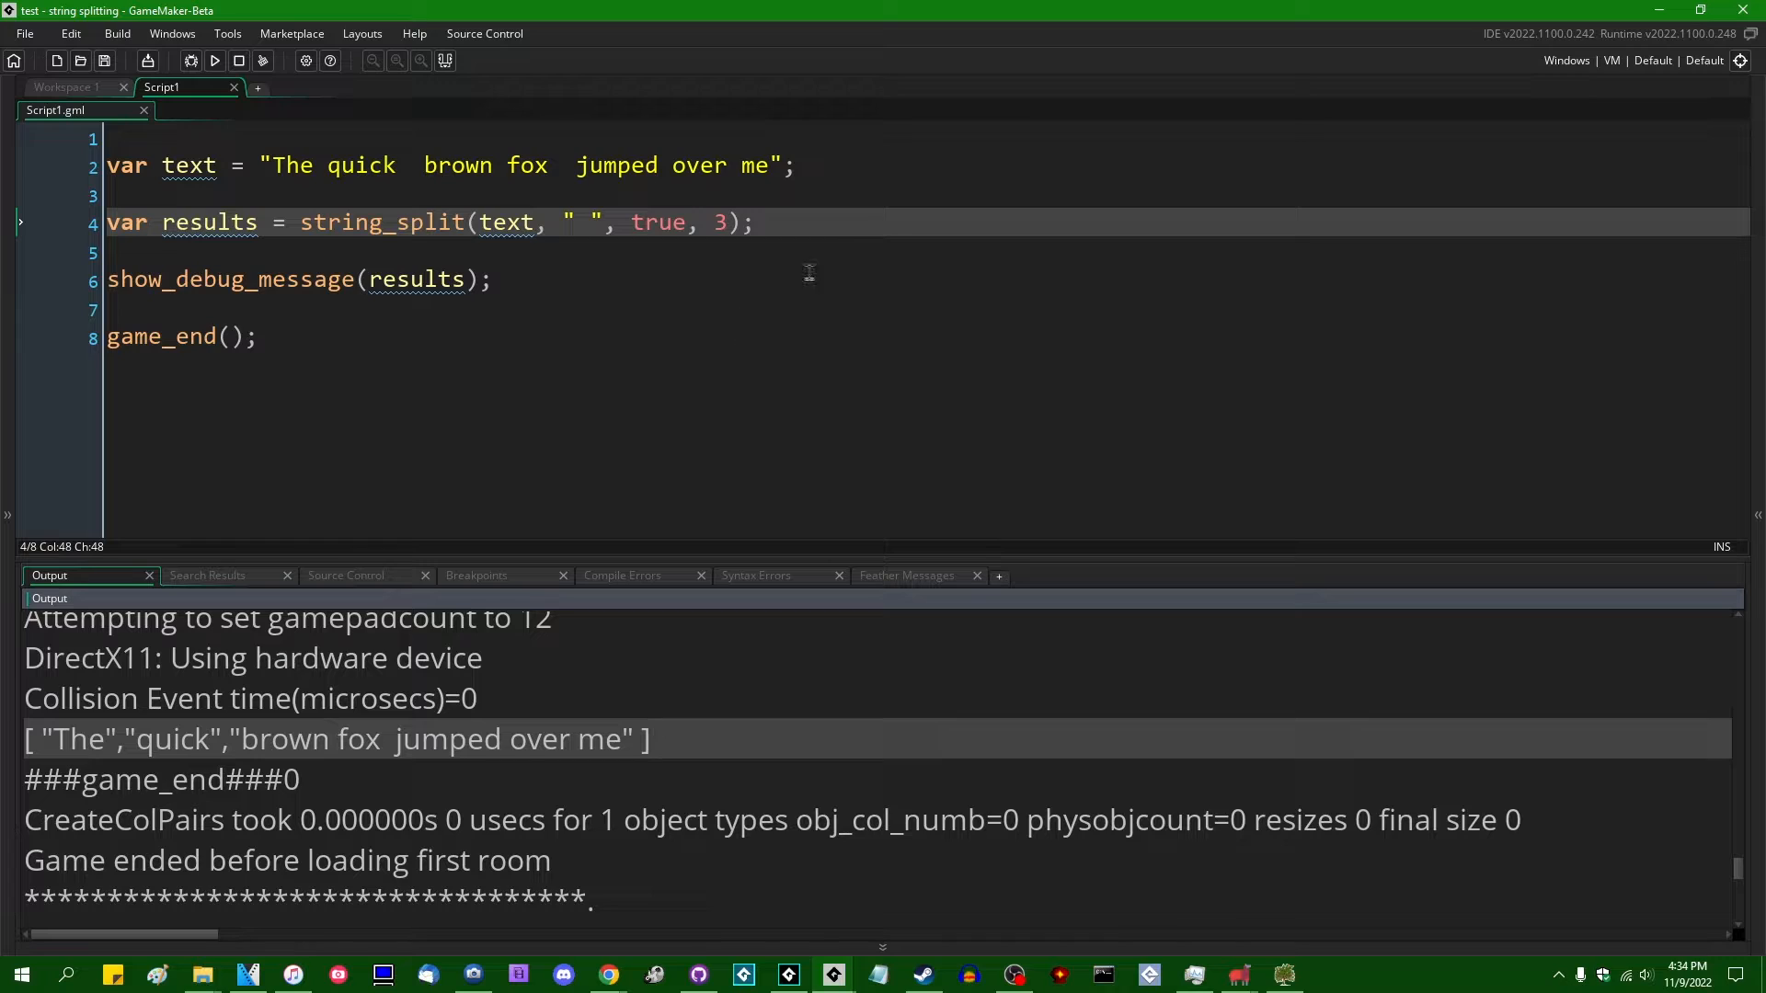
mouse_move(627, 240)
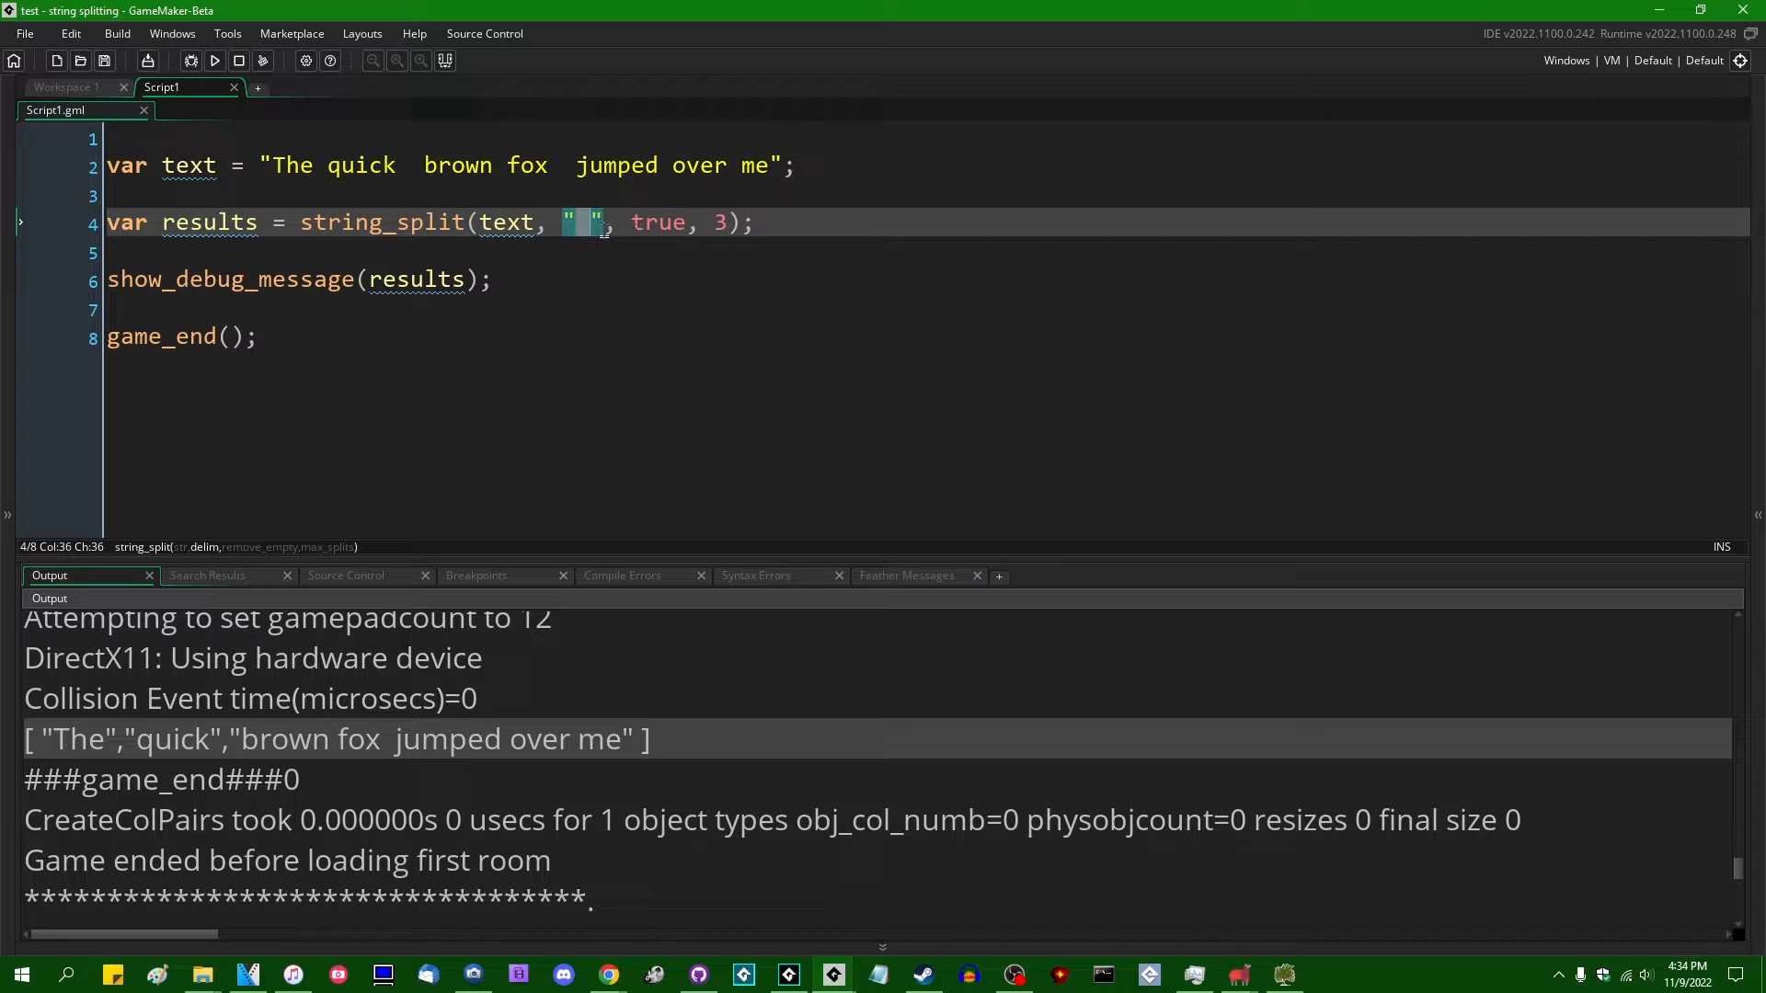
mouse_move(728, 261)
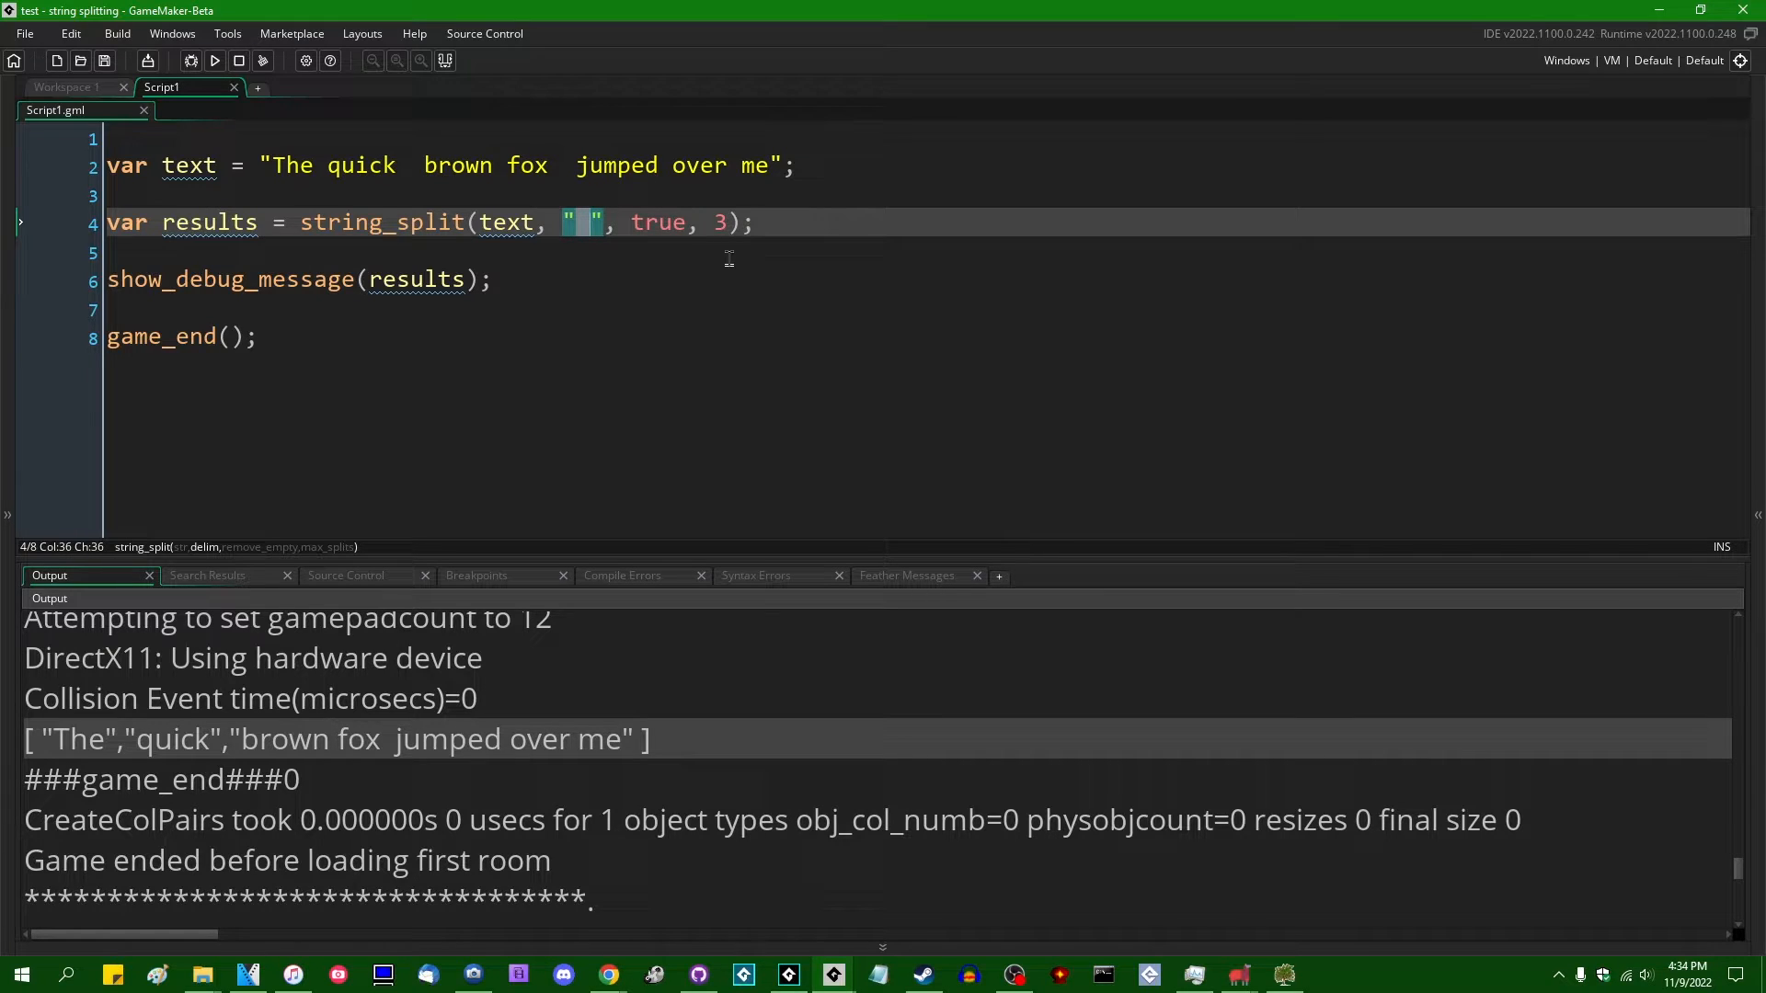
Replace the " " delimiter in string_split with "\n", keeping max_splits at 3.
type("\\")
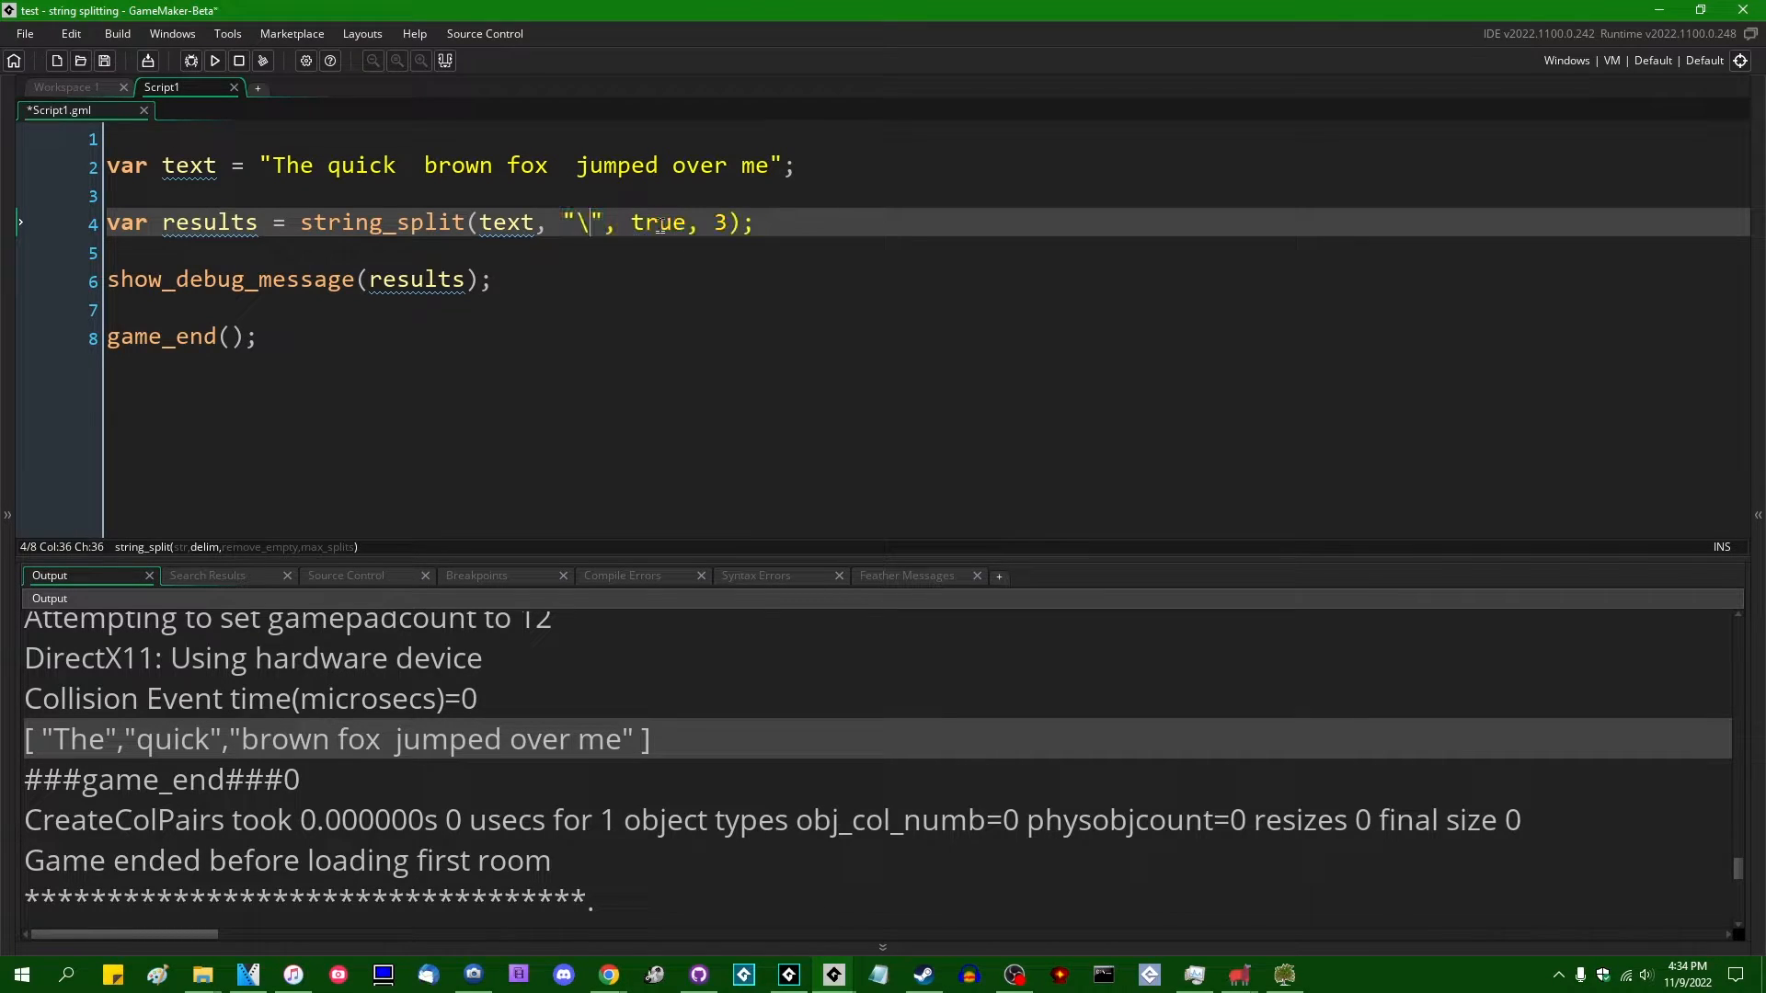
type("n")
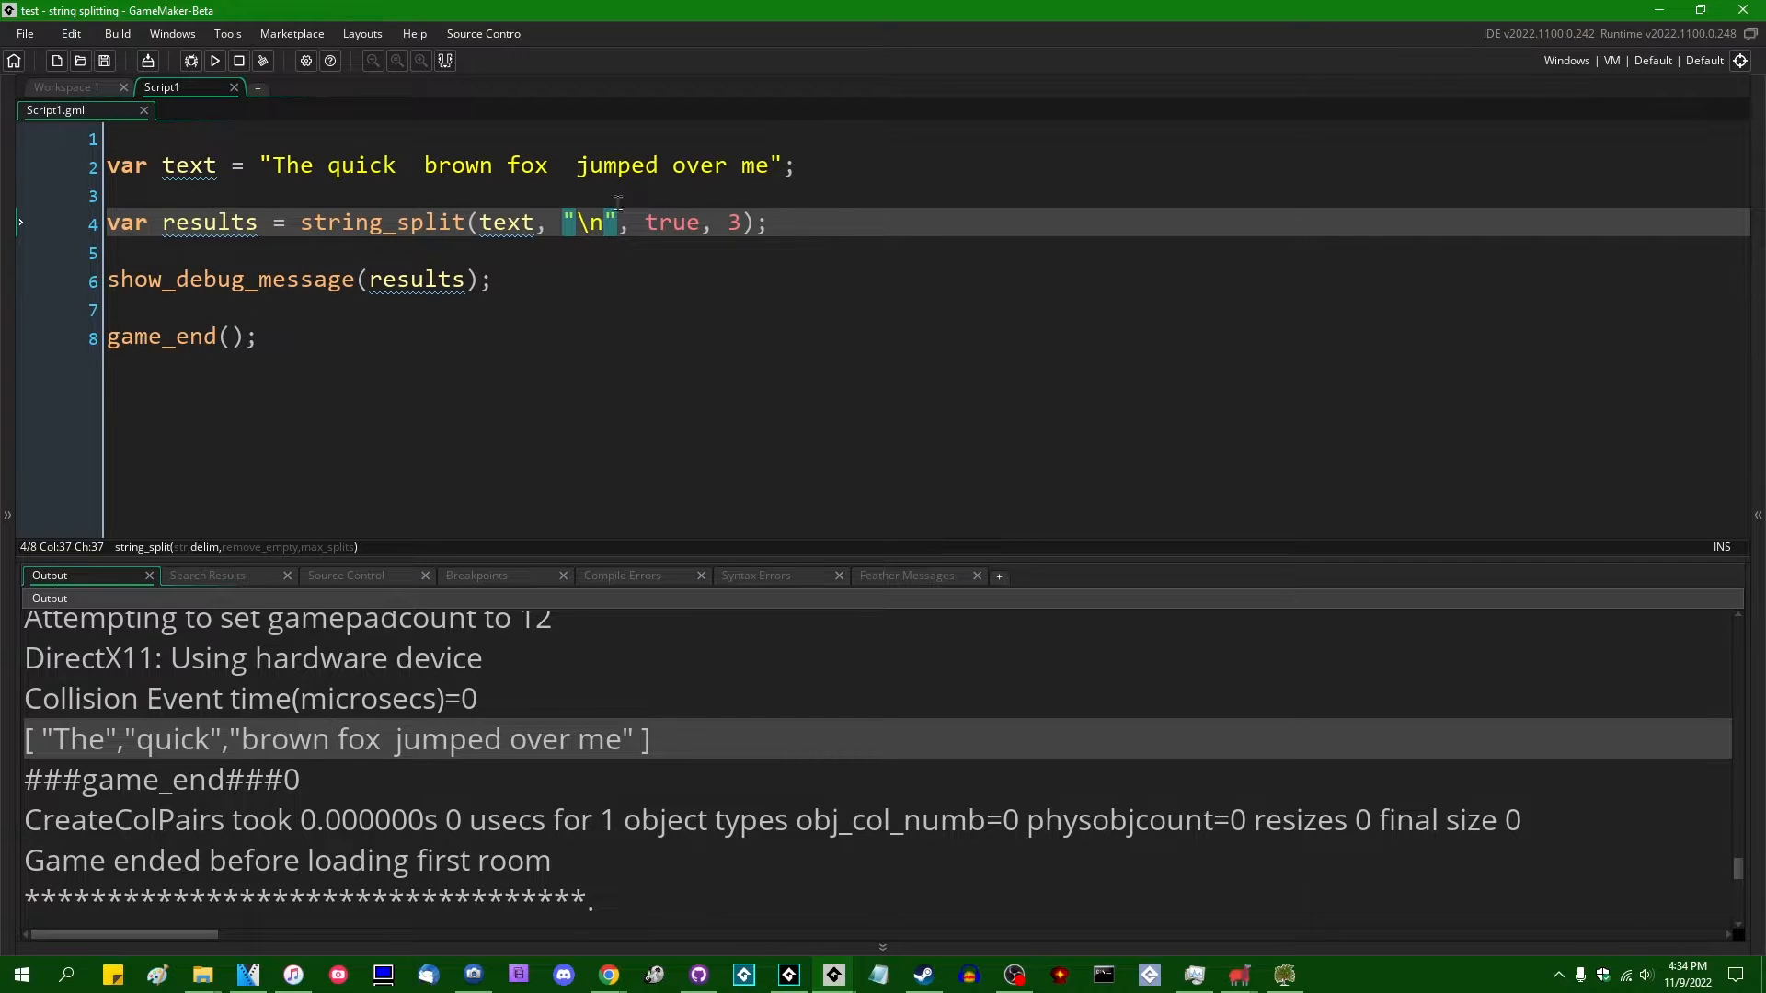
left_click(591, 222)
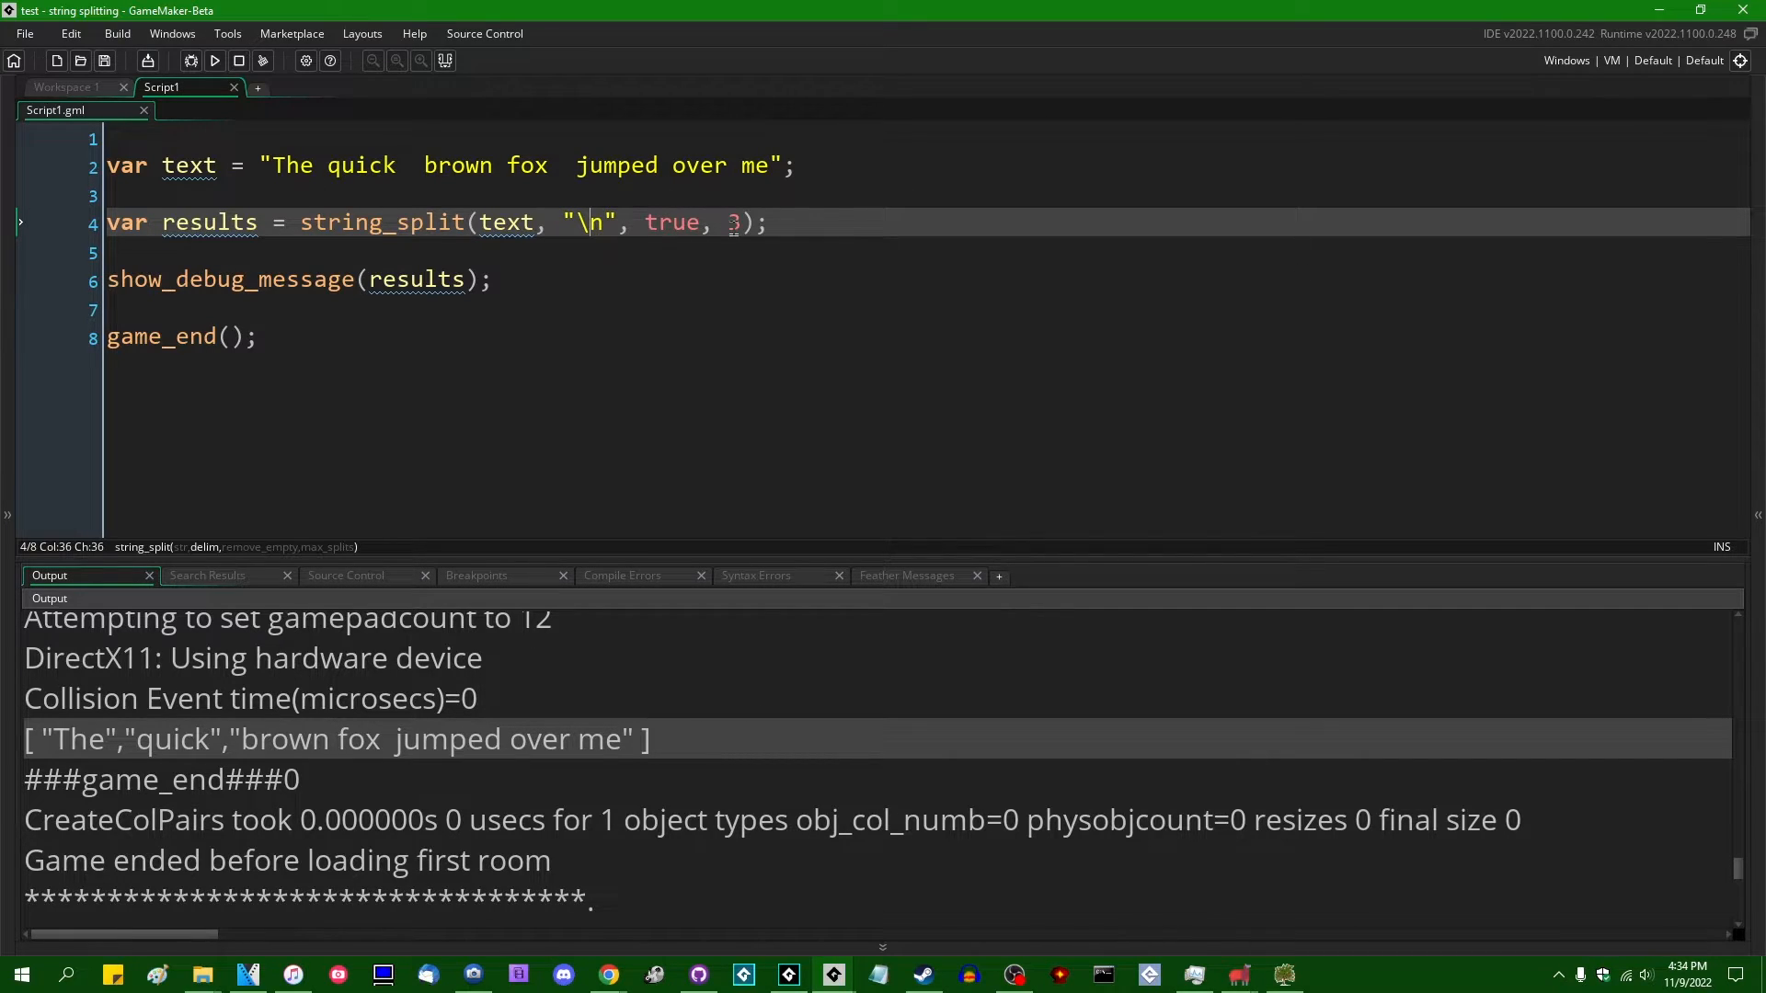
left_click(270, 166)
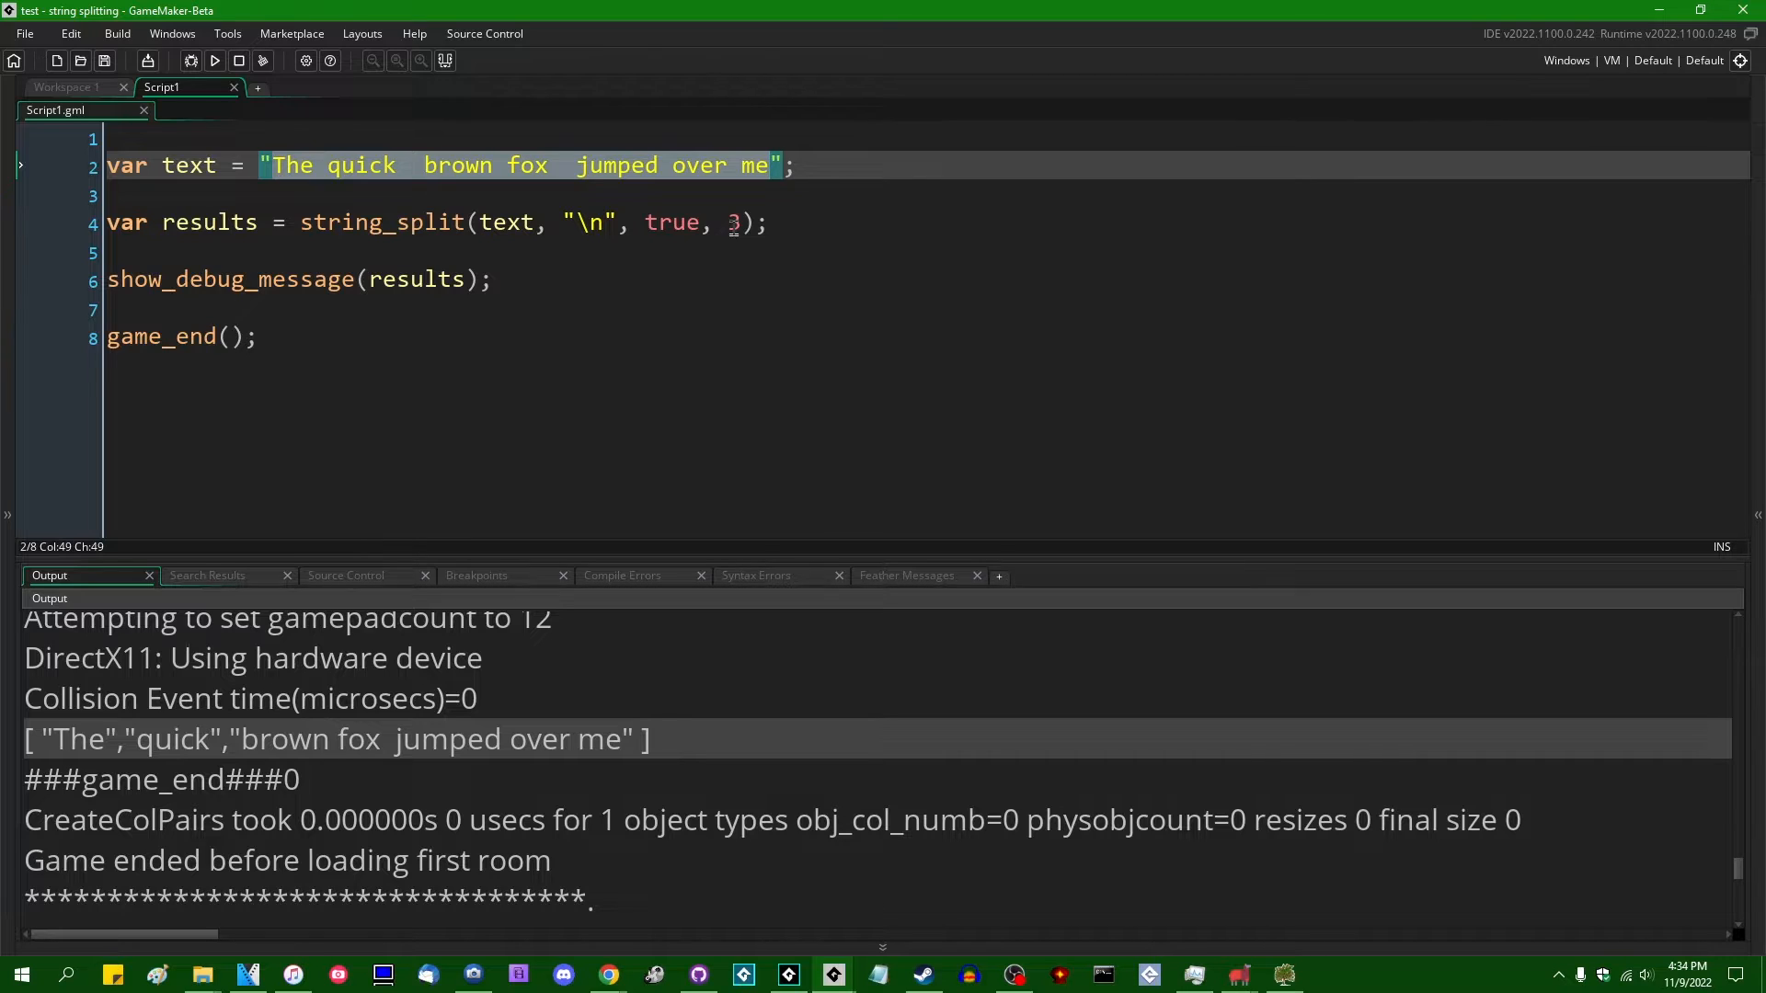
Change the sentence to "One fish, two fish, red fish, blue fish" and the delimiter to "fish".
type("One fish, \";")
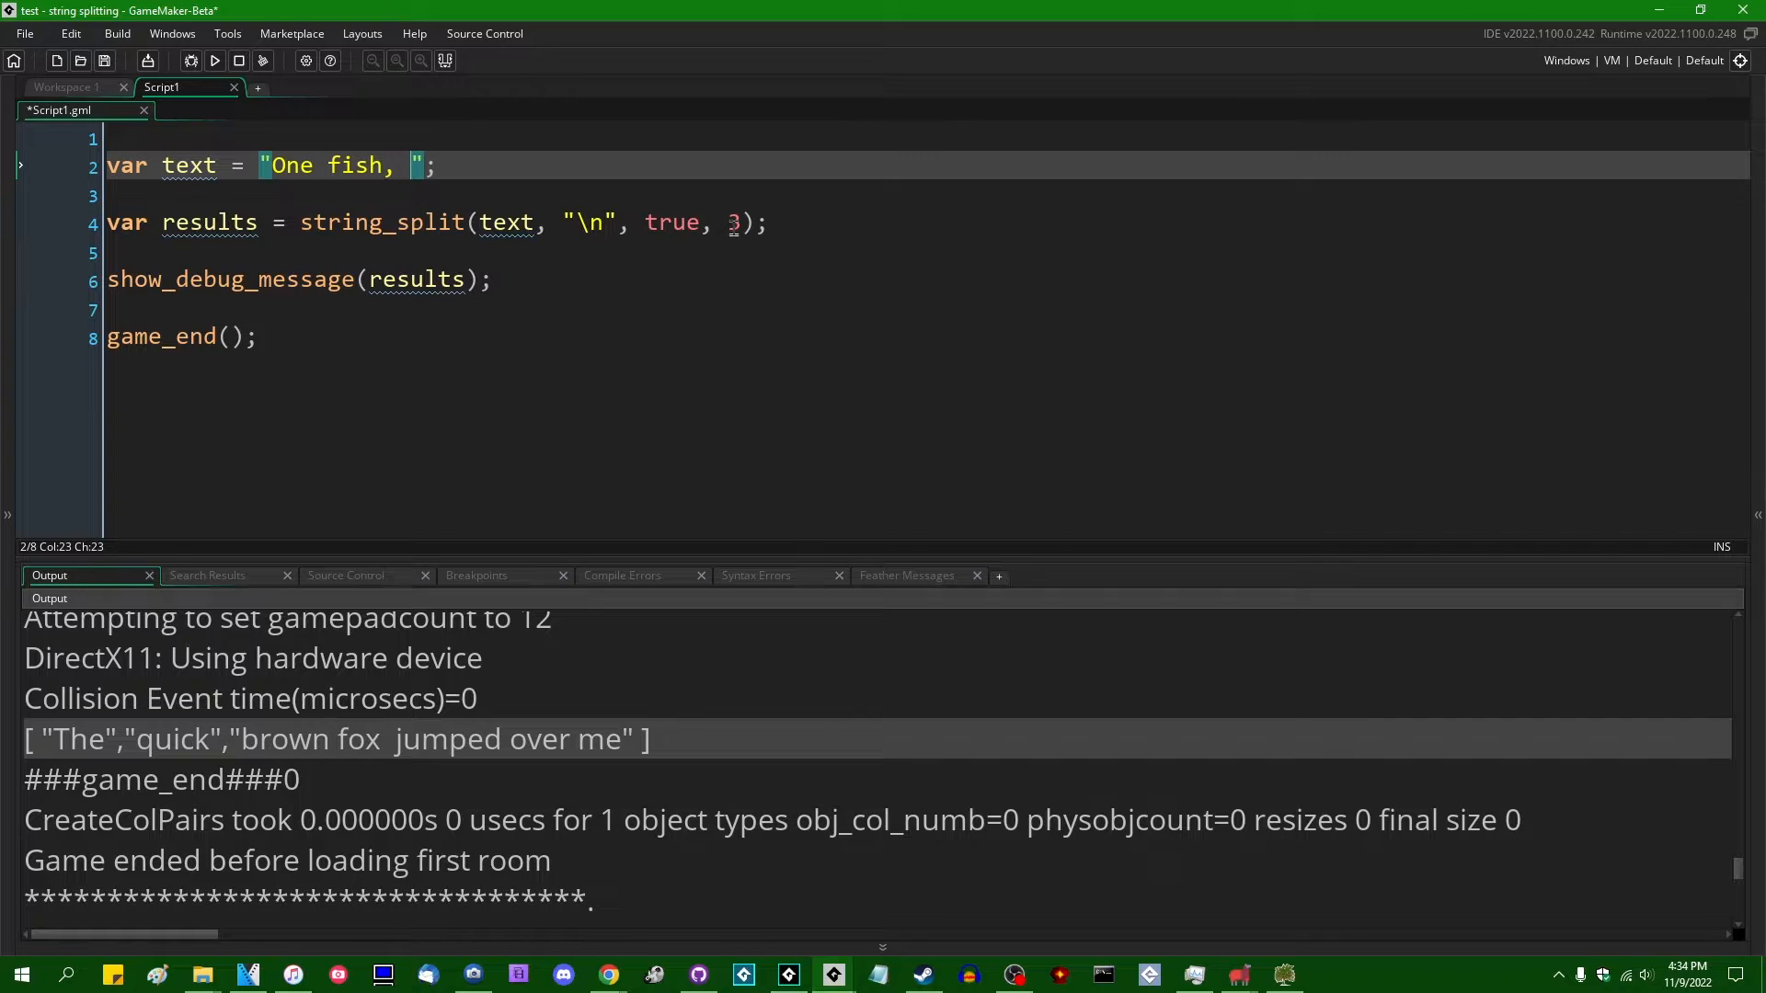
type("blue fish, red")
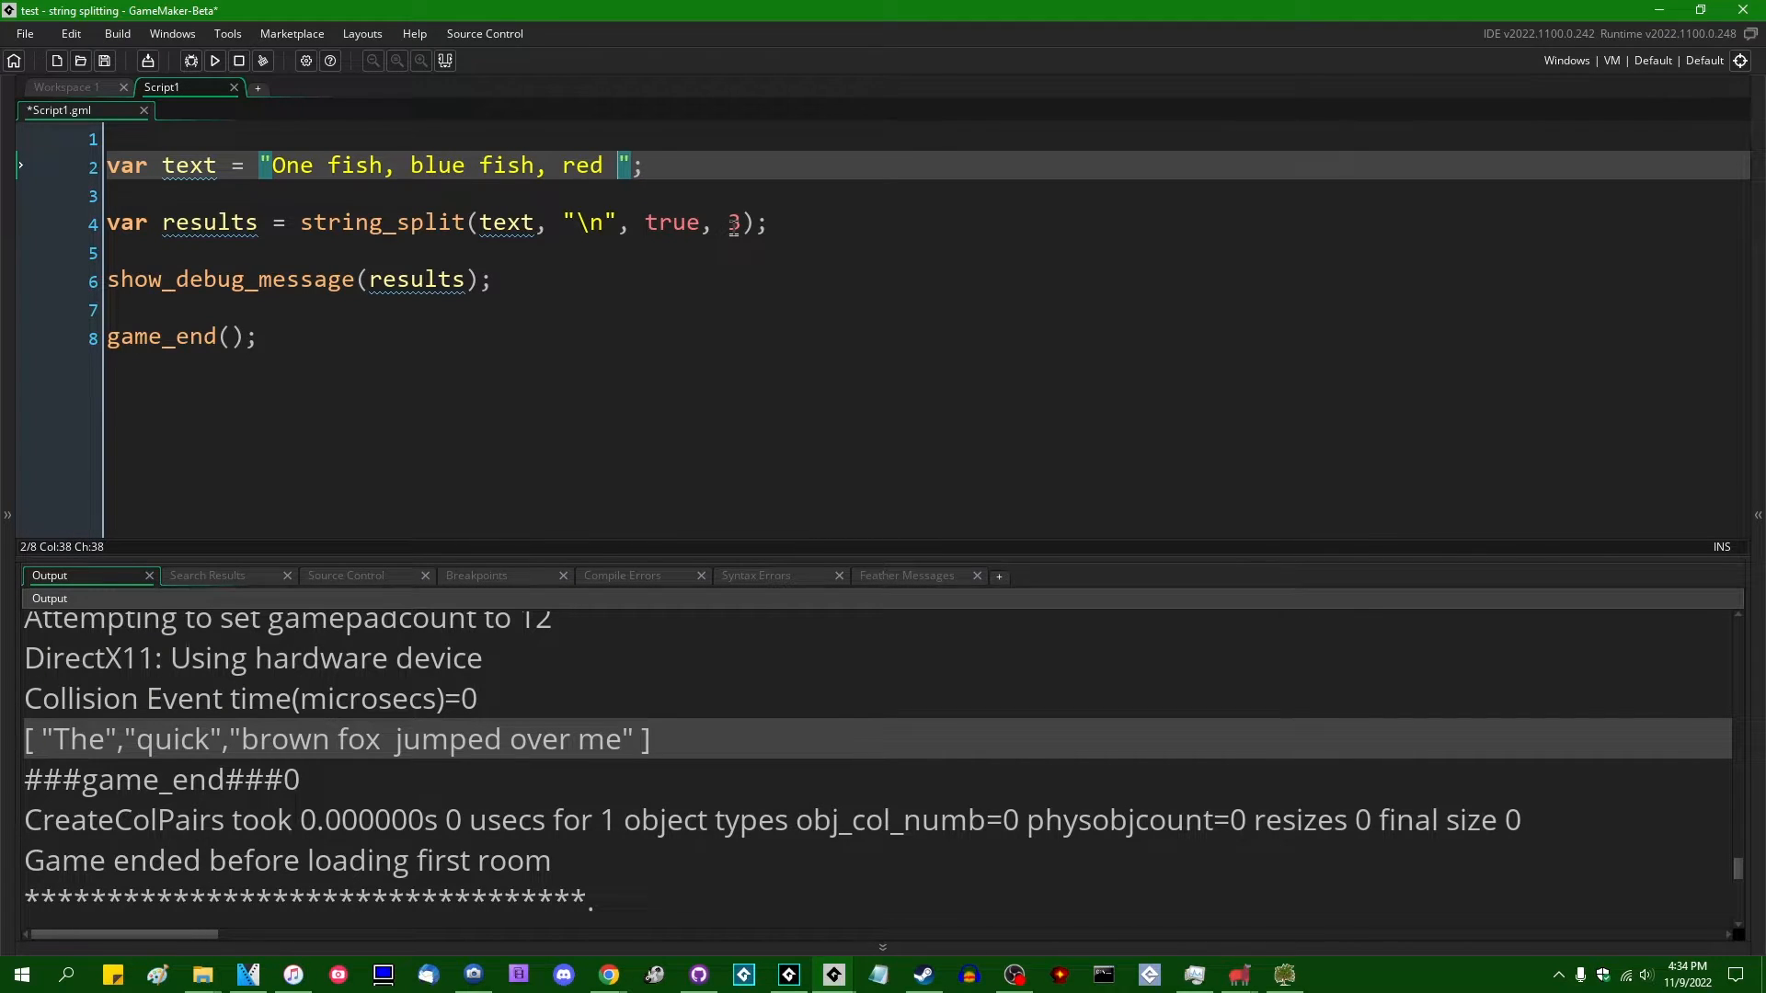
type("fish, blue fish")
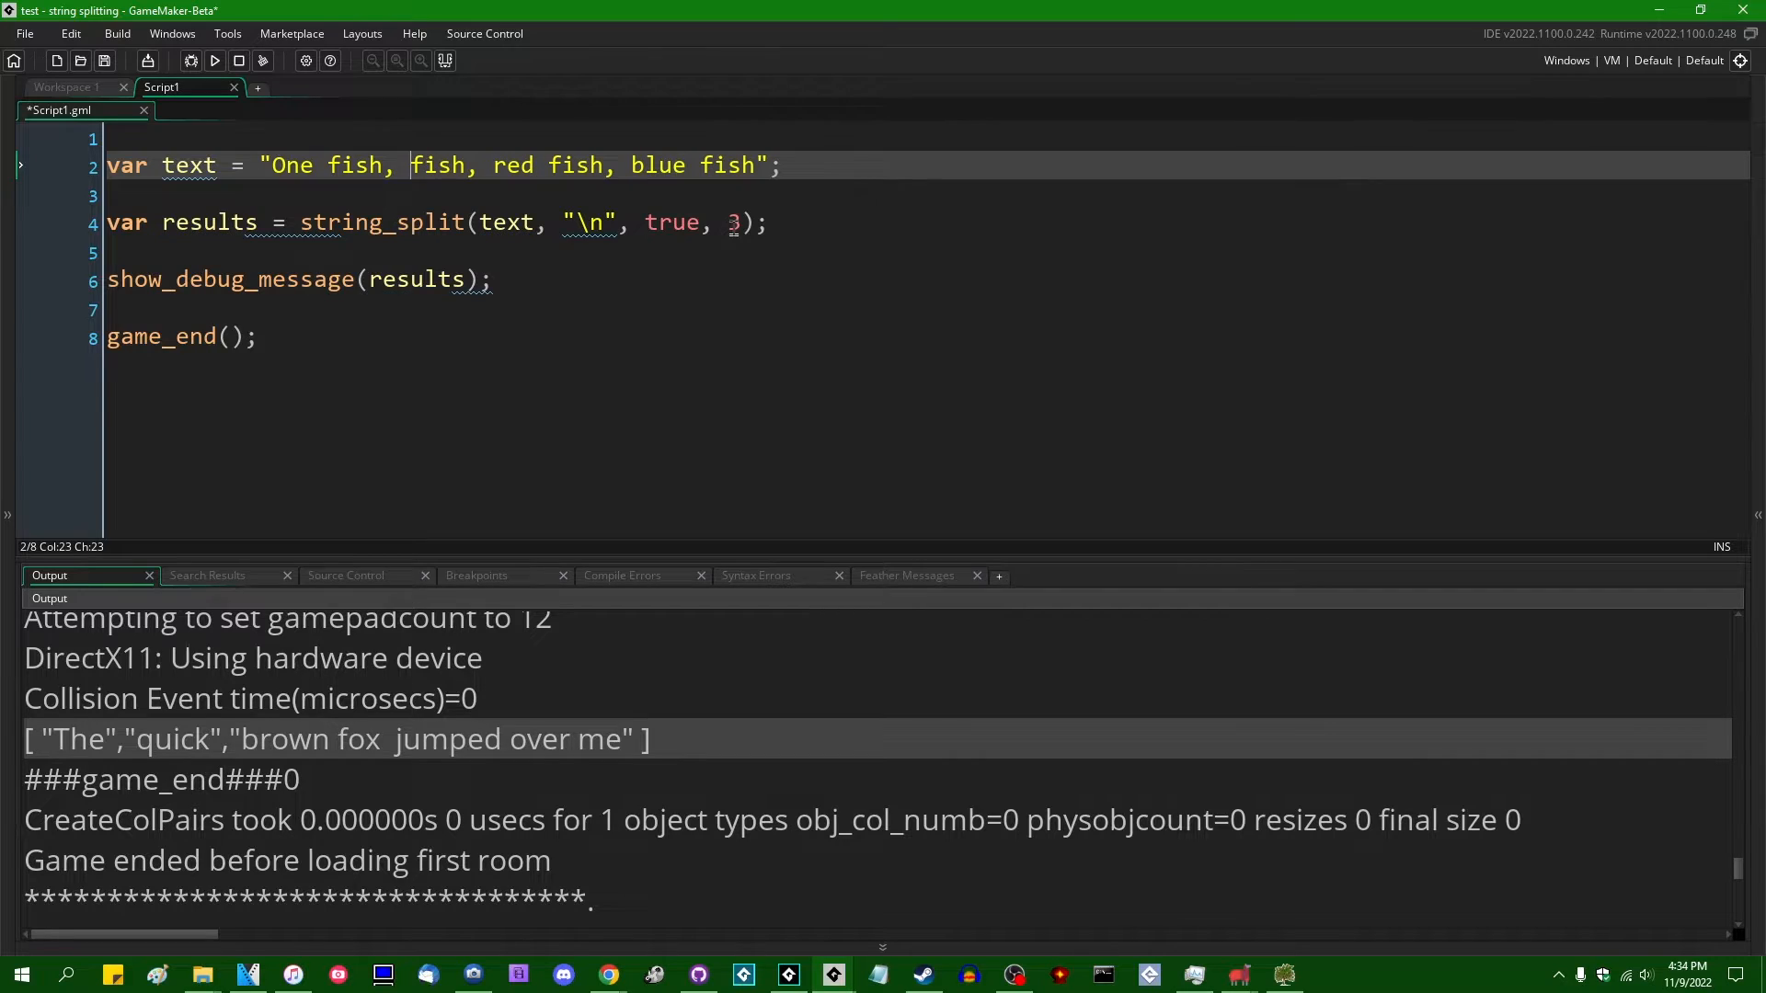
type("two fish,")
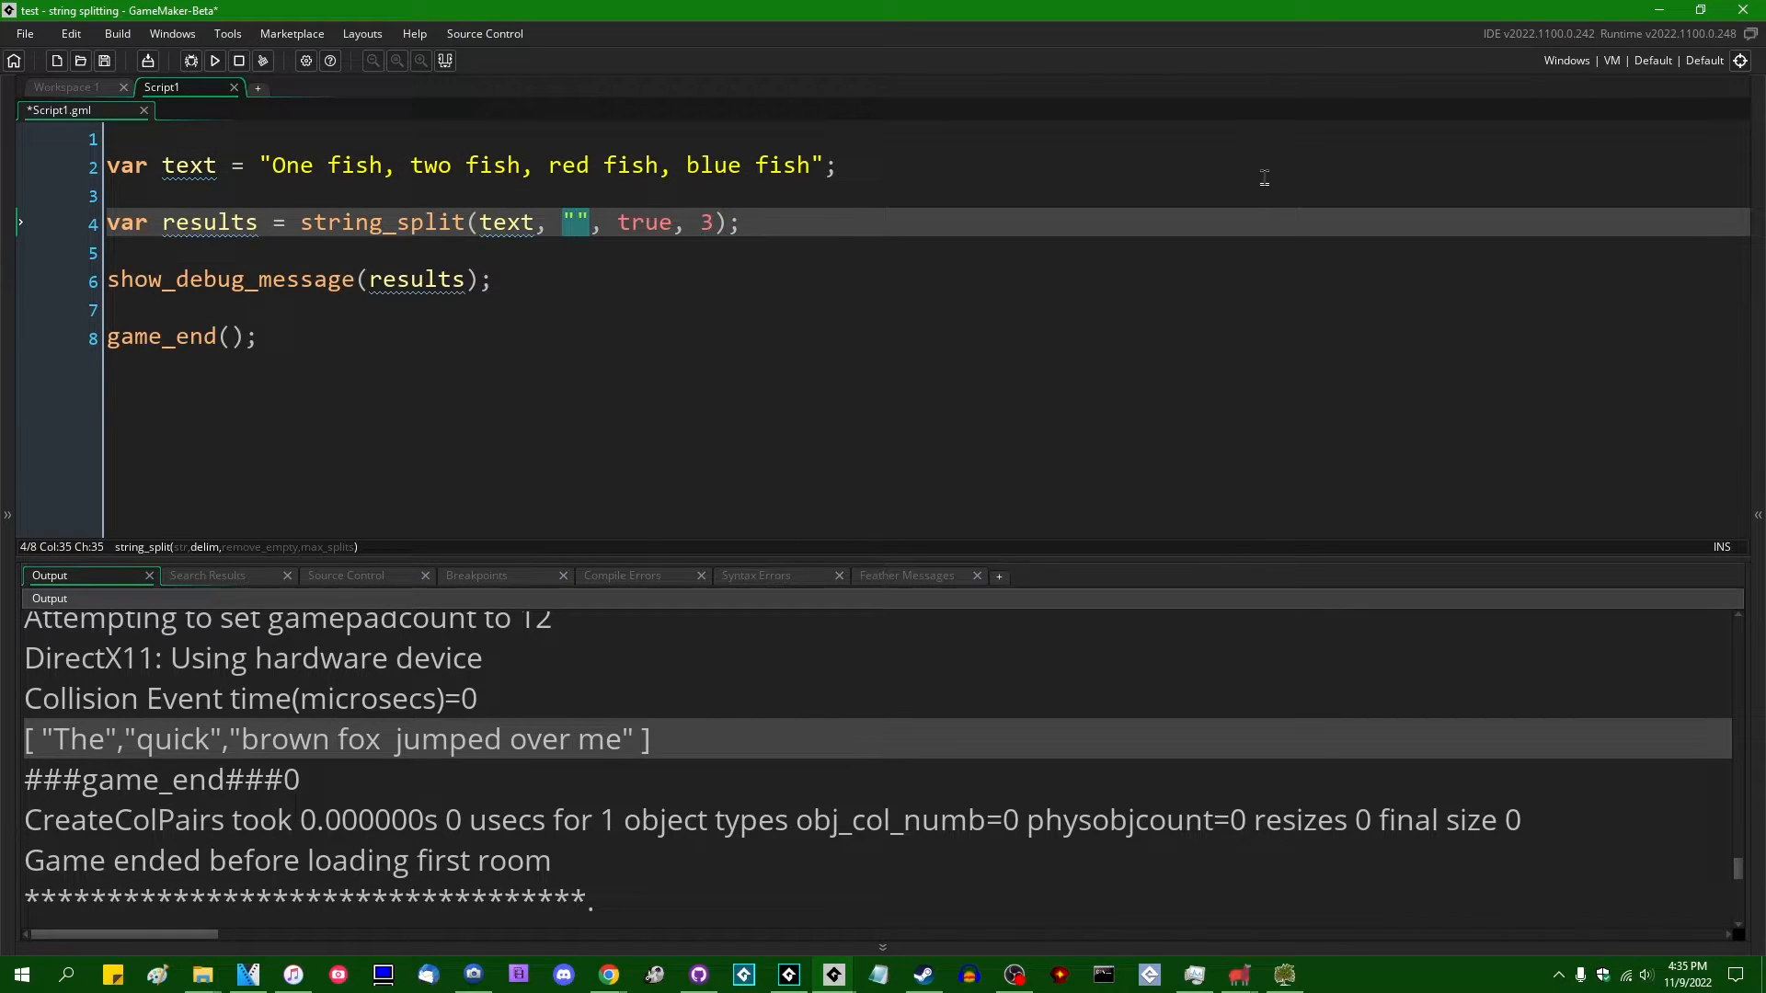
type("fish")
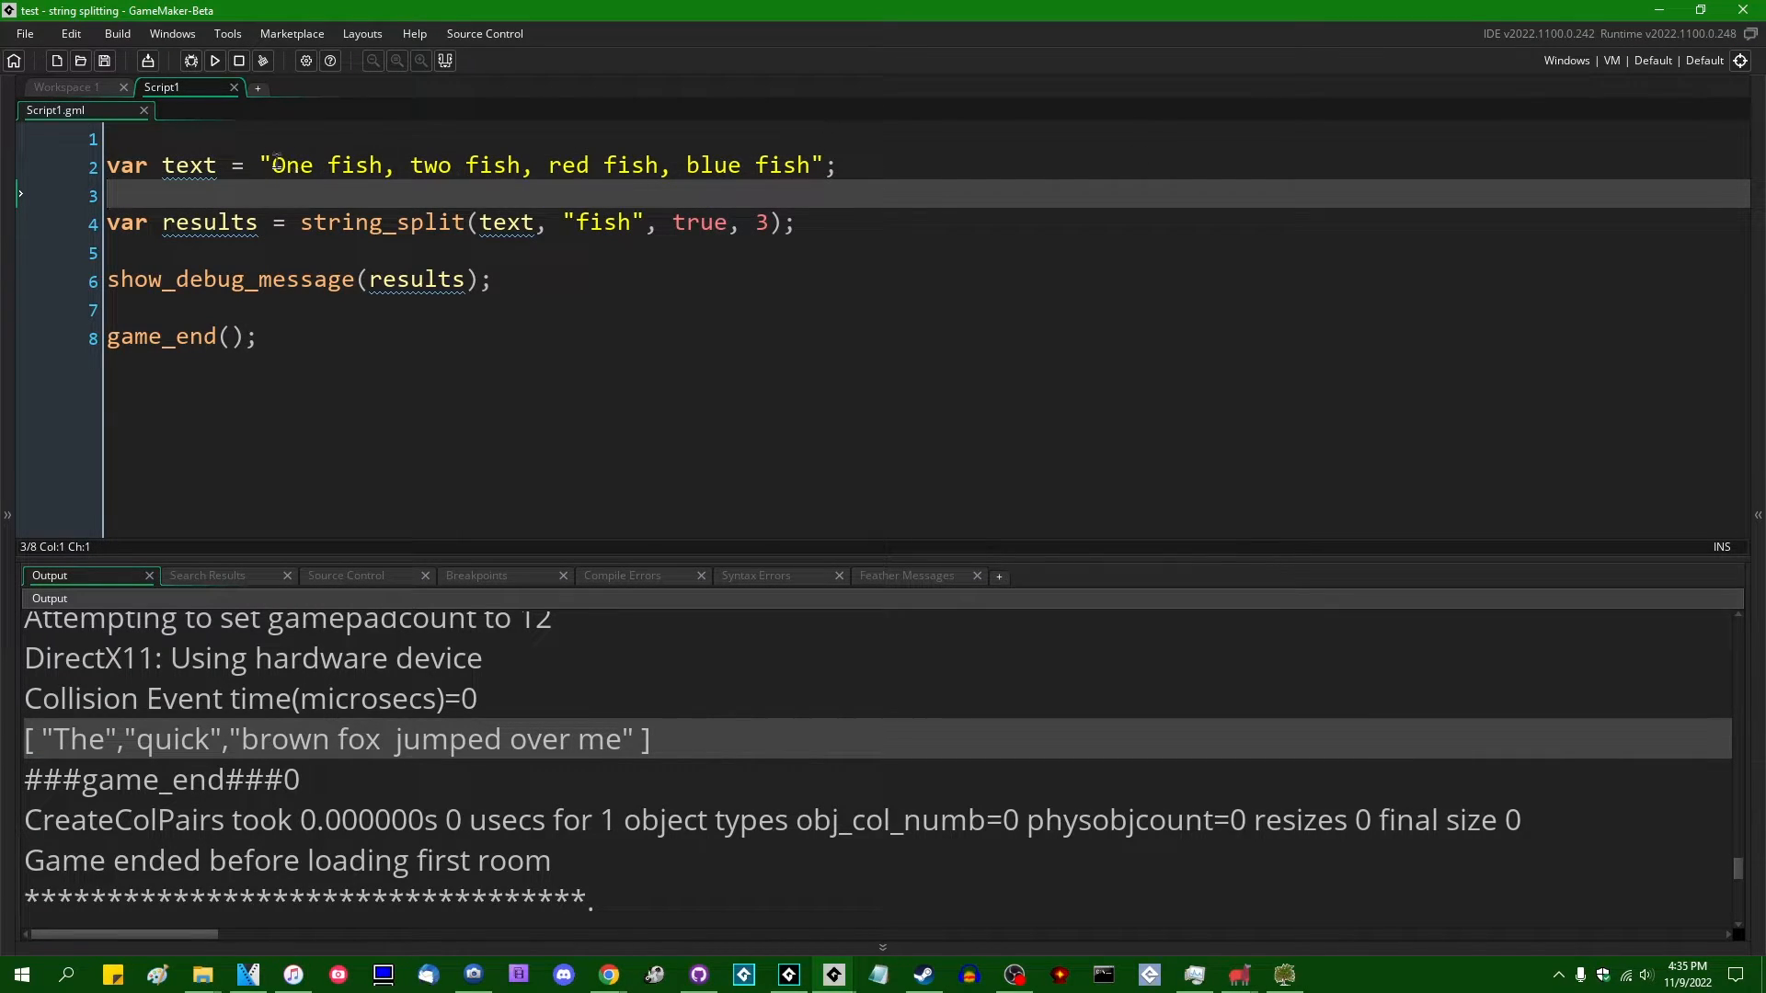
left_click(305, 166)
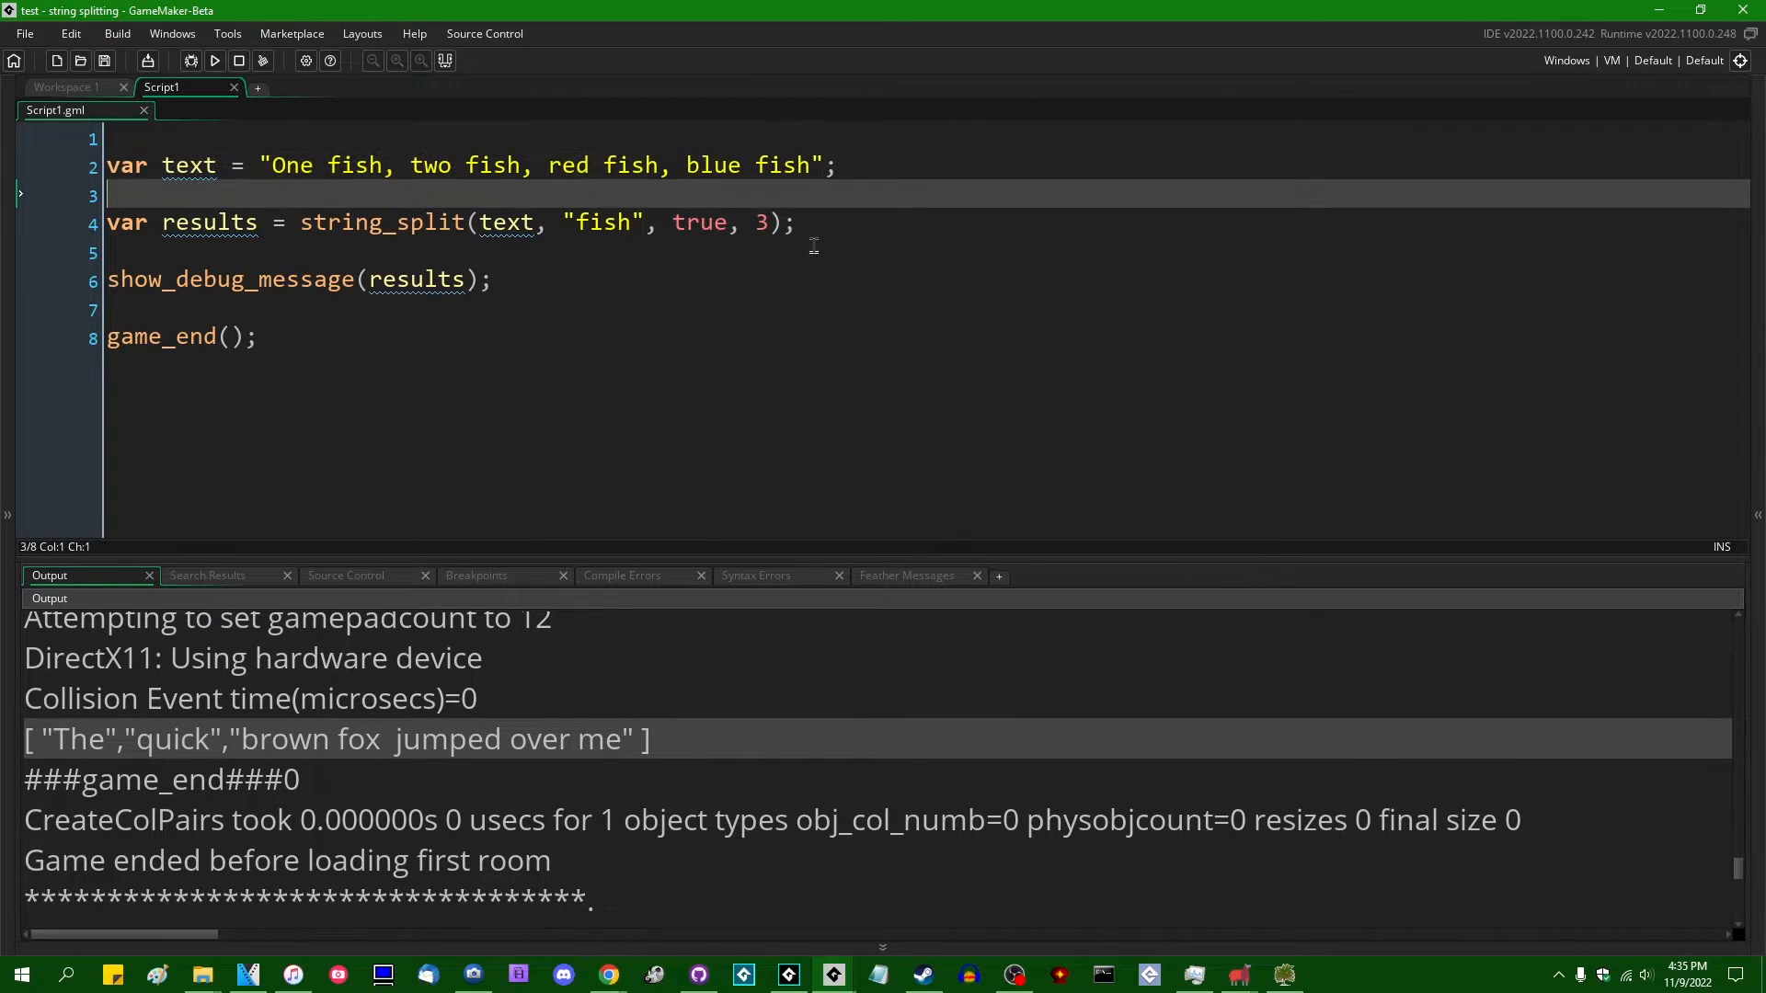
Run the split, remove the max_splits argument, and run it again.
left_click(213, 61)
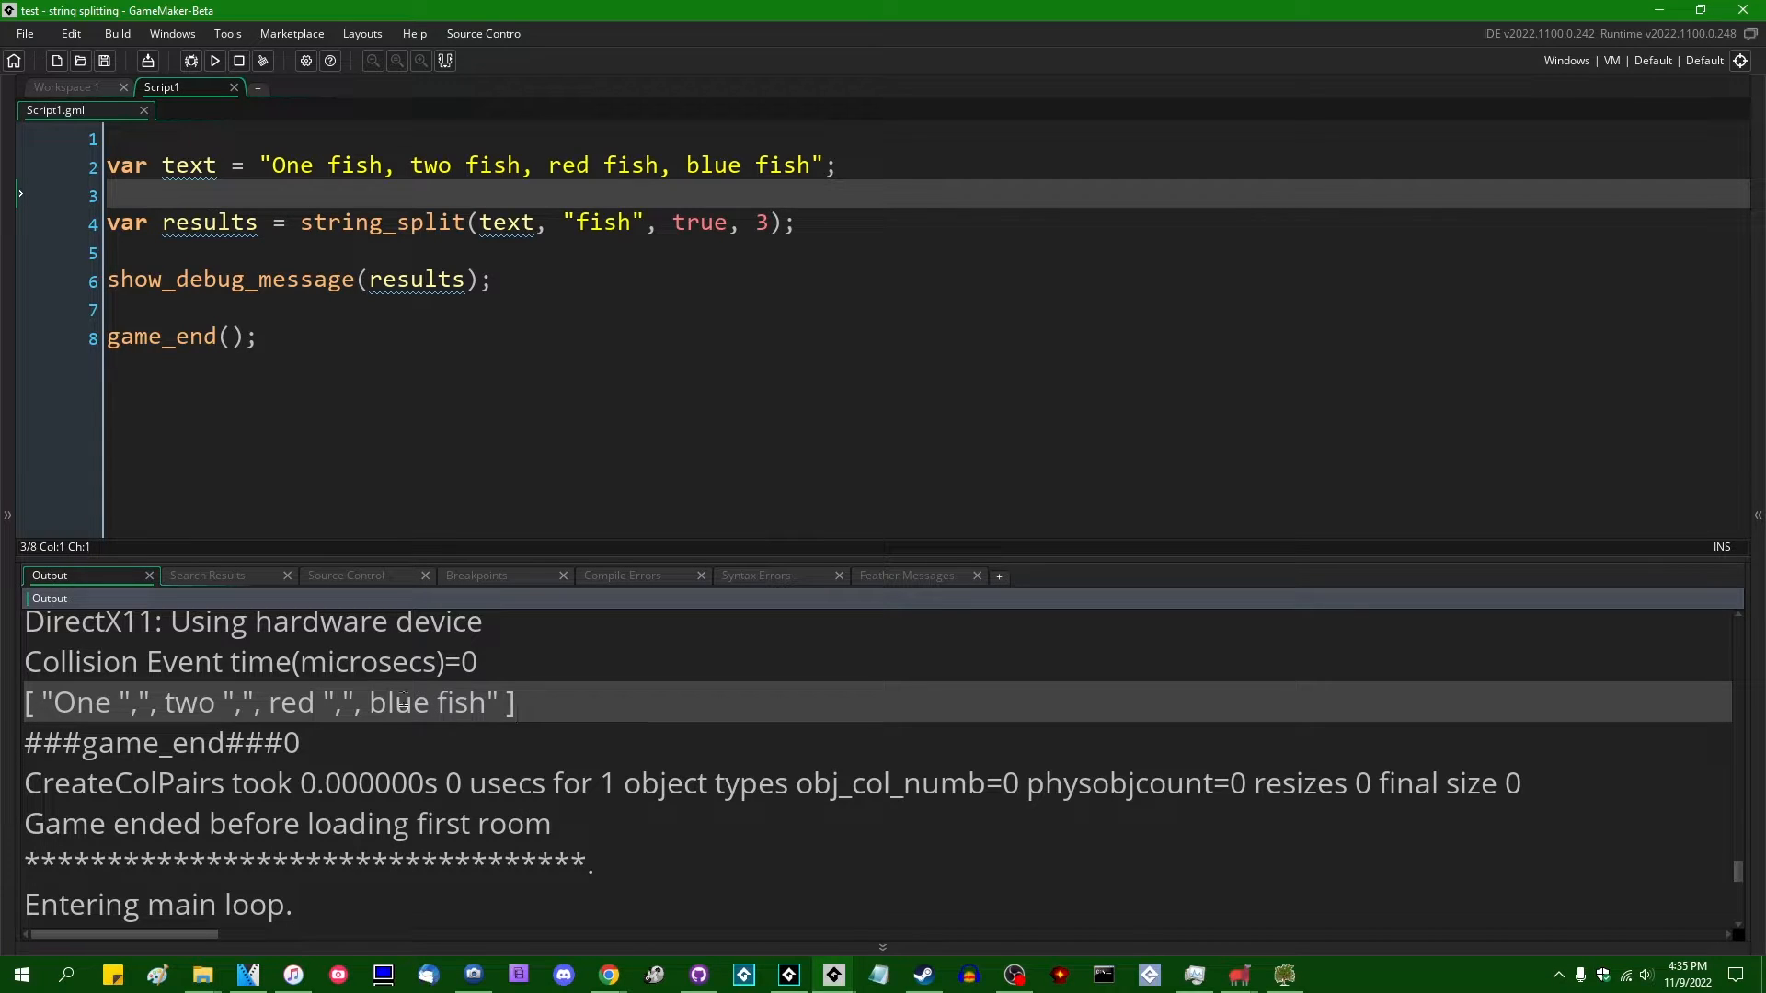
double_click(426, 702)
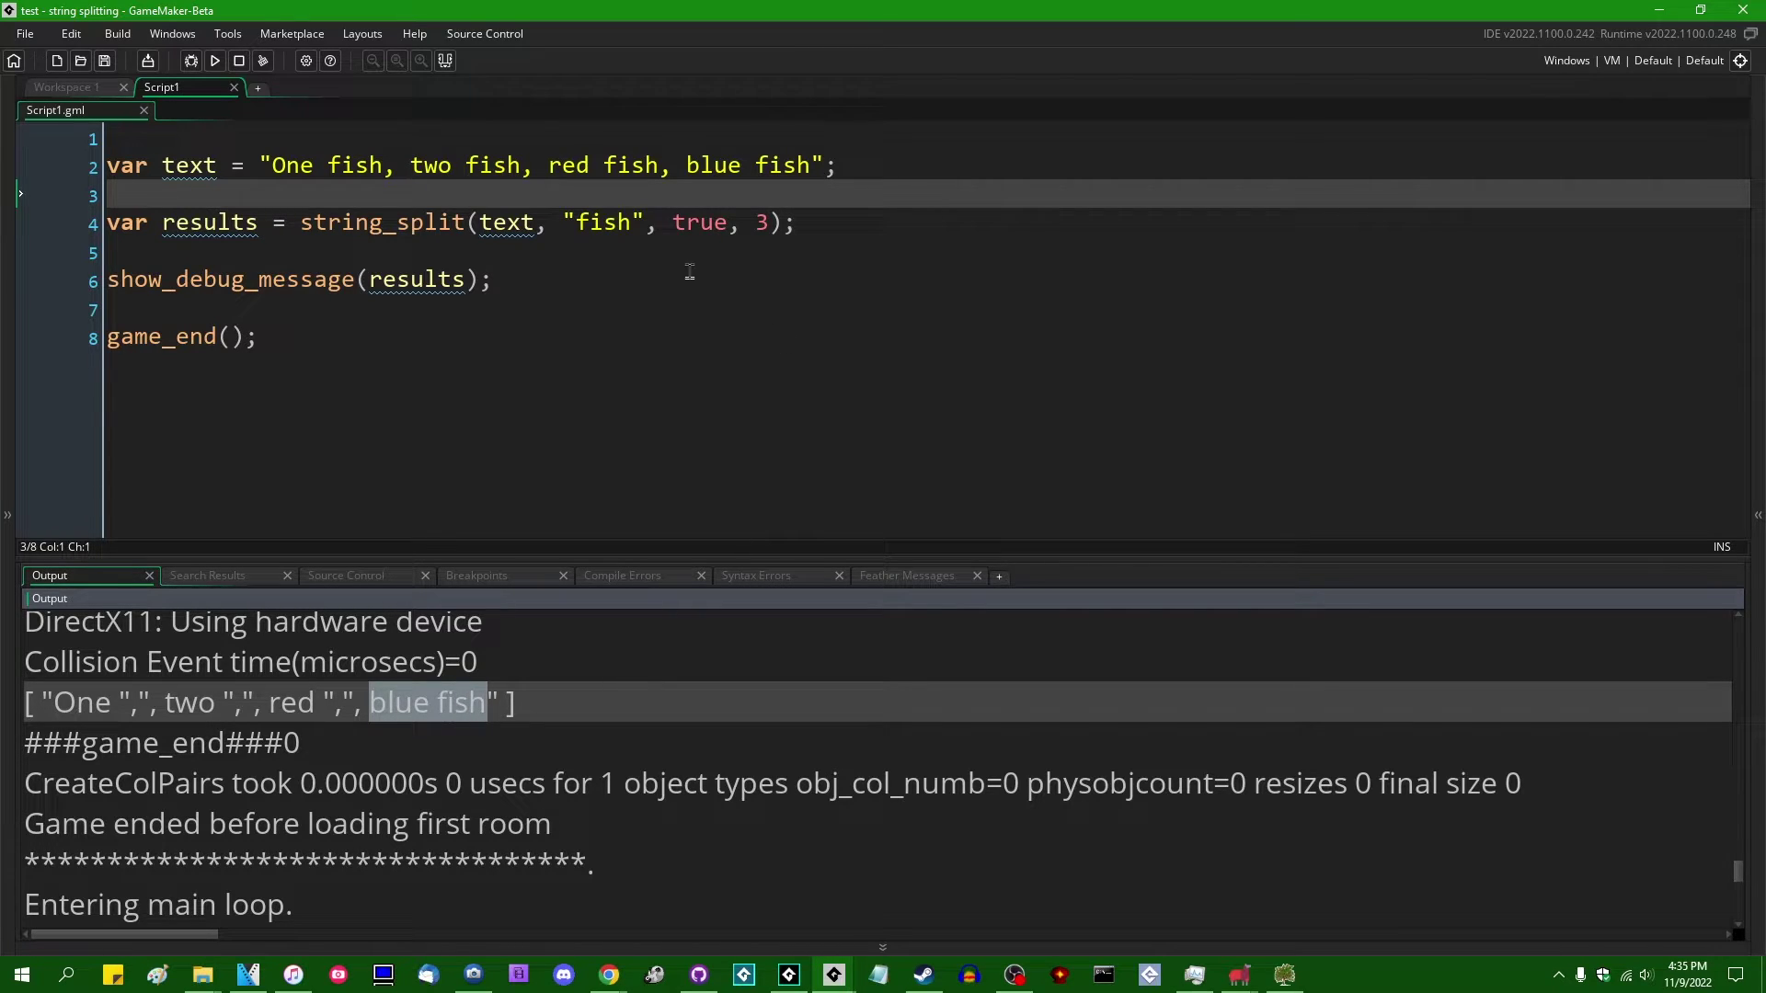
key("Backspace")
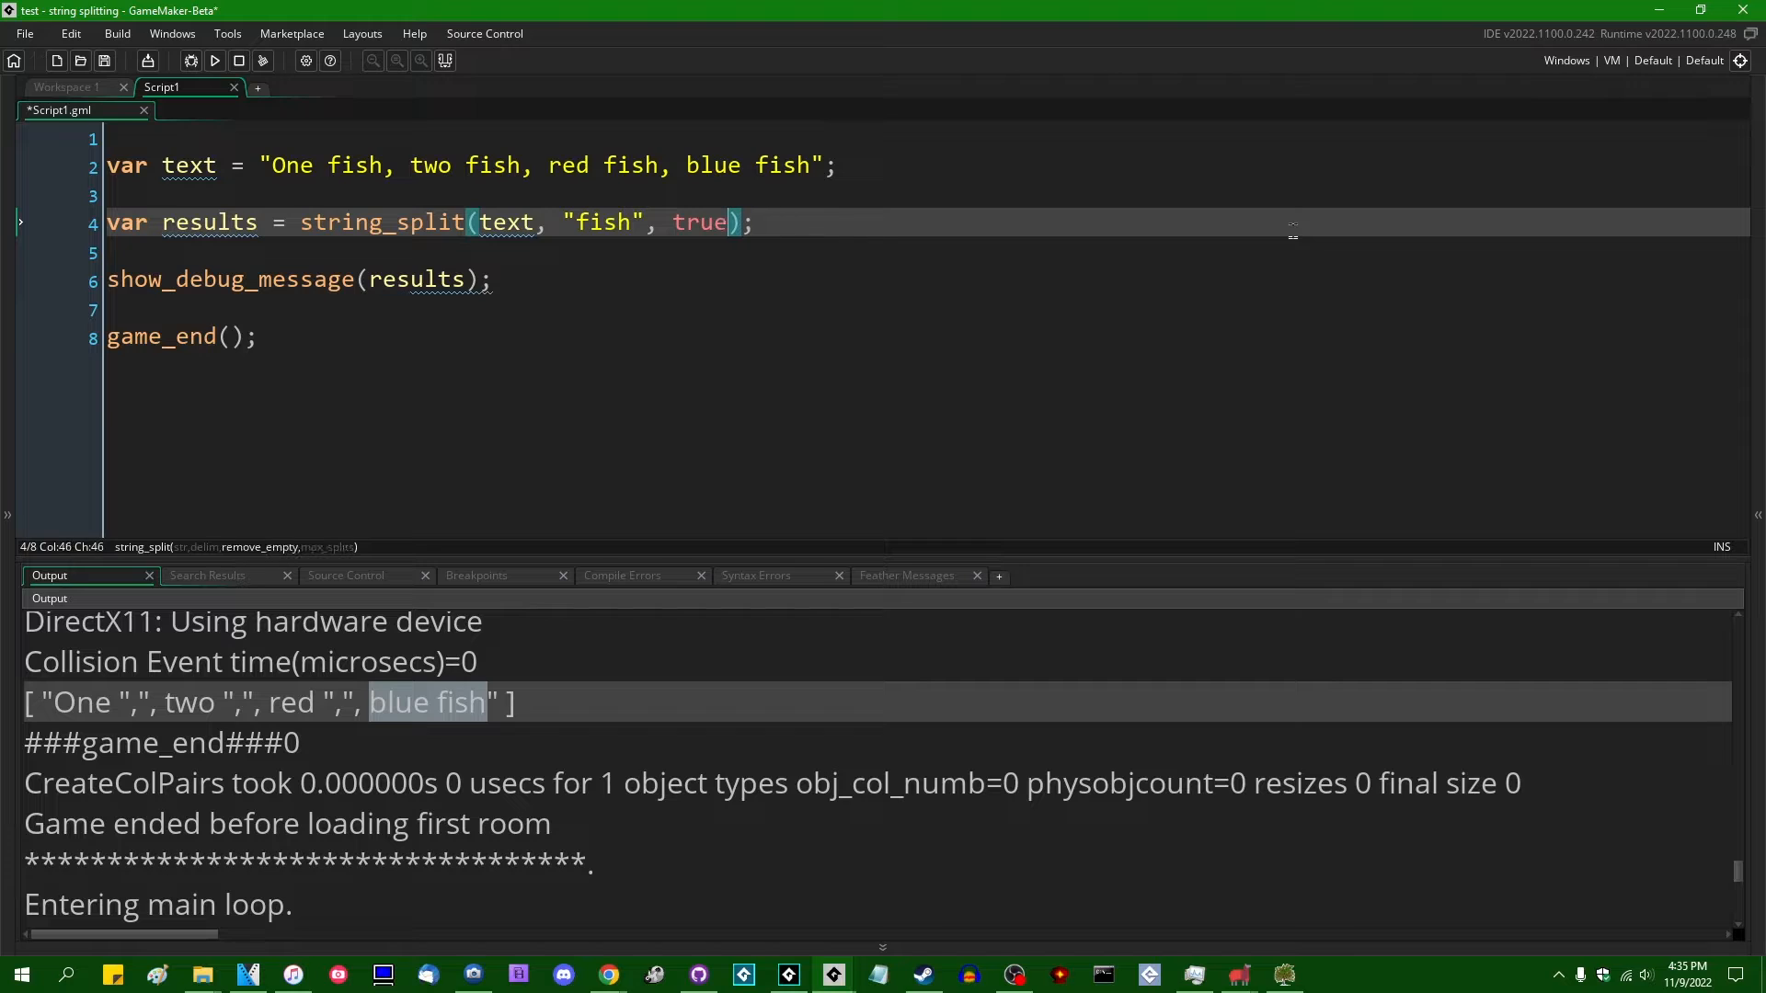
left_click(214, 60)
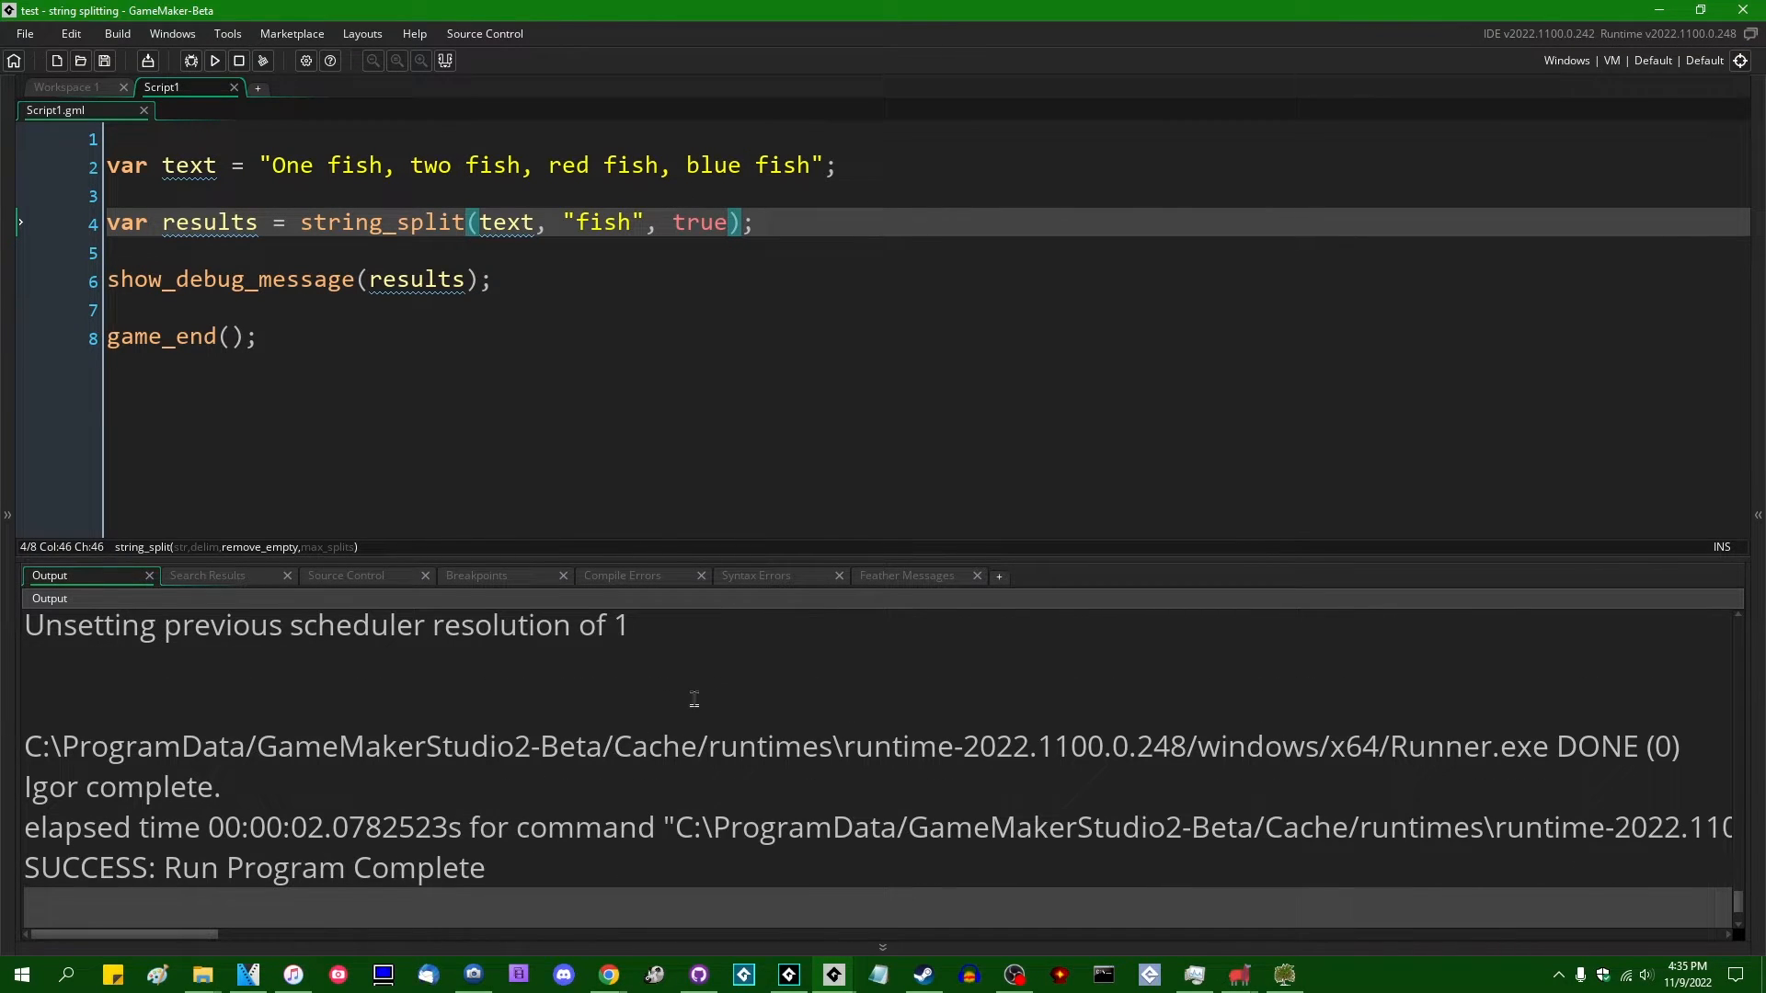
left_click(213, 61)
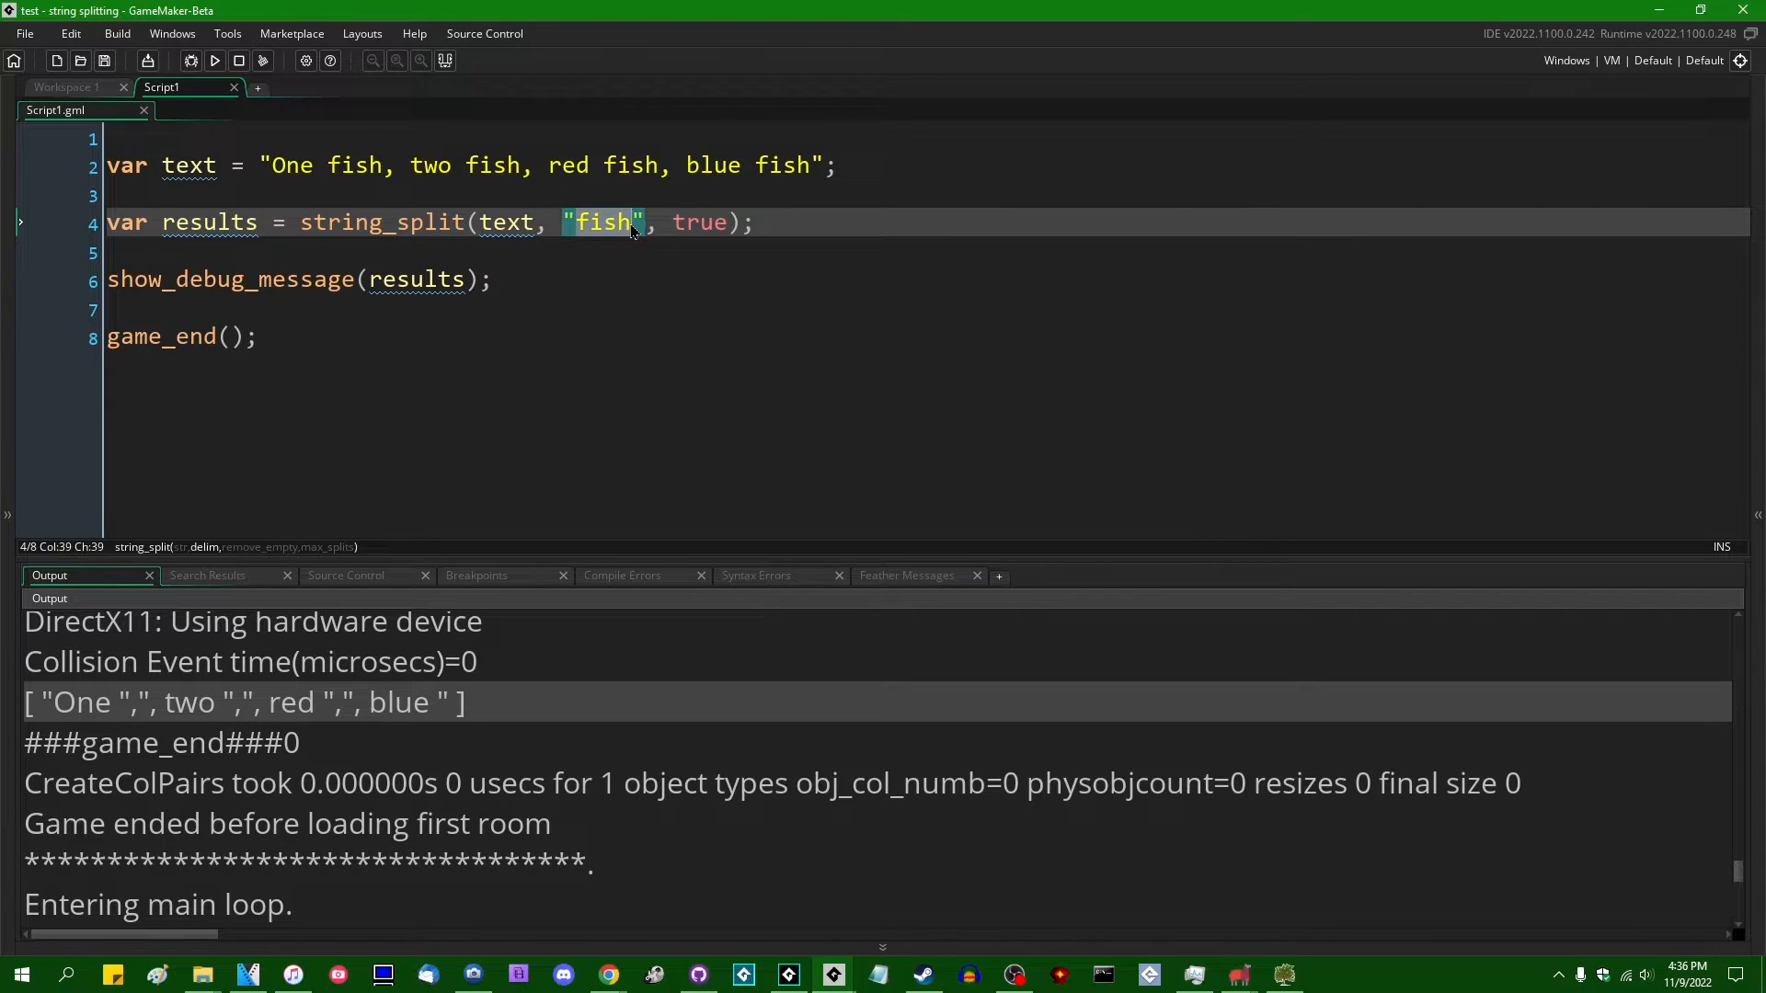
Clear the "fish" delimiter so it becomes an empty string.
left_click(601, 221)
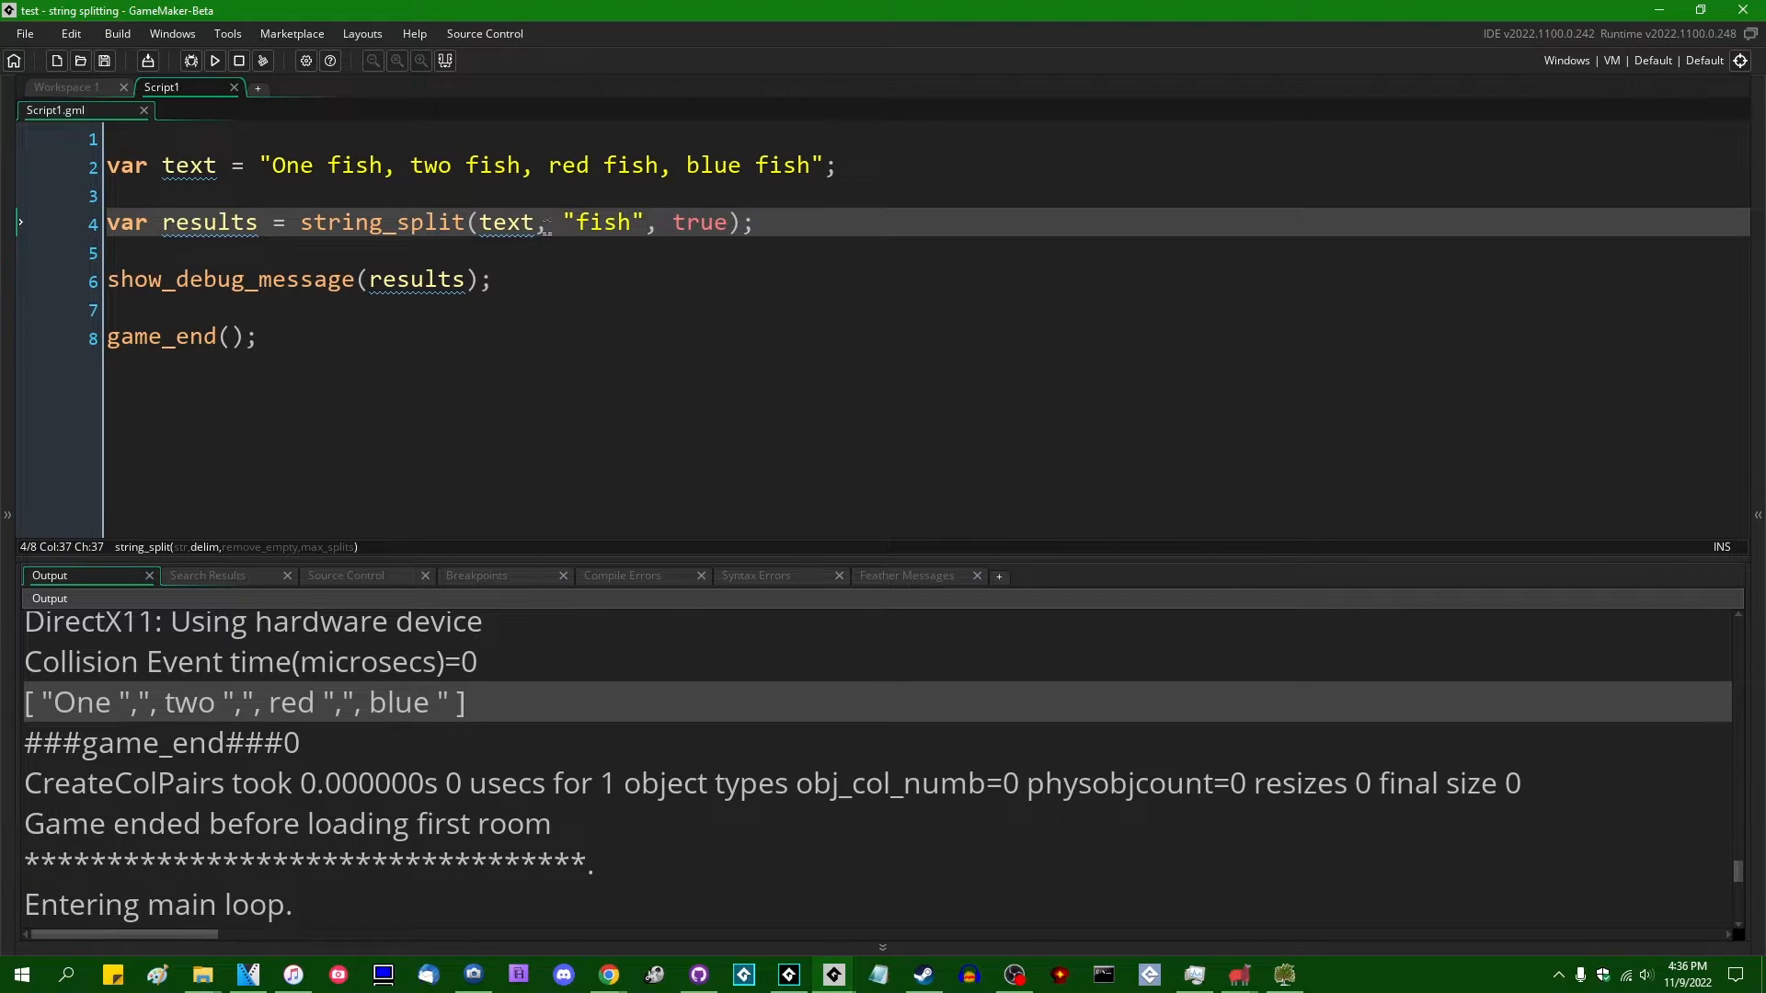
double_click(601, 222)
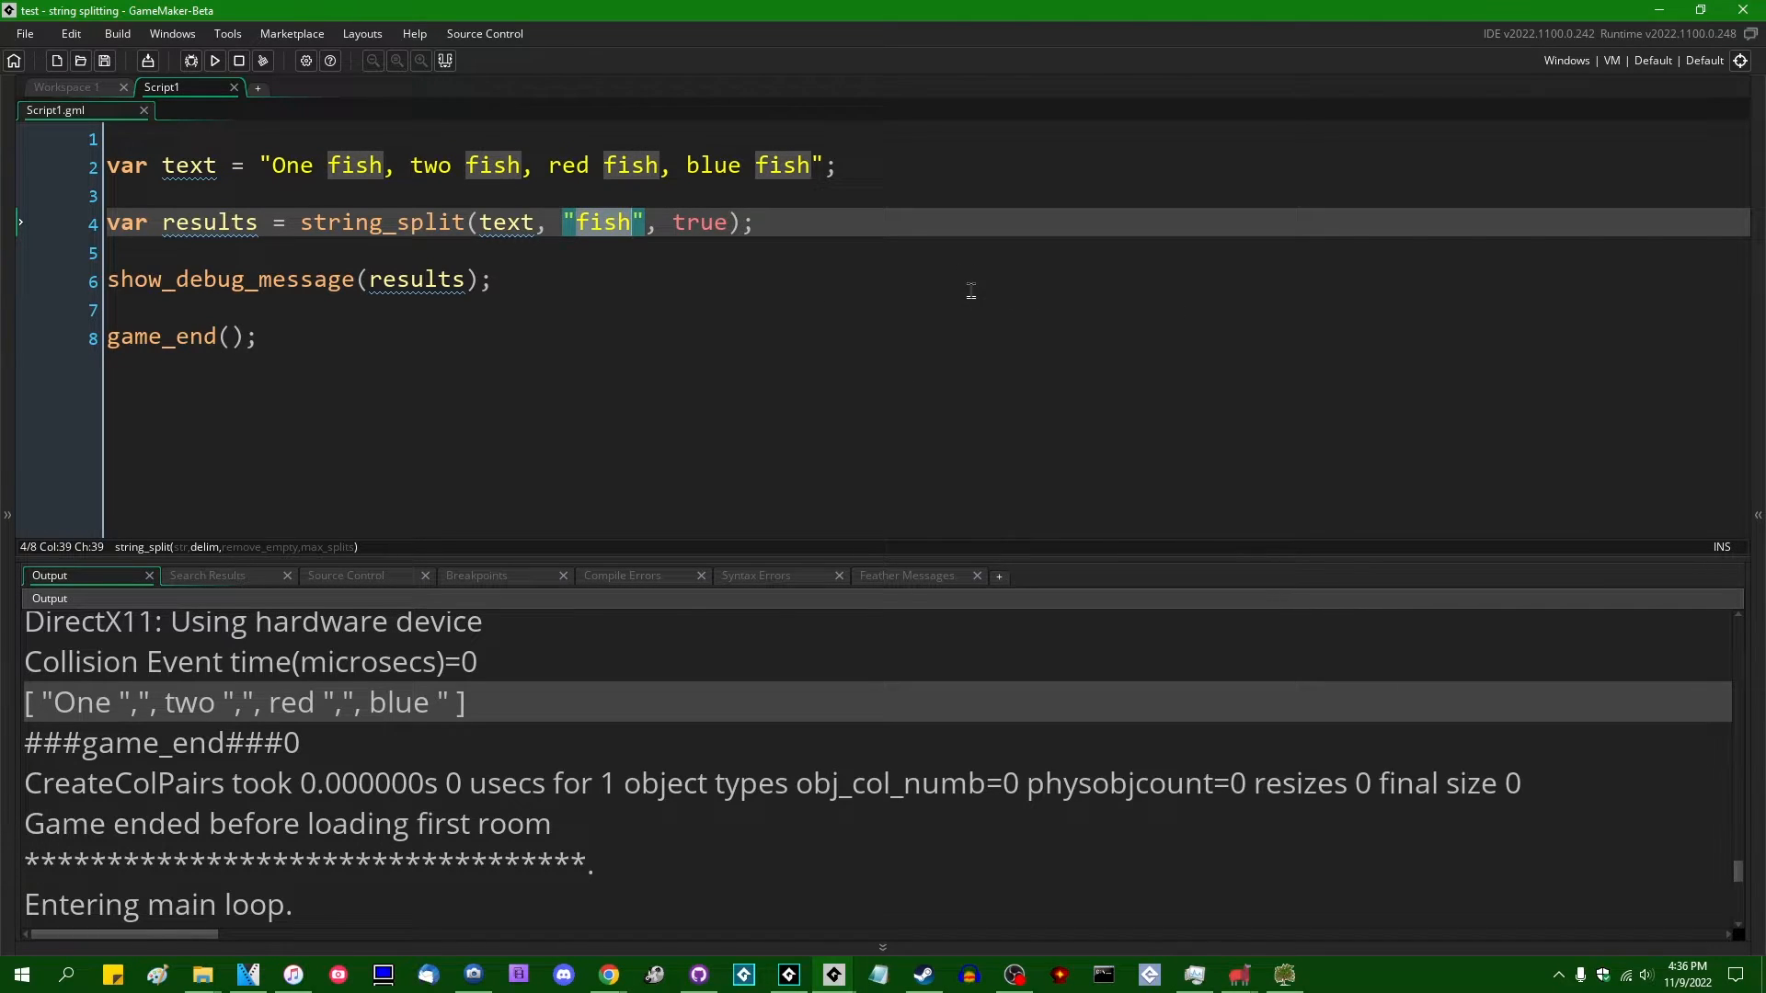
mouse_move(1087, 305)
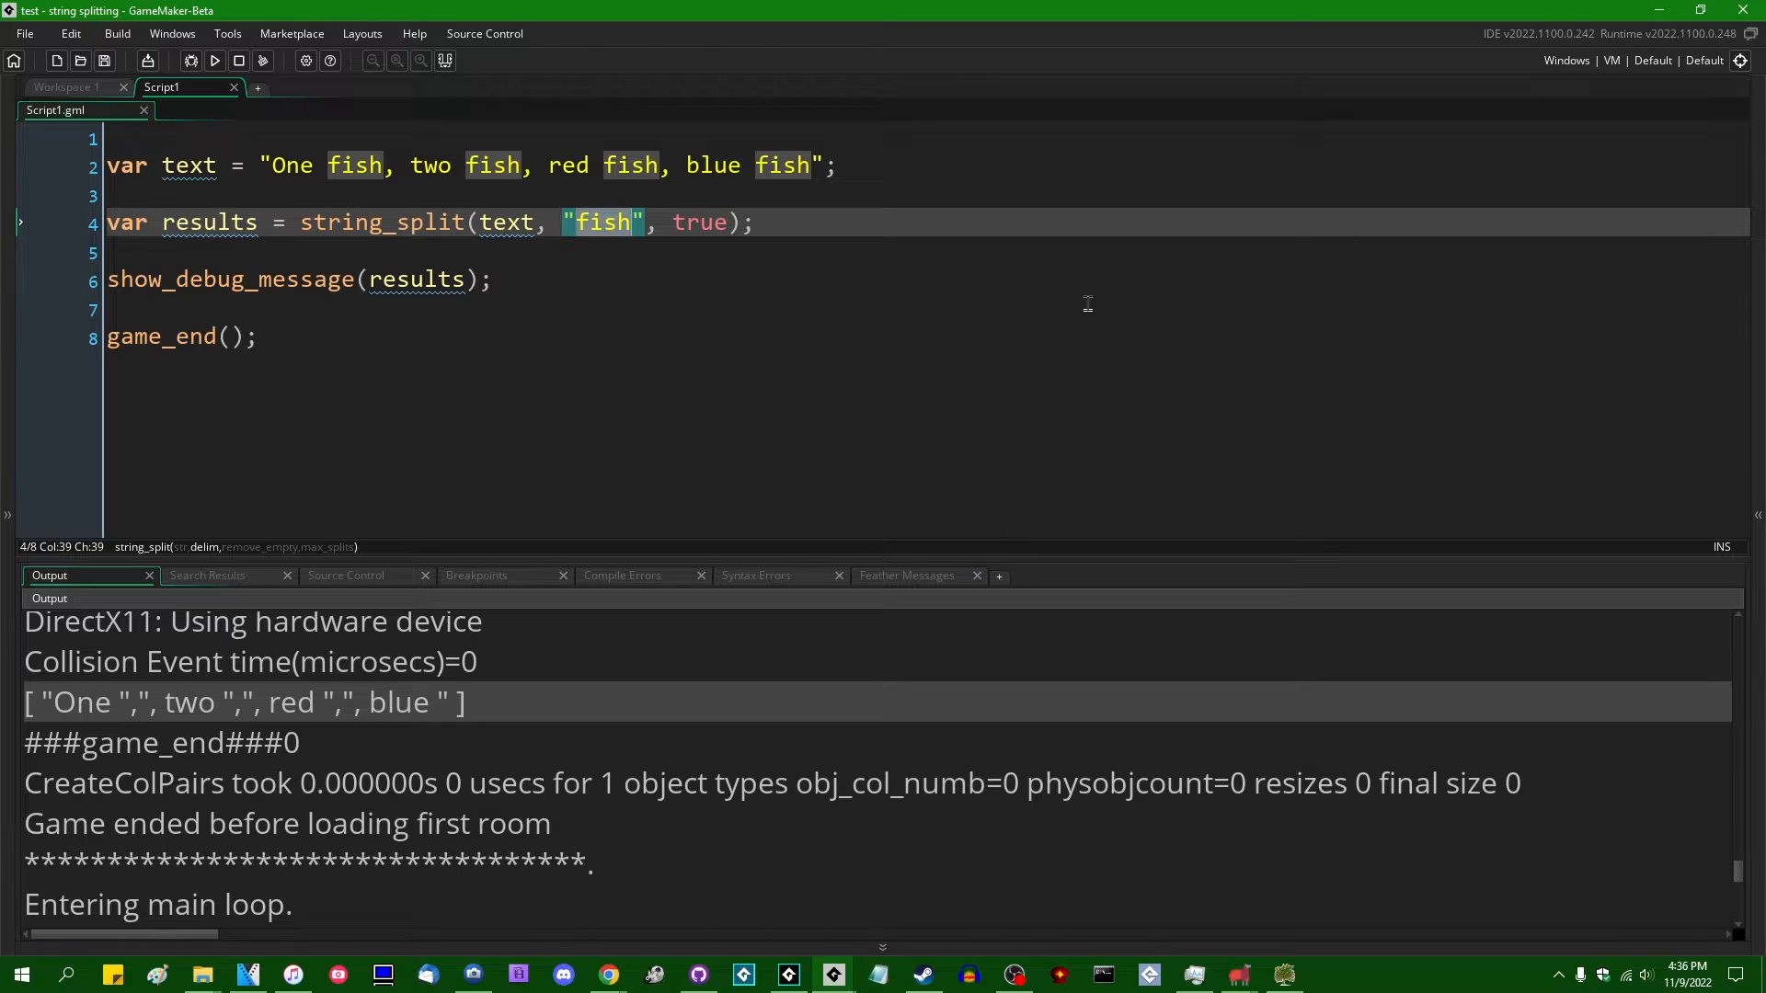
key("backspace")
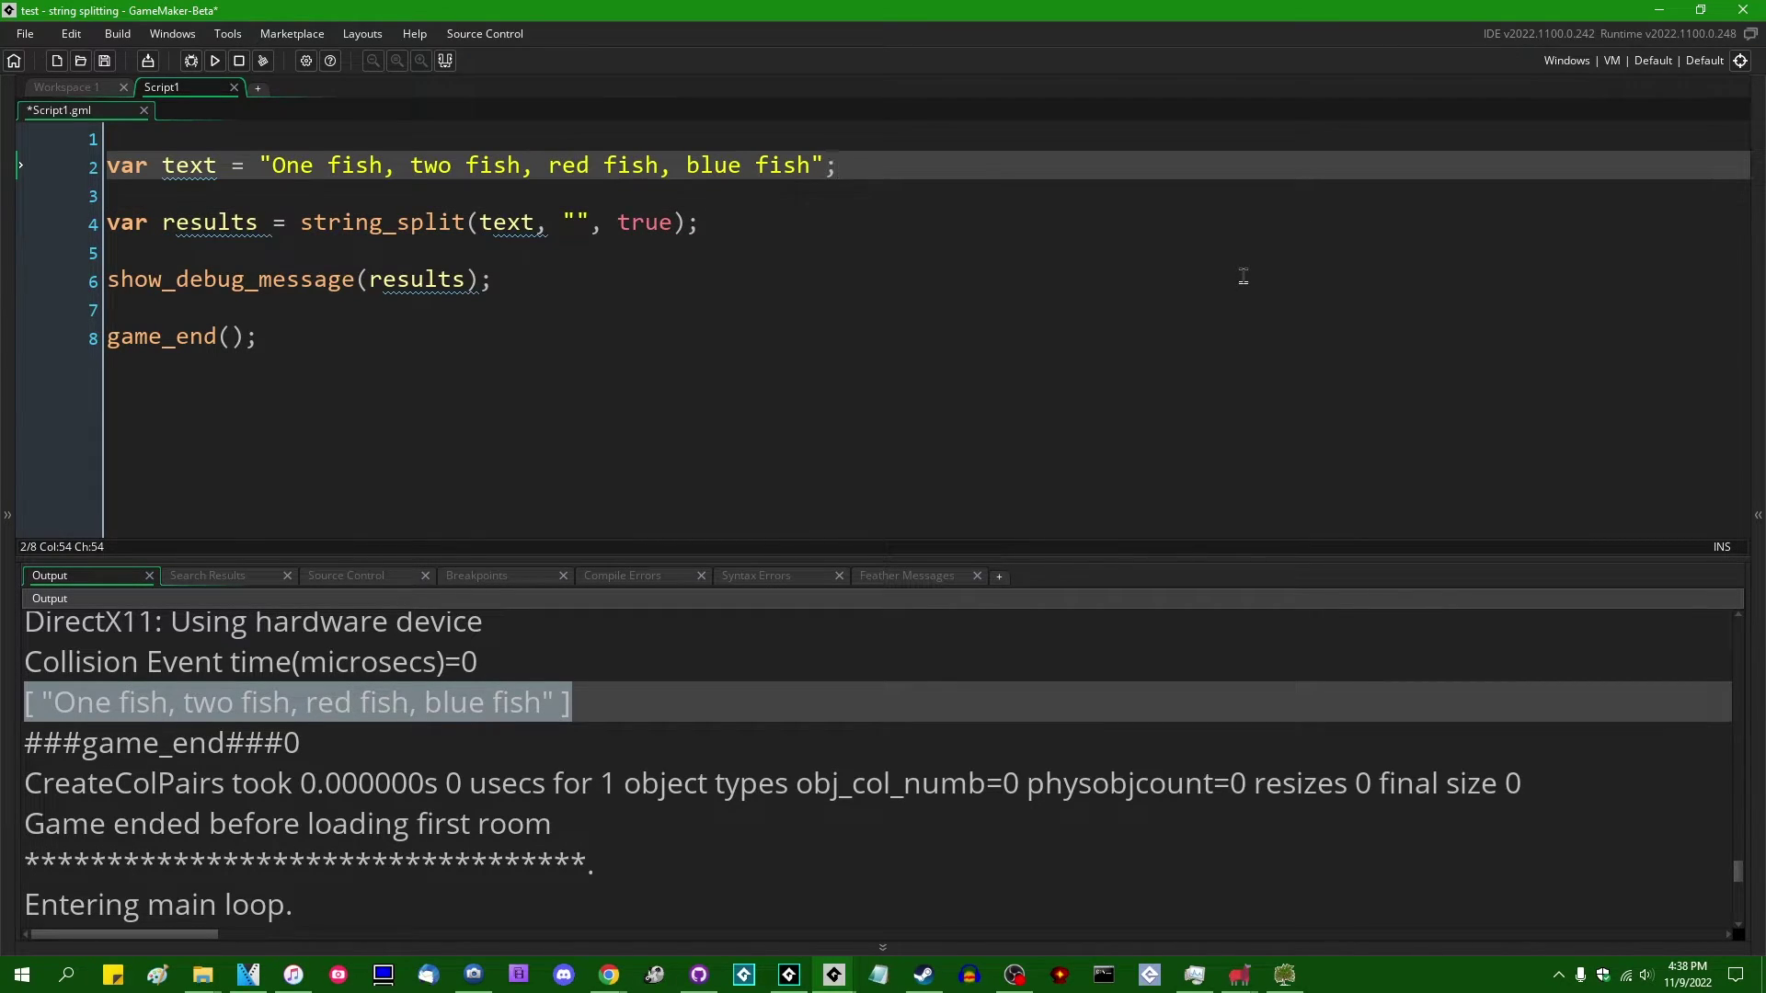
left_click(471, 221)
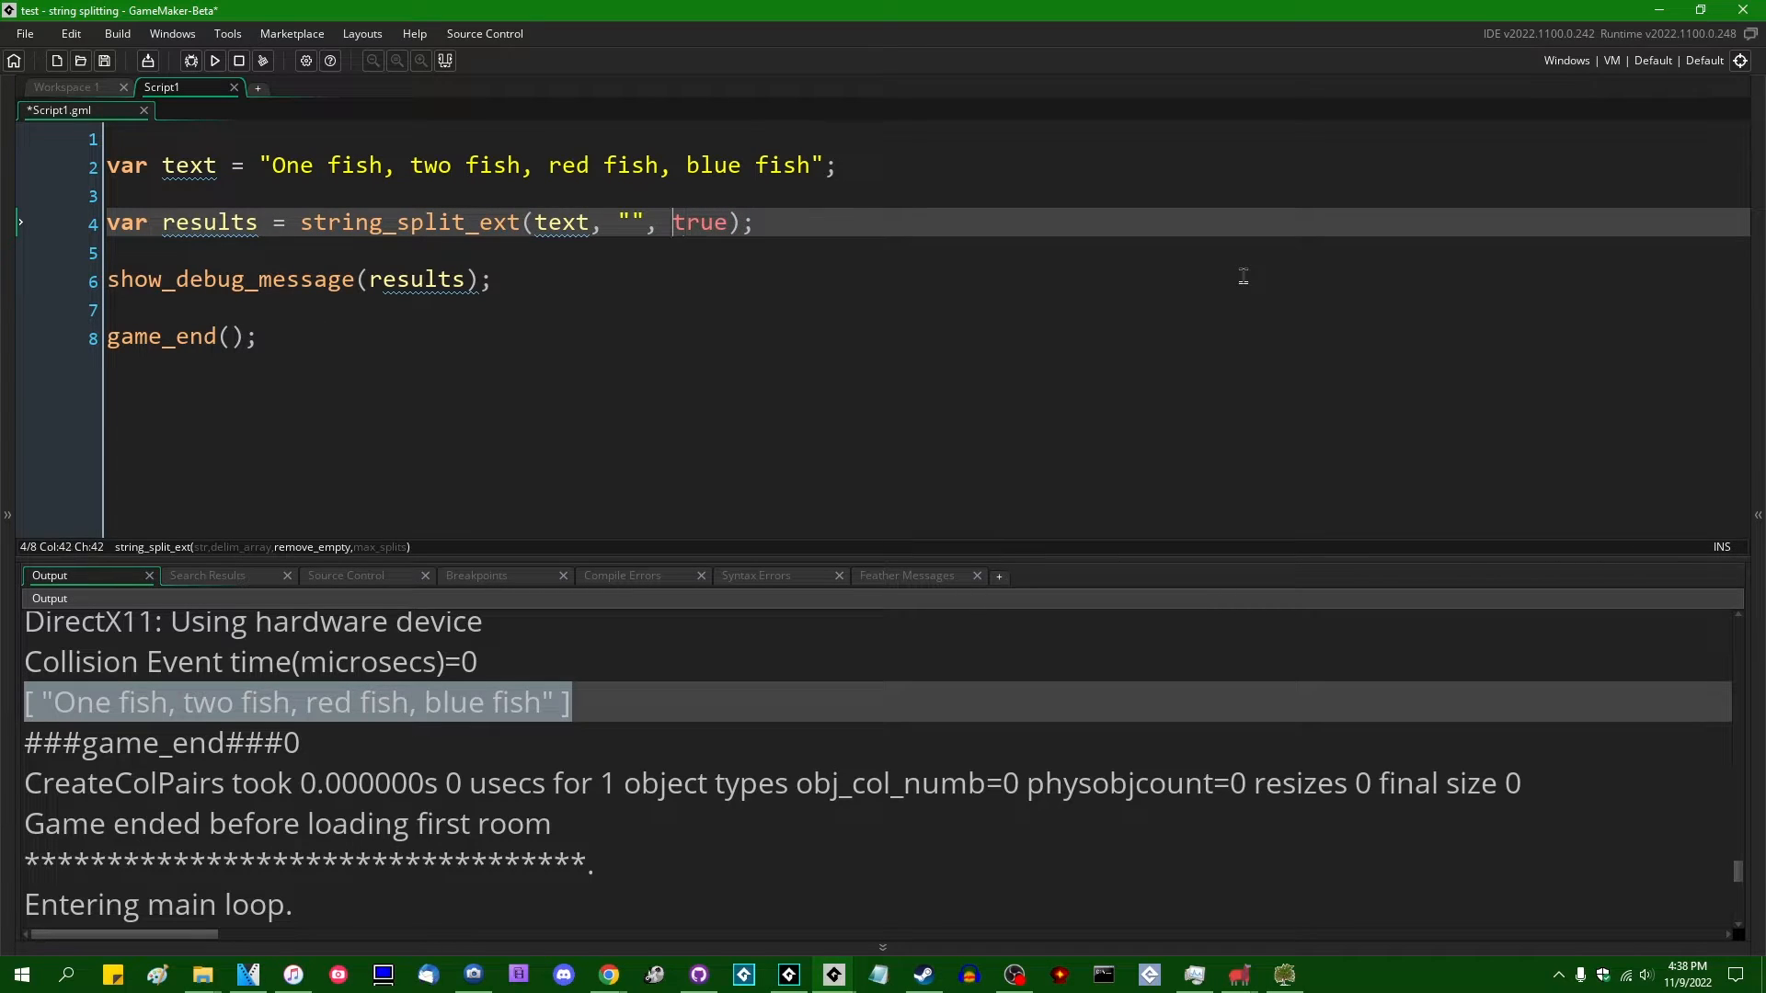
key("Backspace")
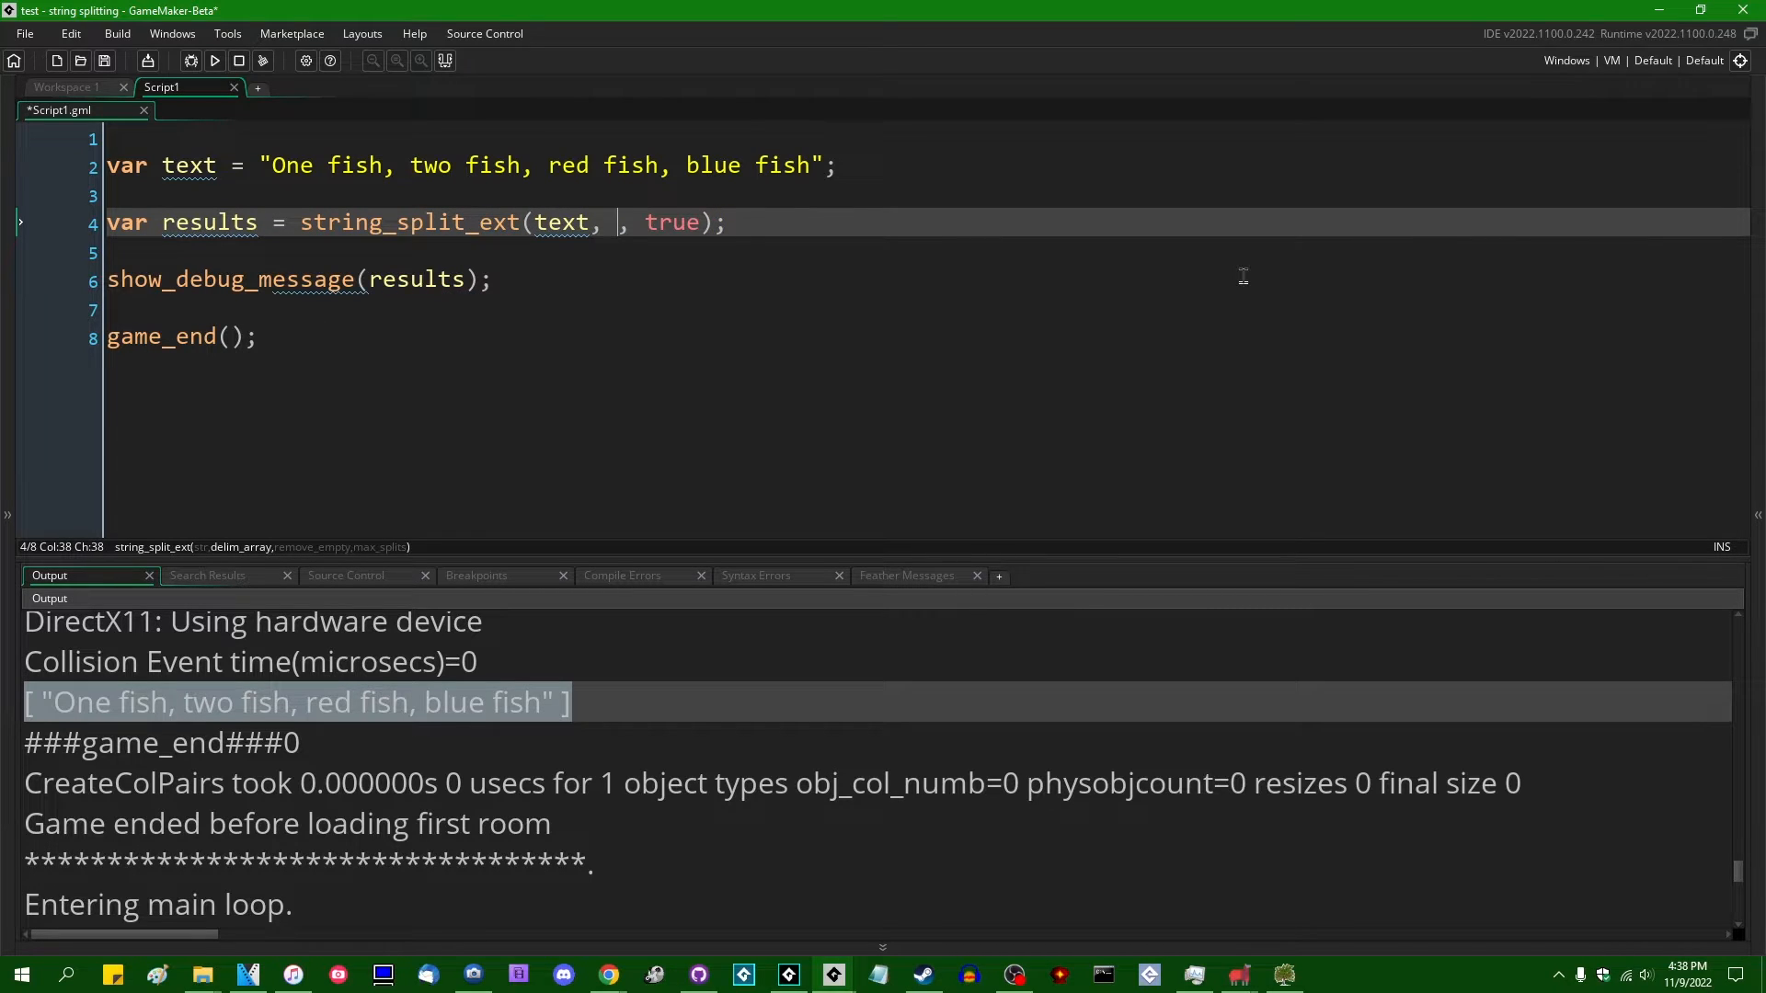
type("\"")
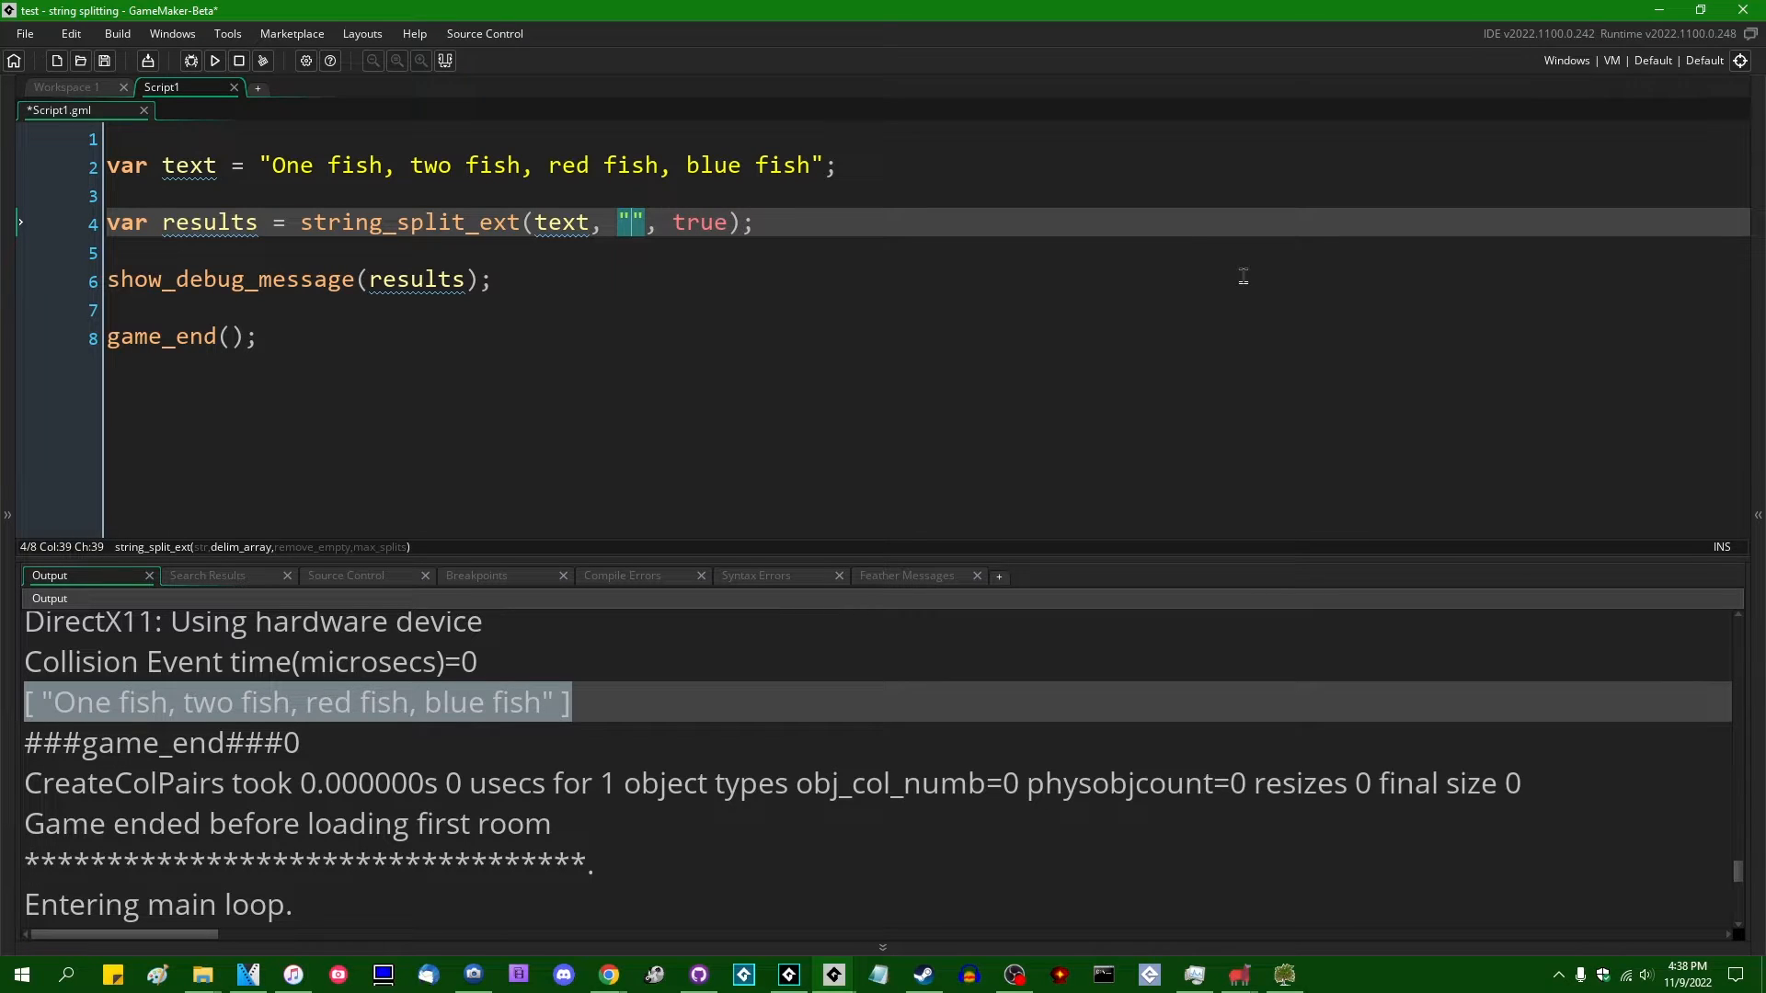
type("[]")
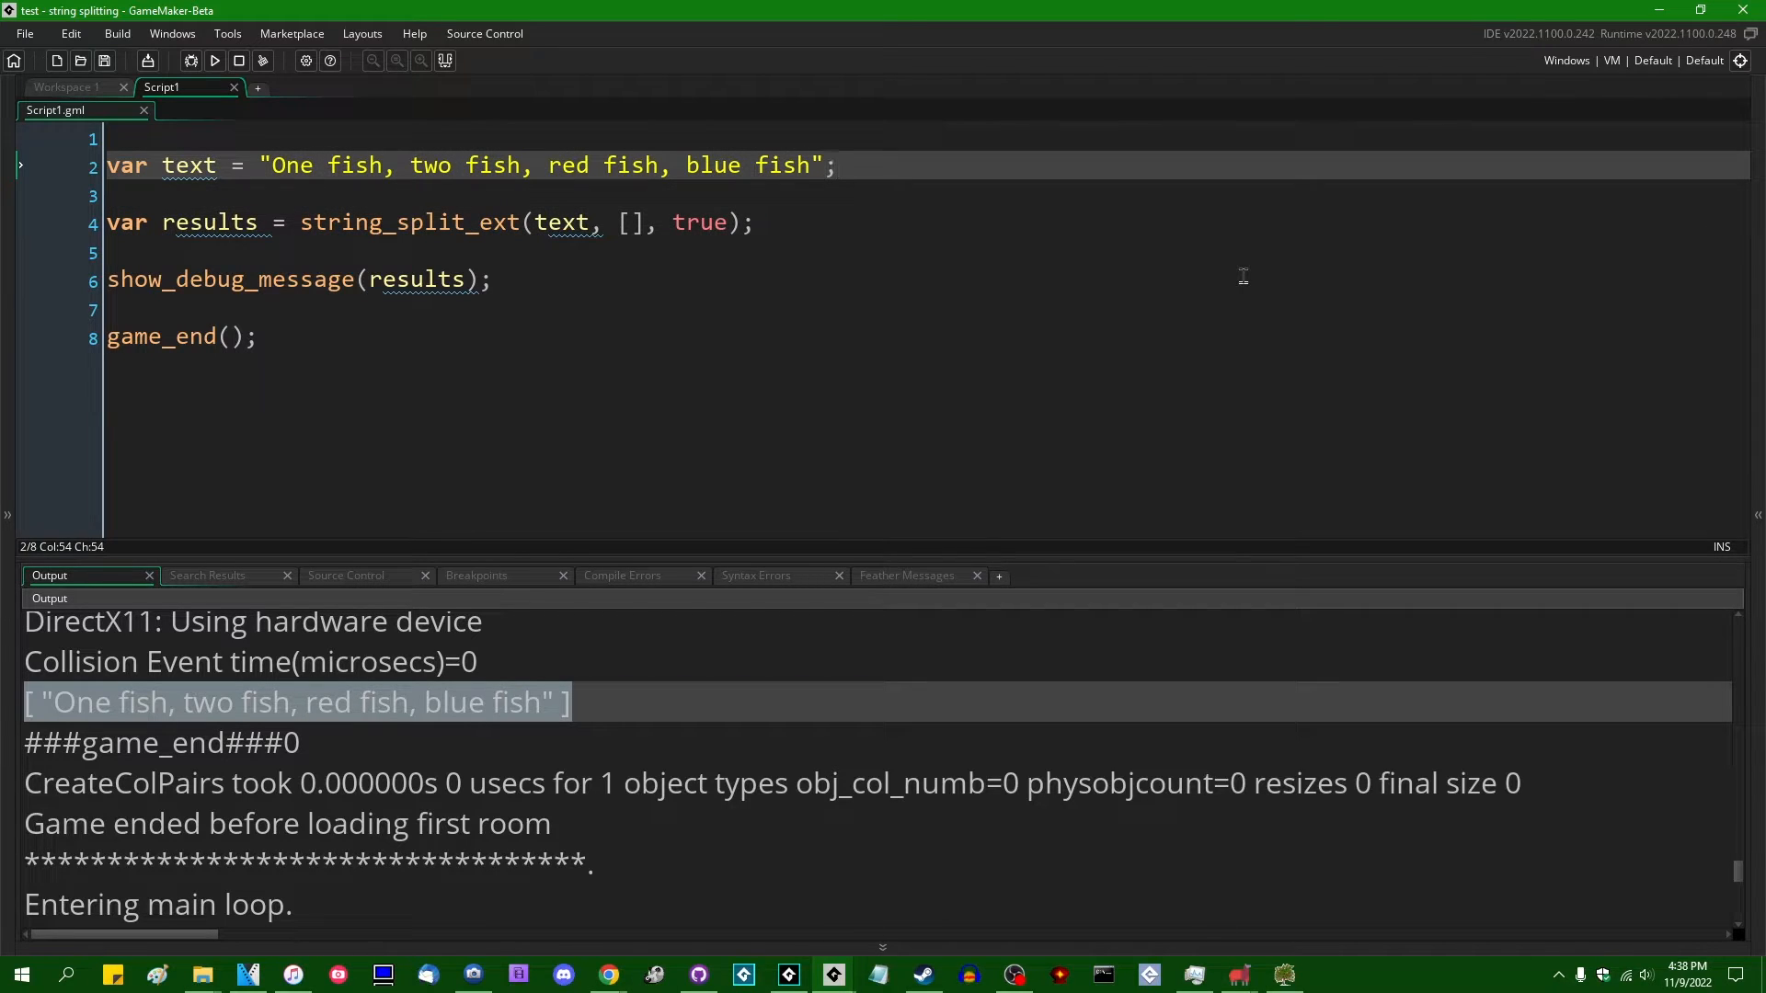
left_click(628, 222)
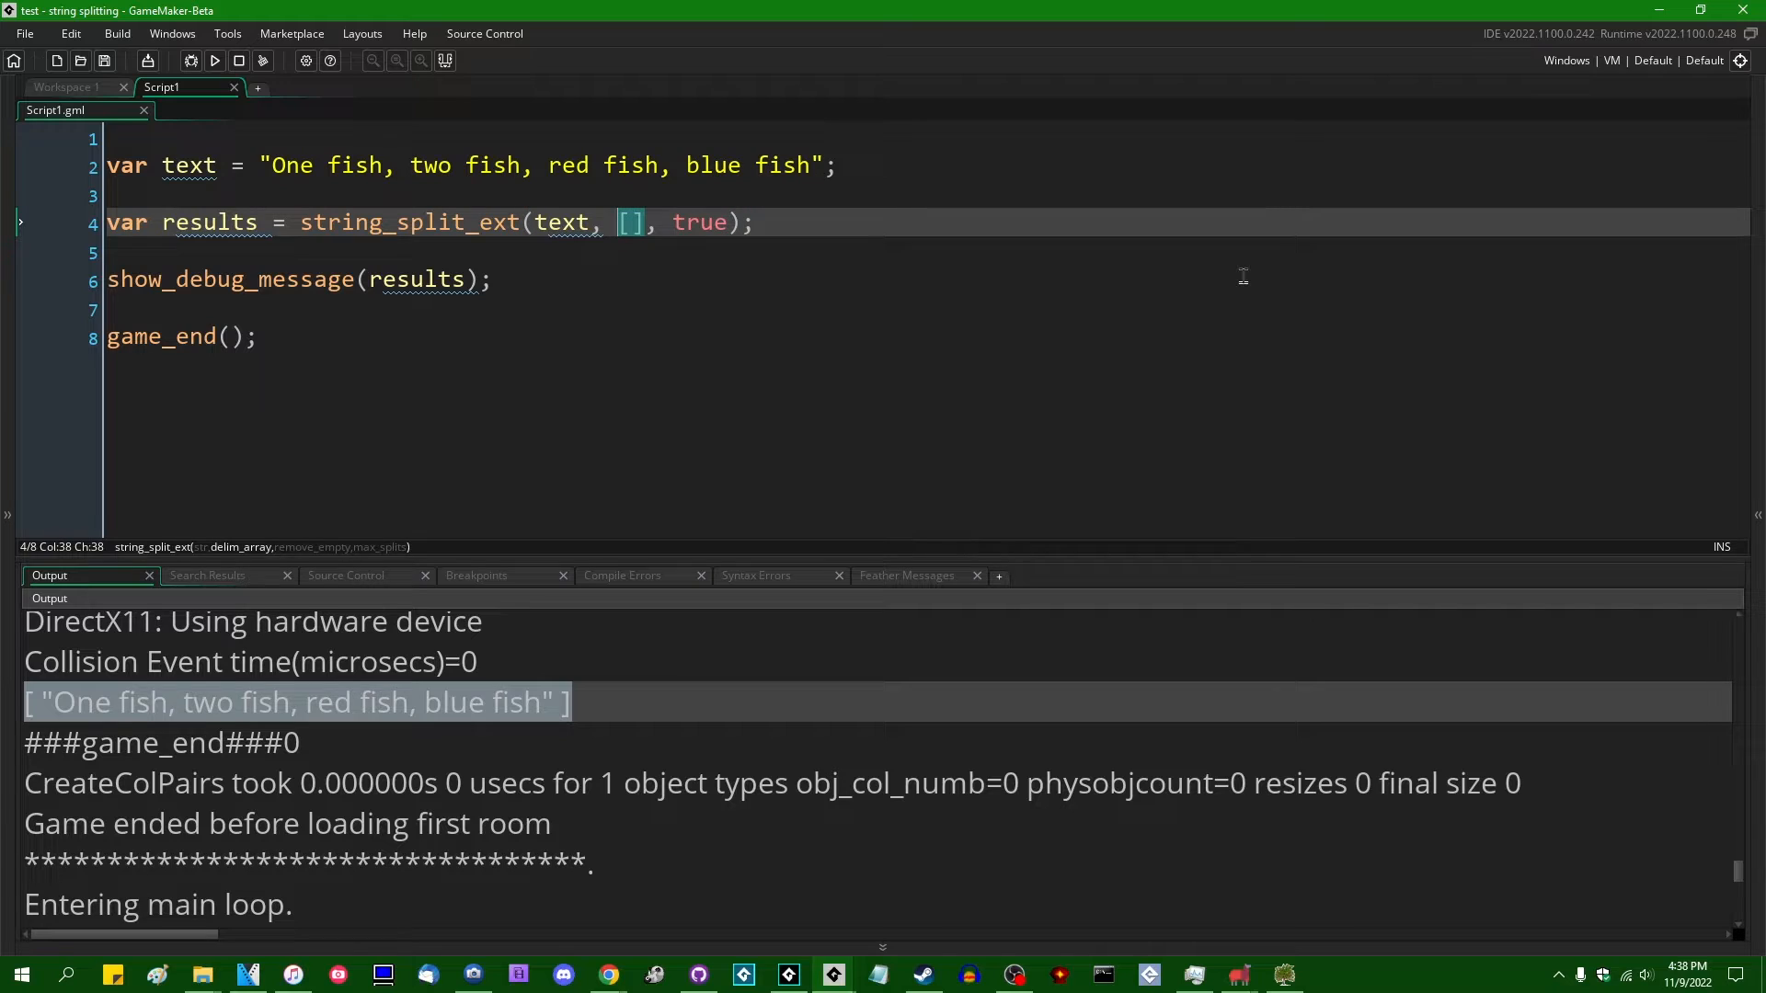
type("\"")
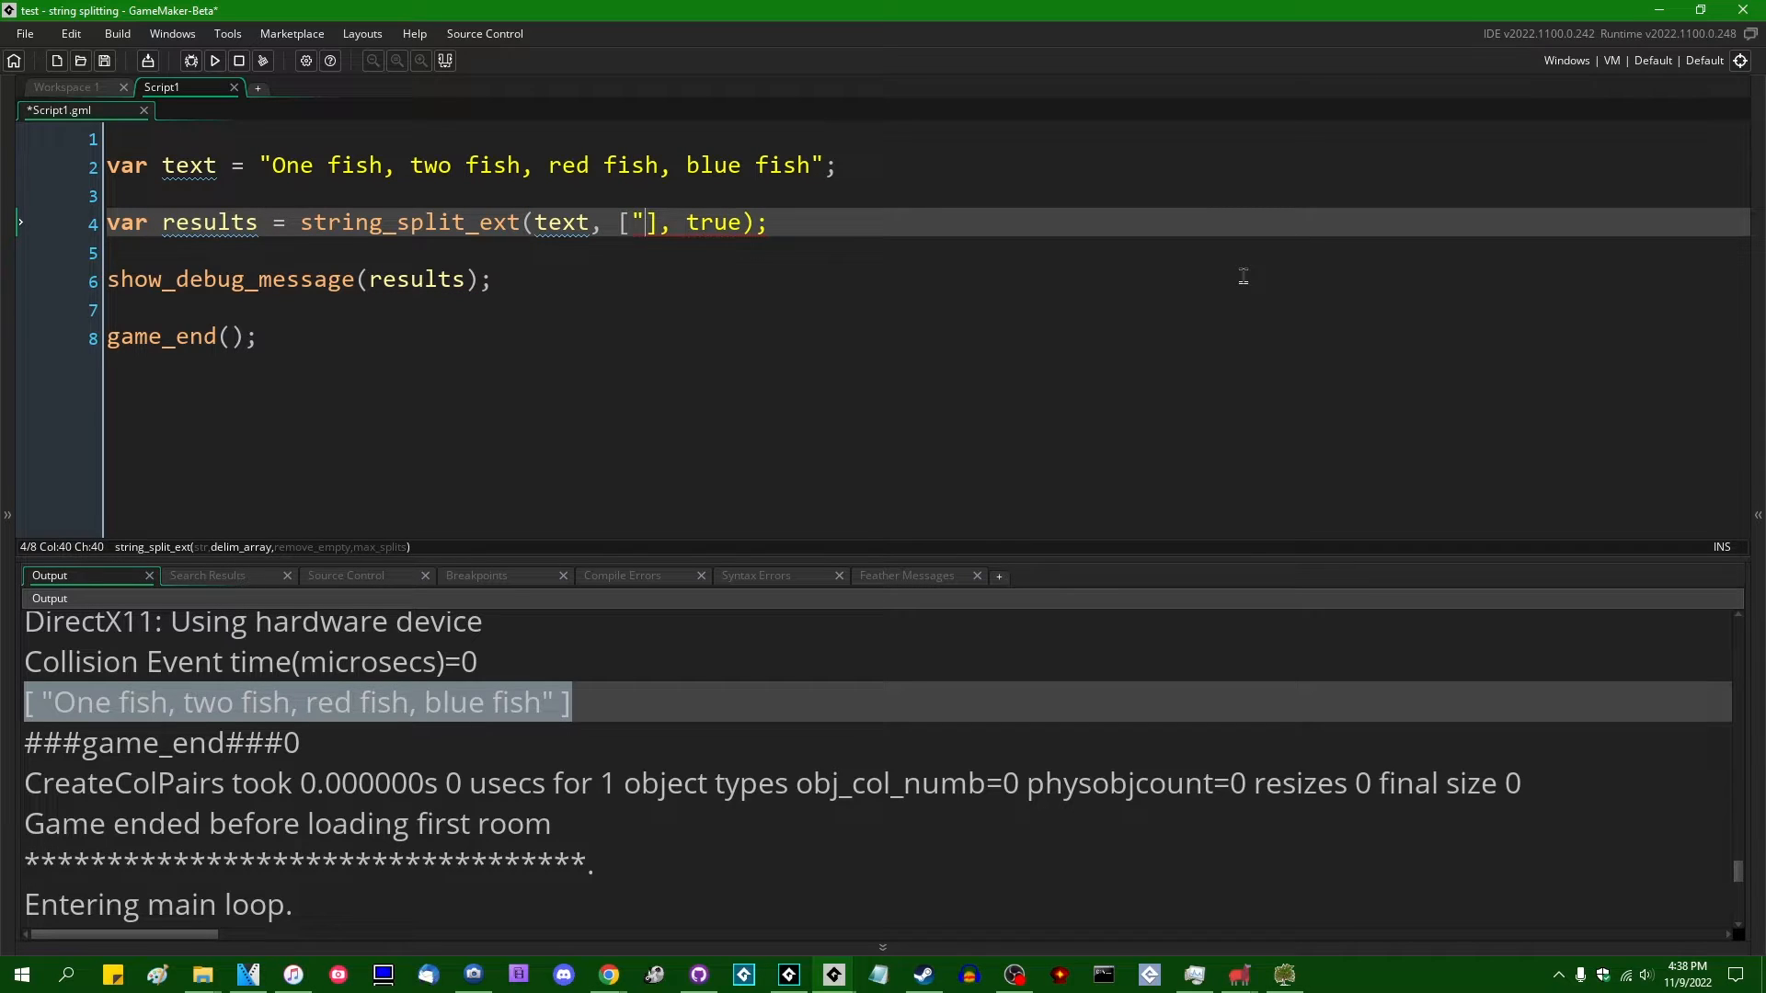
type("a\", \"")
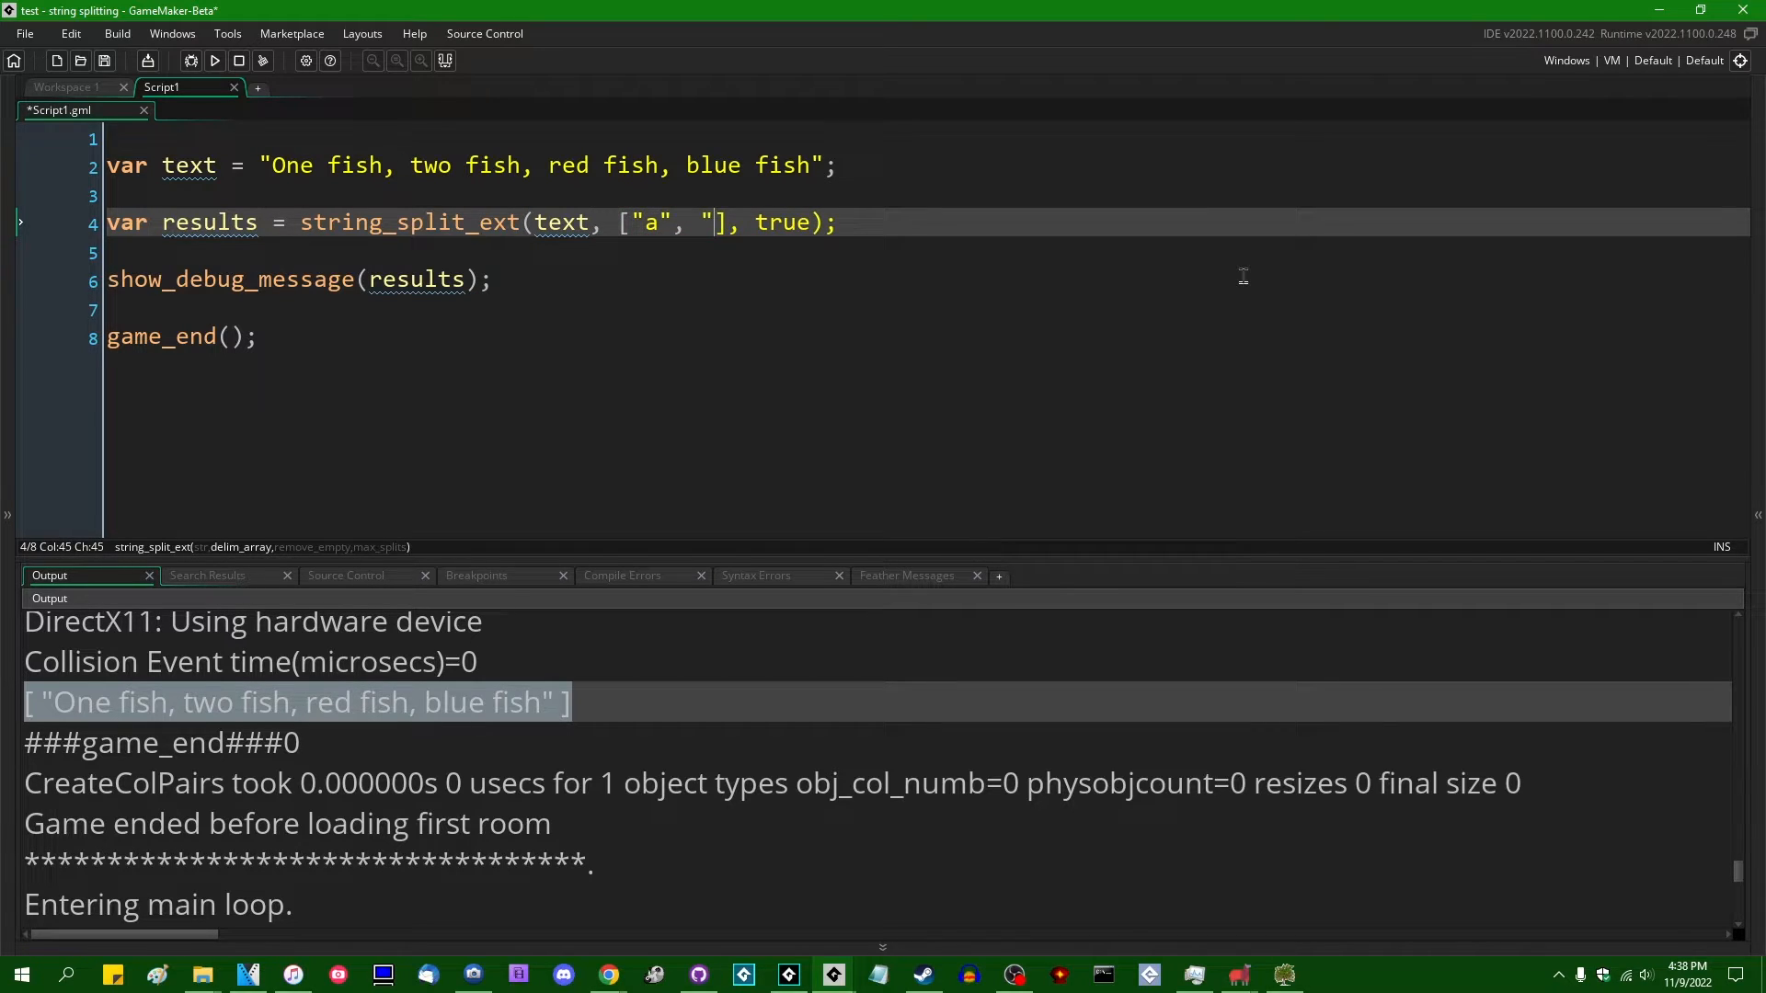
type("e\", \"i\", \"o\", \"u")
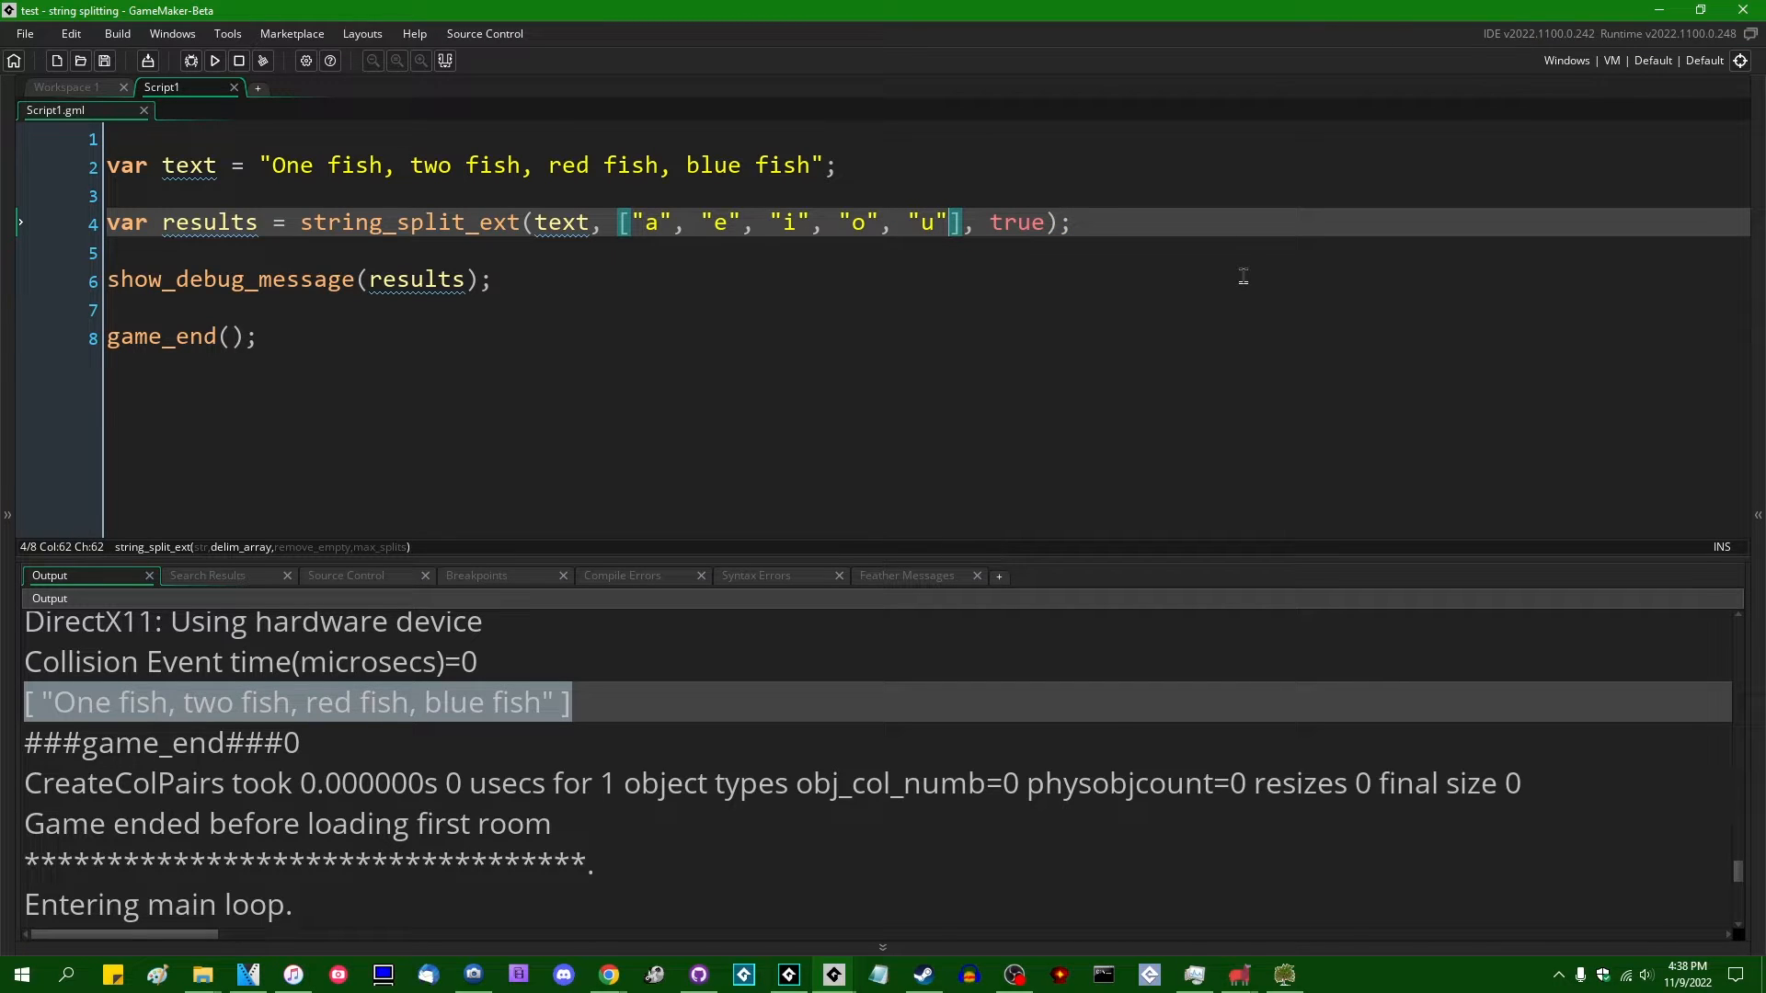
left_click(214, 61)
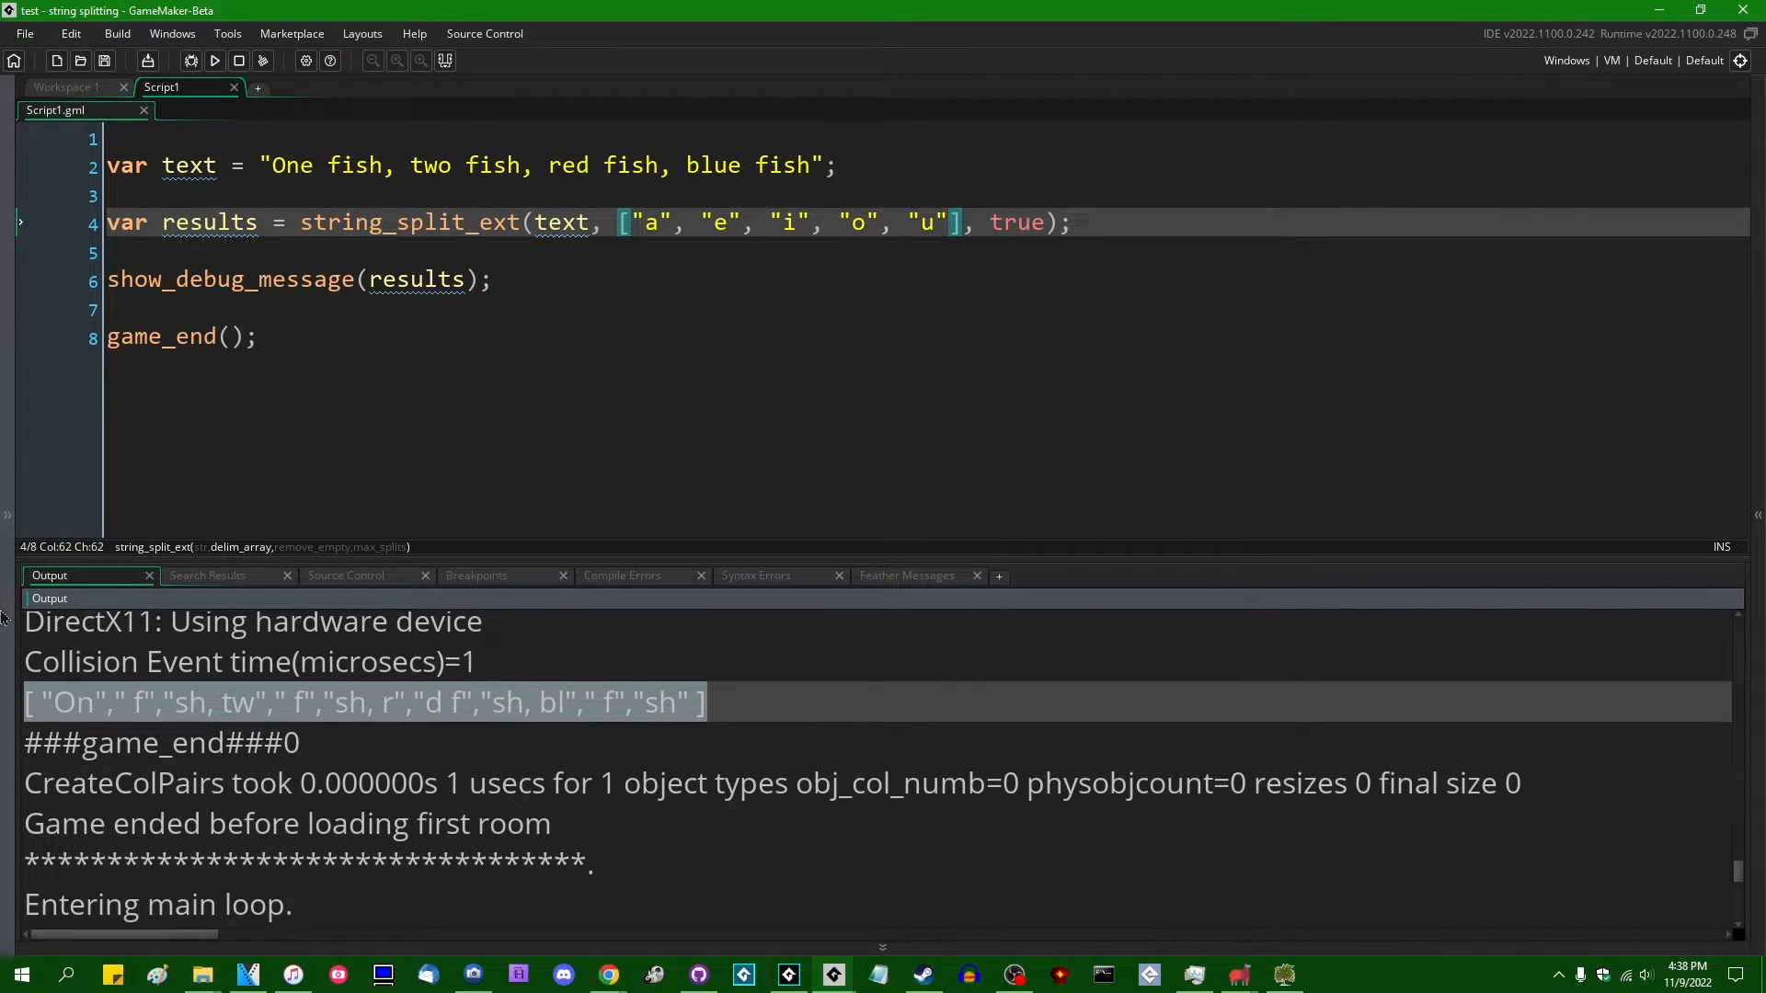
mouse_move(921, 730)
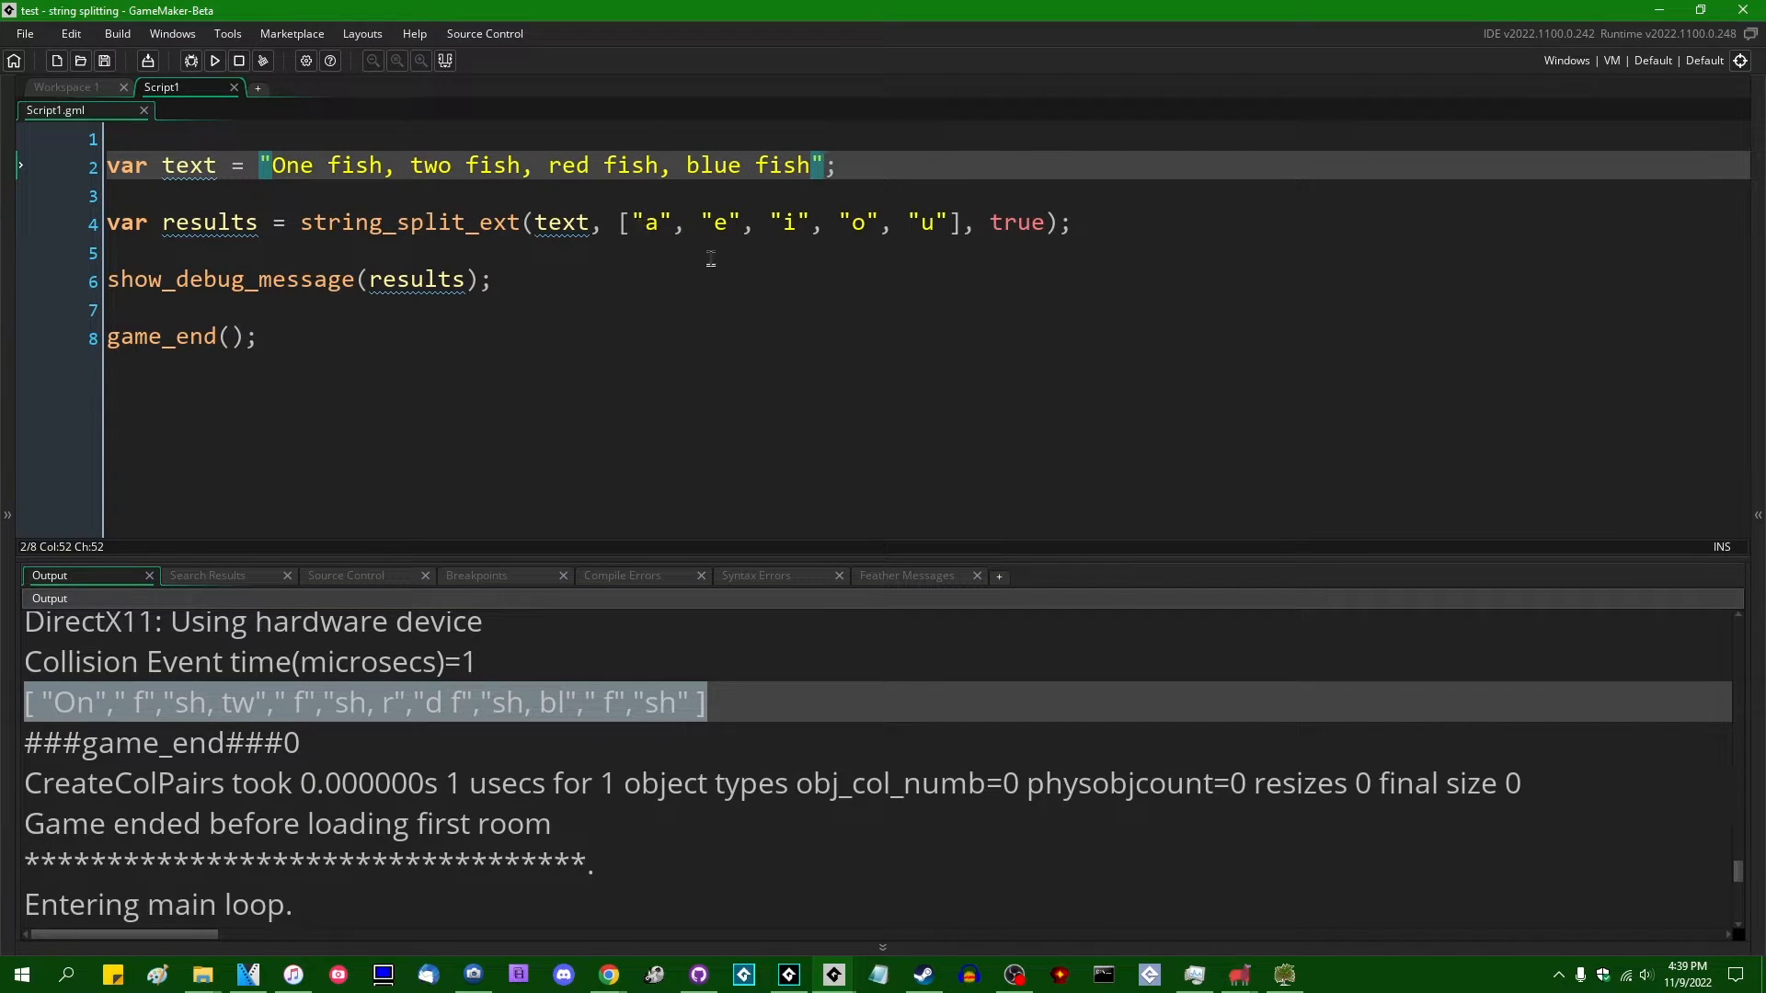
mouse_move(846, 674)
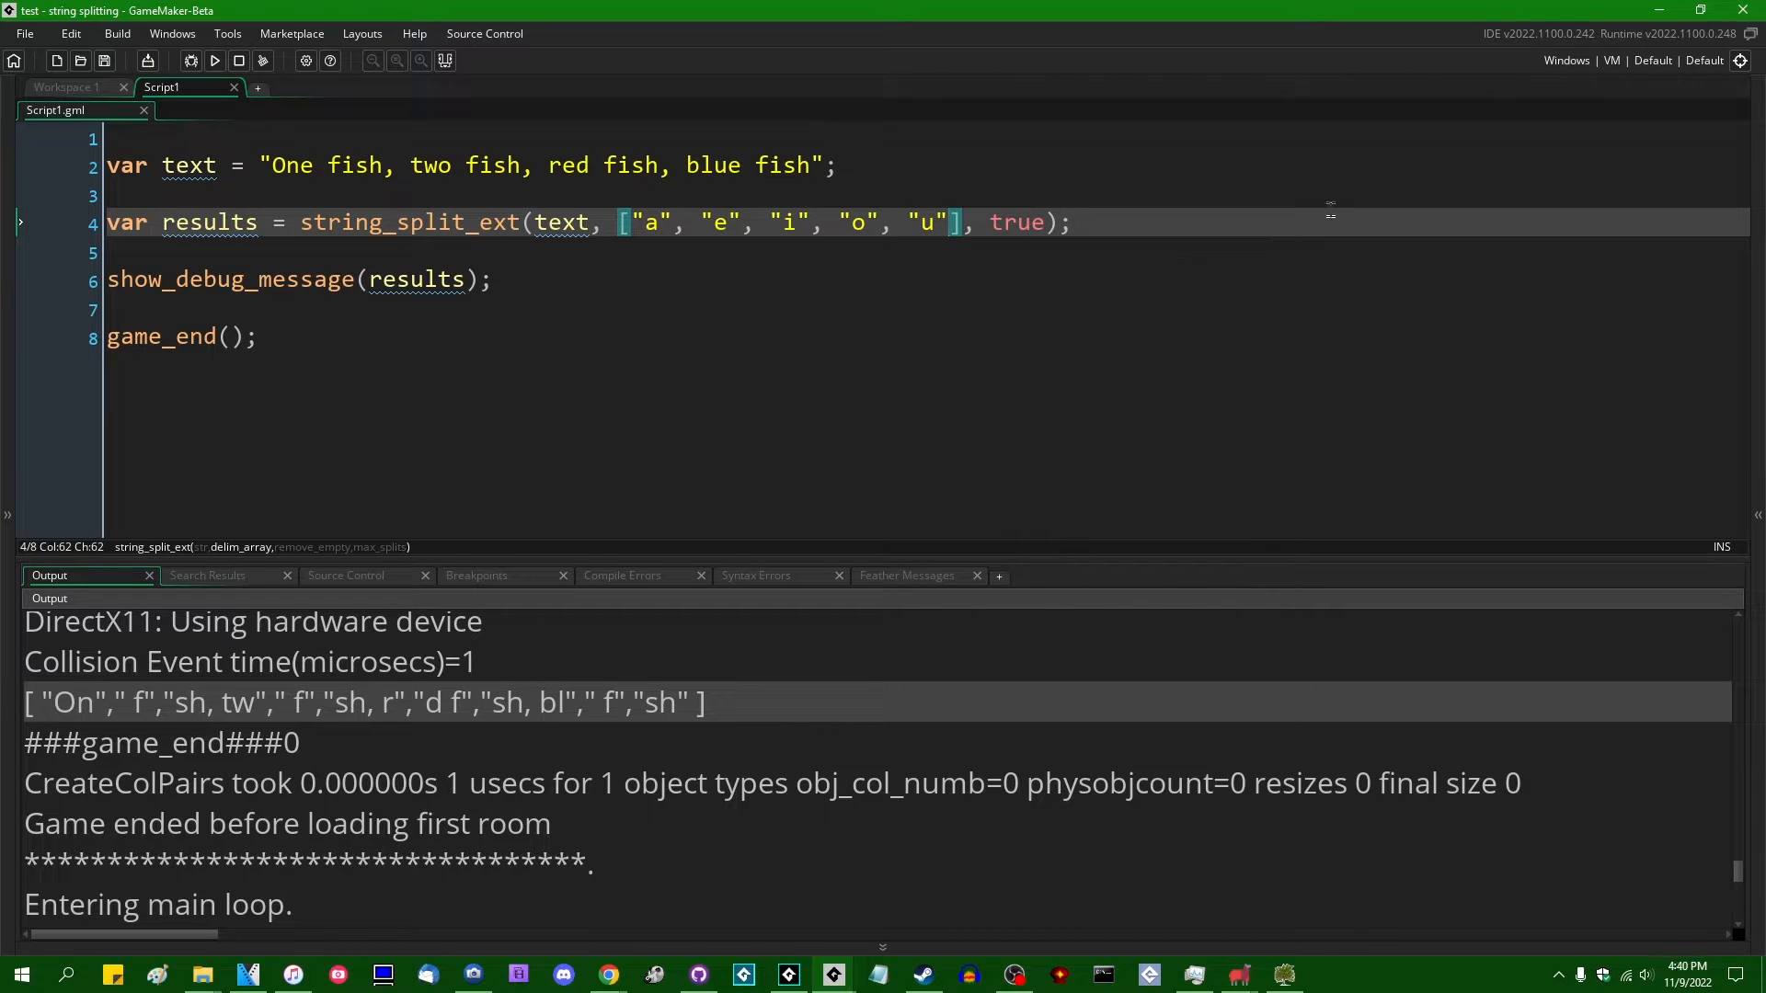
left_click(106, 165)
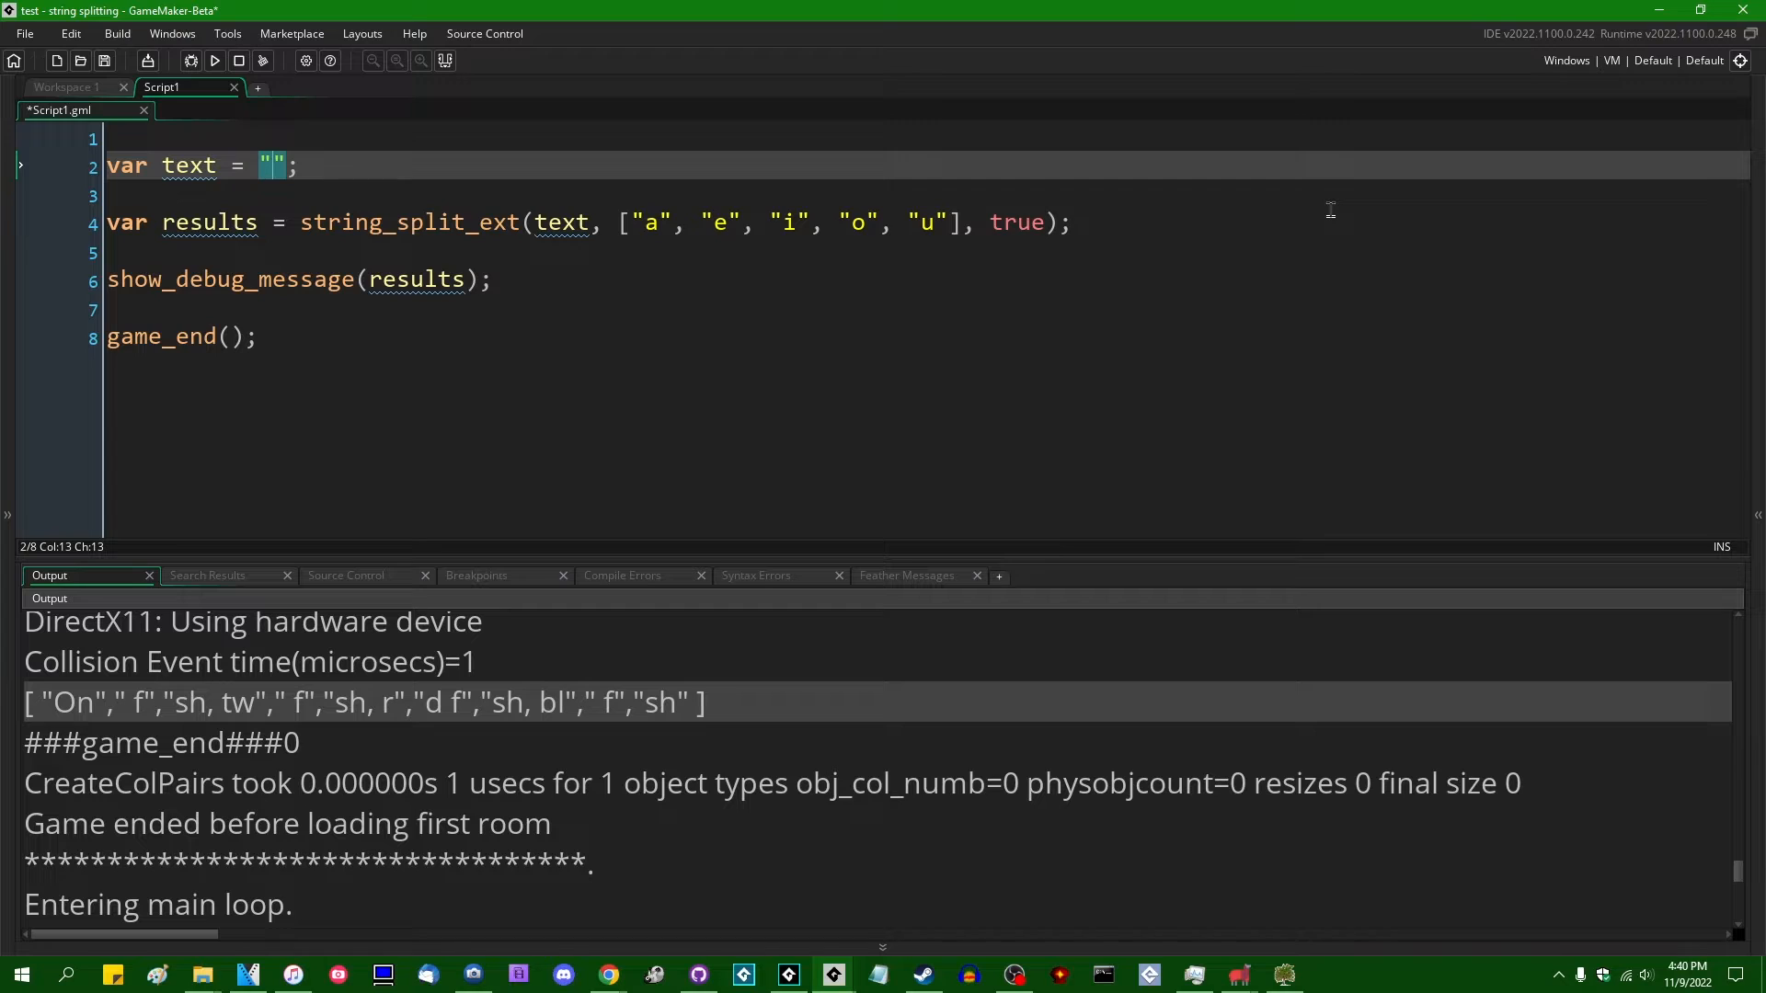
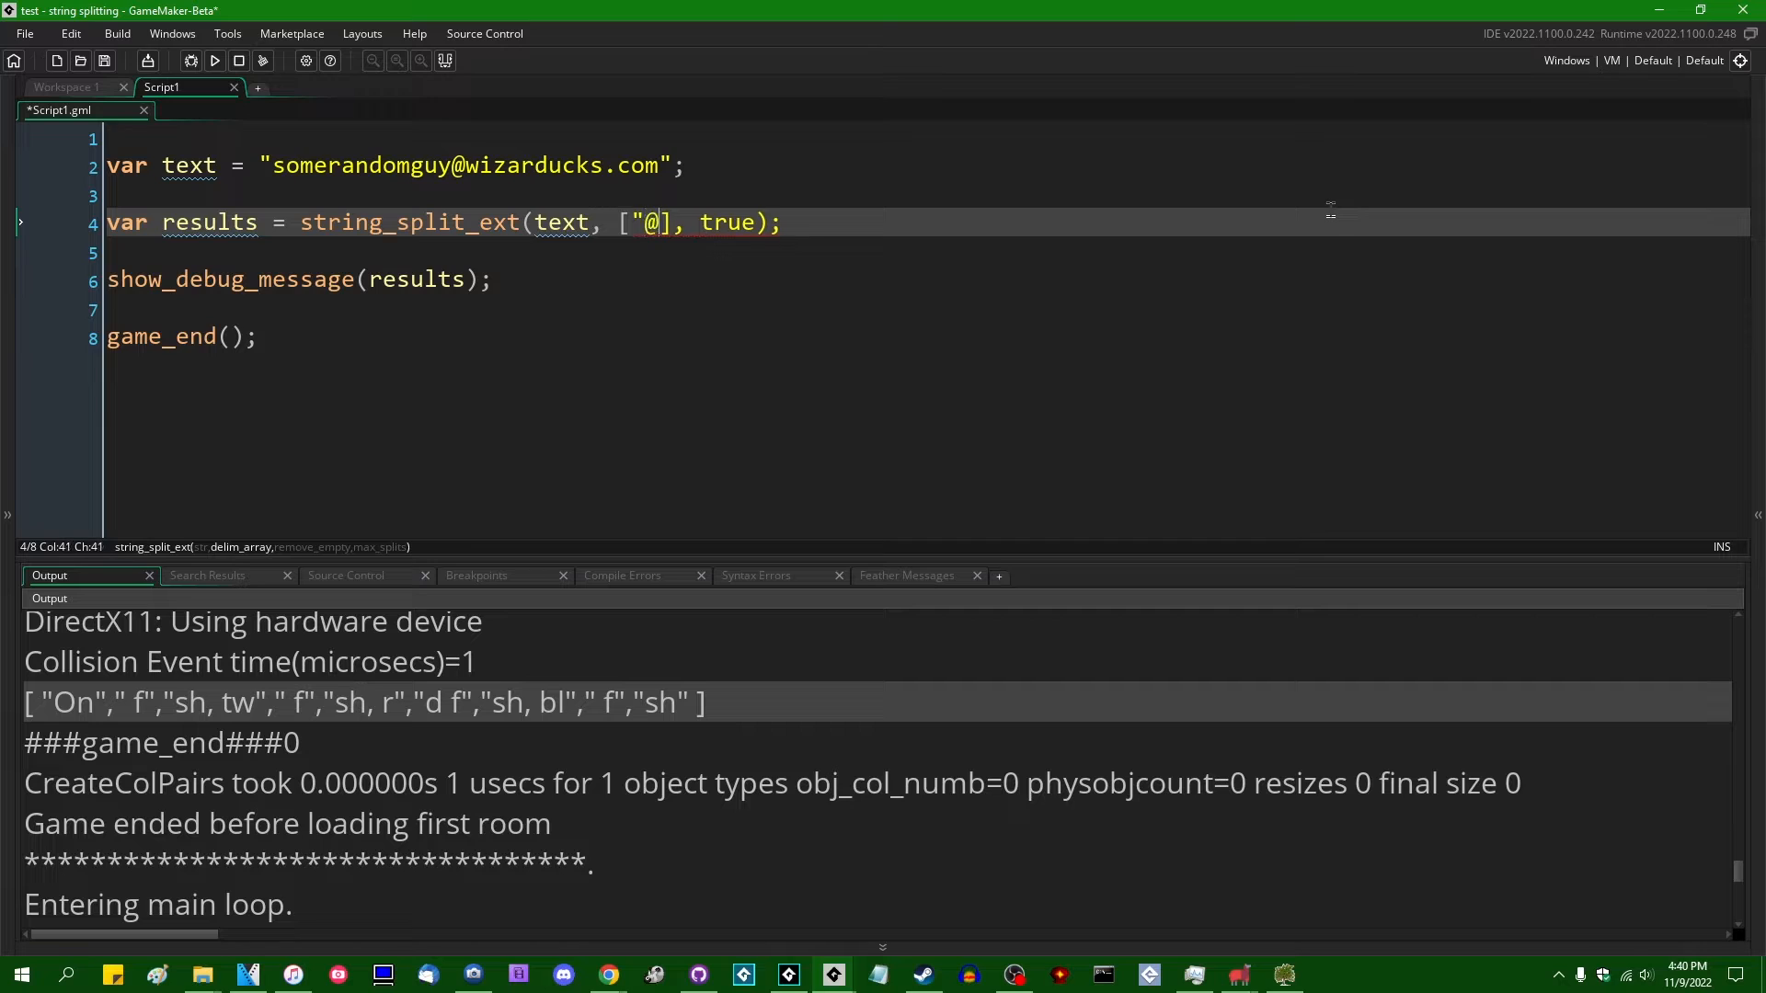
type(", \".\"")
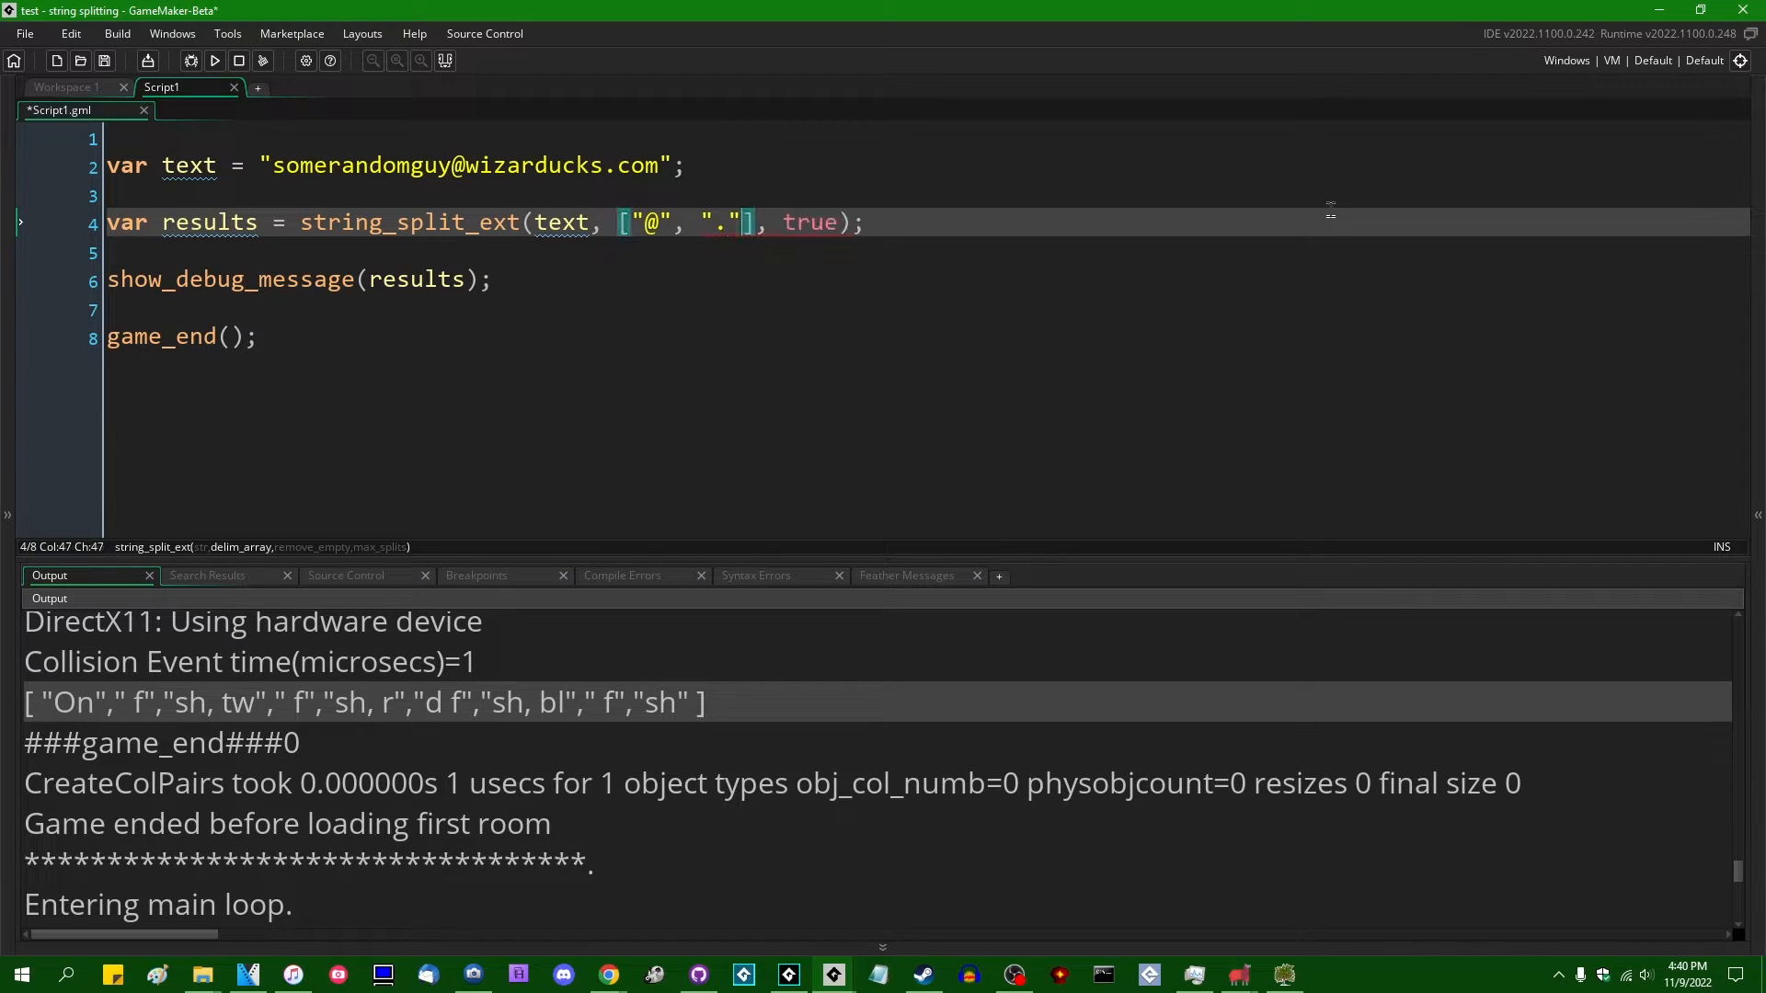
key("ctrl+s")
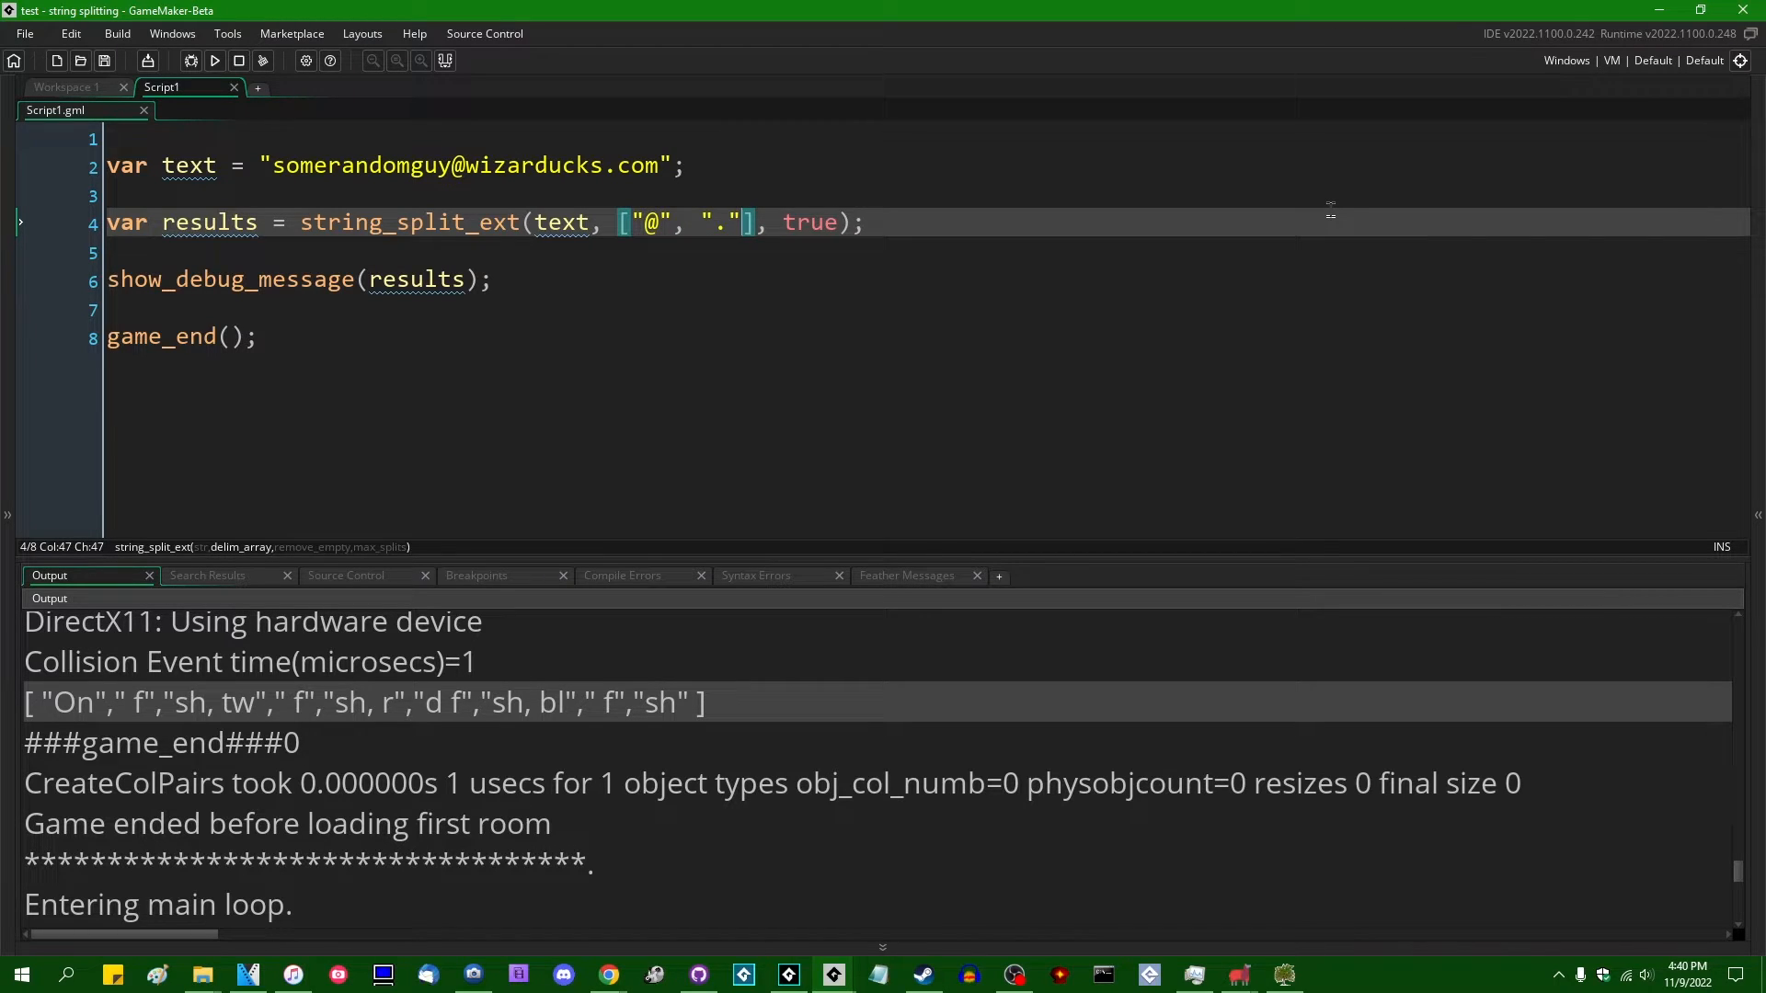
left_click(214, 61)
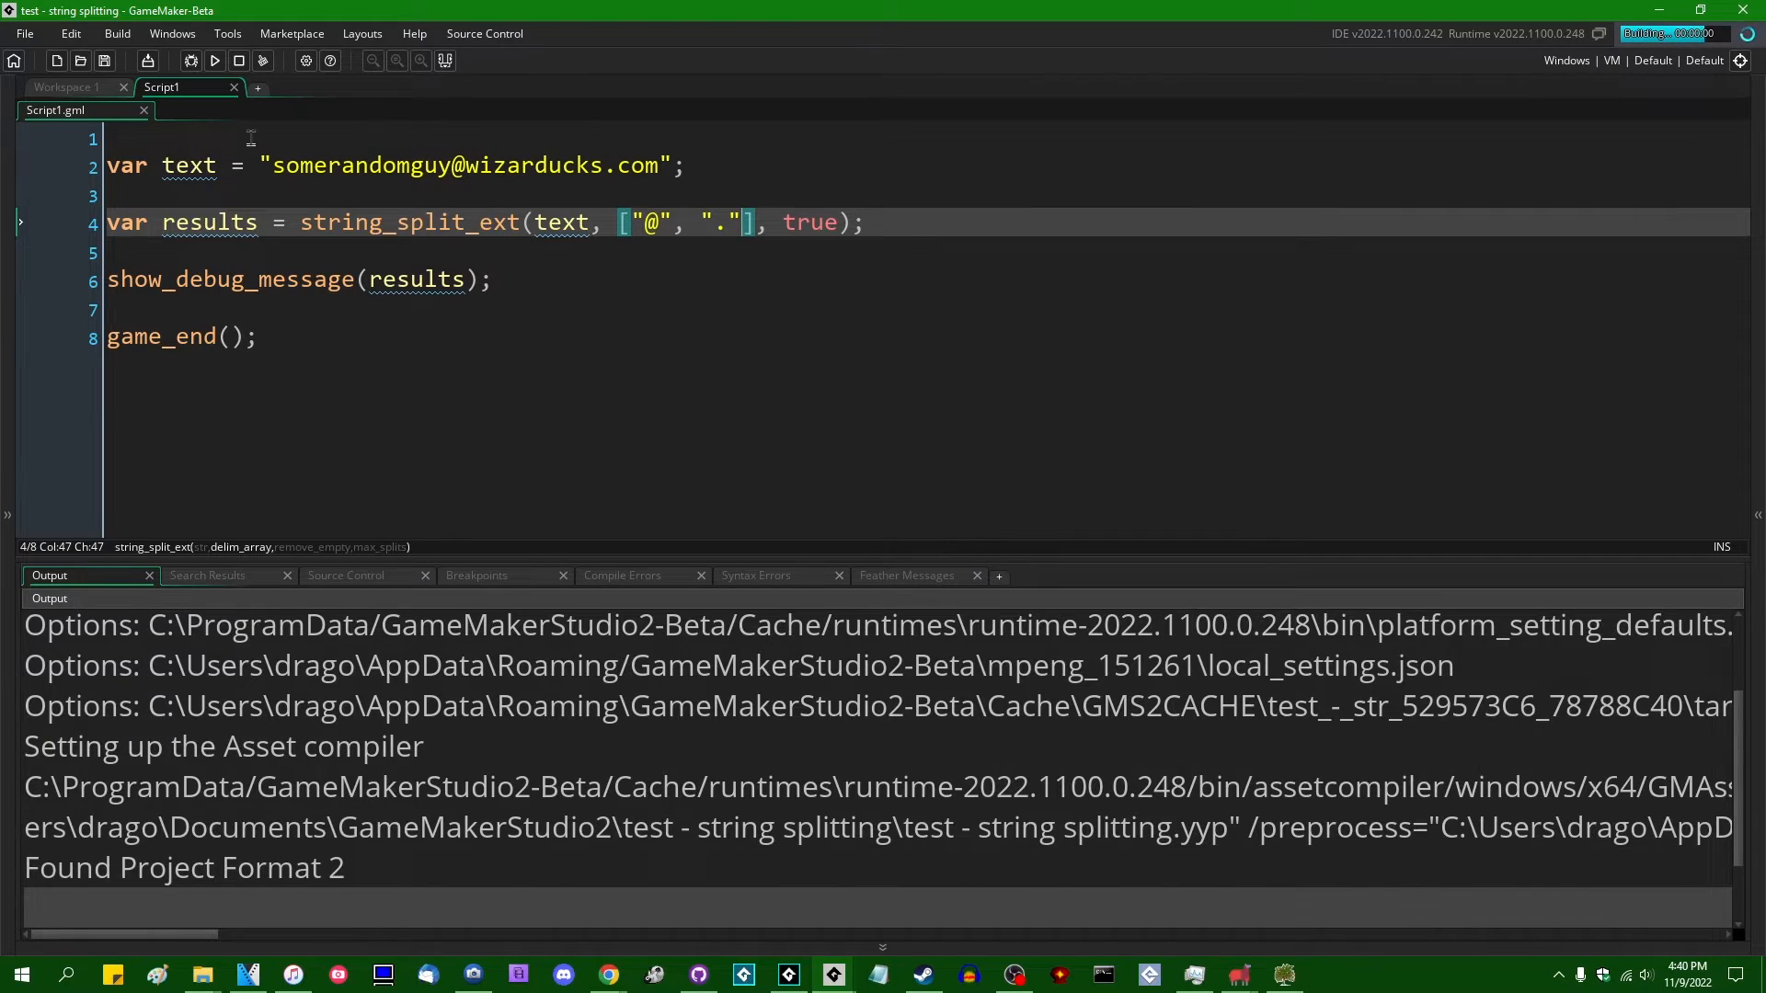
left_click(213, 61)
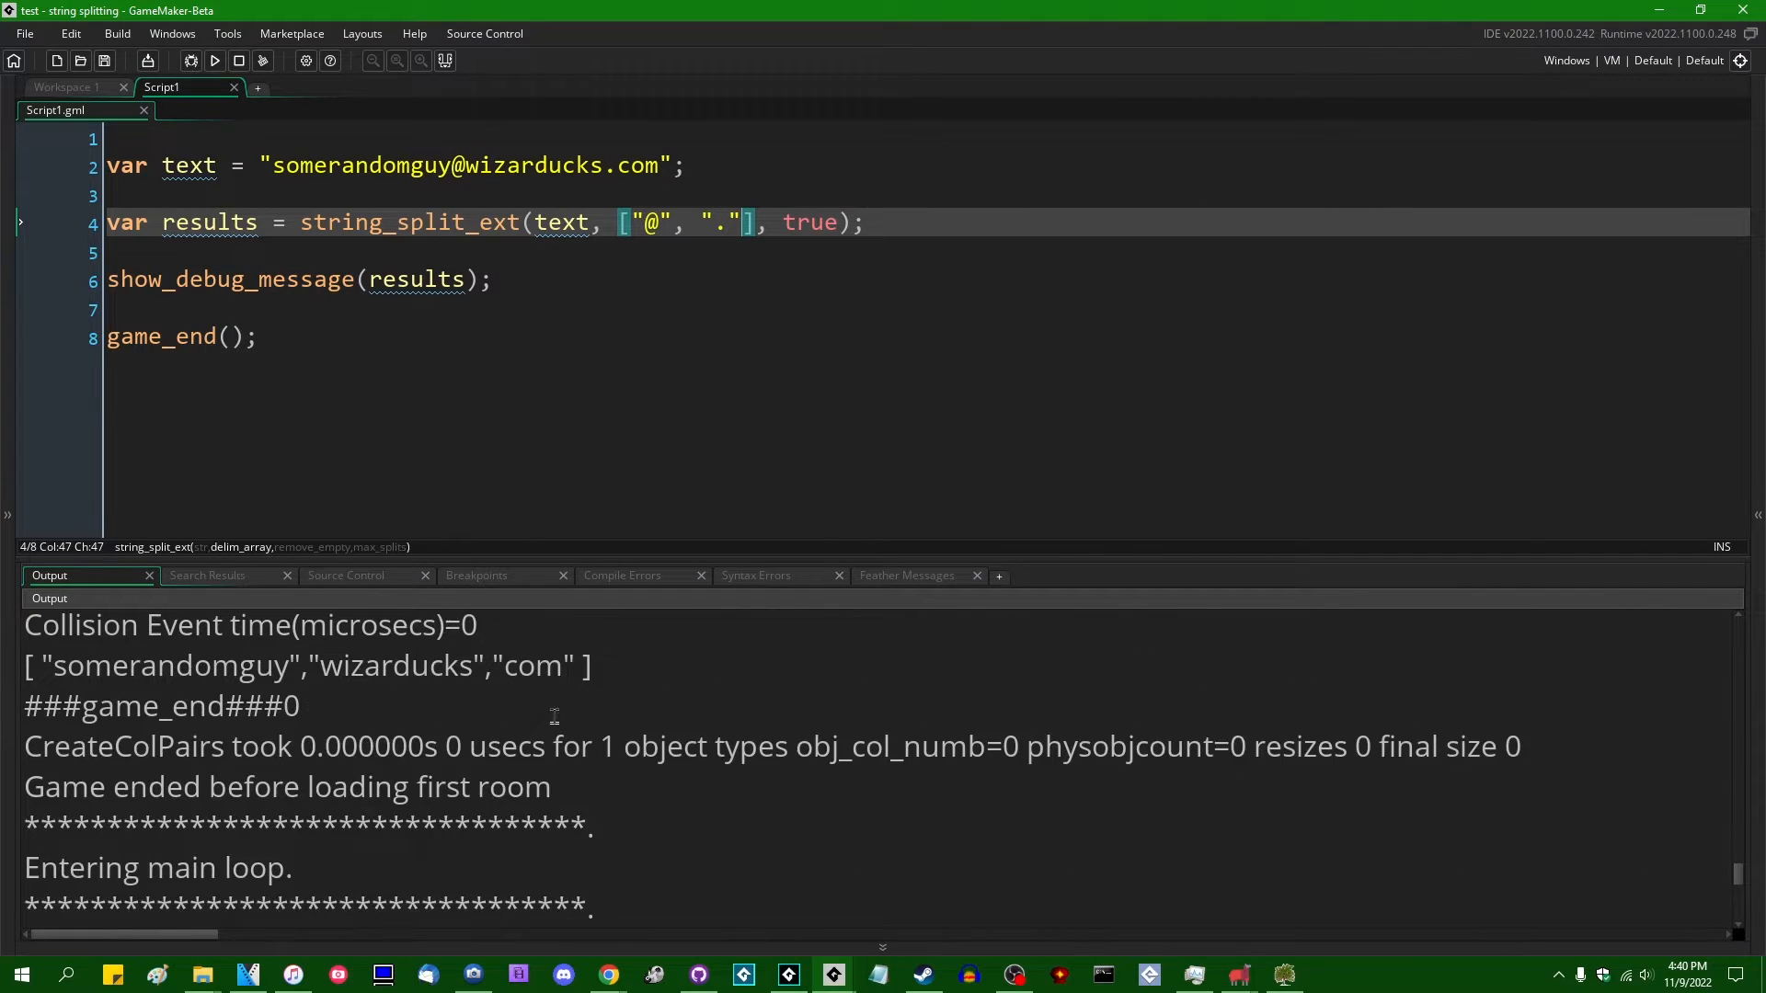
scroll("up", 3)
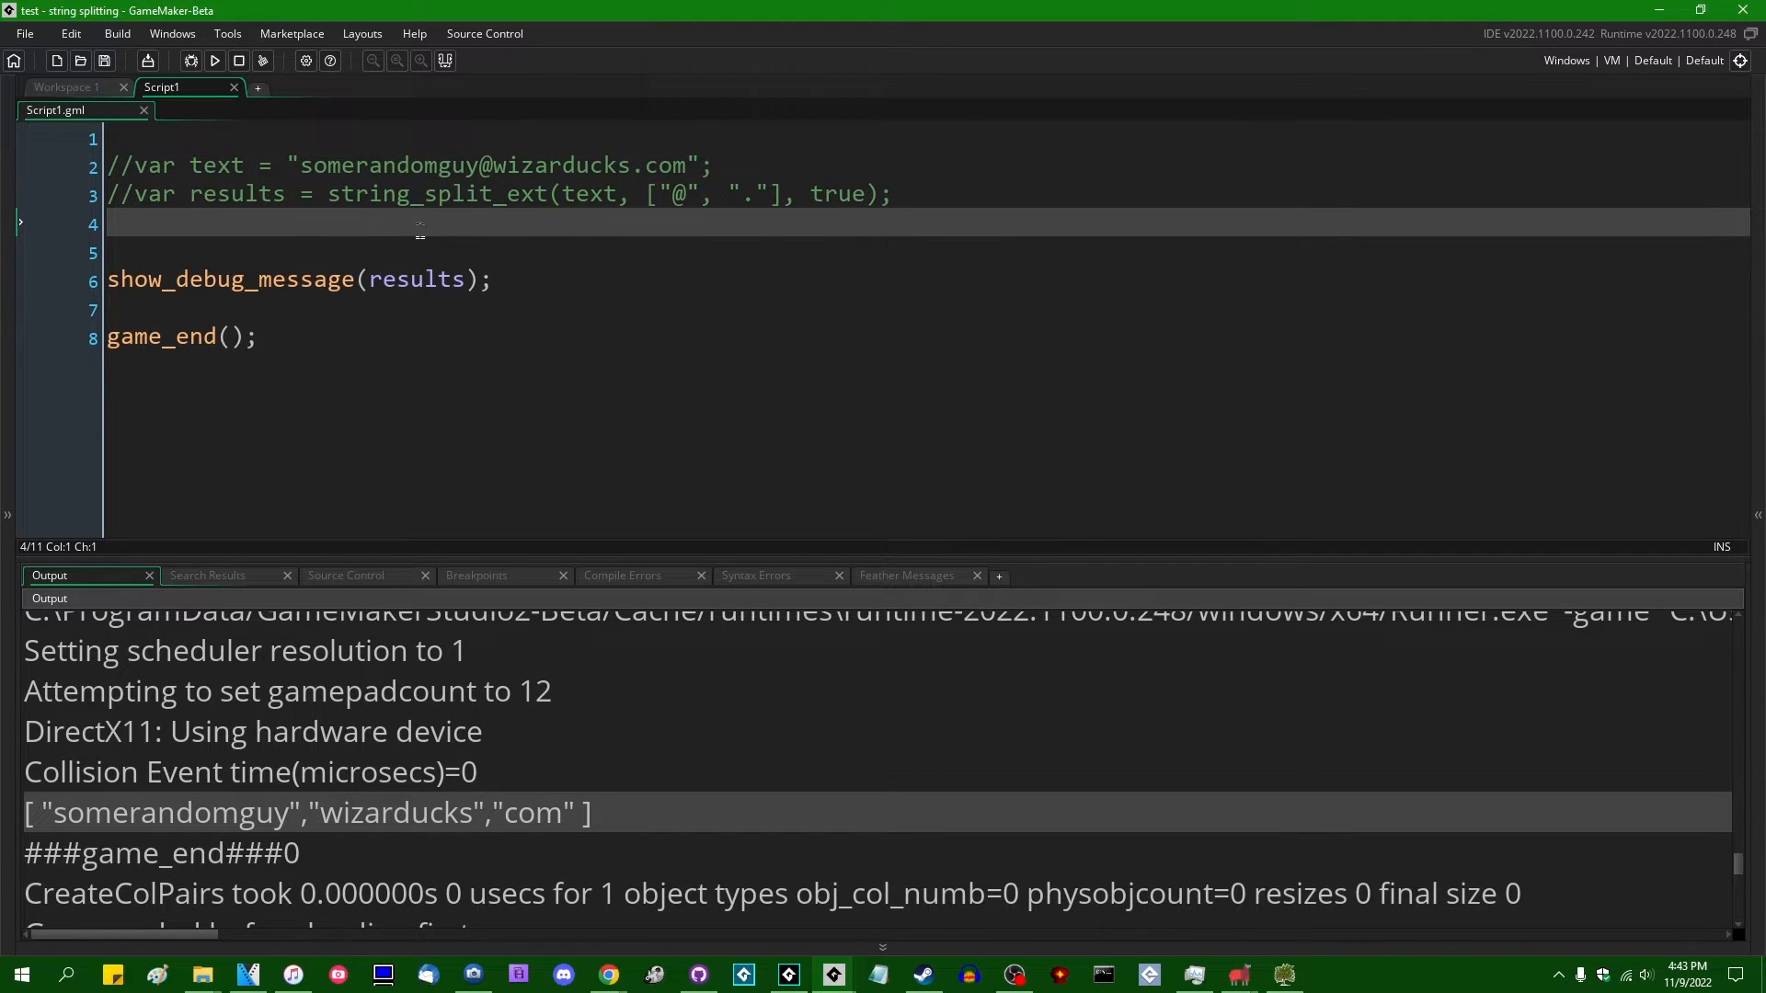
Write a string_join call with a ", " delimiter listing the Piano Man lyric lines as arguments.
type("st")
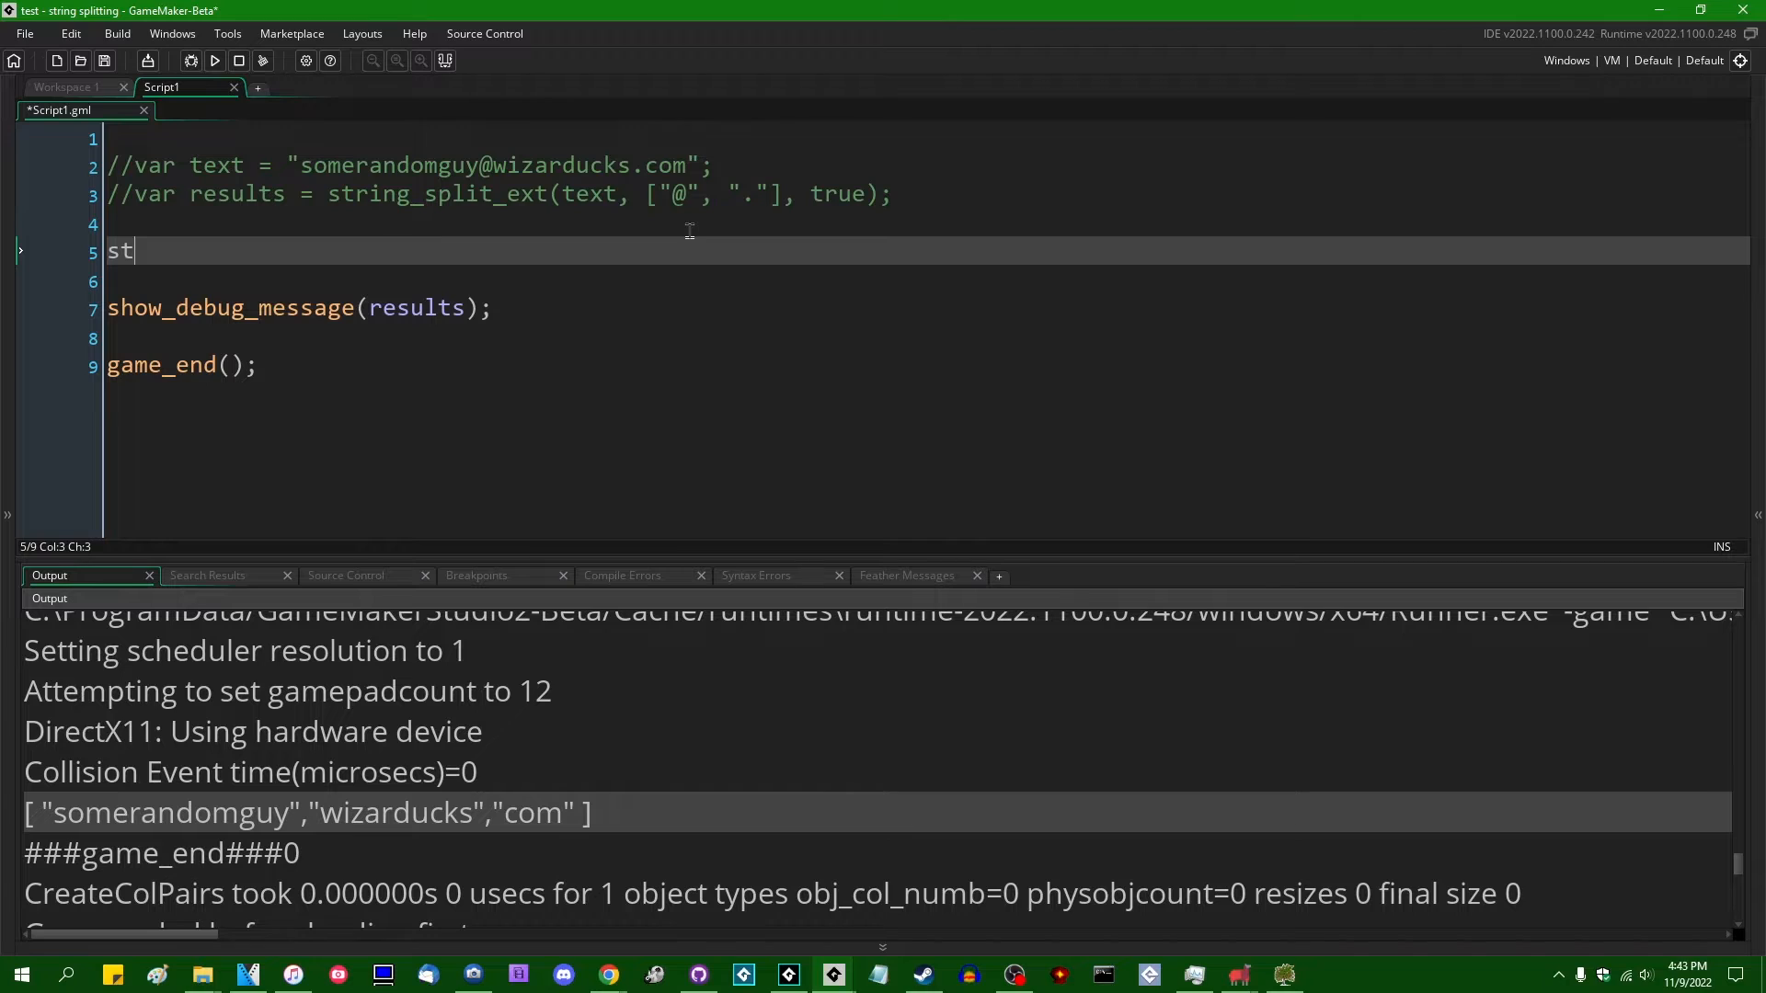
type("ring_join(")
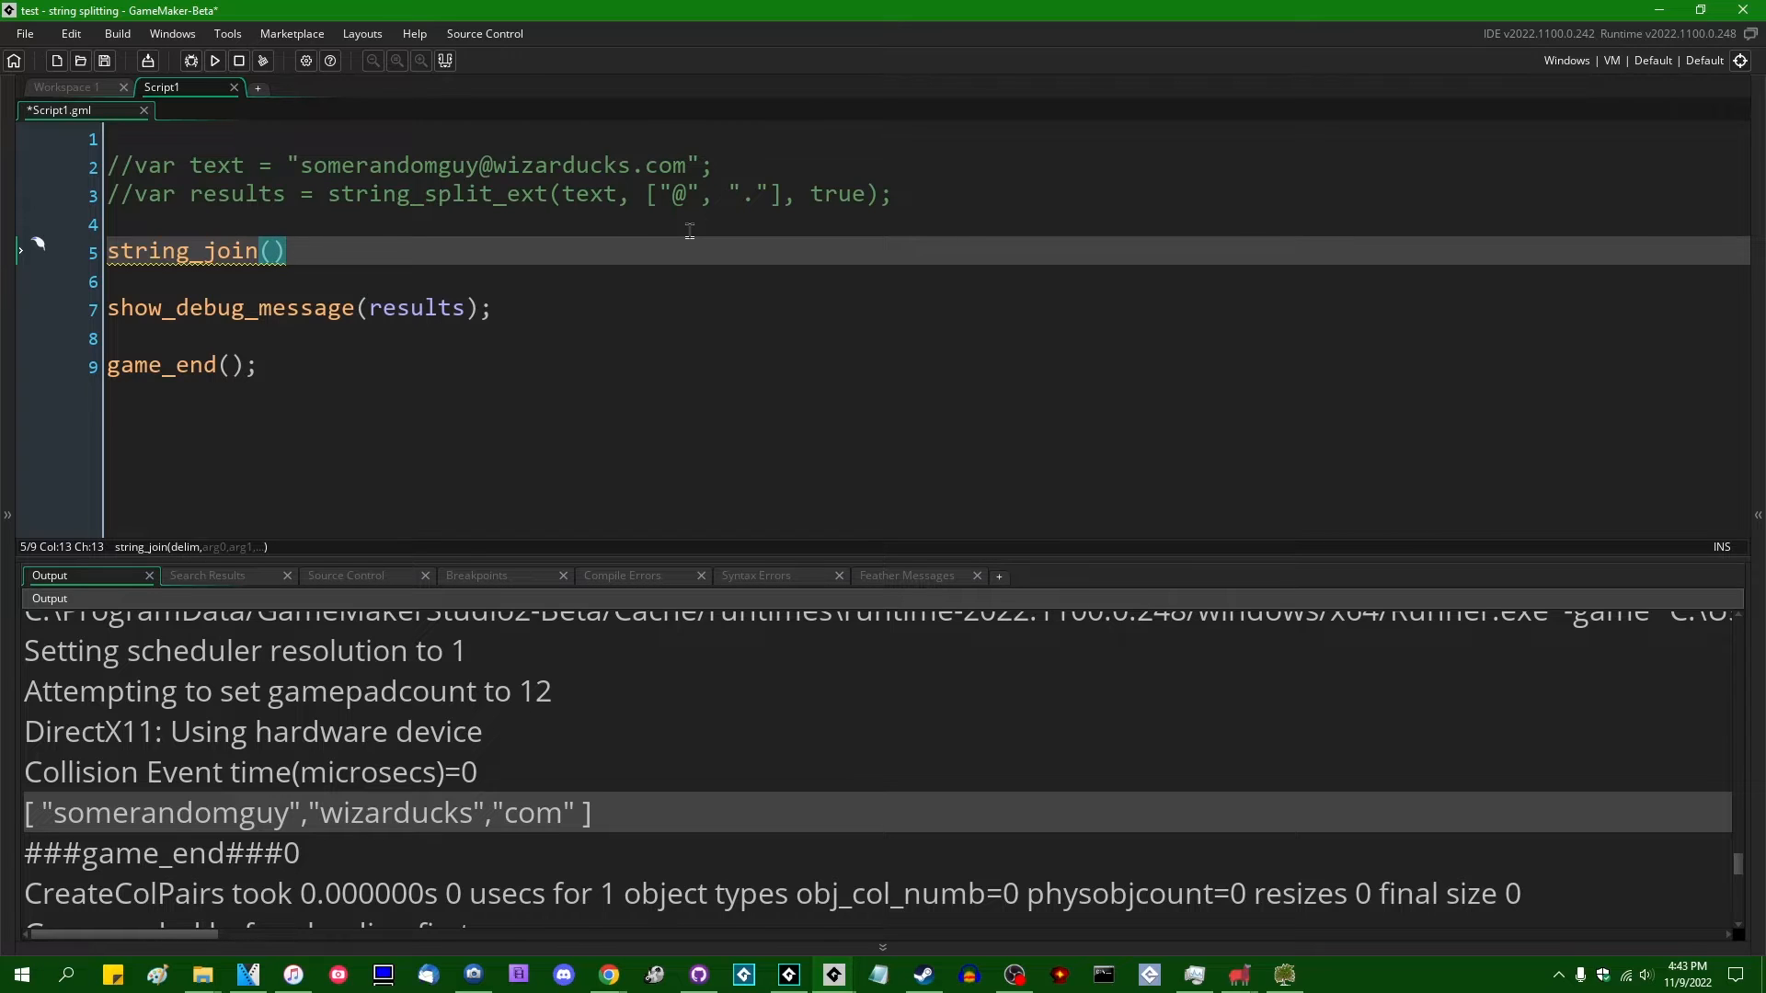
type("\", \"")
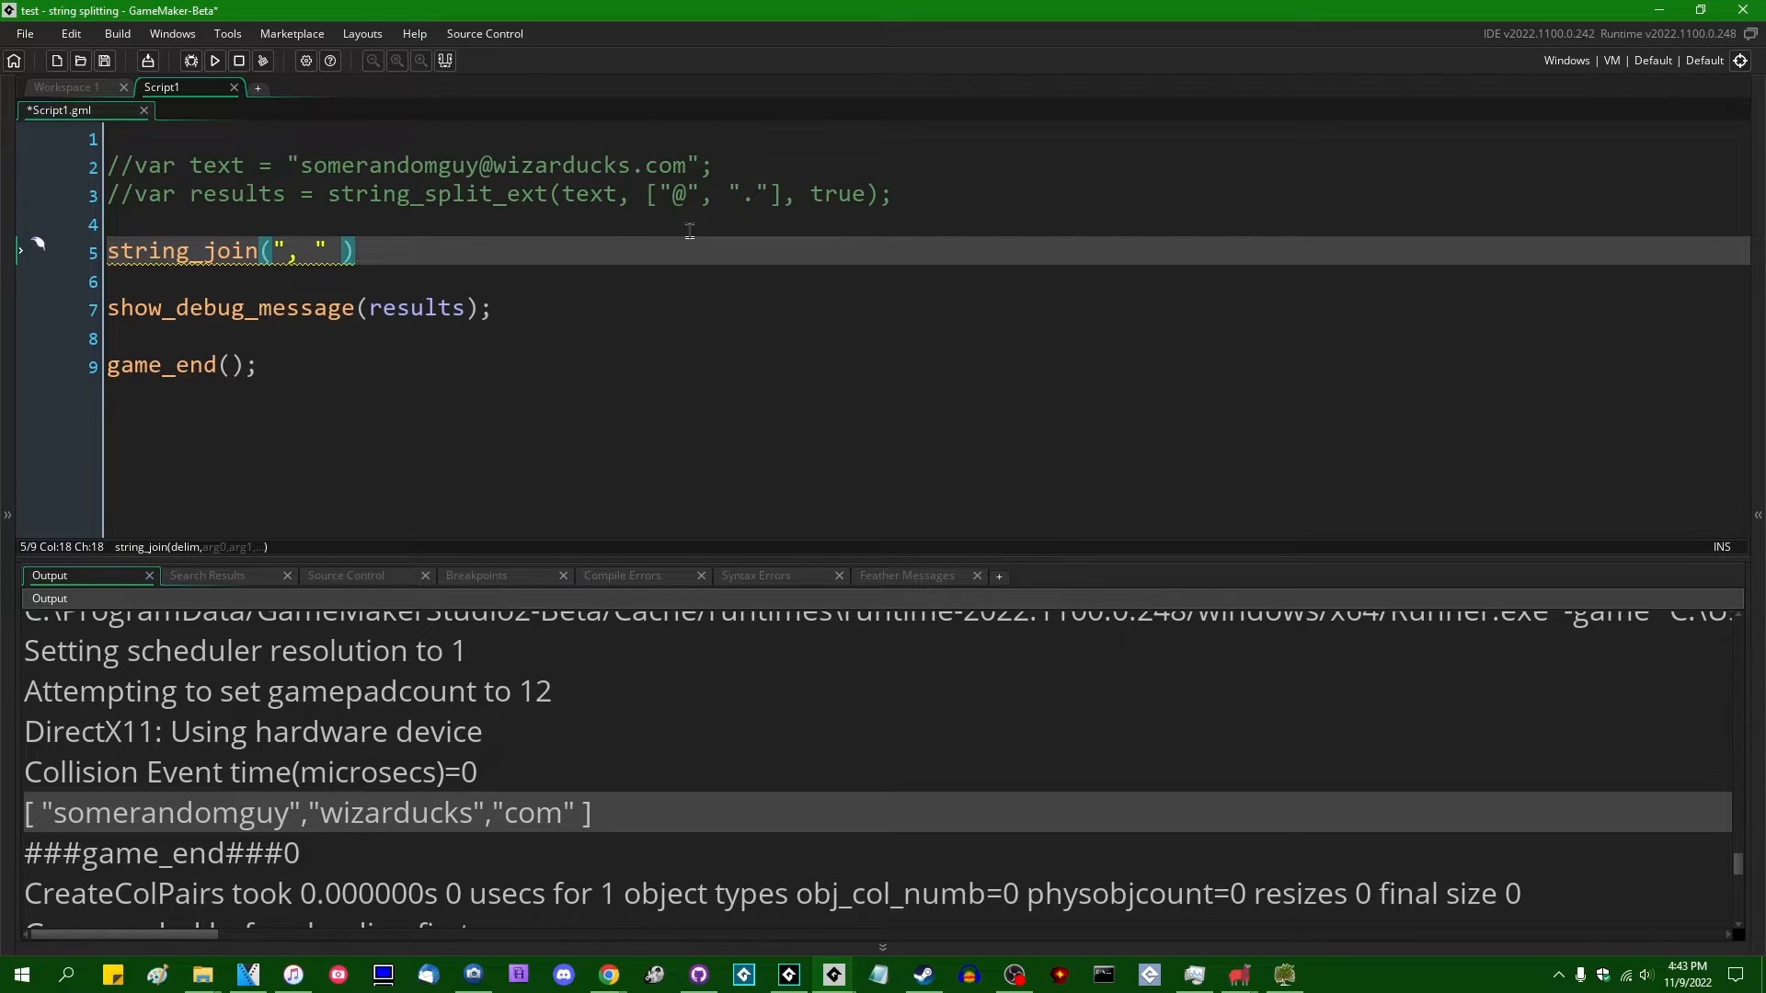
type(",")
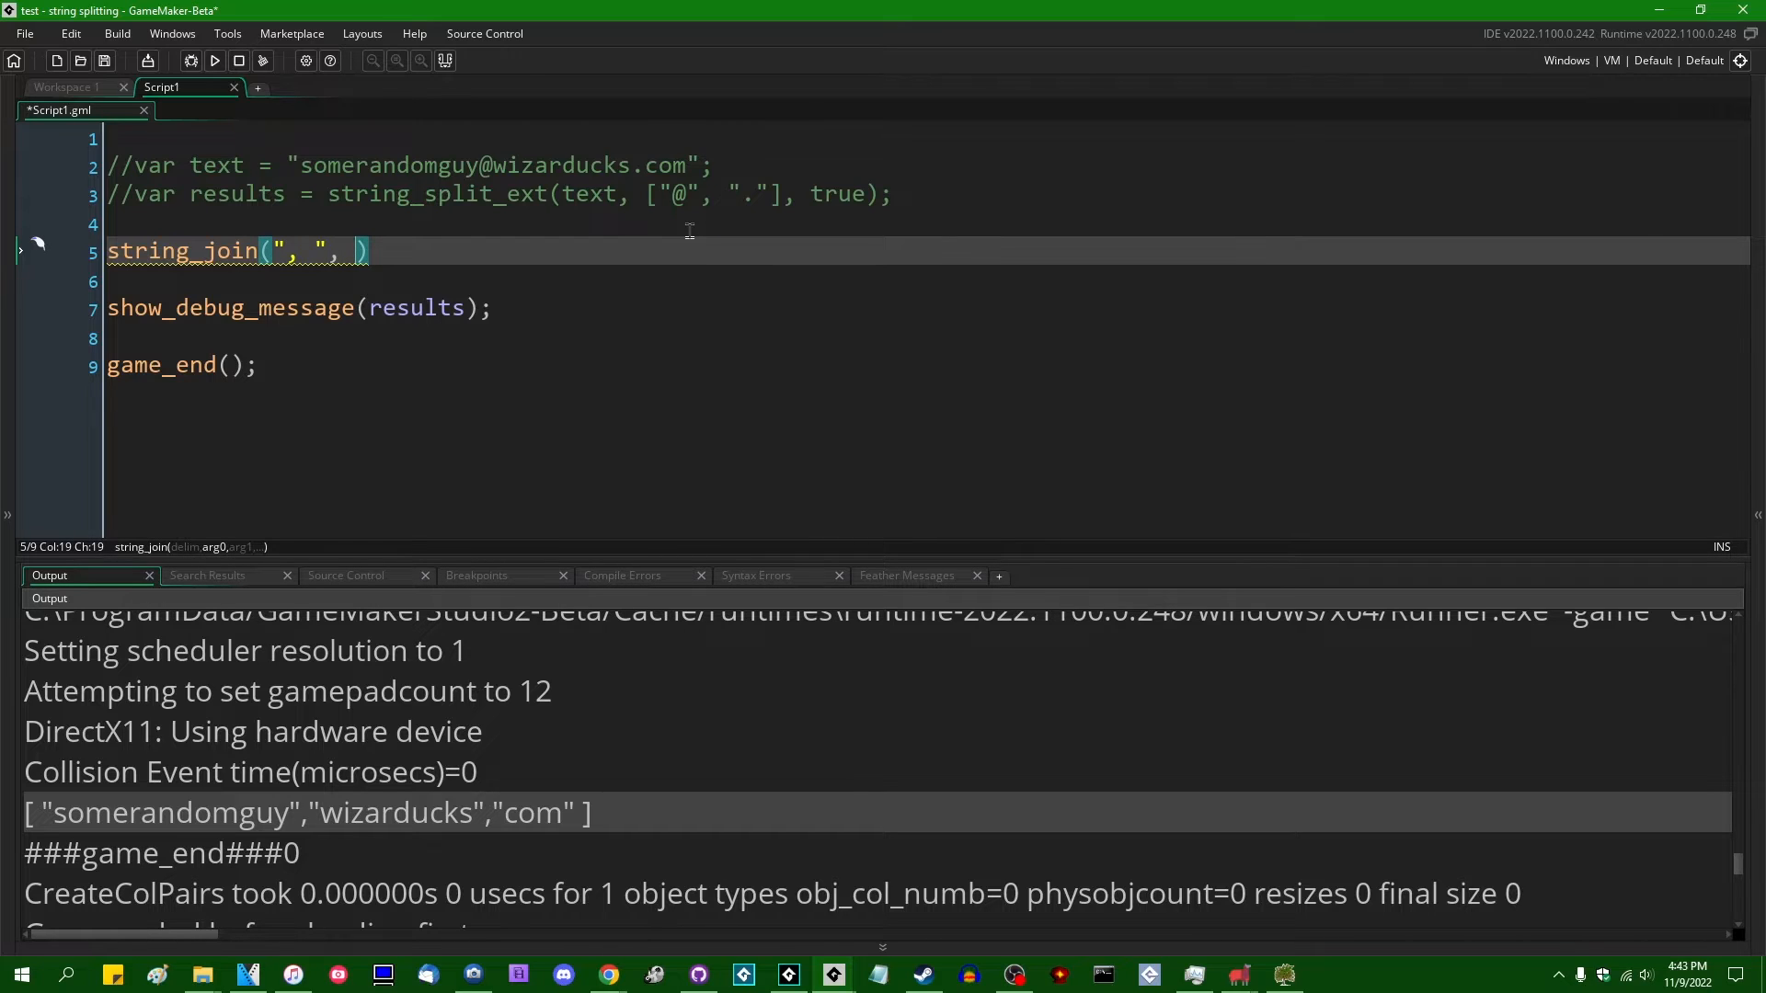
type("\"")
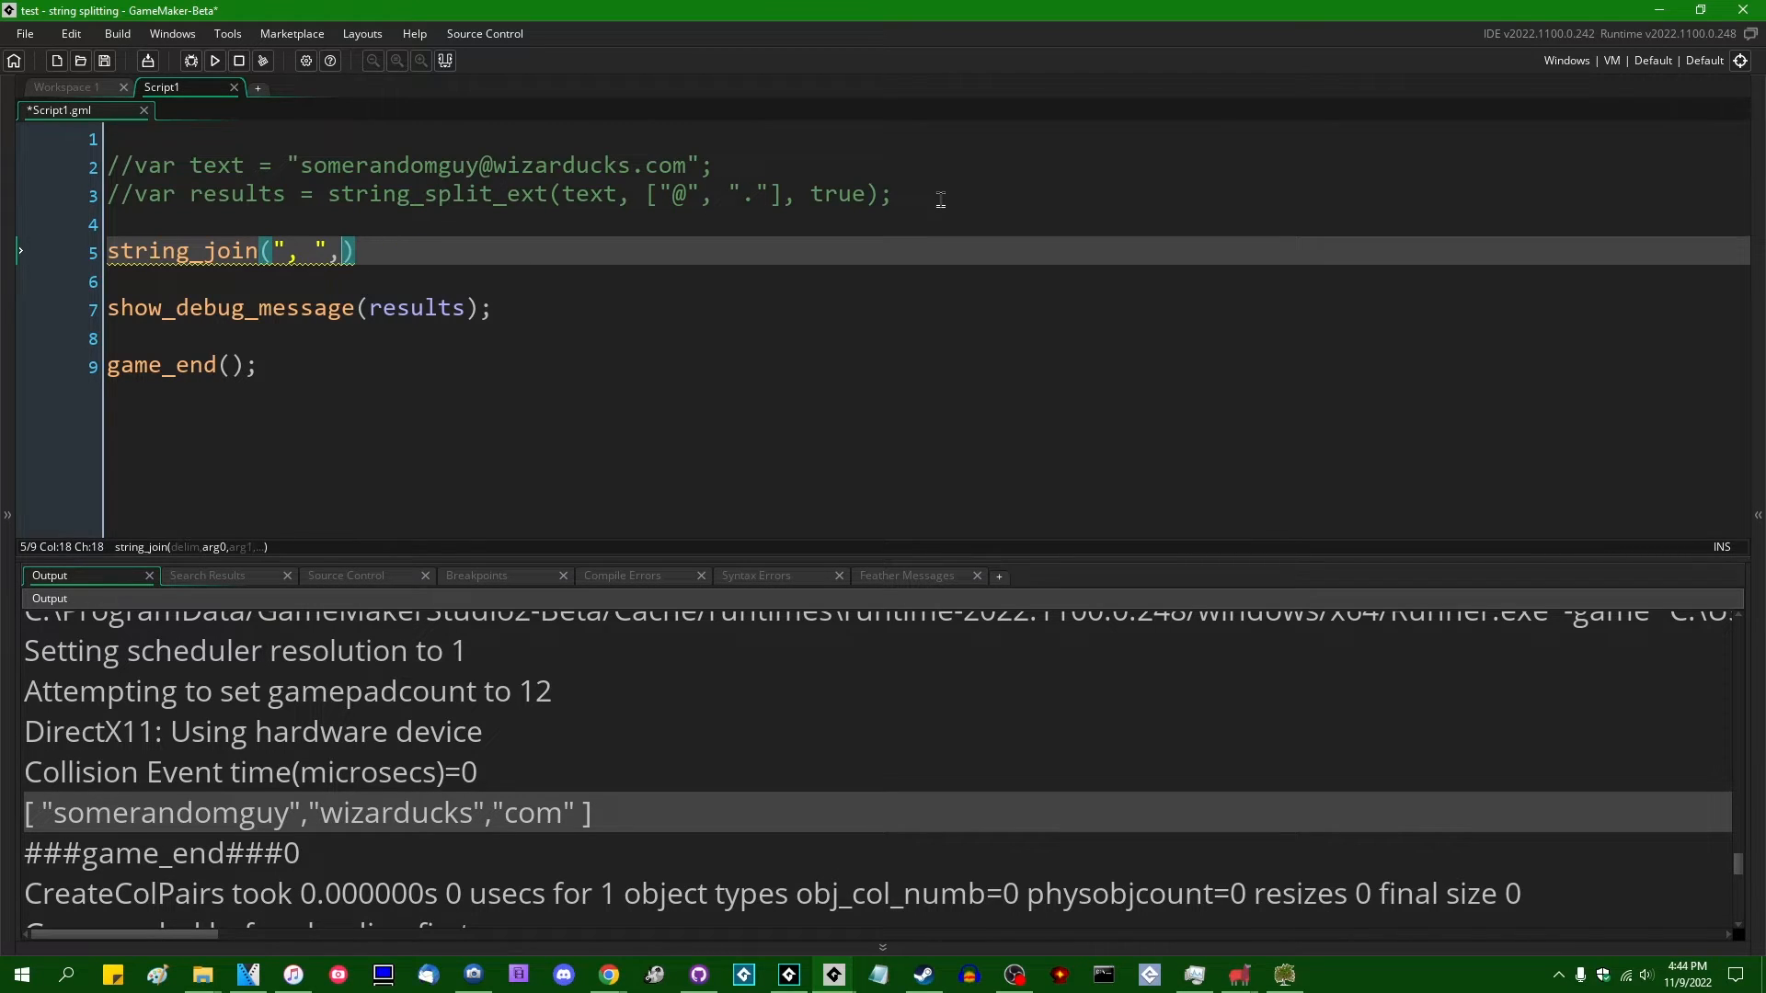
type("\"")
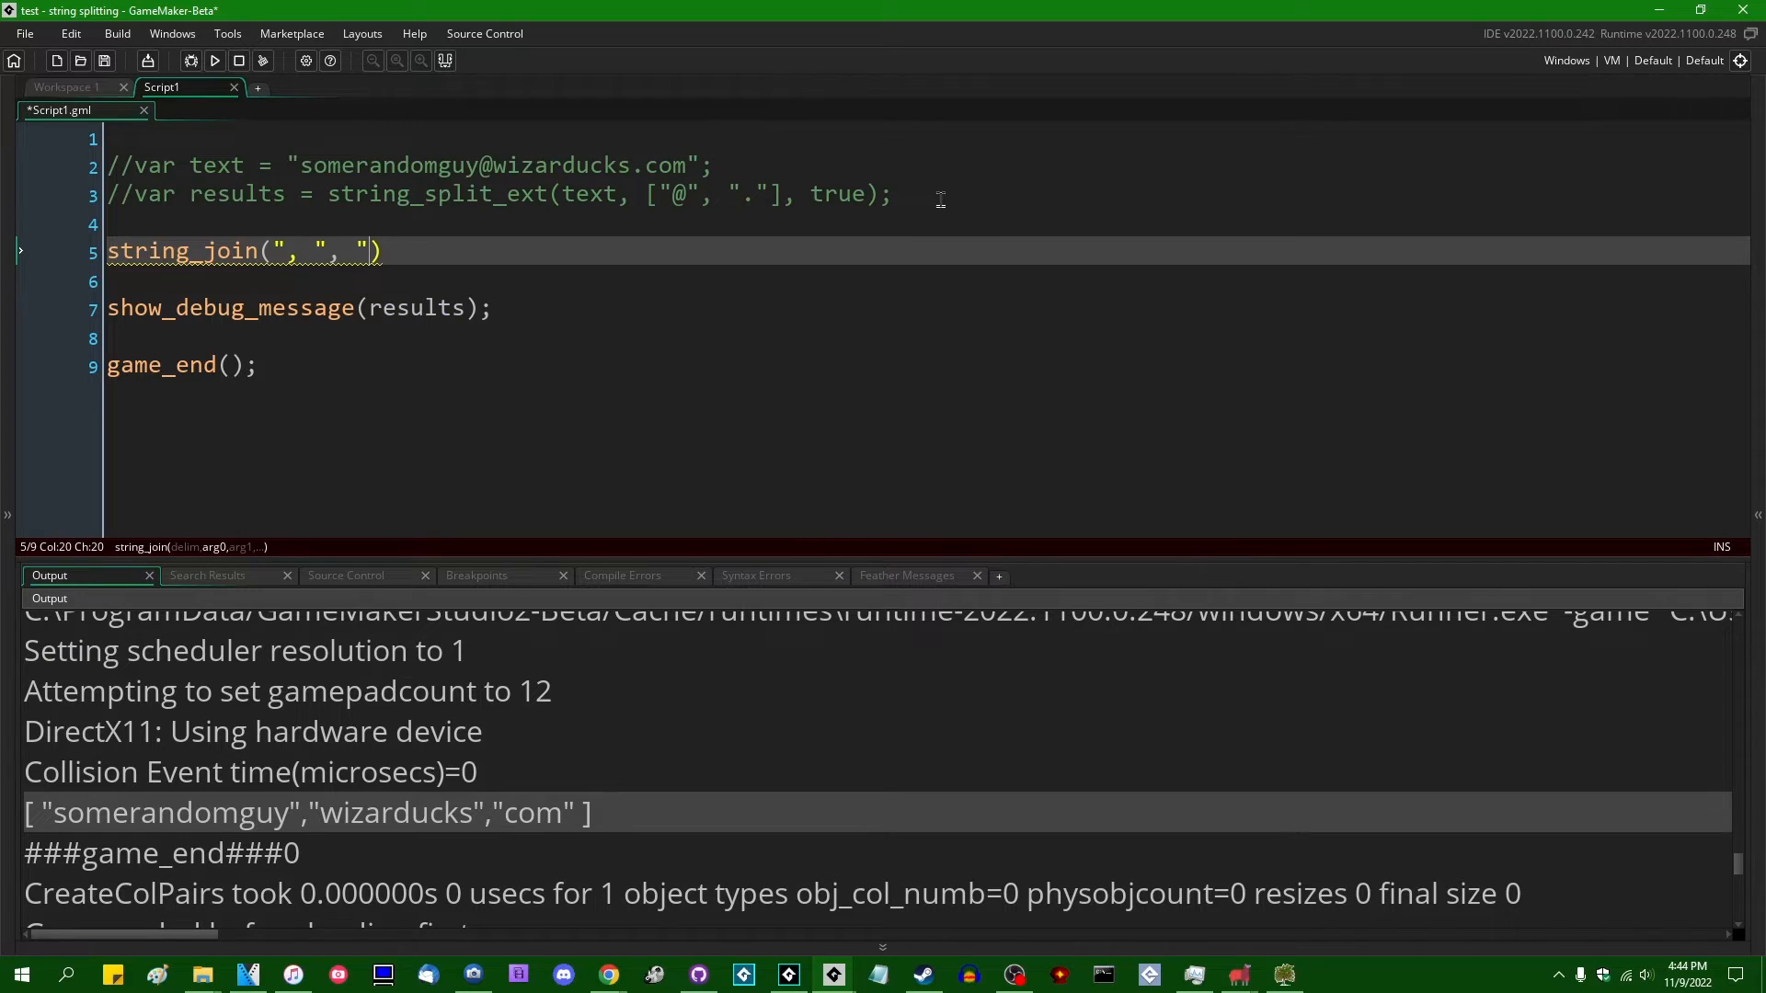
type("\"Sing us a song, you're the piano man\", \"Sing us a song tonight\", \"'Cause we're all in the mood for a")
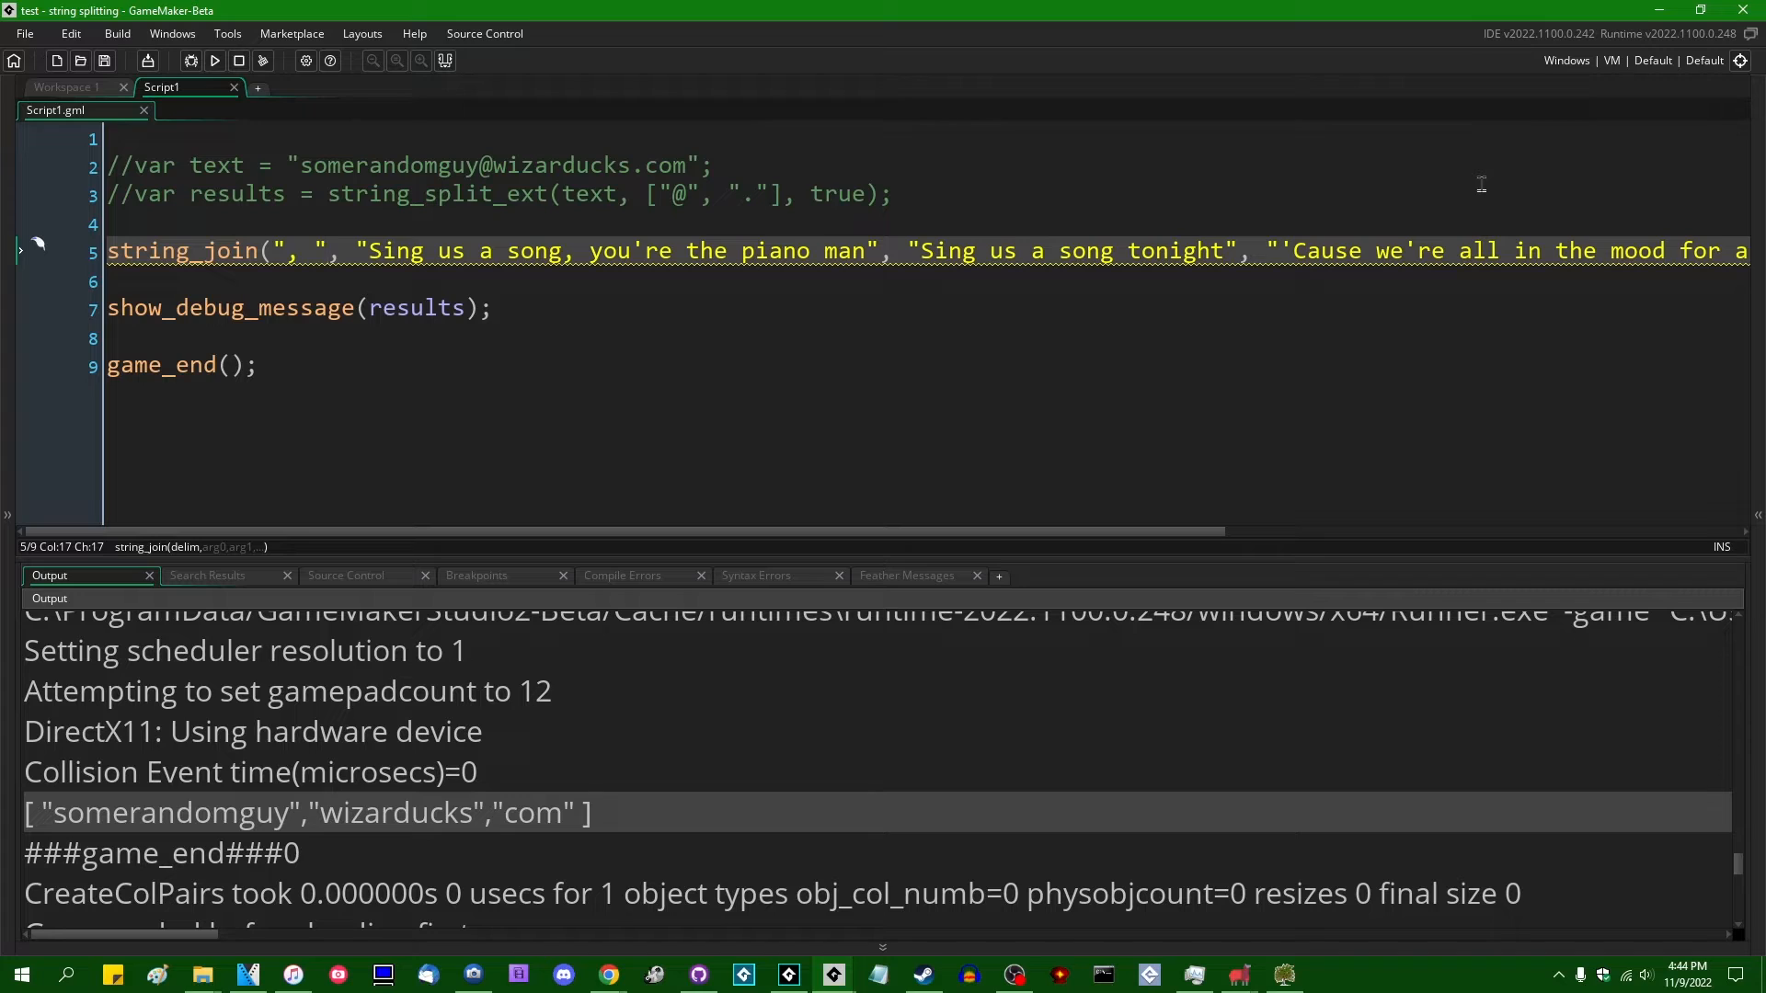
Assign the join to var result, run the script, and abort the undefined variable error.
type("var result =")
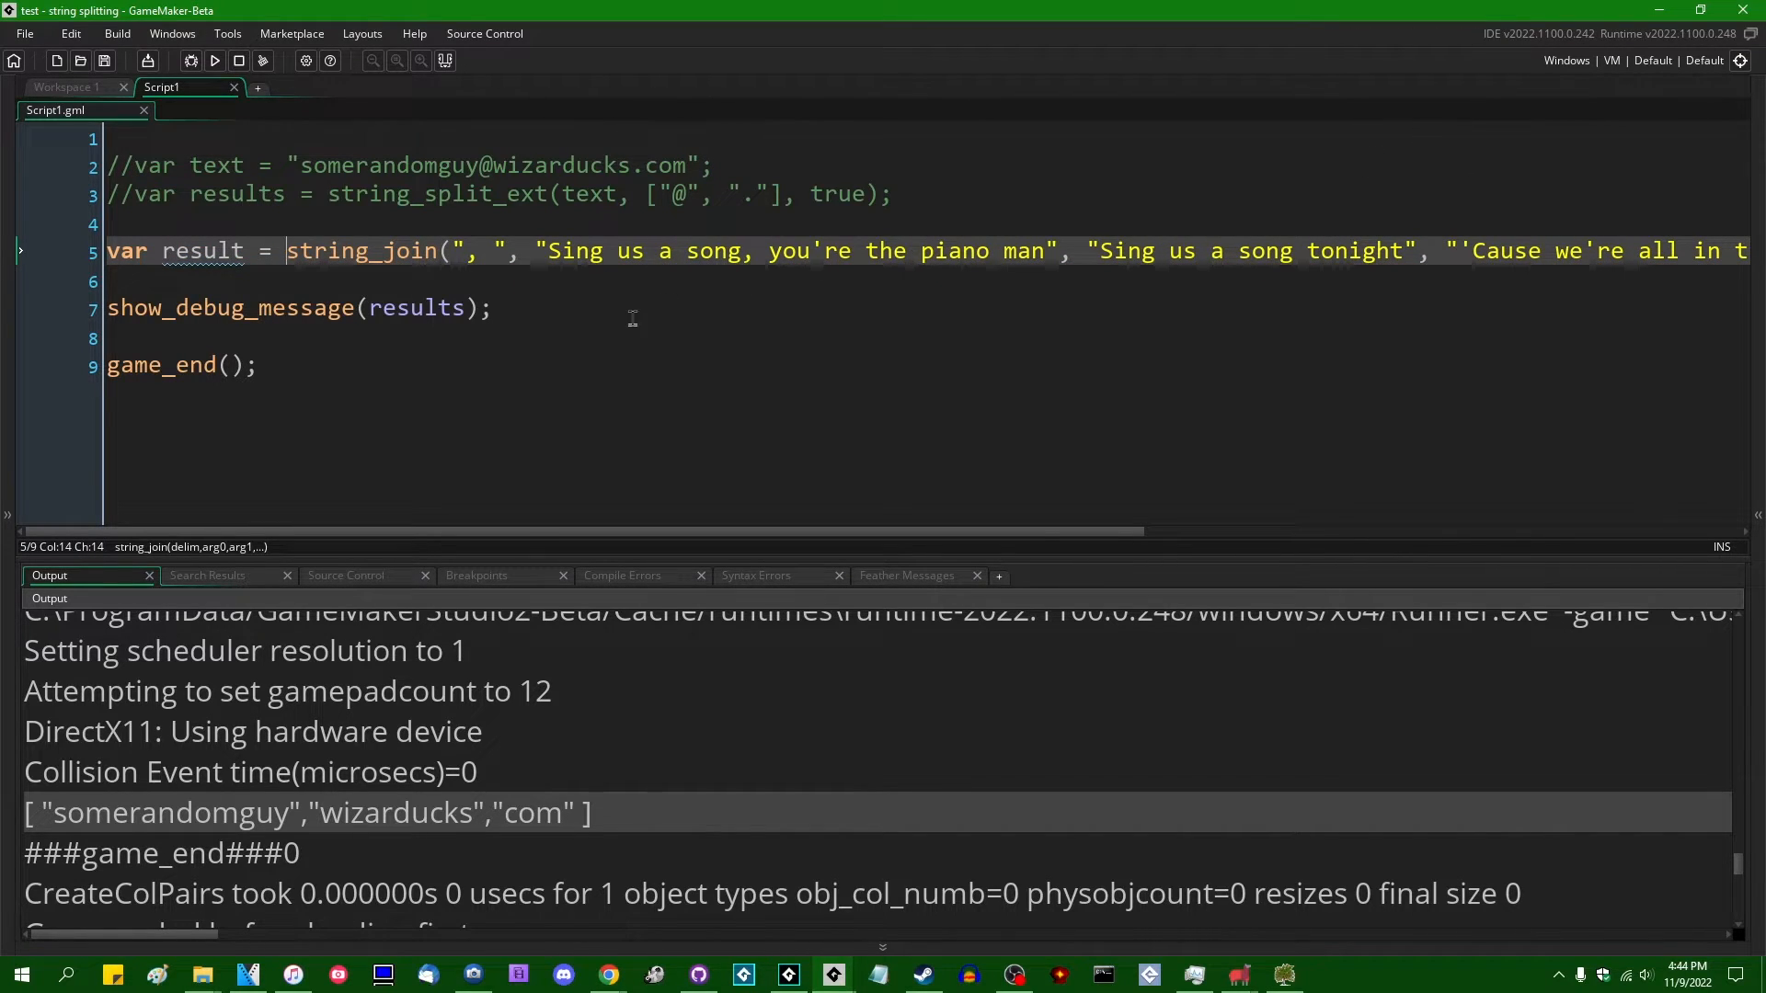
left_click(214, 61)
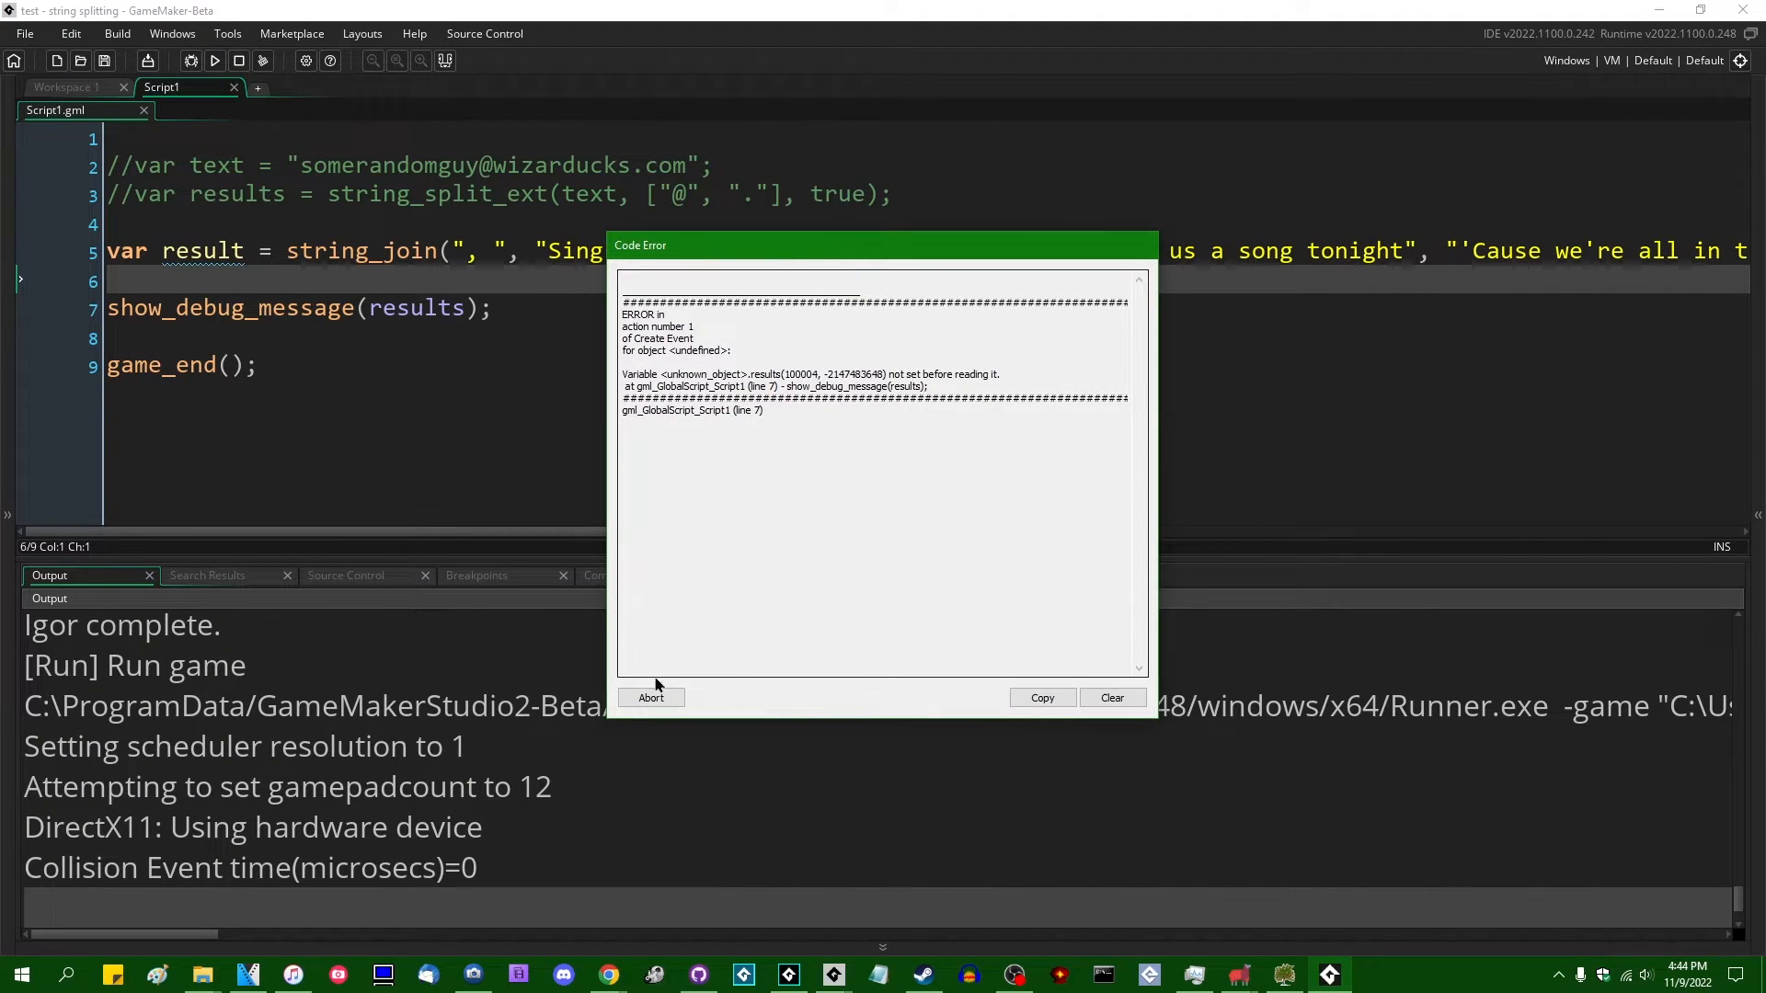
left_click(651, 697)
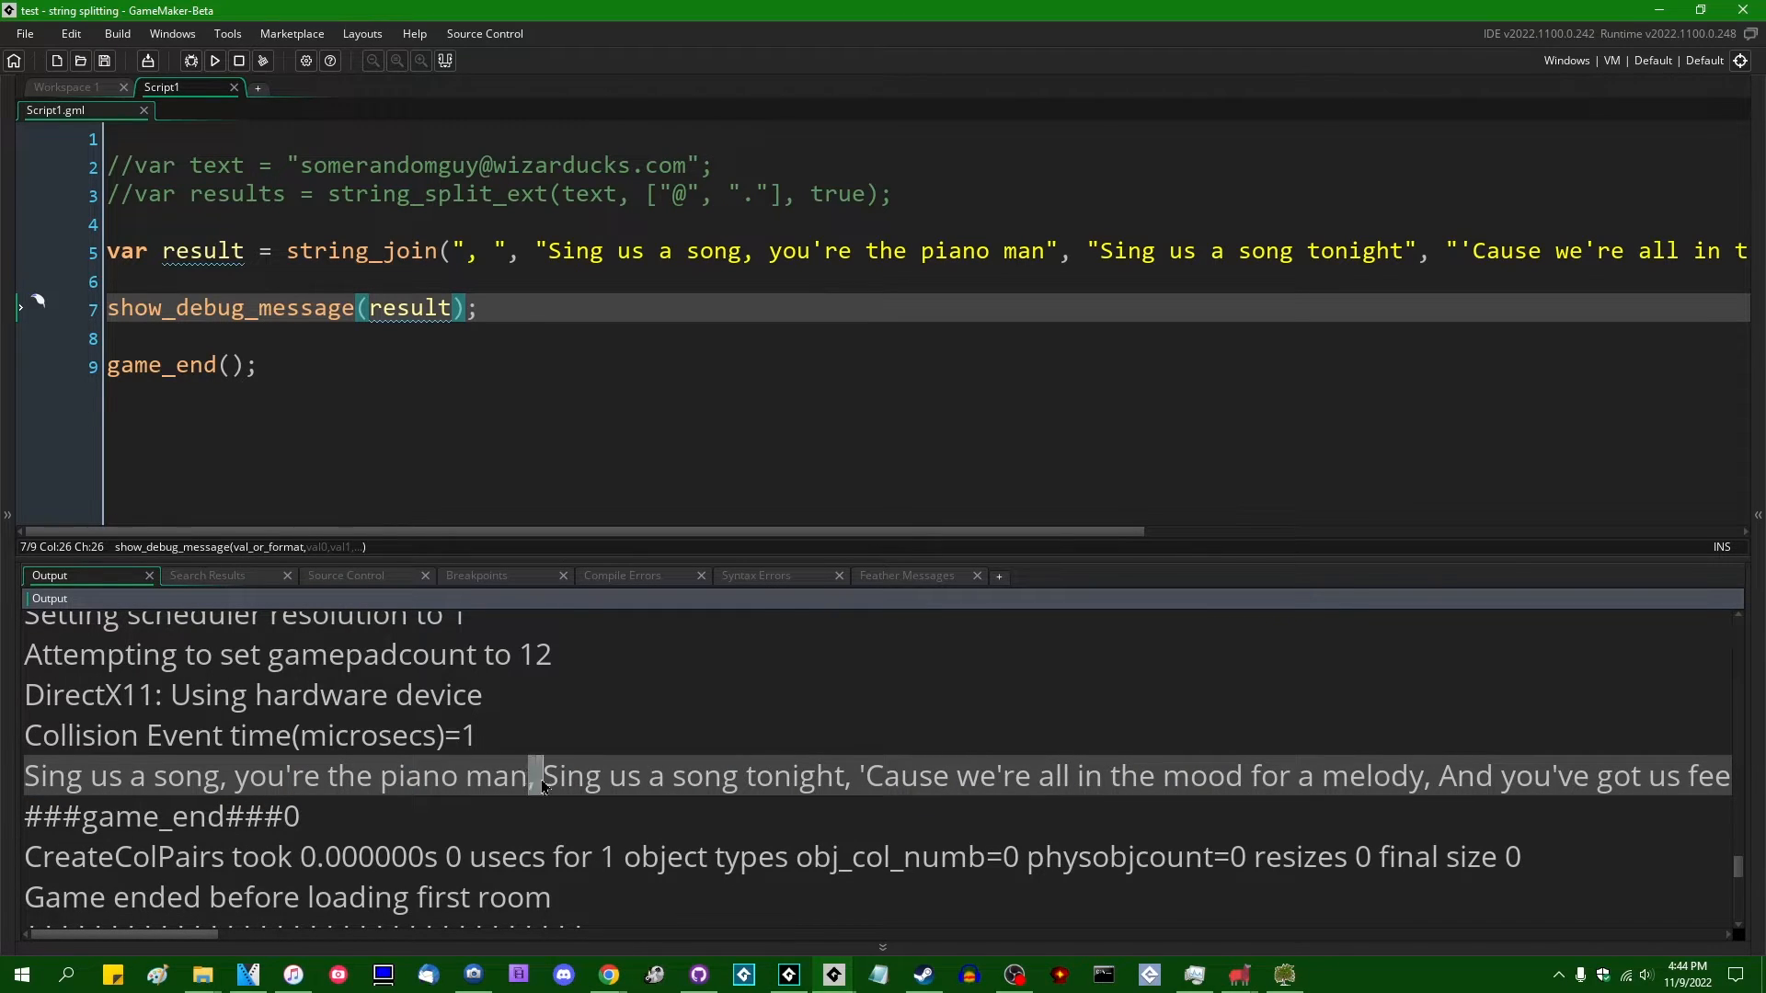
mouse_move(236, 944)
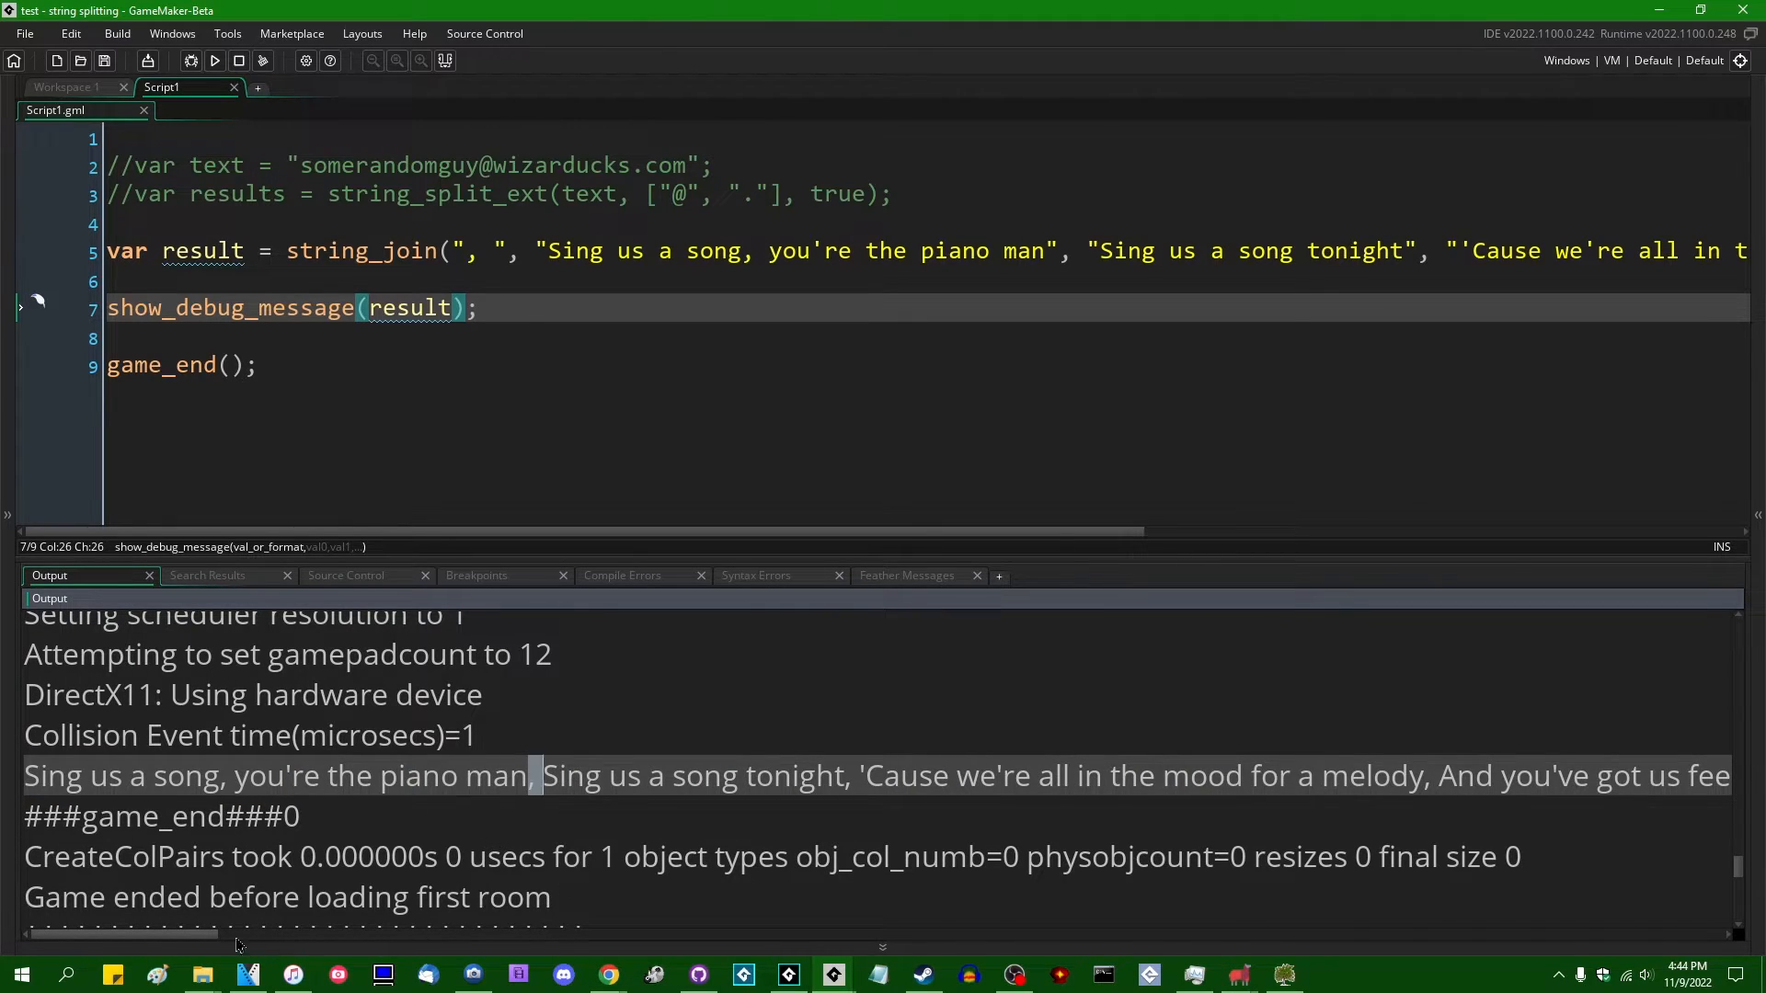
Replace the ", " delimiter with "\n" and rerun so lyrics print on separate lines.
left_click(495, 250)
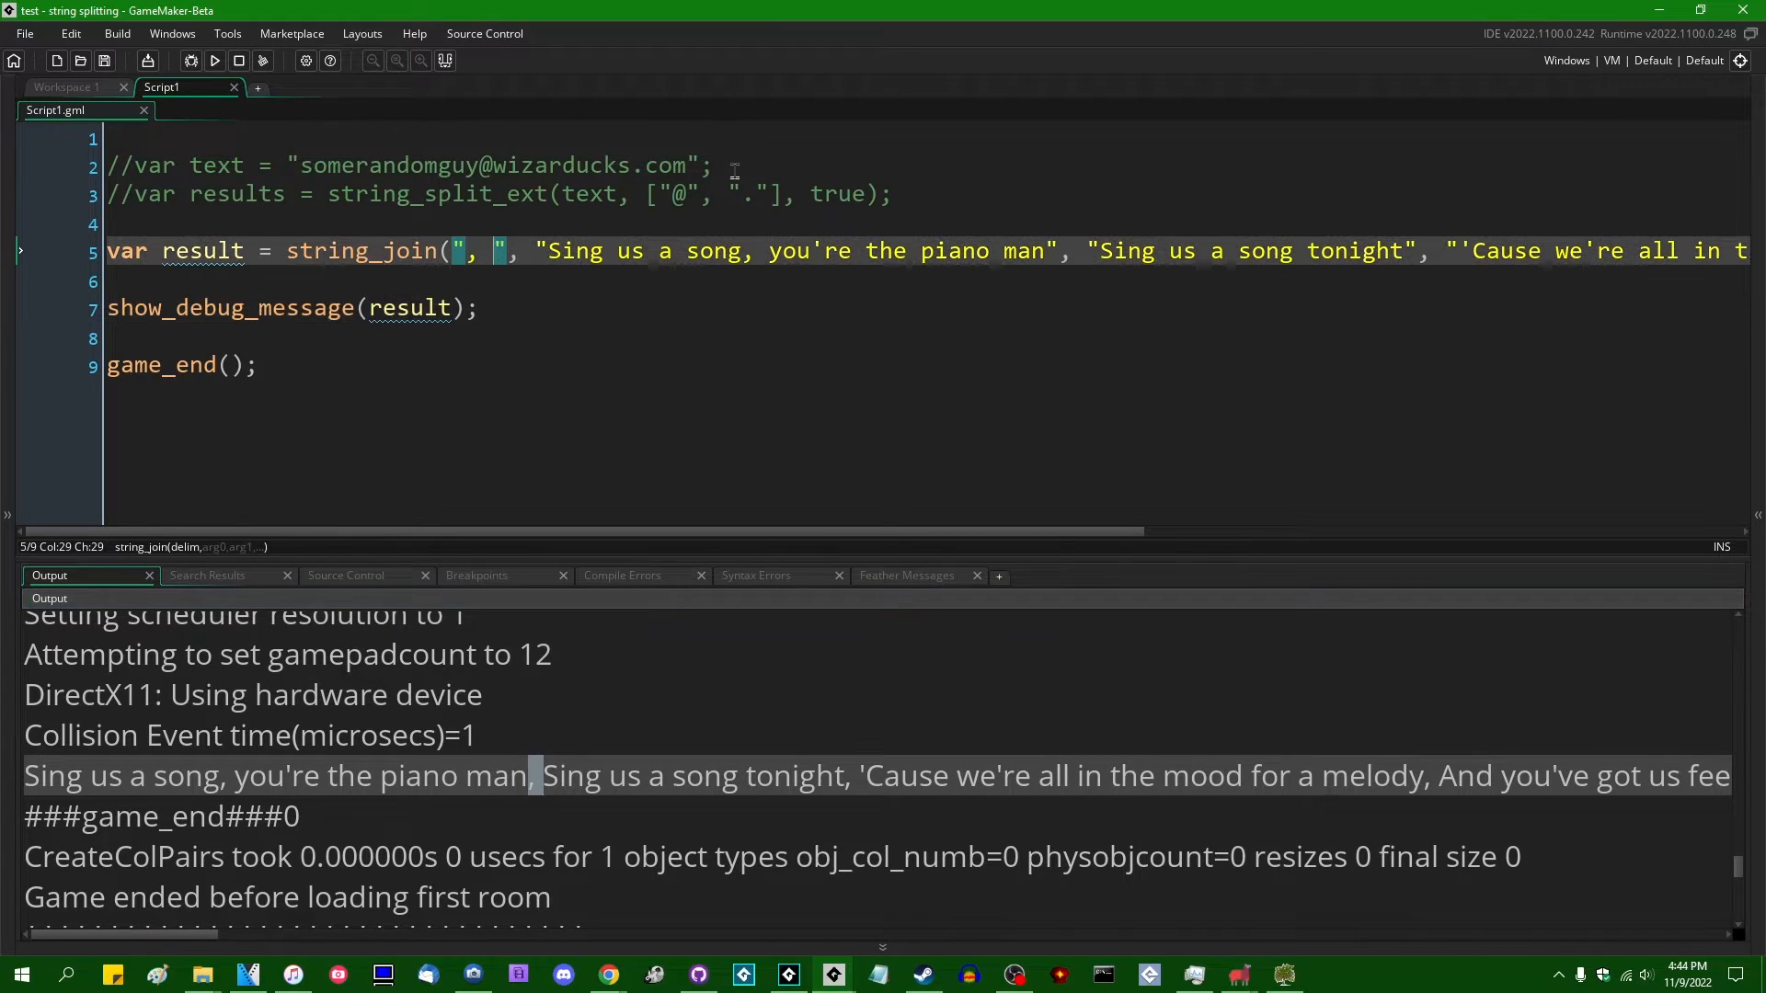
type("\\n")
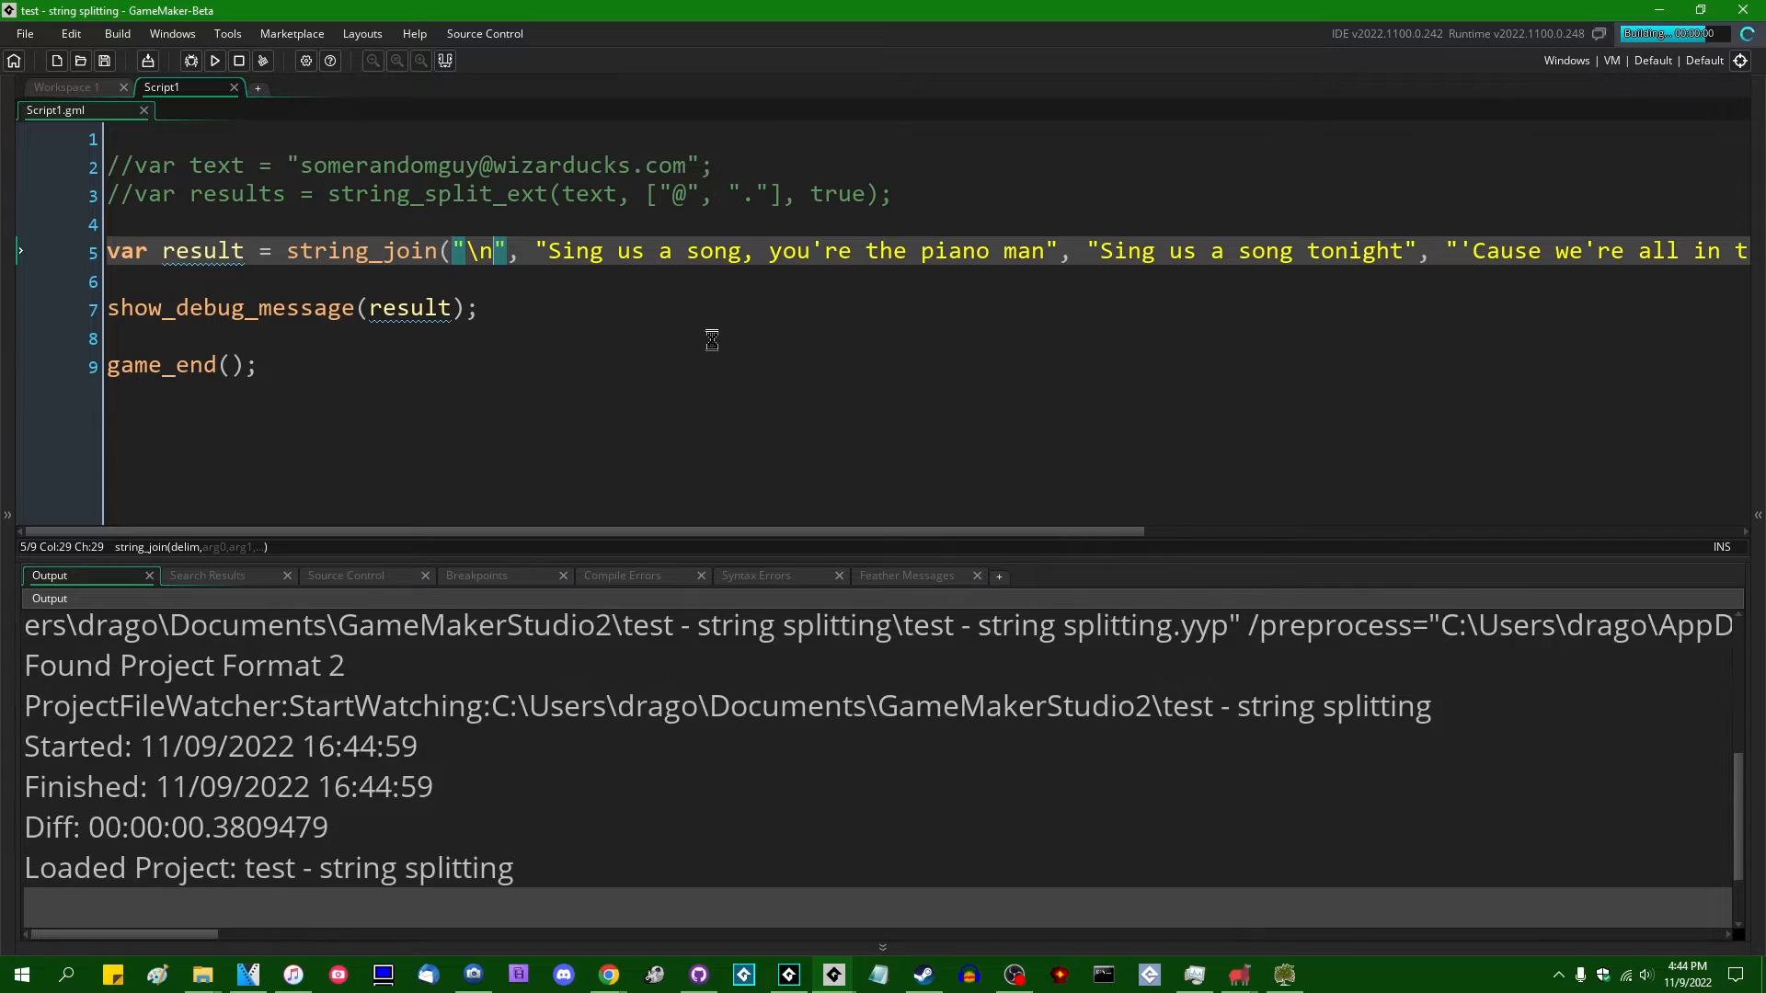
left_click(212, 61)
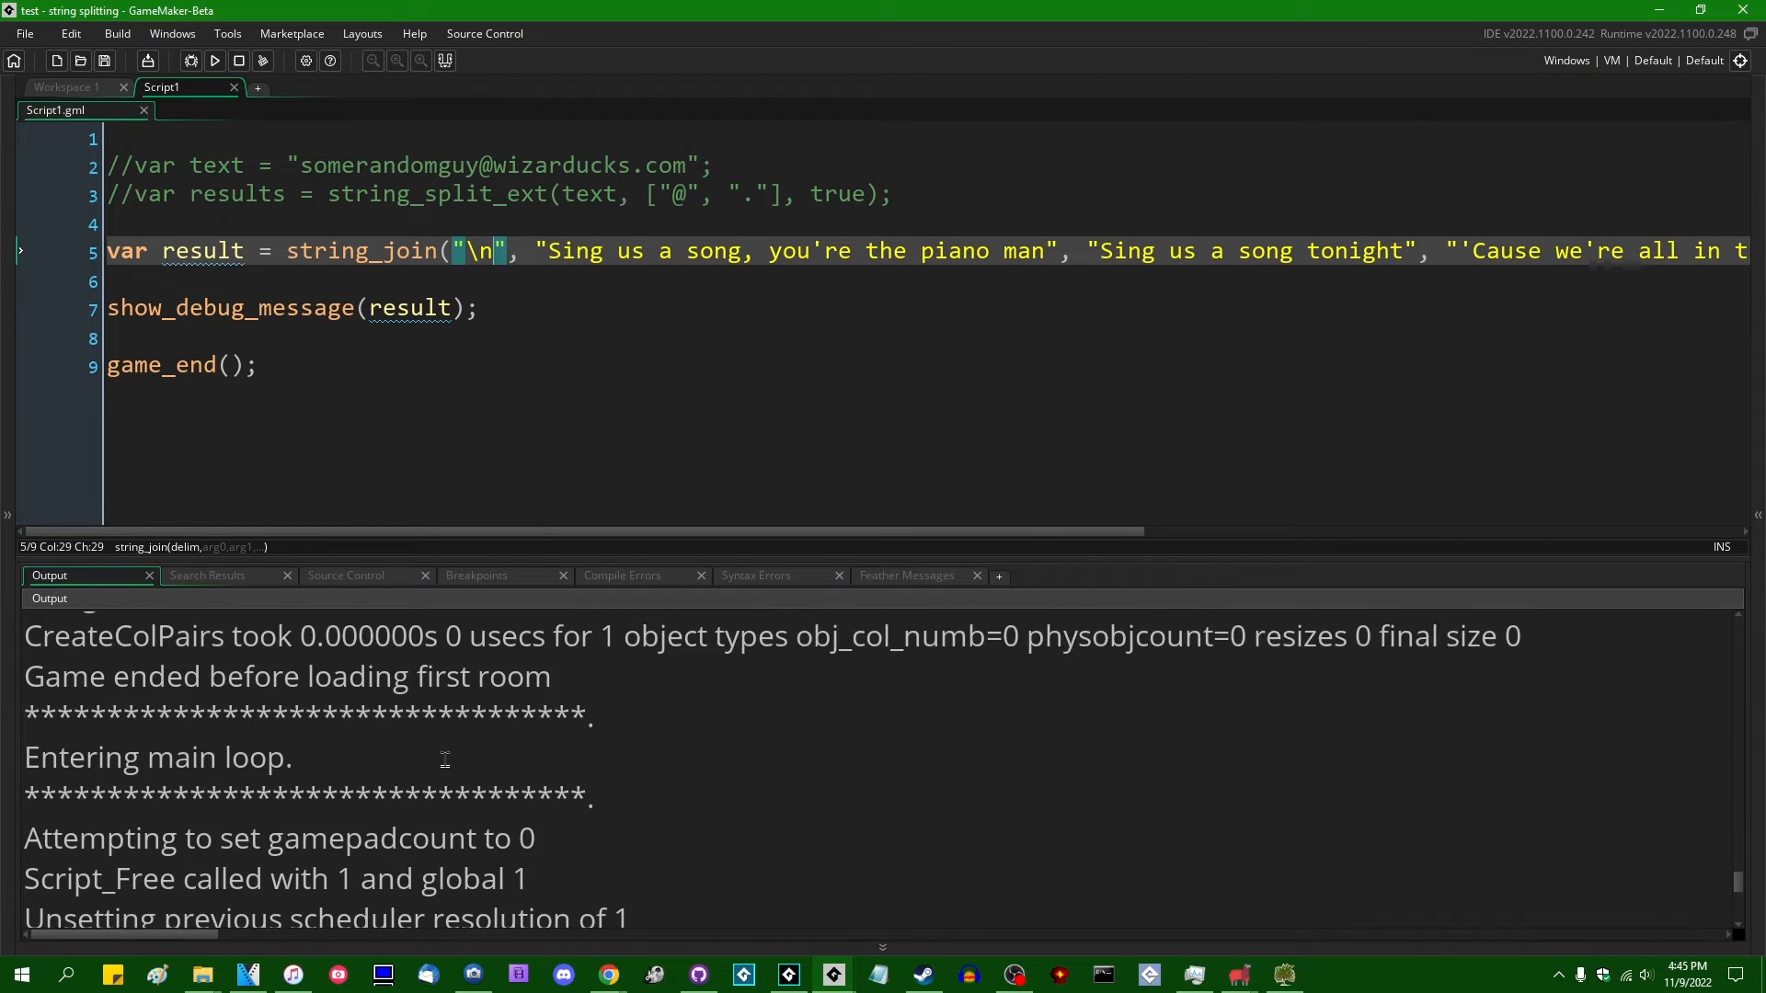
scroll("down", 3)
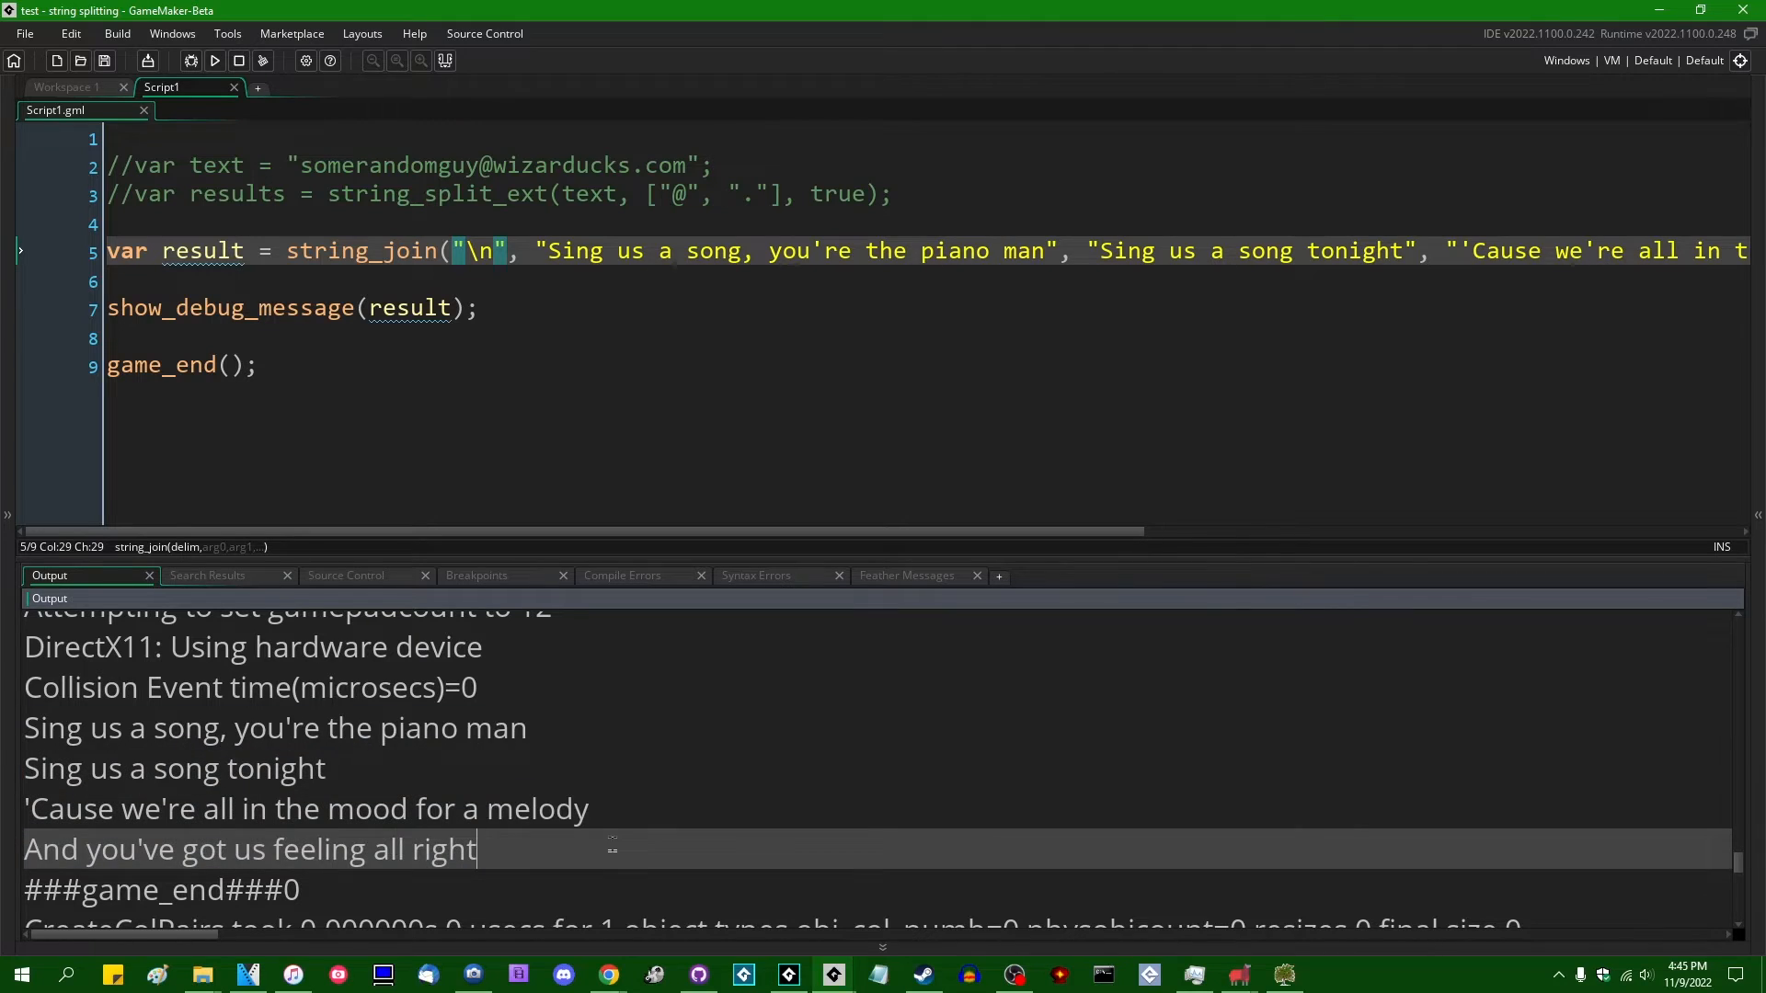
mouse_move(679, 718)
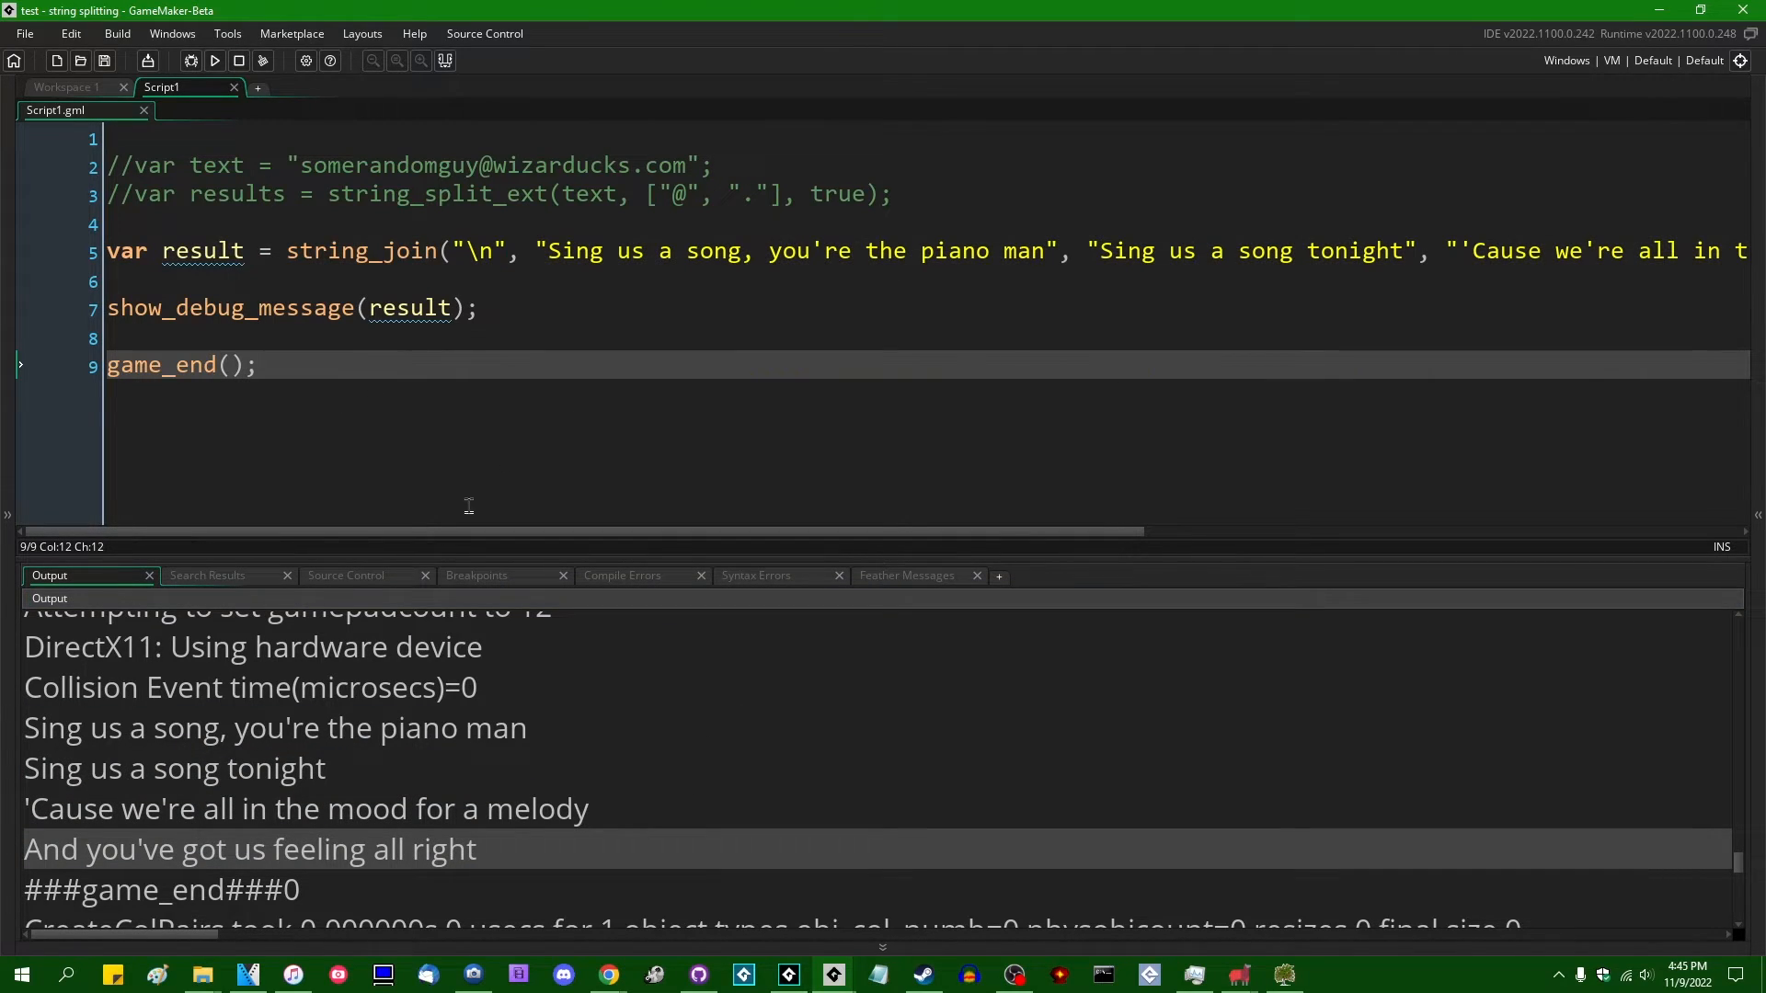
left_click(417, 250)
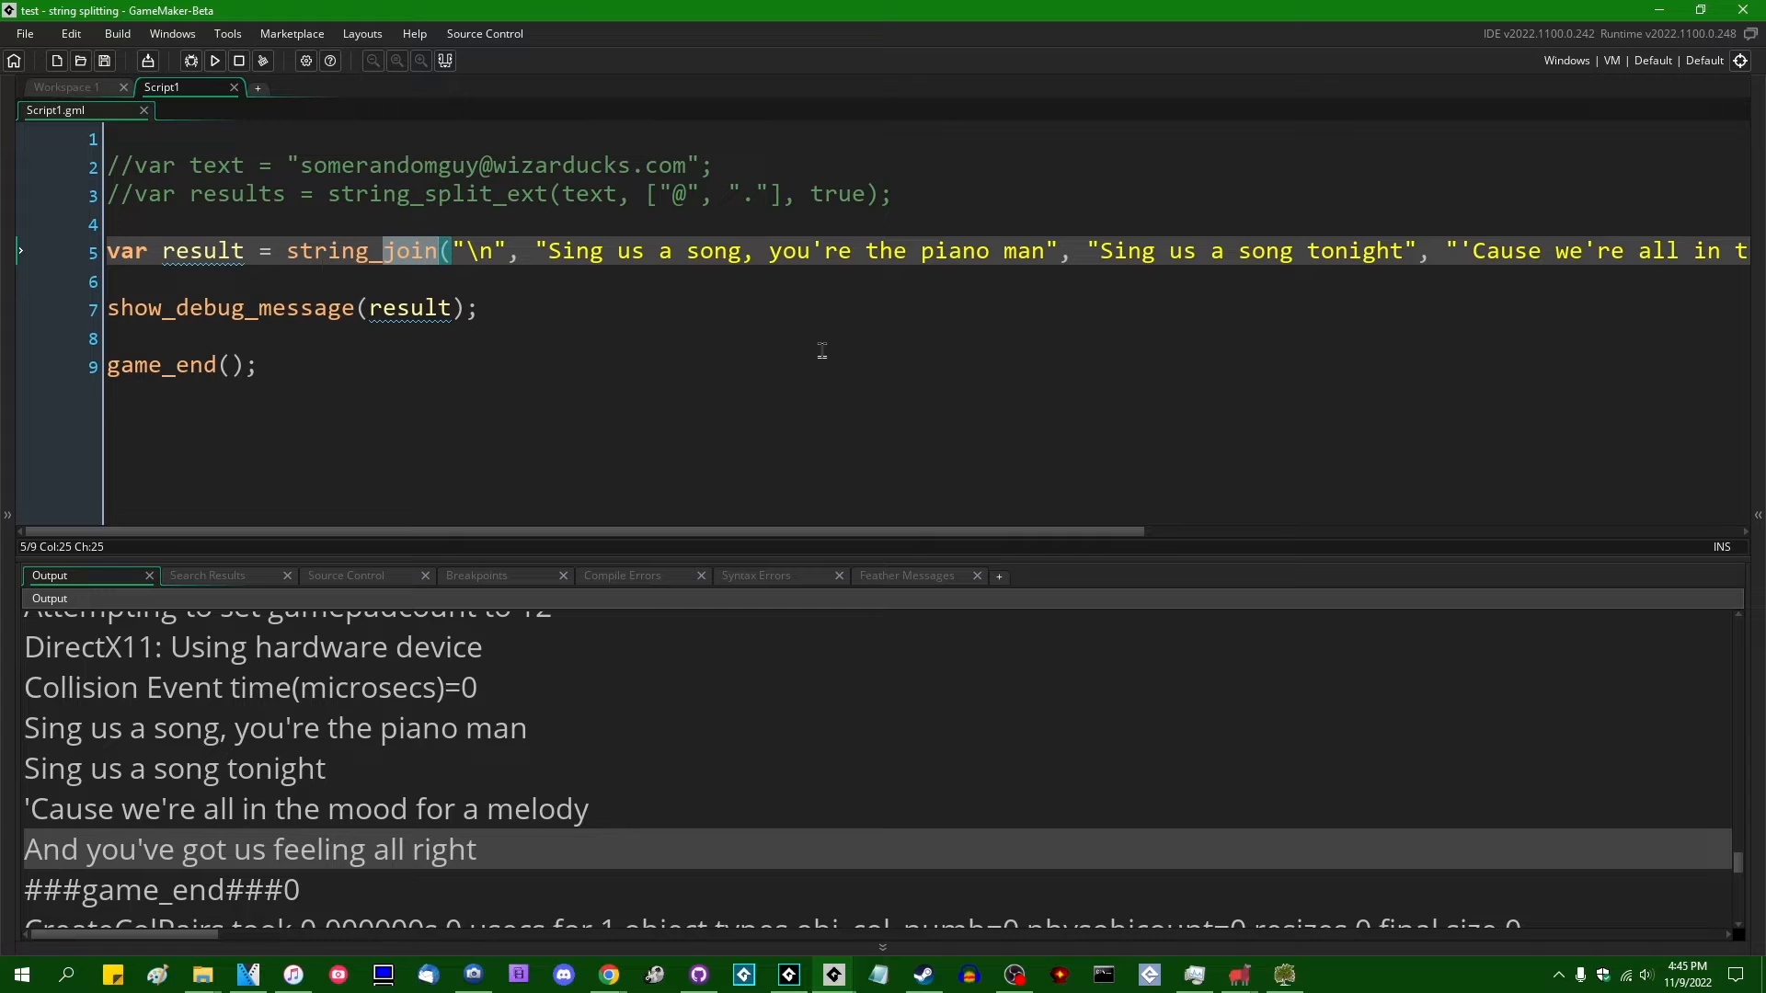
Comment out the string_join line and add a string_concat call for the lyrics.
type("C")
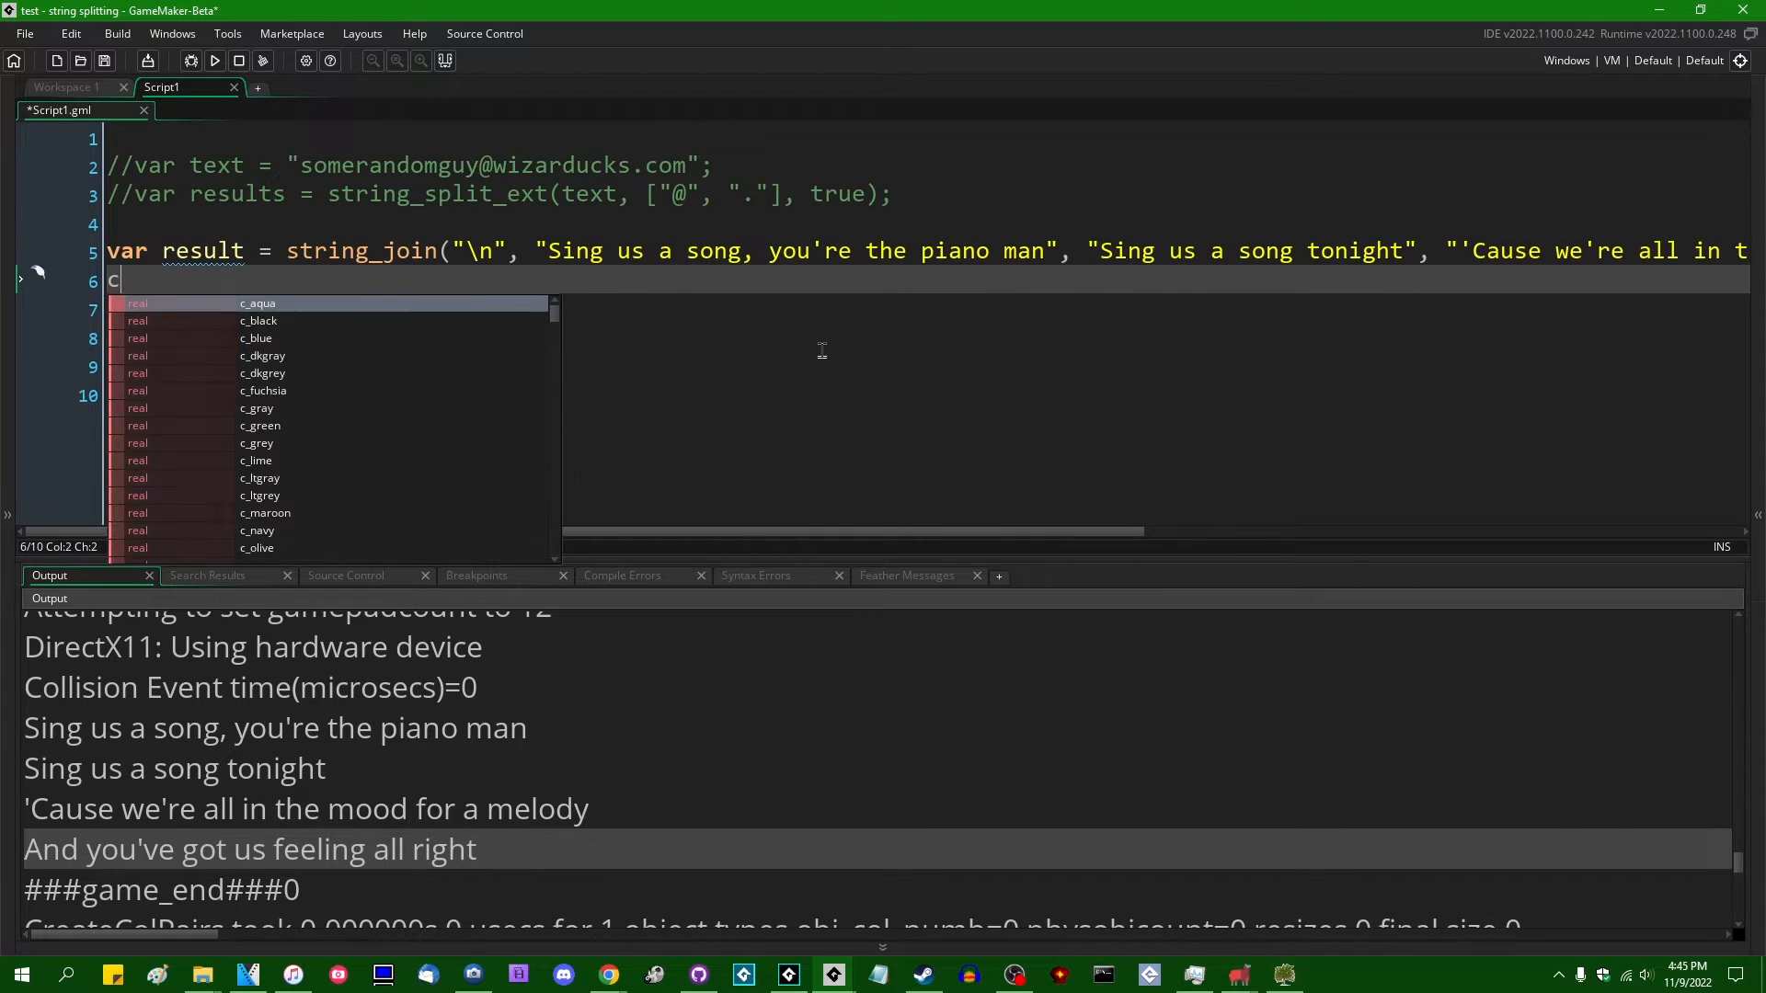
type("string_concatenat")
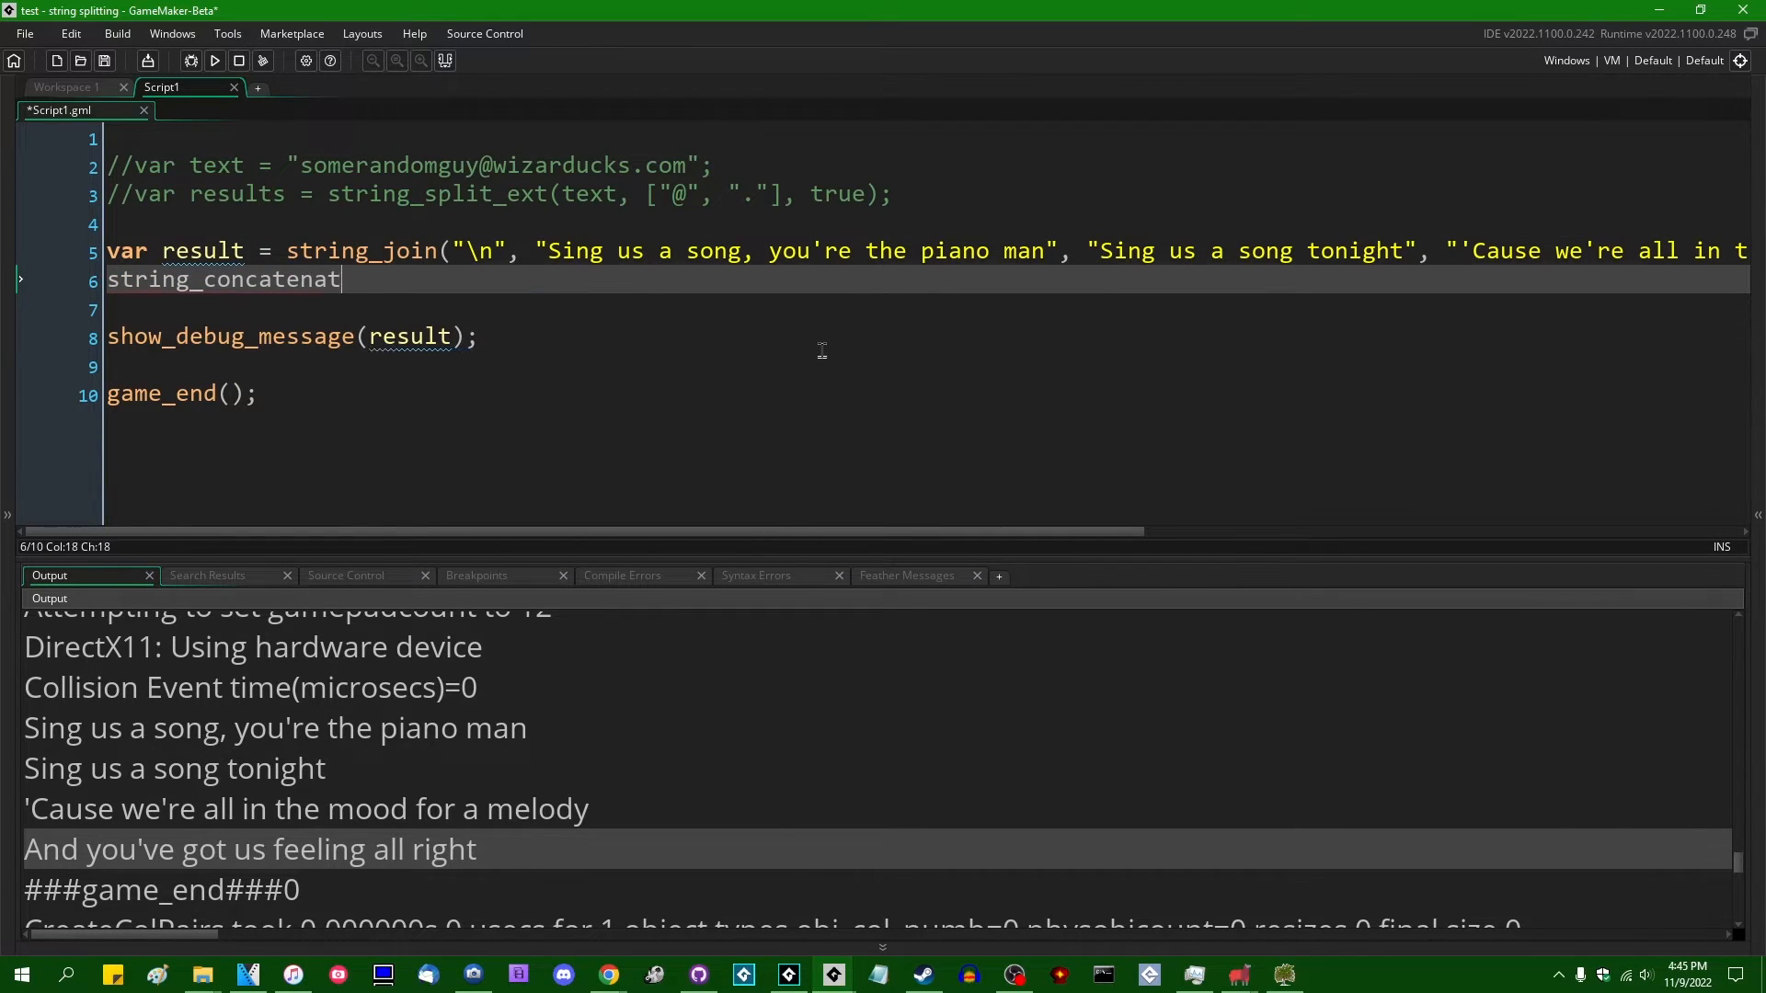
key("BackSpace")
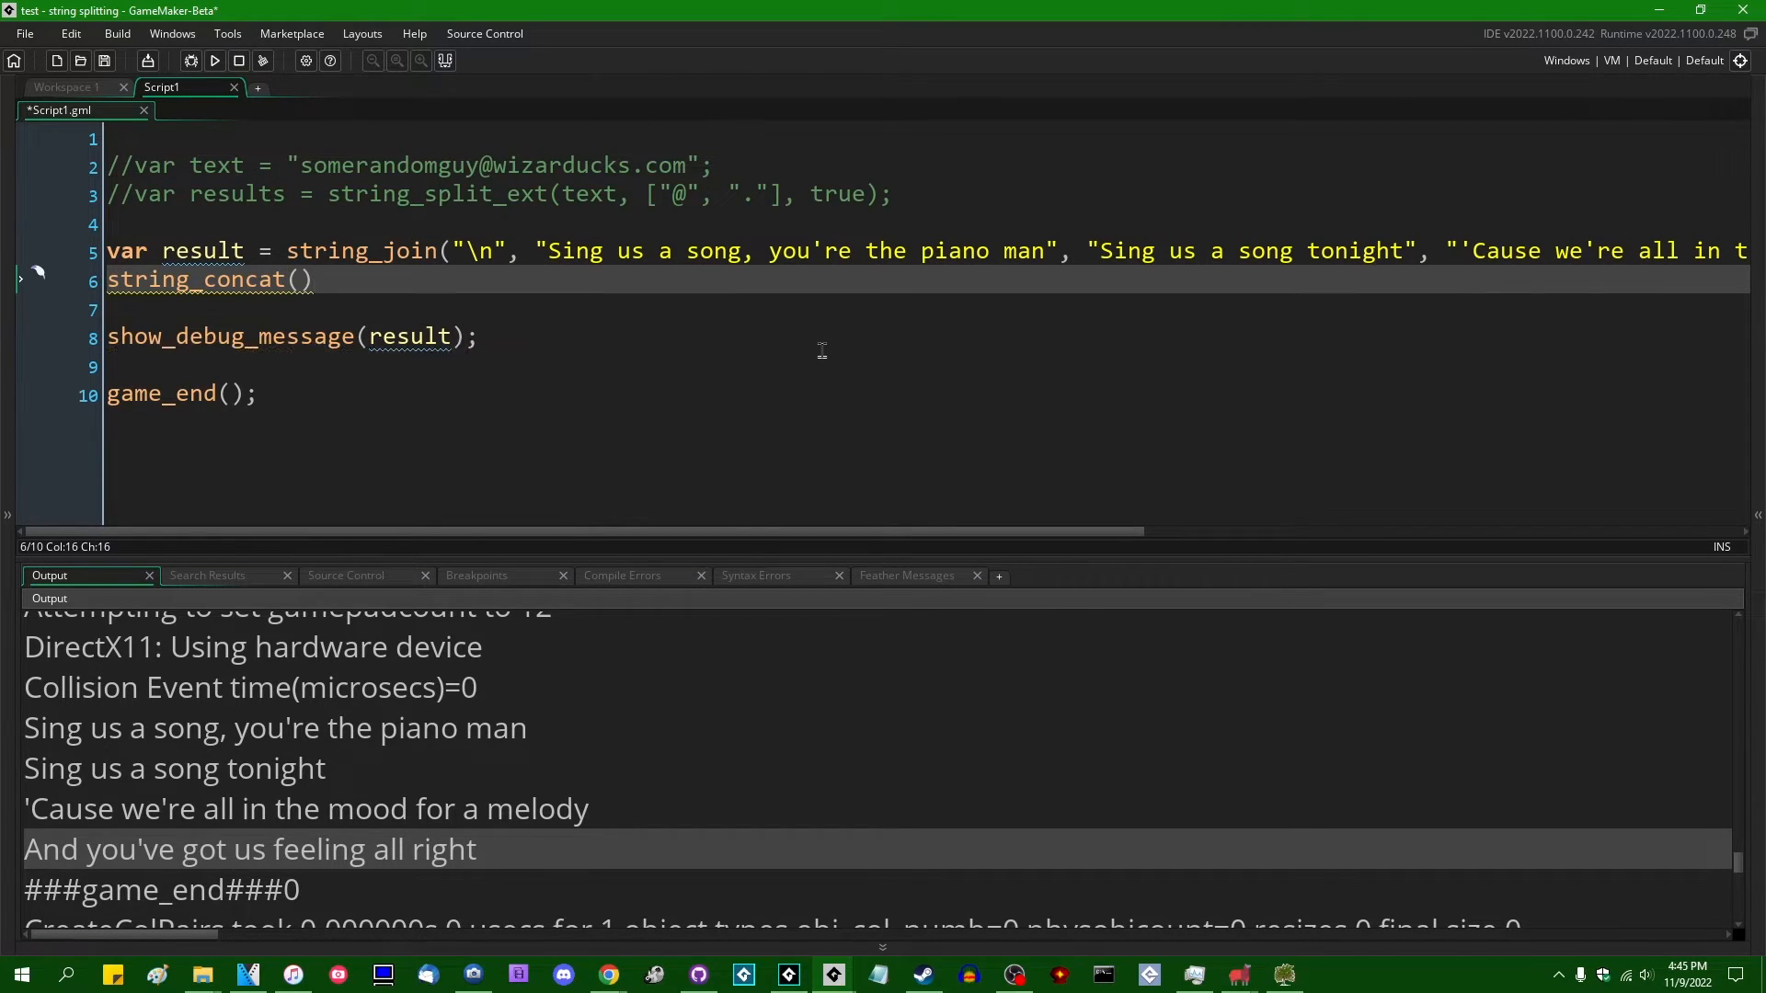
left_click(304, 279)
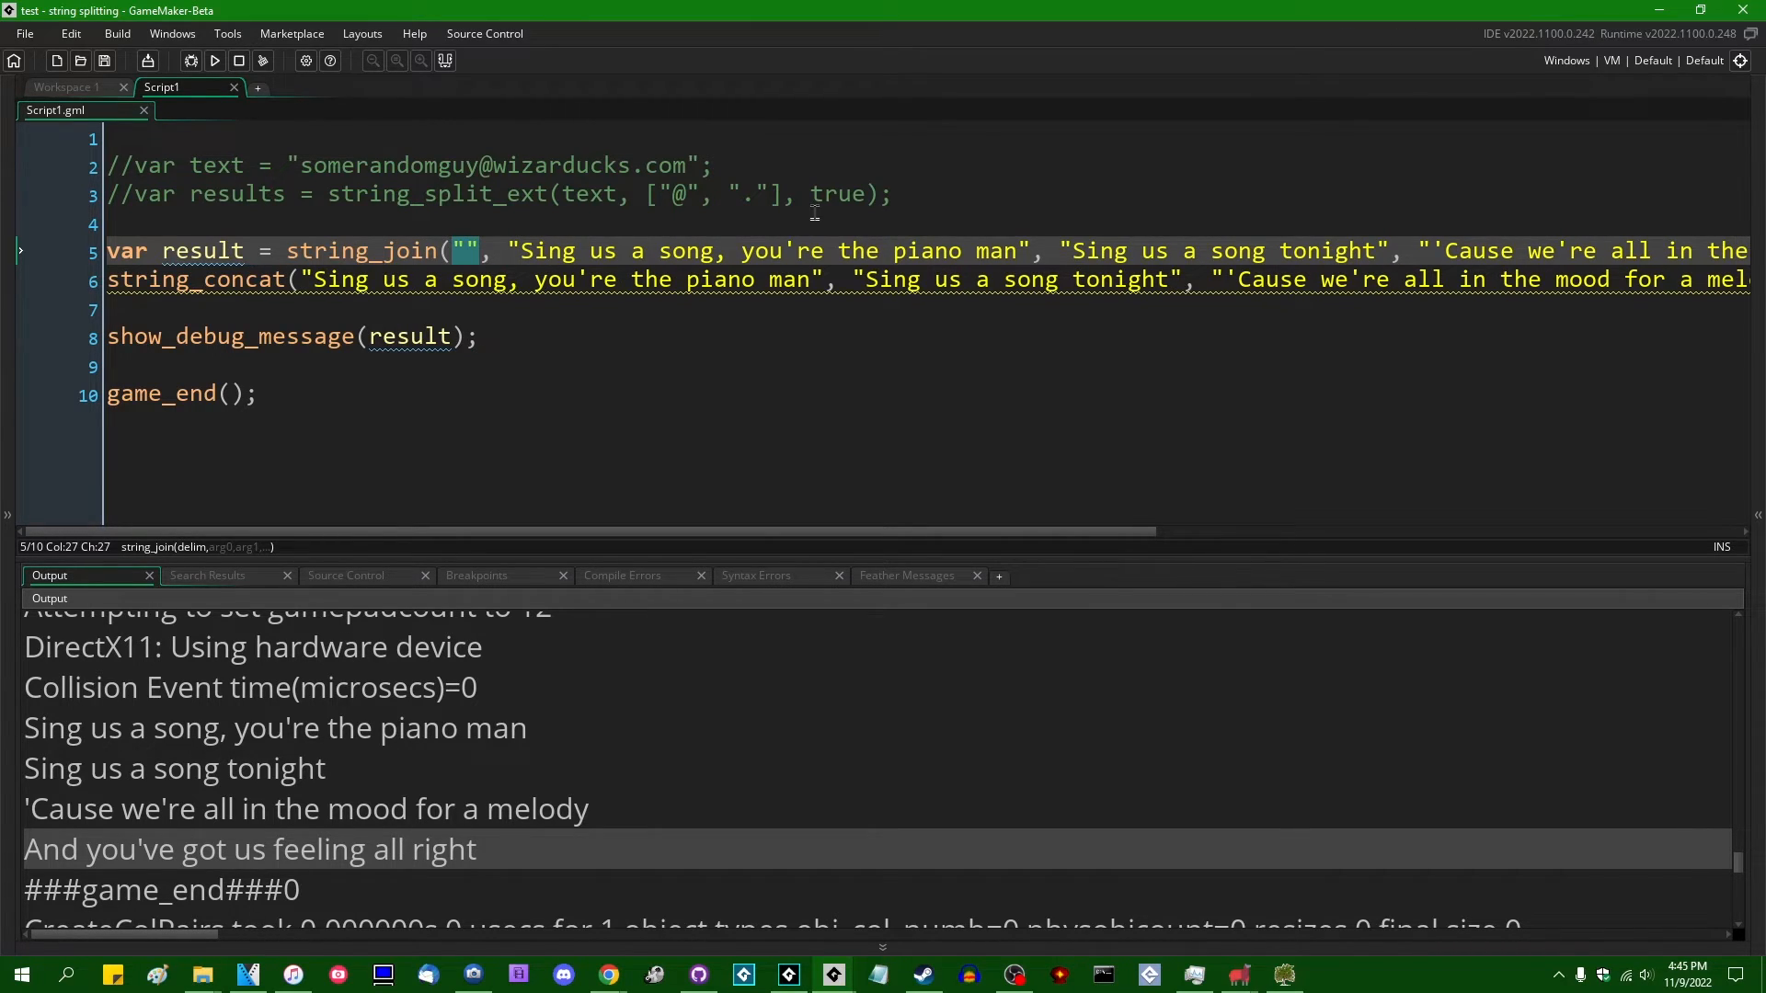
Assign string_concat to var result and run it, printing the lyrics run together.
type("\\n")
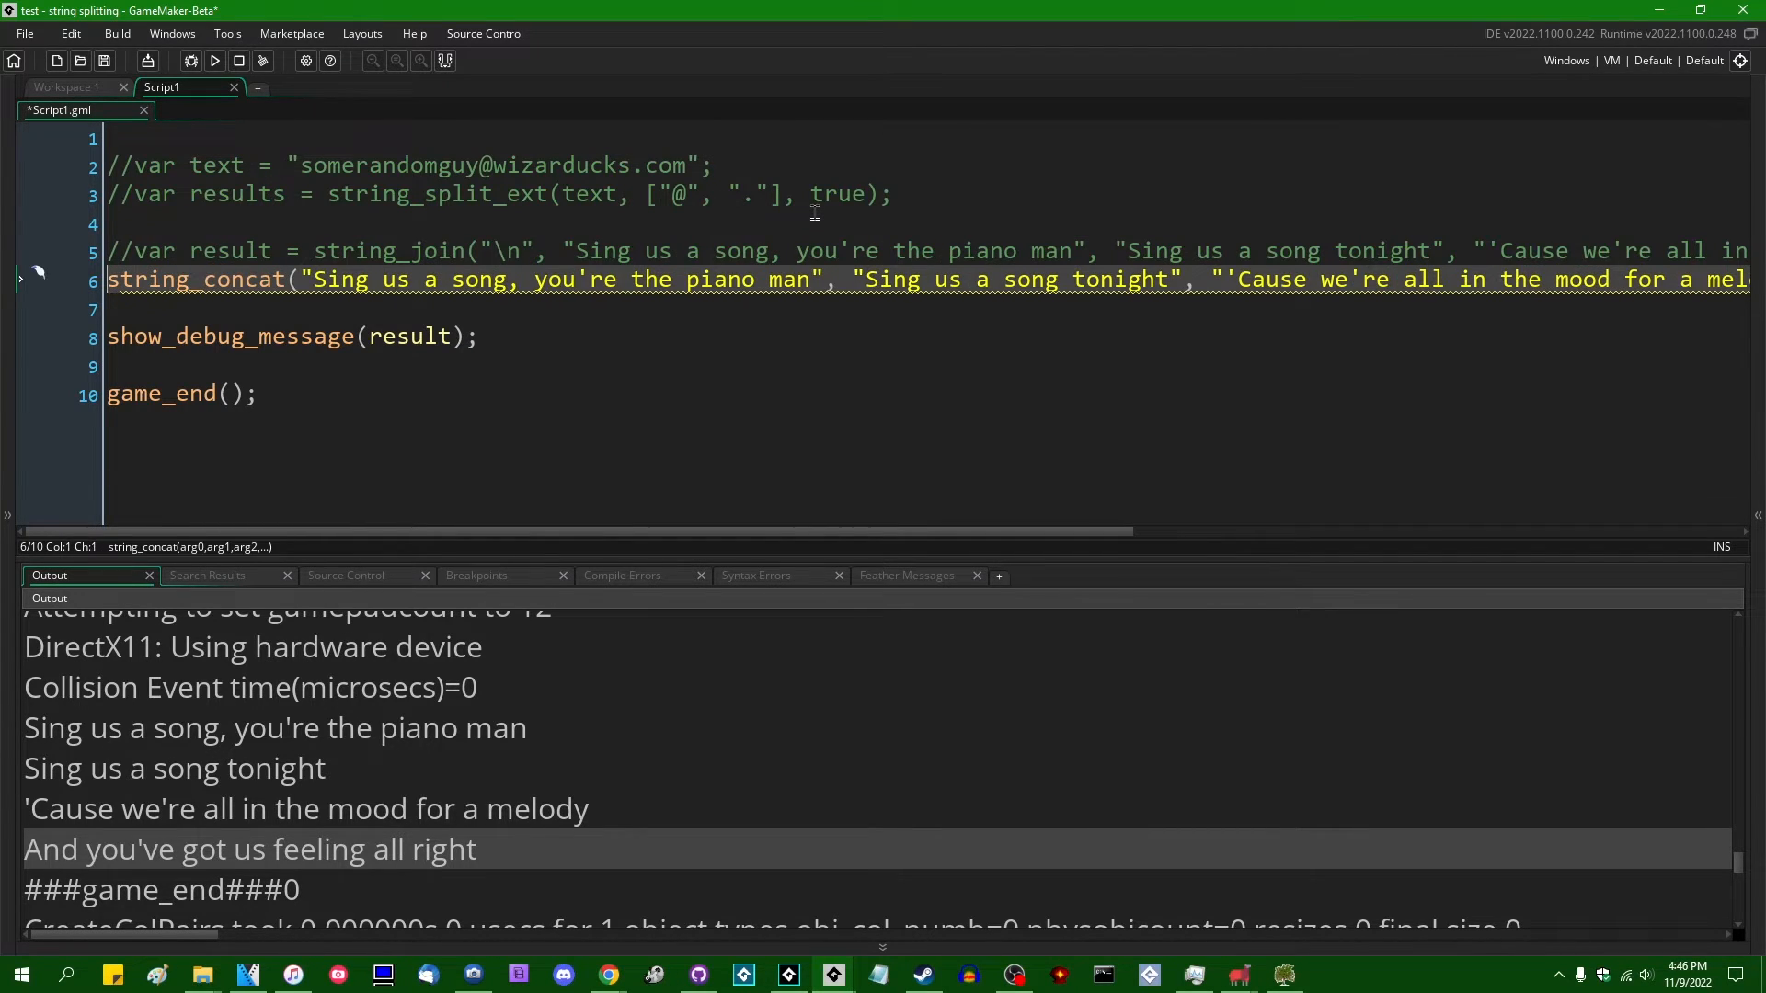
type("var result =")
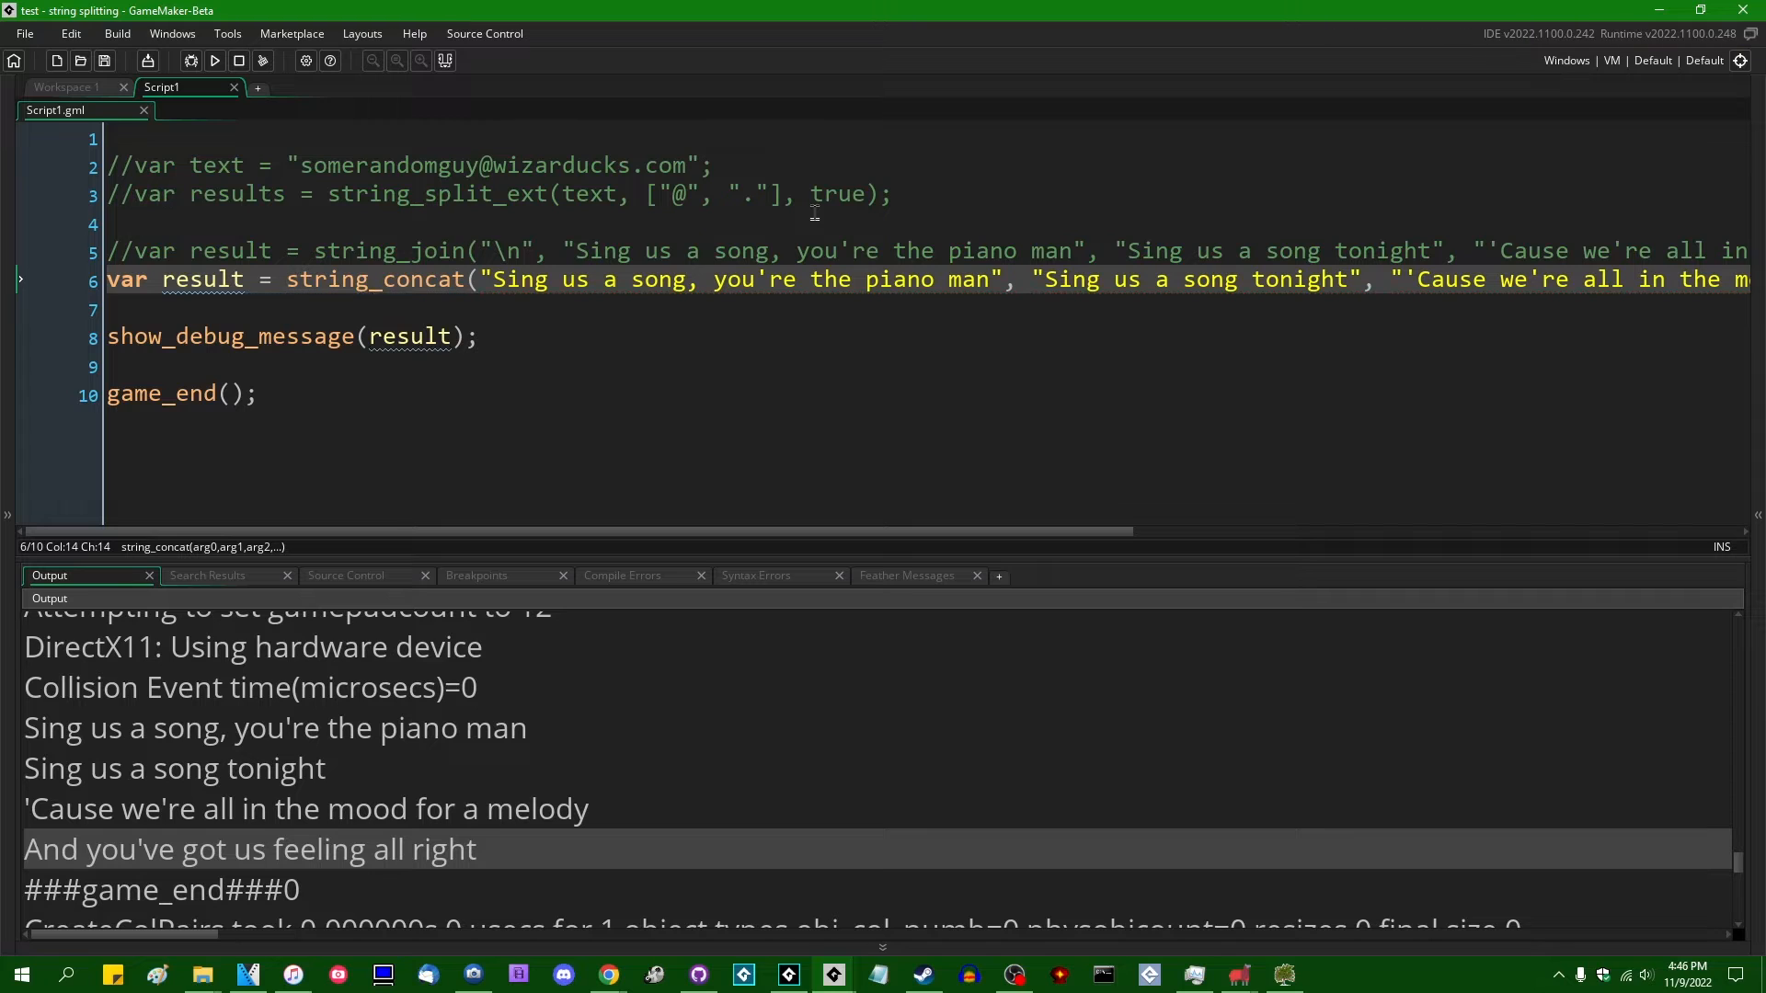
left_click(212, 61)
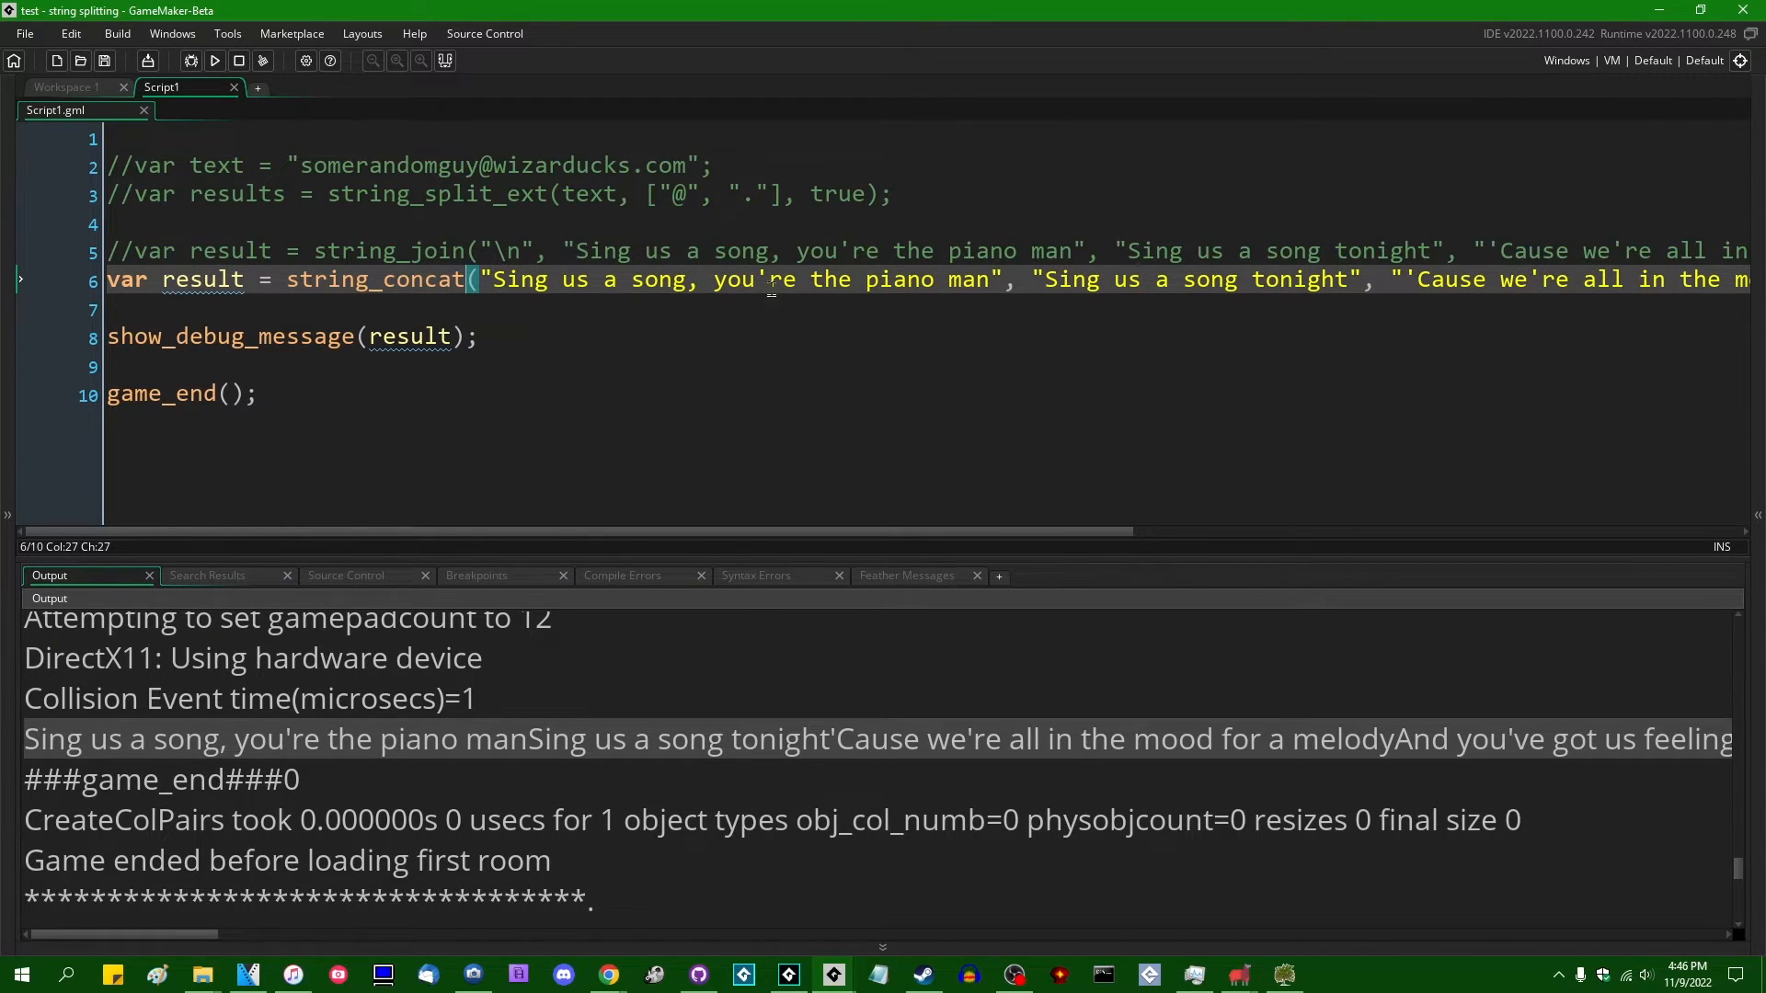
mouse_move(994, 307)
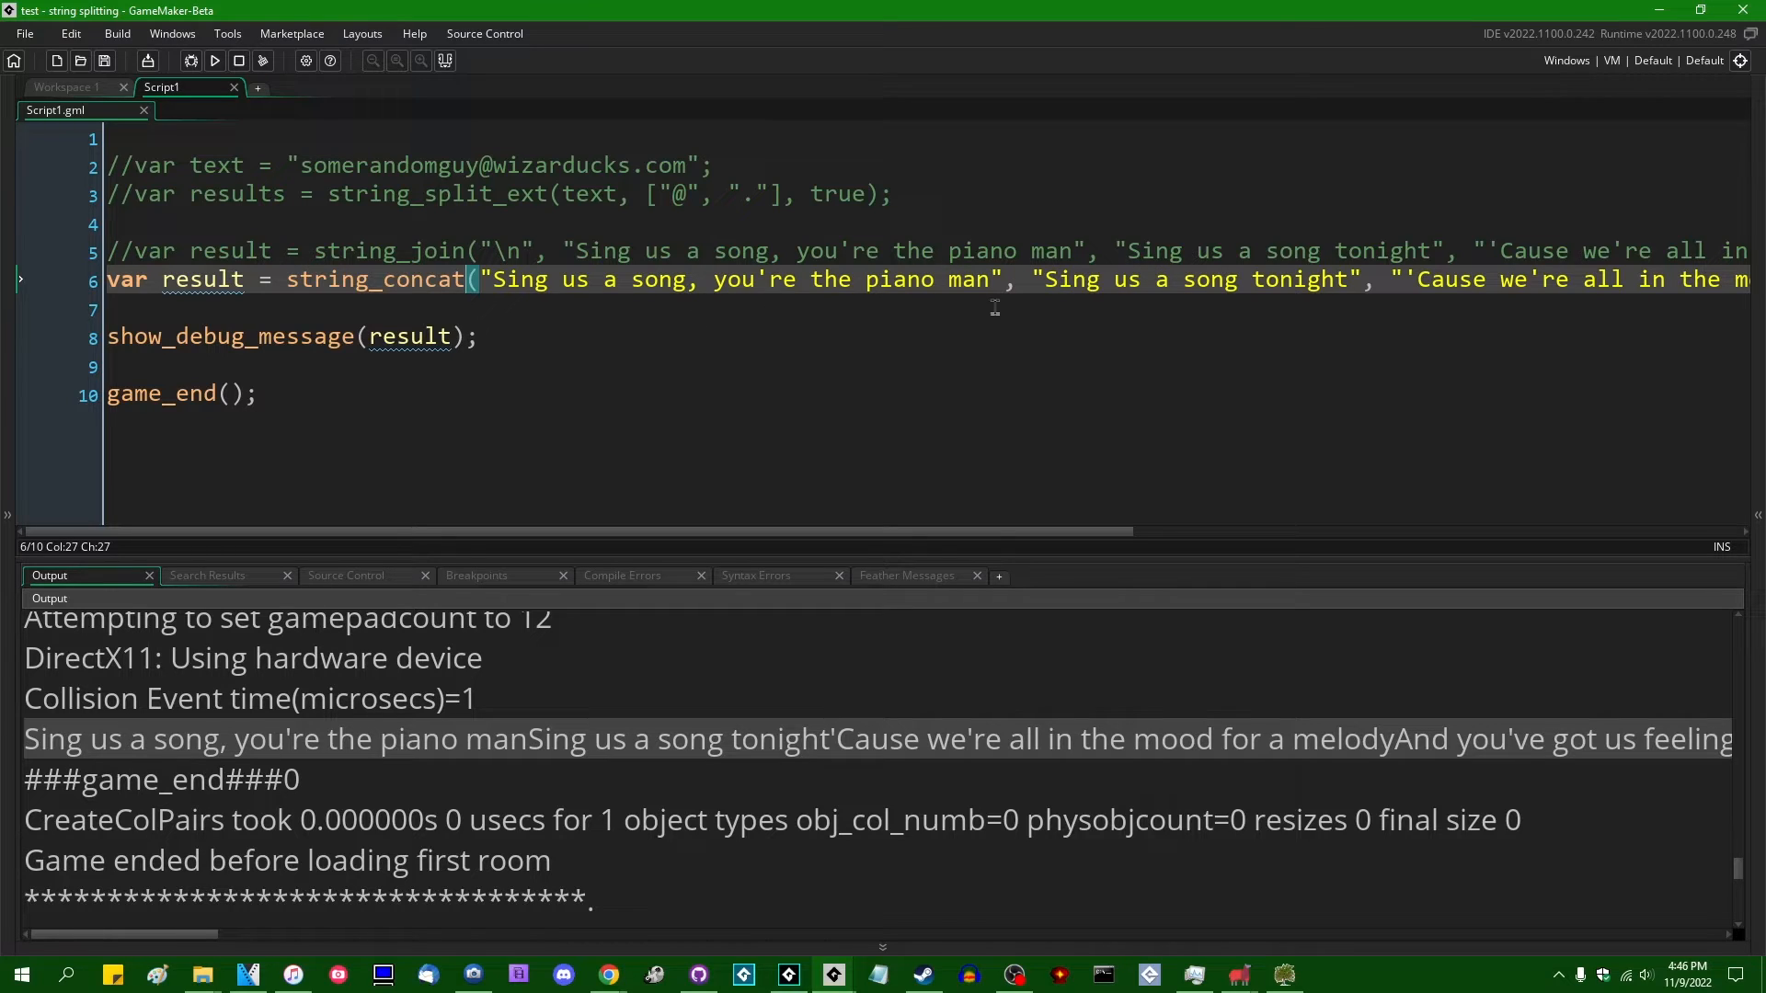
type("+")
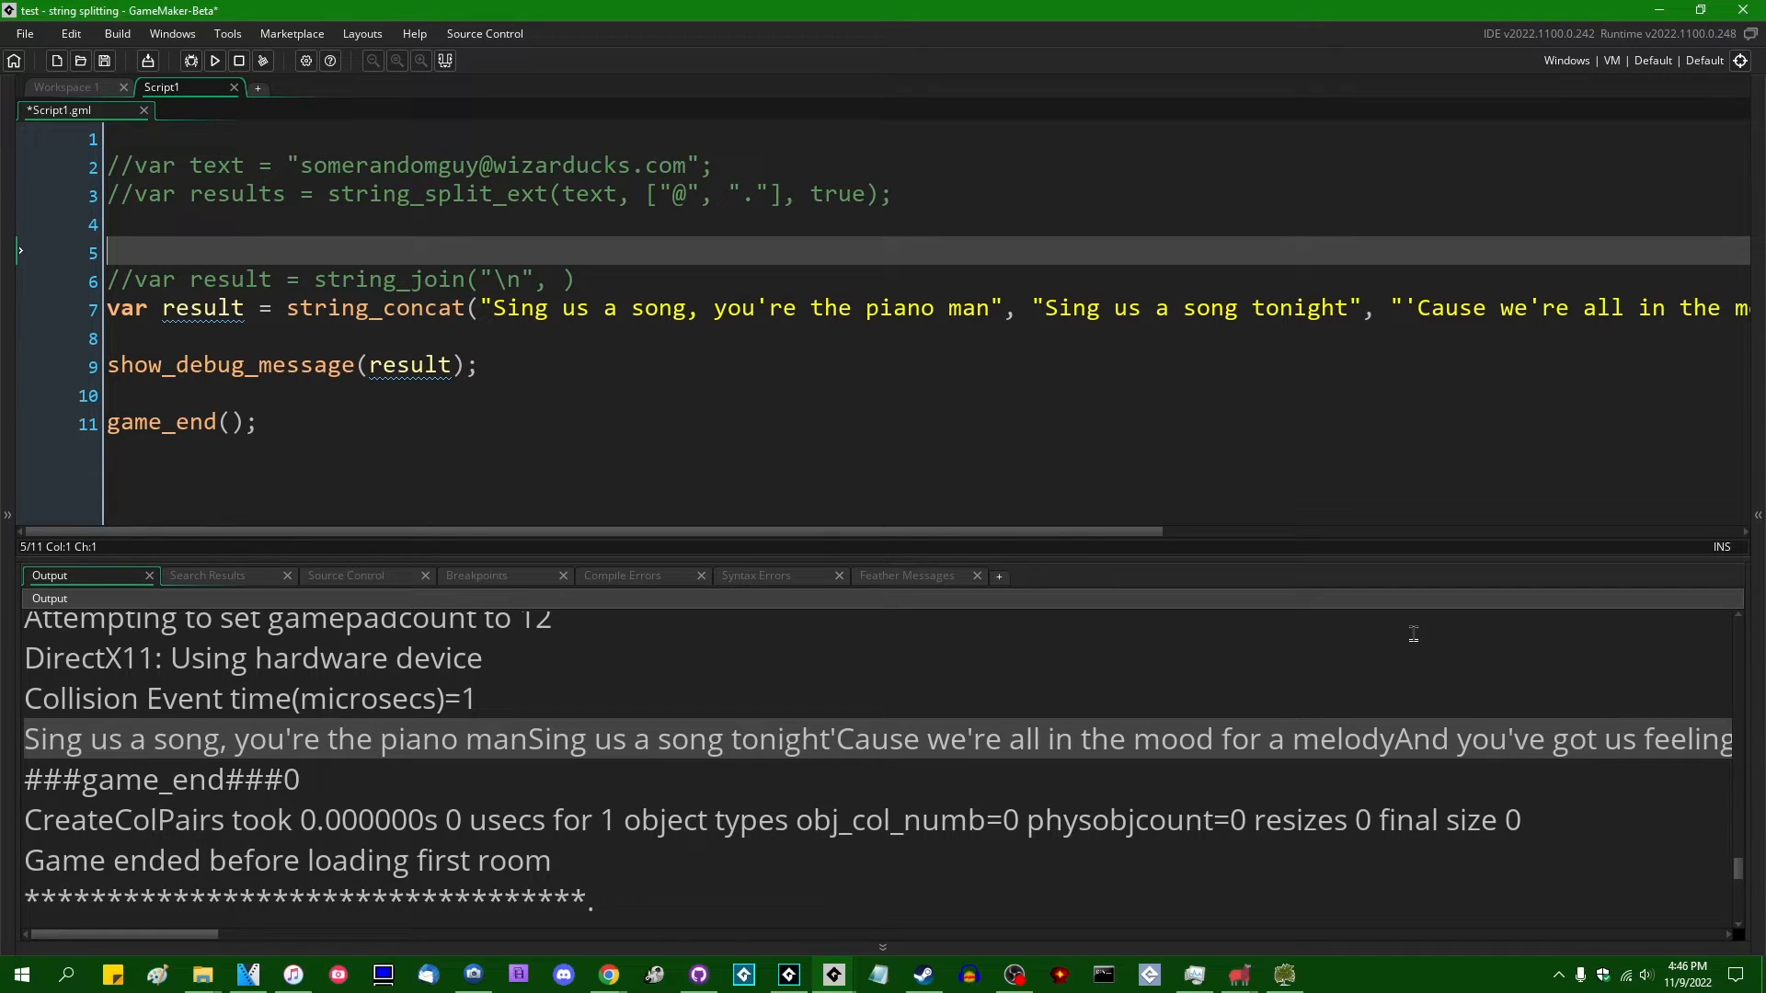
Create a var lines array holding the four lyrics, one per line.
left_click(563, 278)
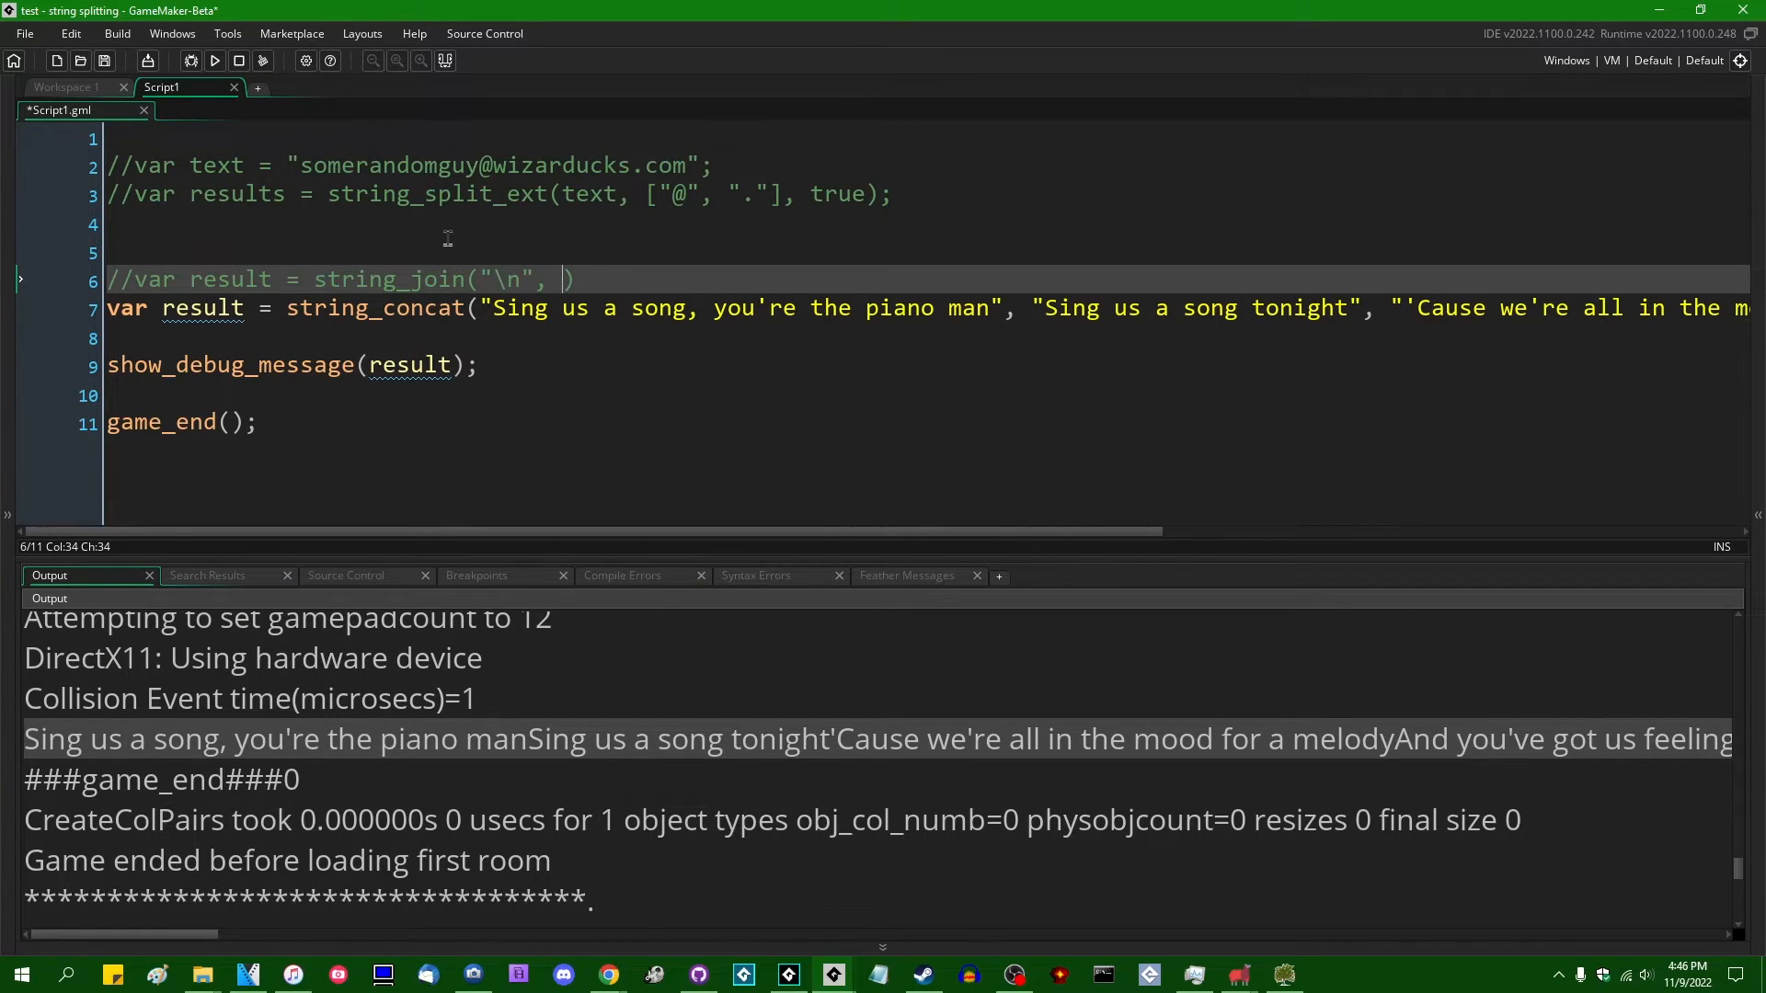
type("var")
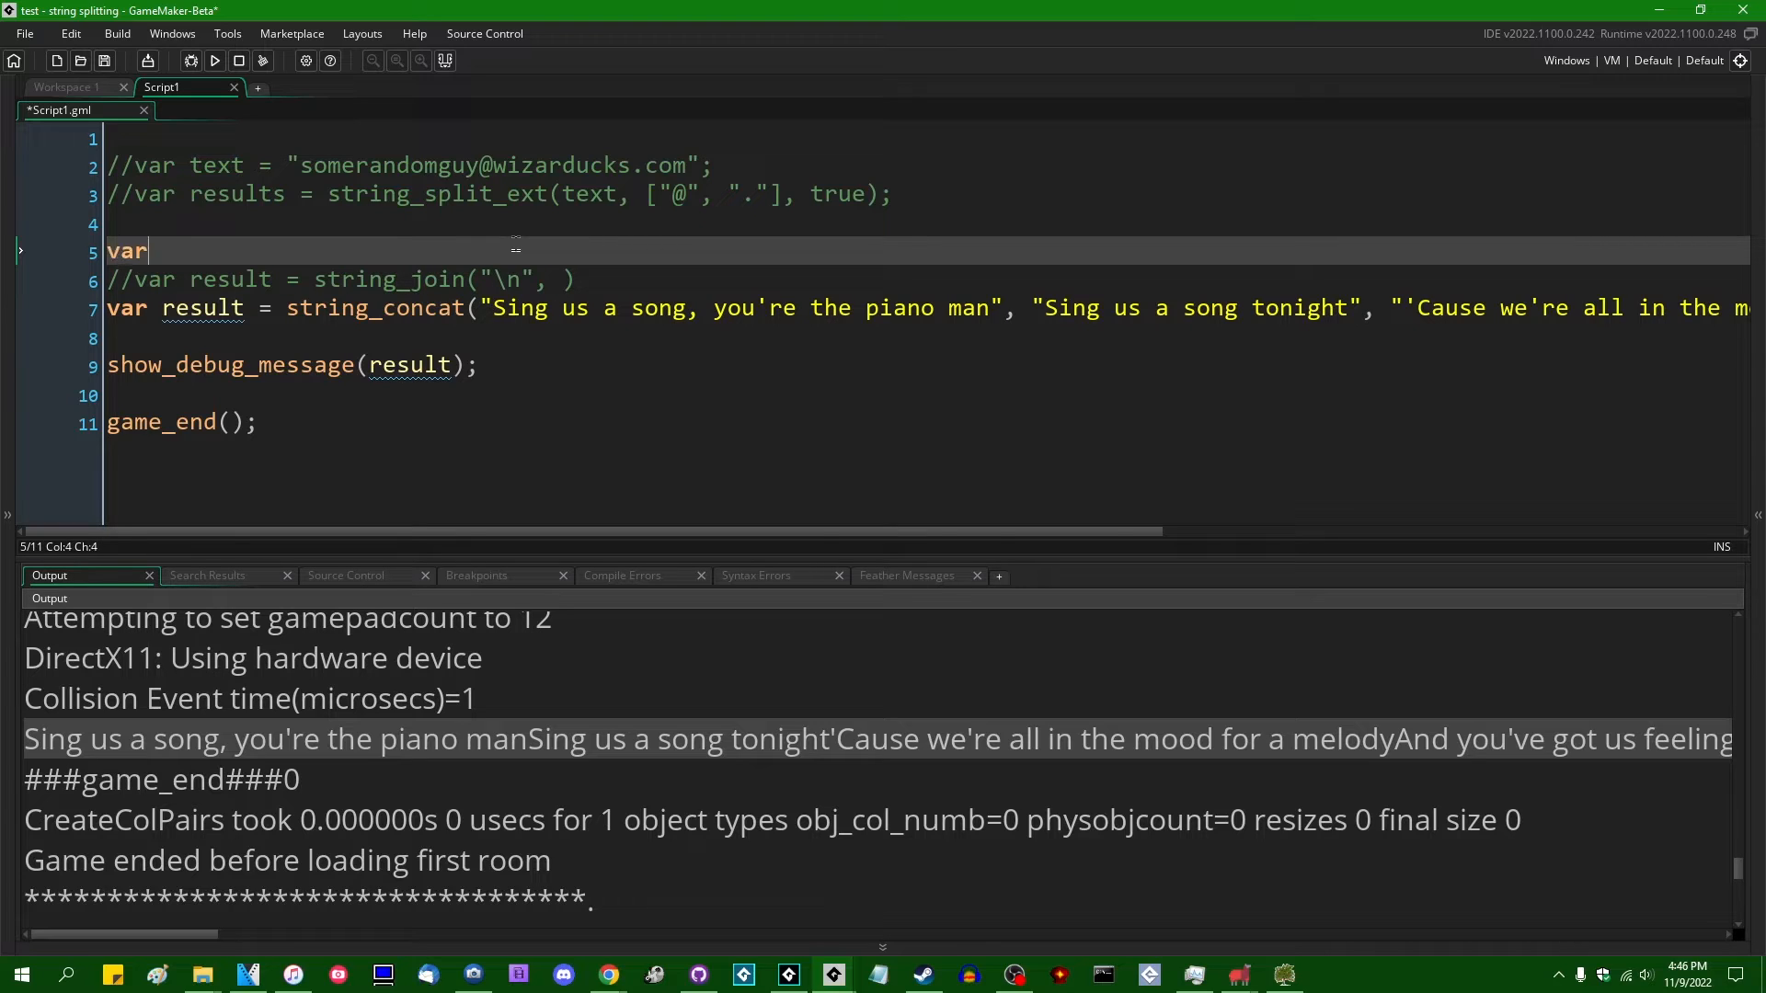
type("lines = [")
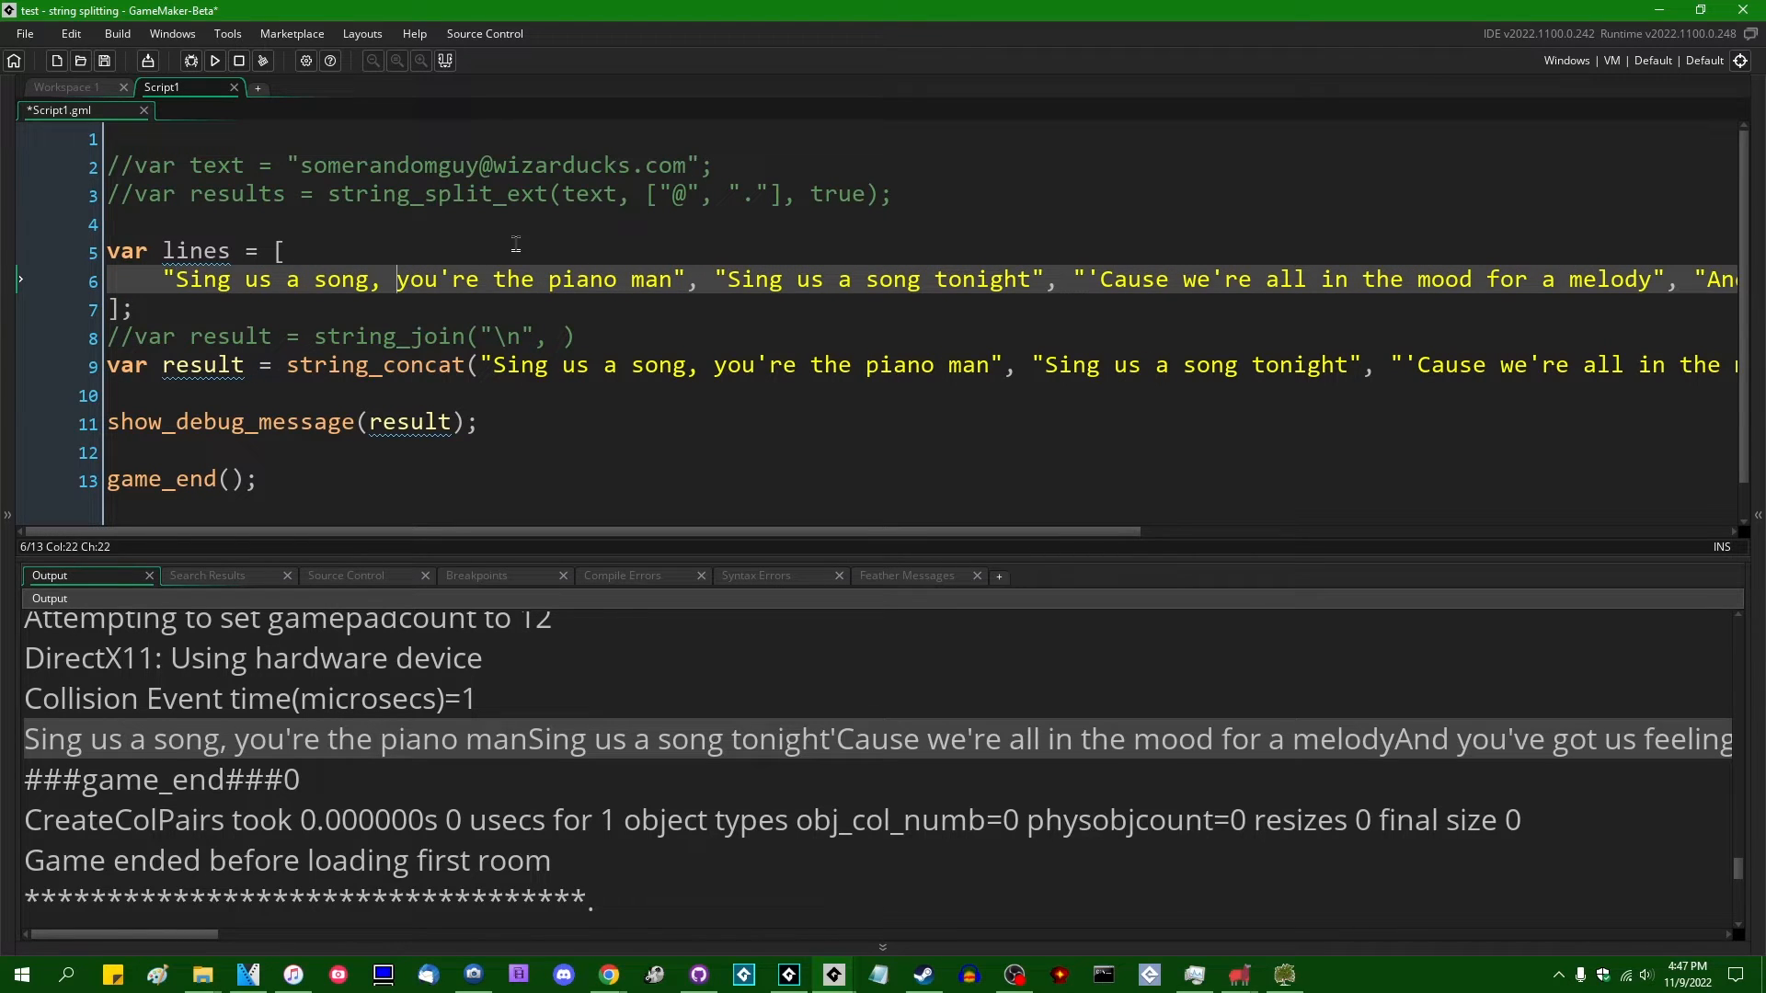
key("Enter")
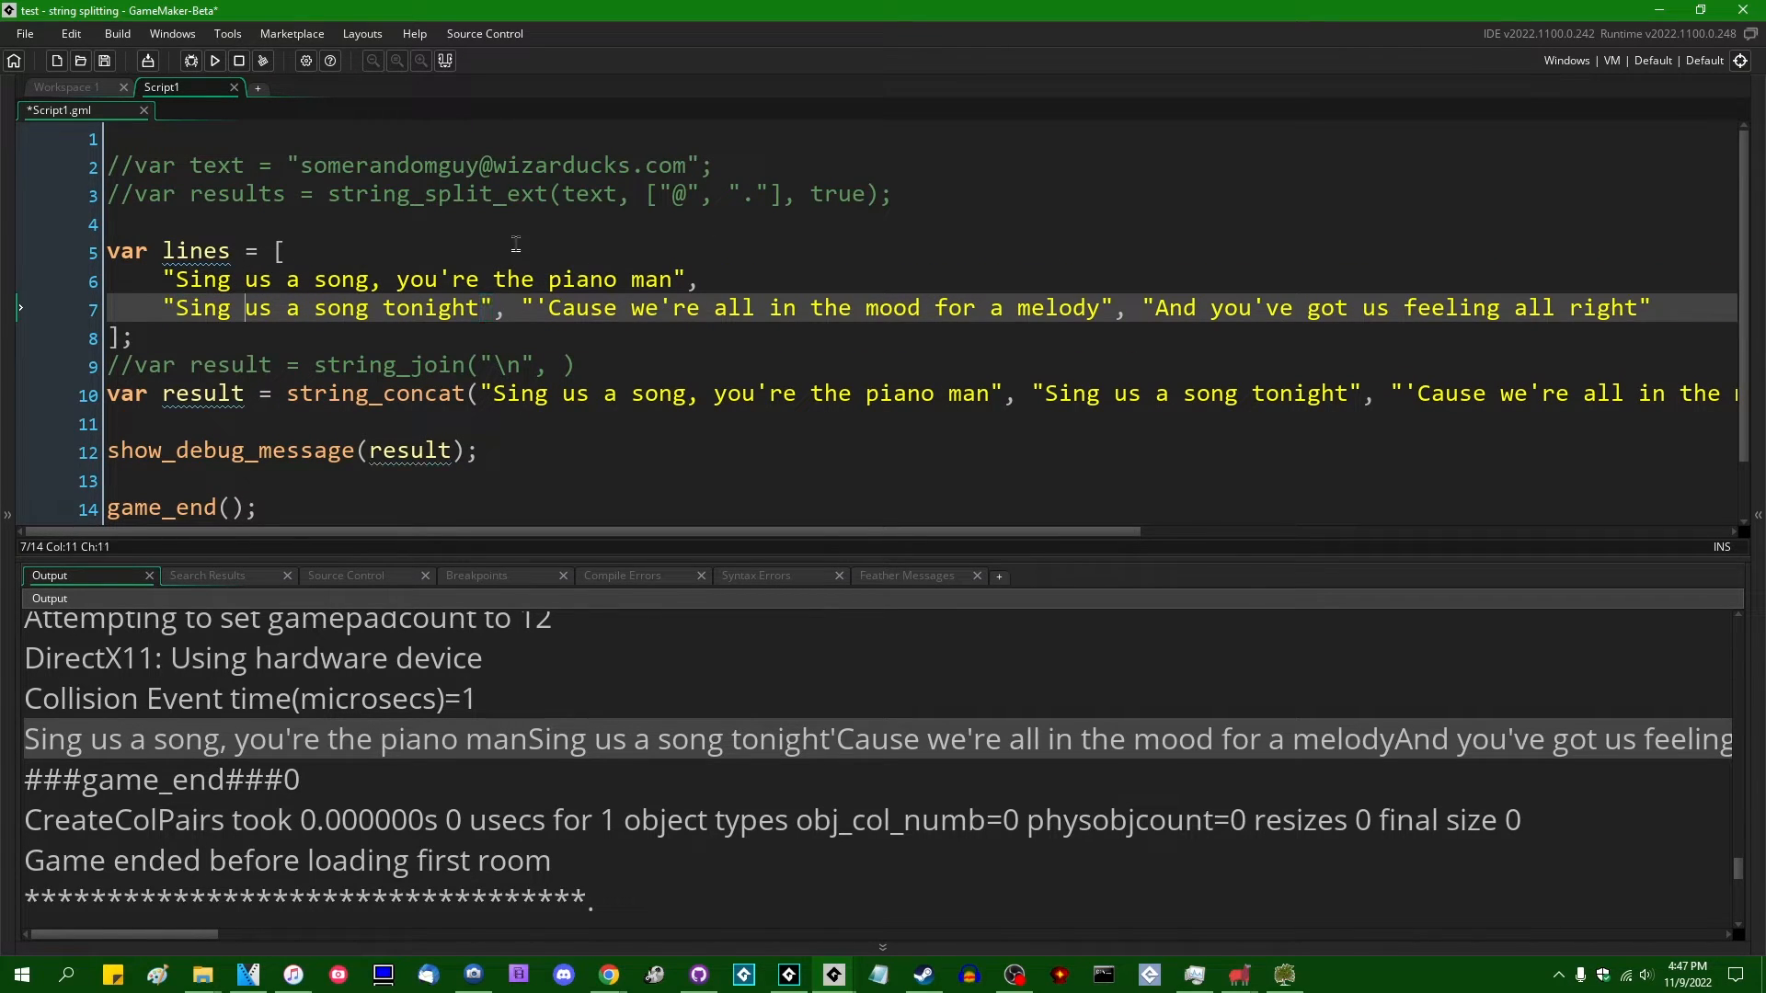
key("Enter")
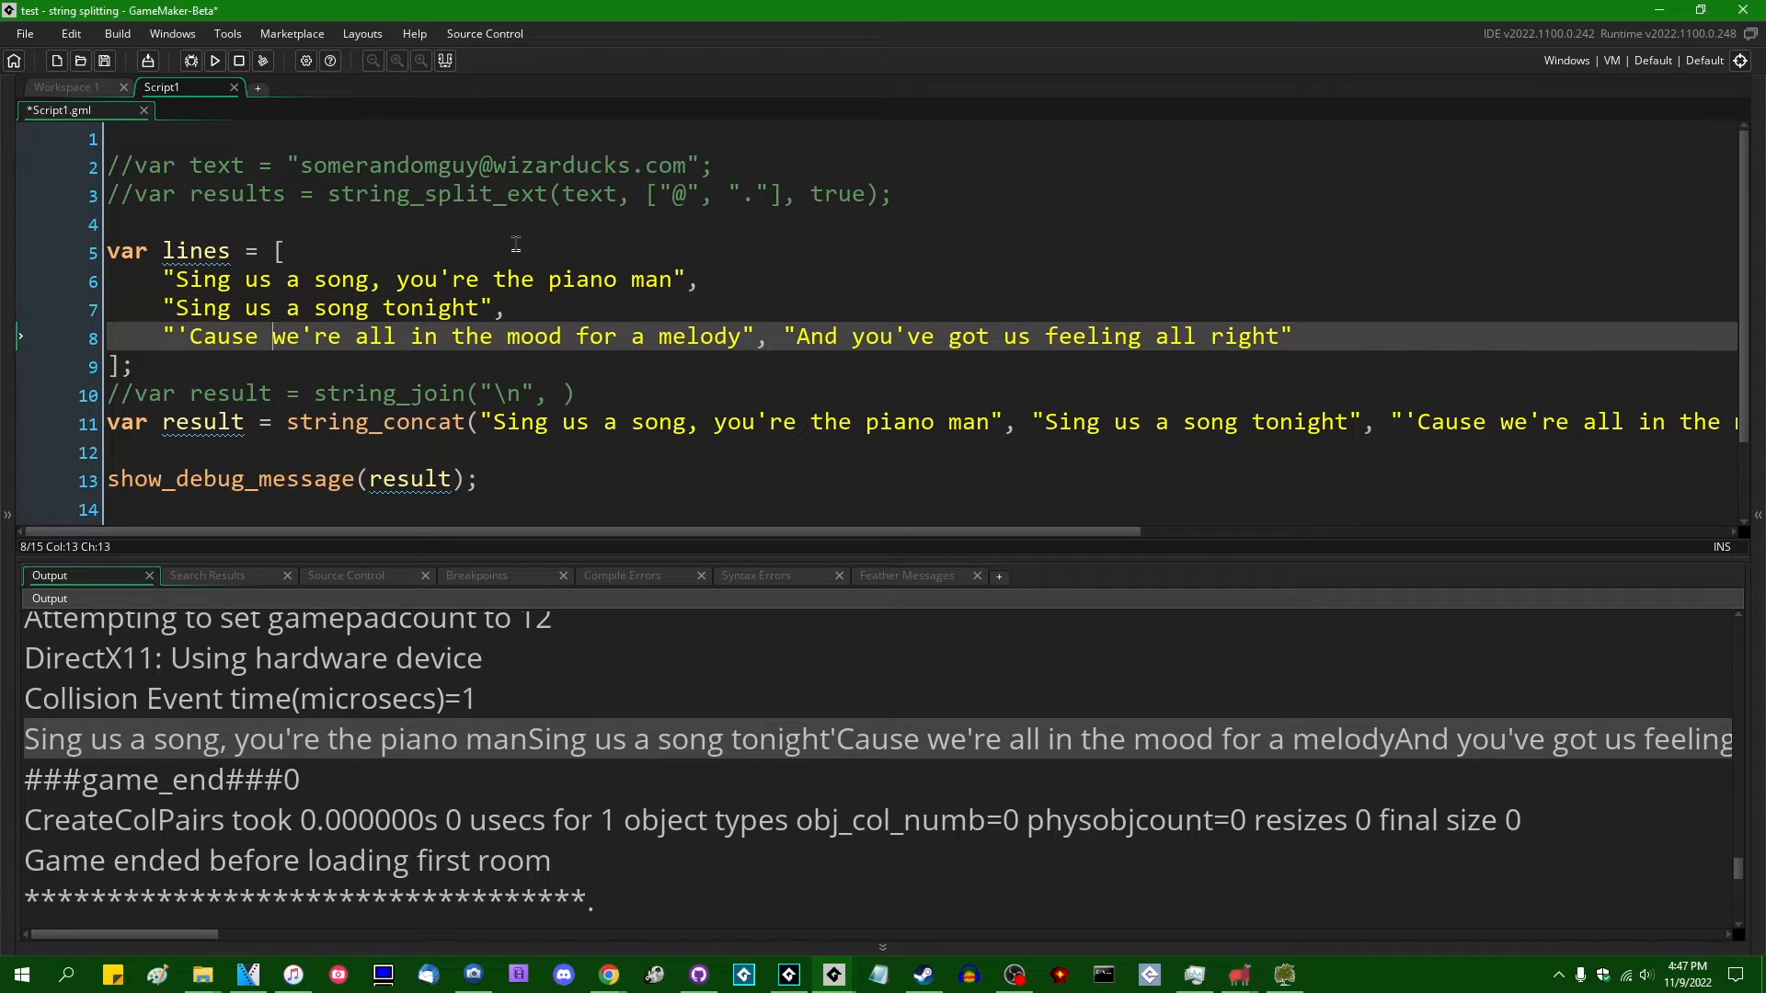
key("enter")
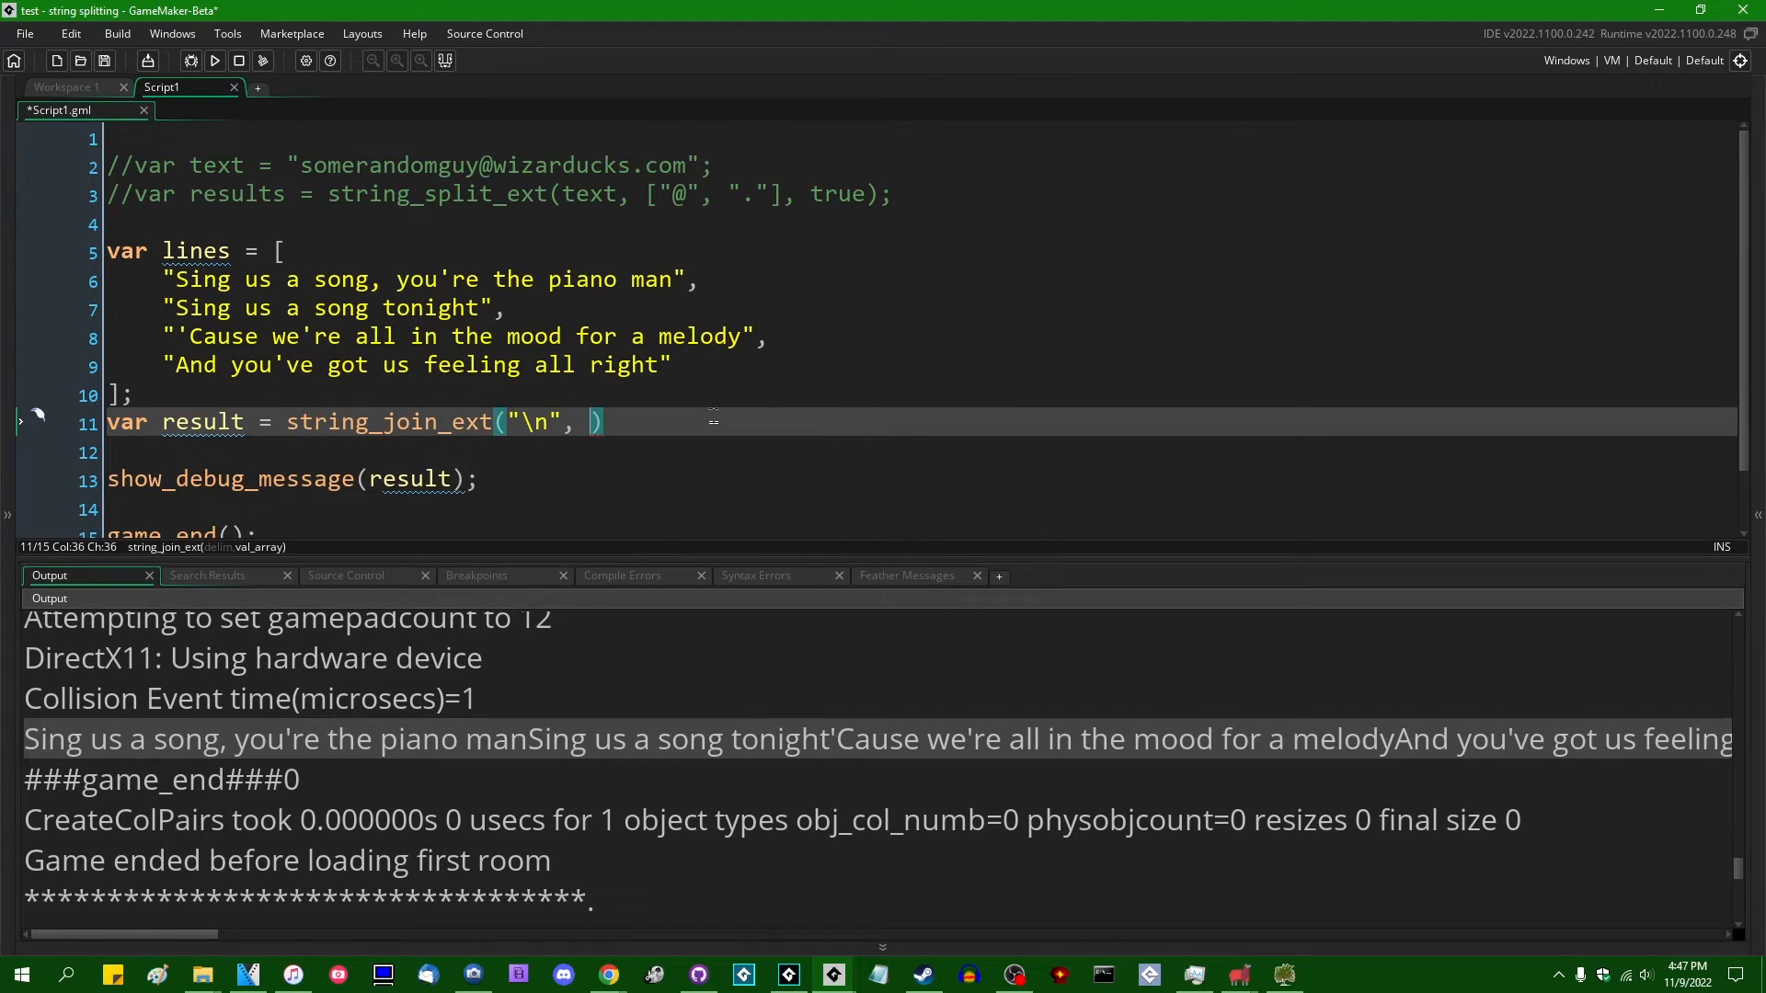
Replace string_concat with string_join_ext("\n", lines) for result.
type("l")
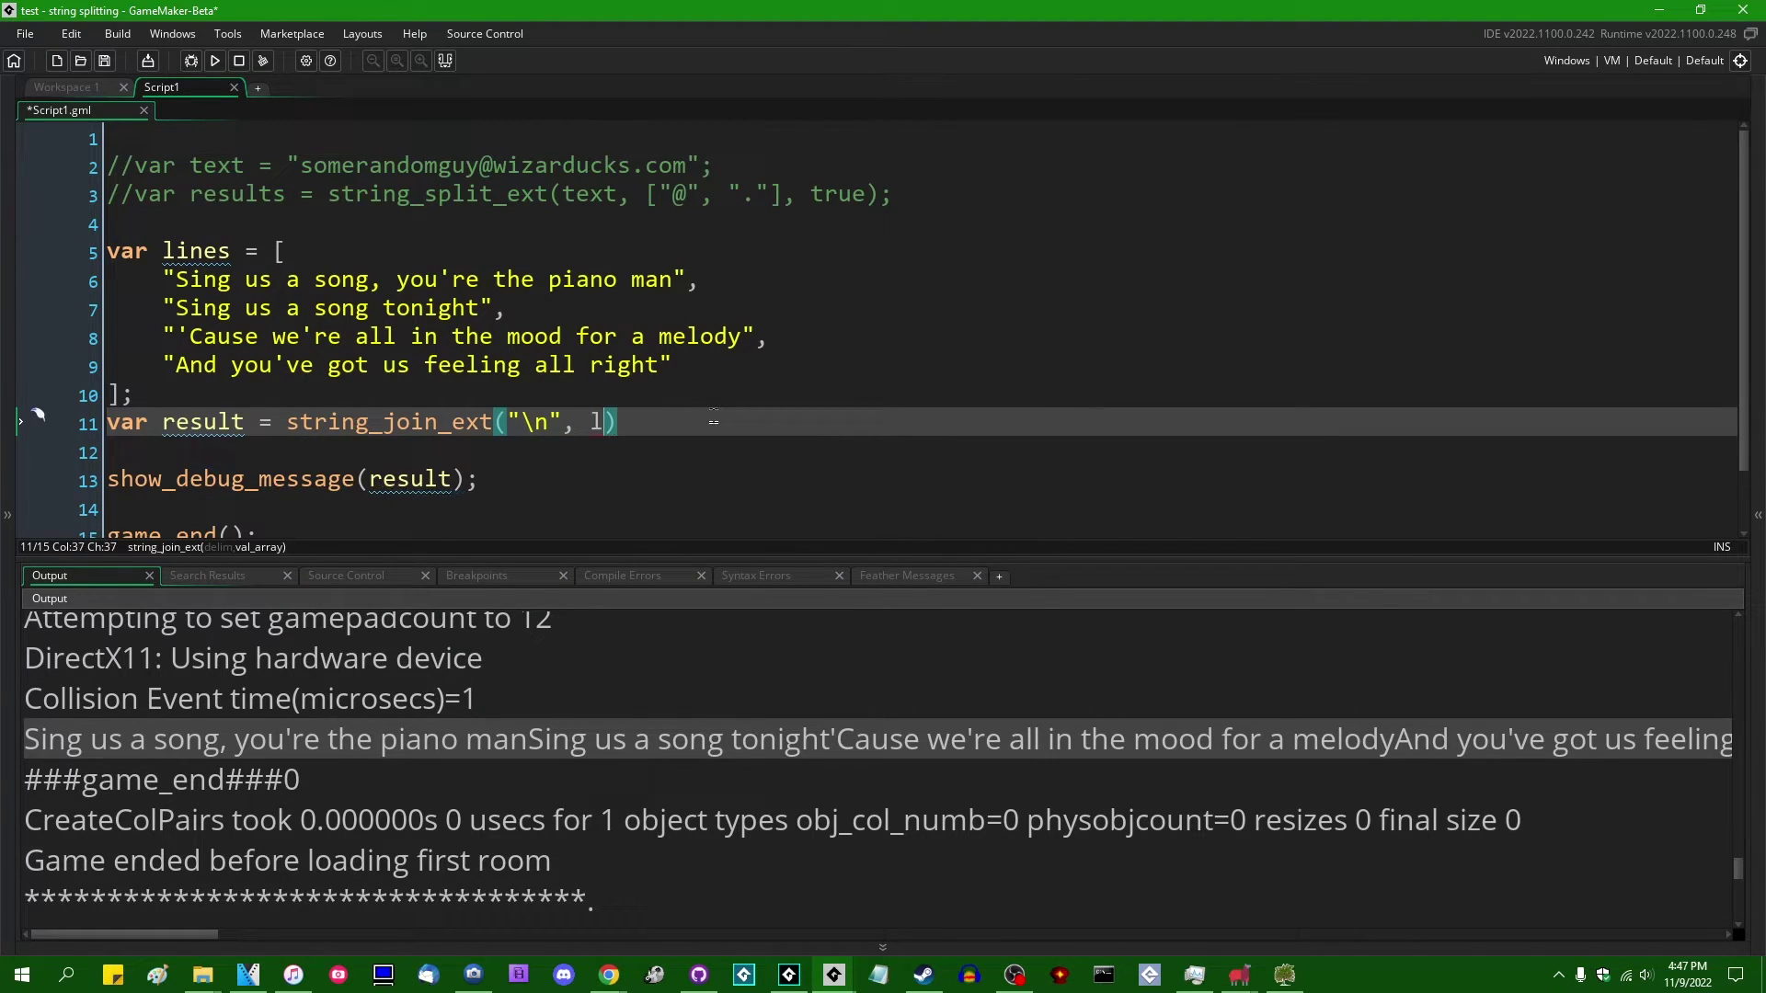
type("ines")
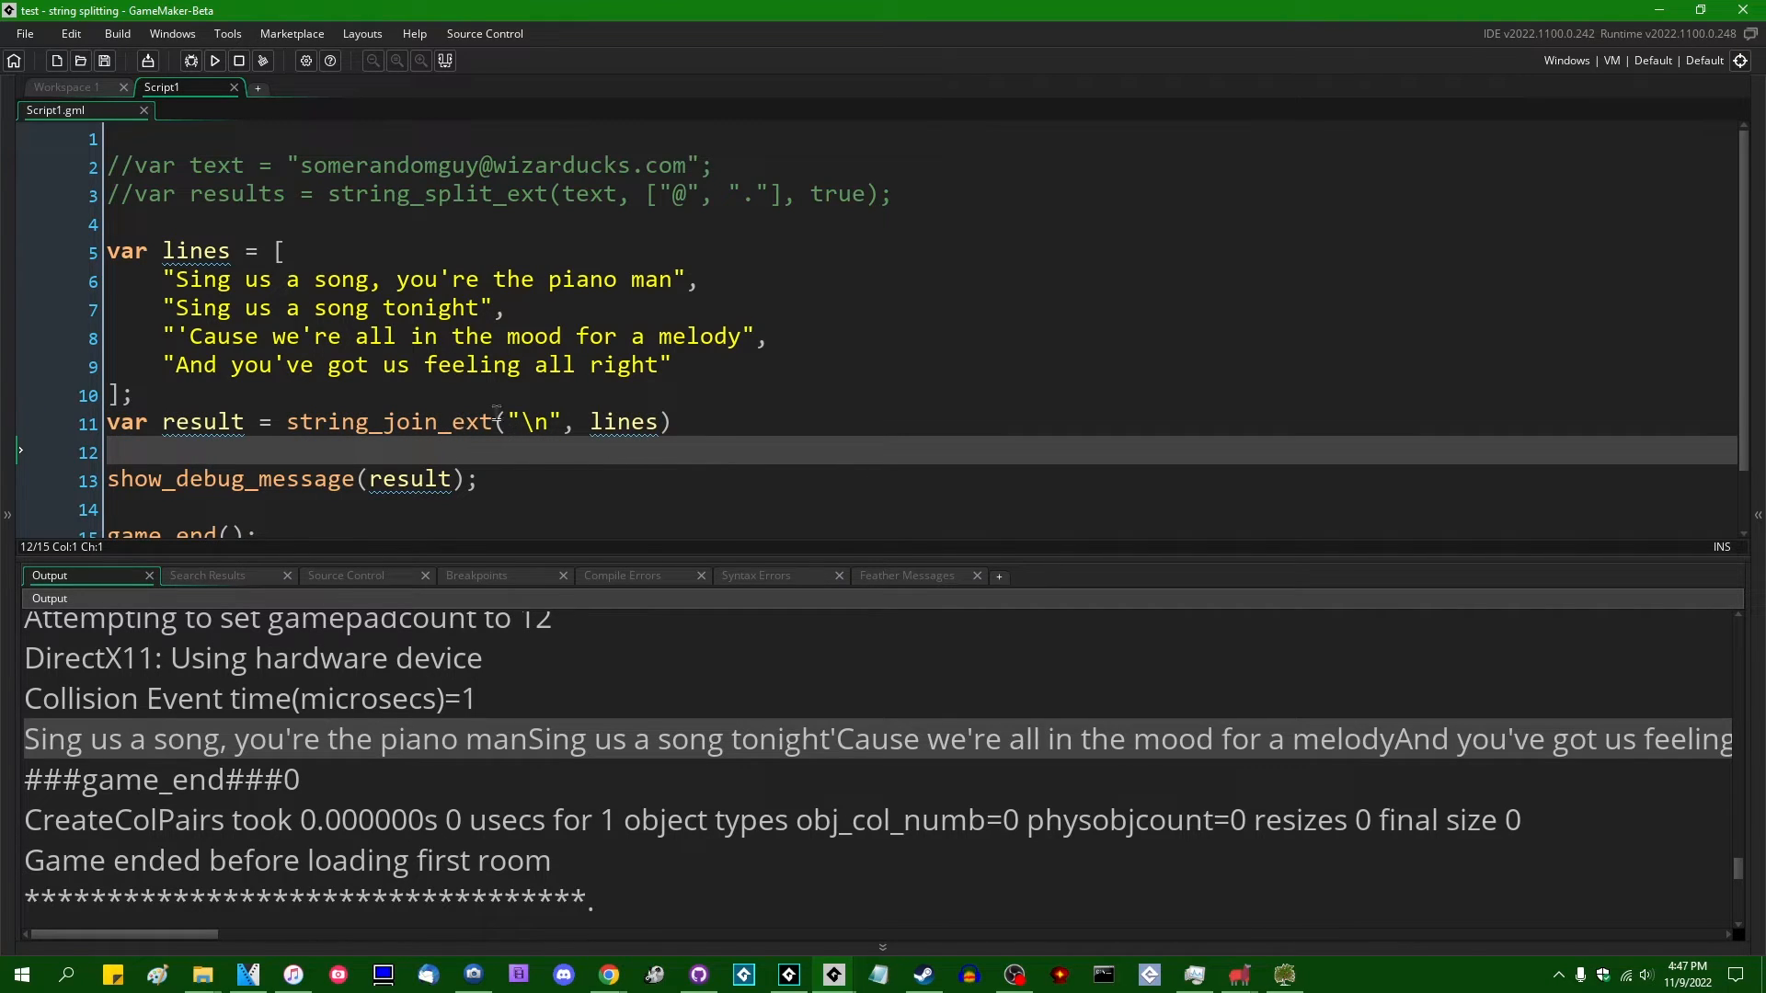
left_click(411, 421)
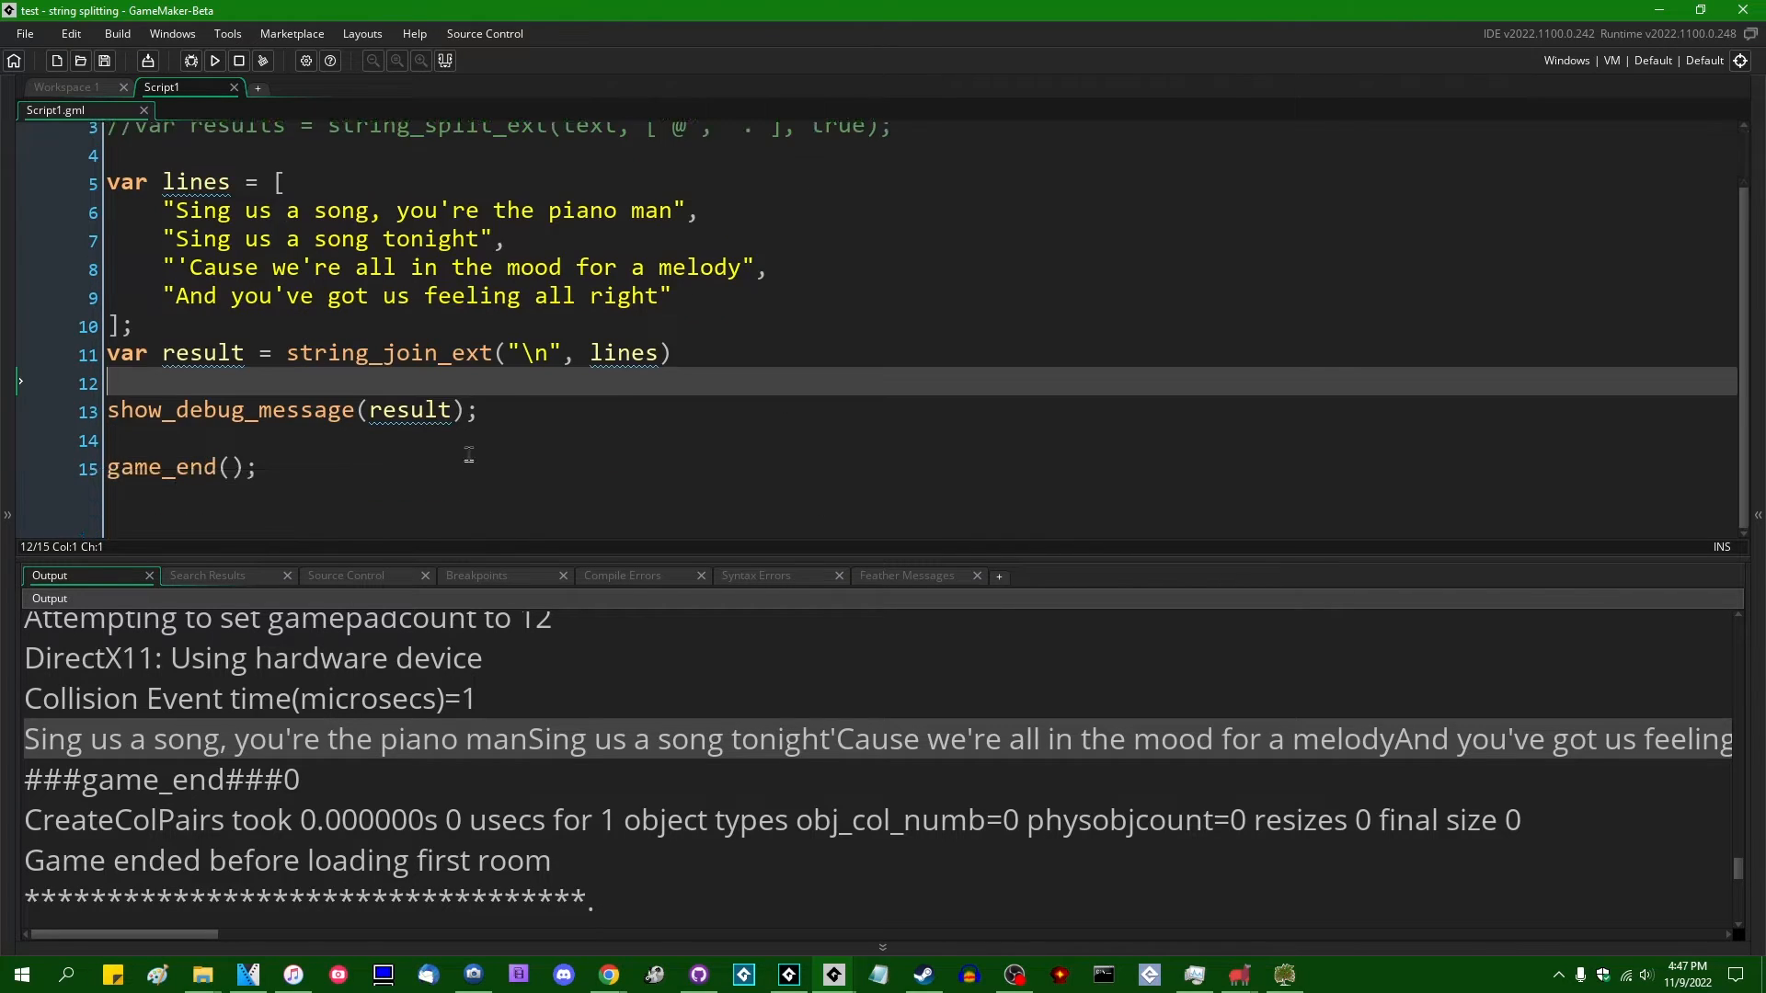
scroll("up", 3)
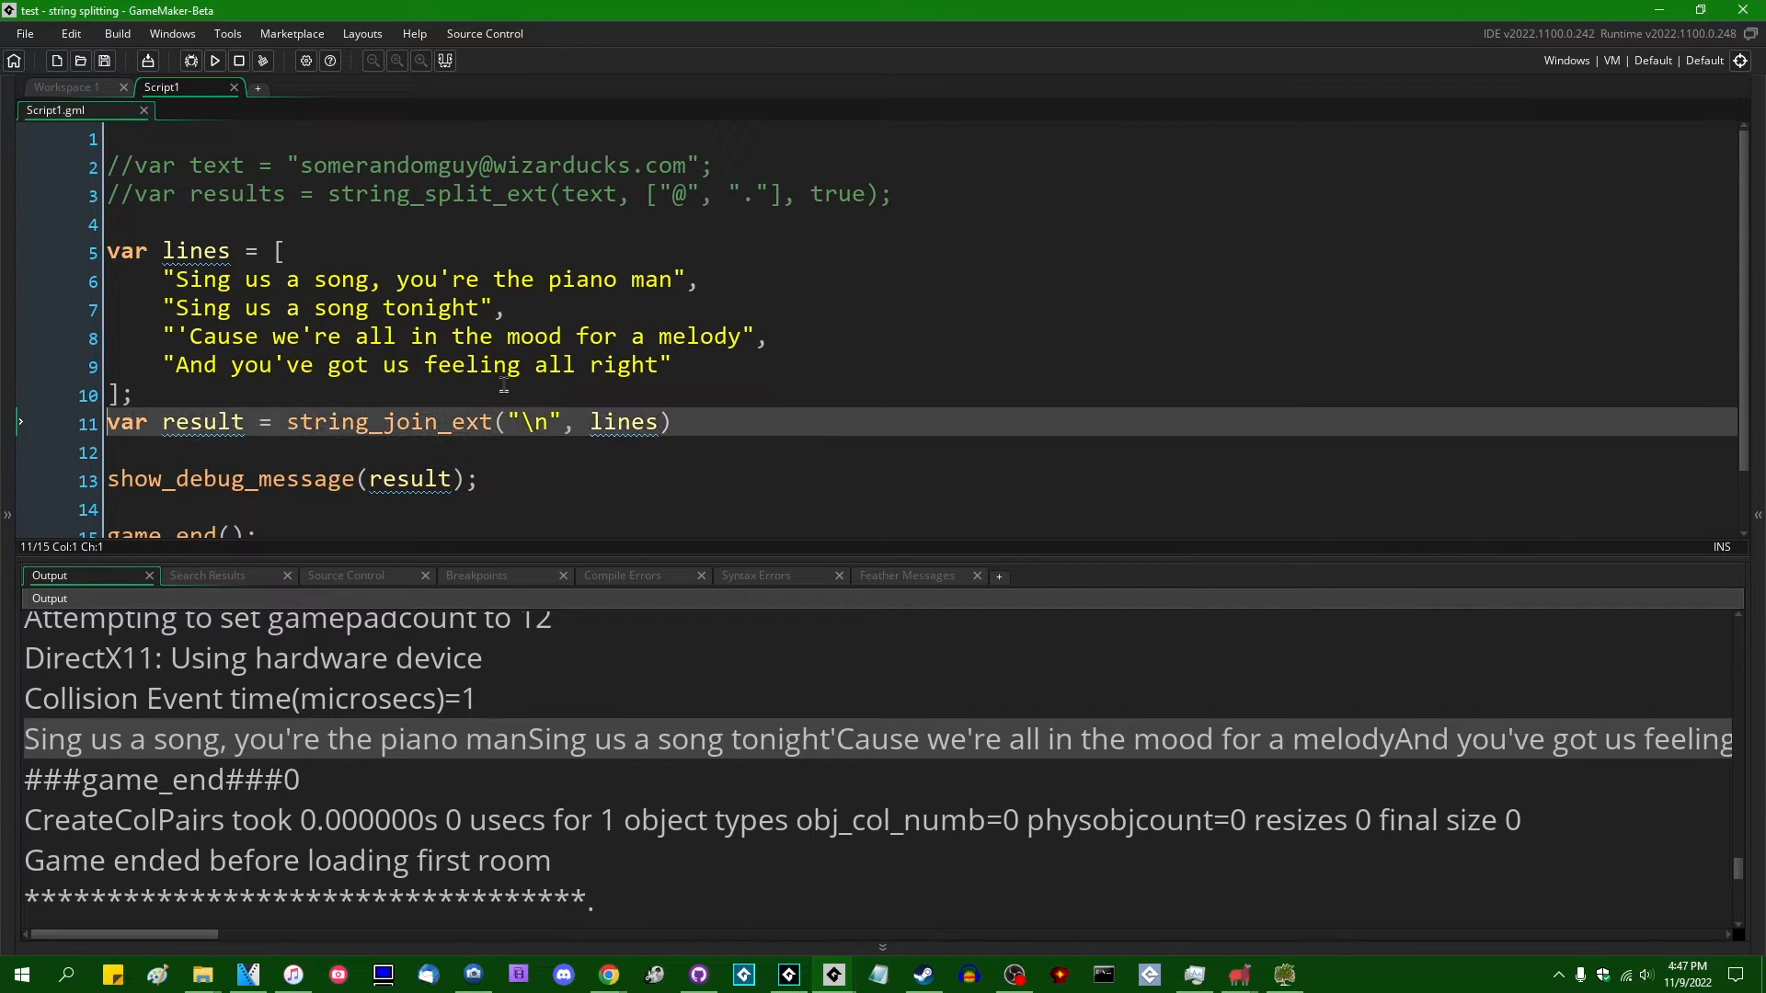
type("string_ext")
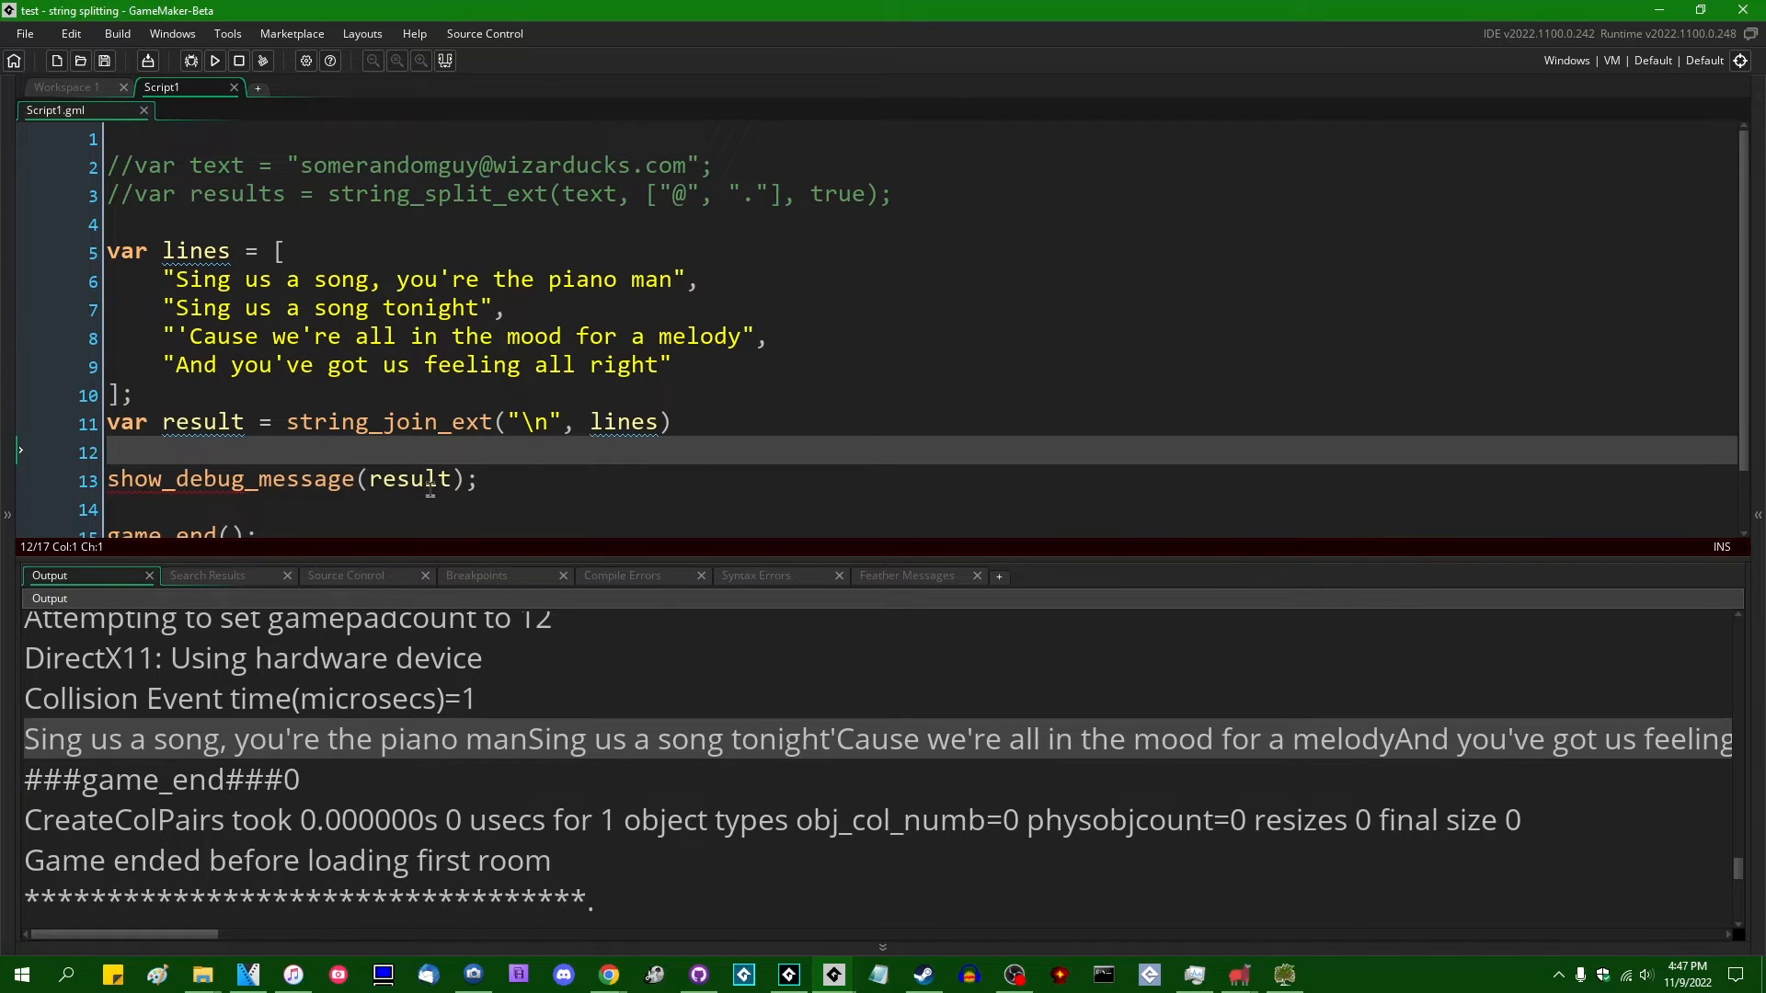
mouse_move(383, 221)
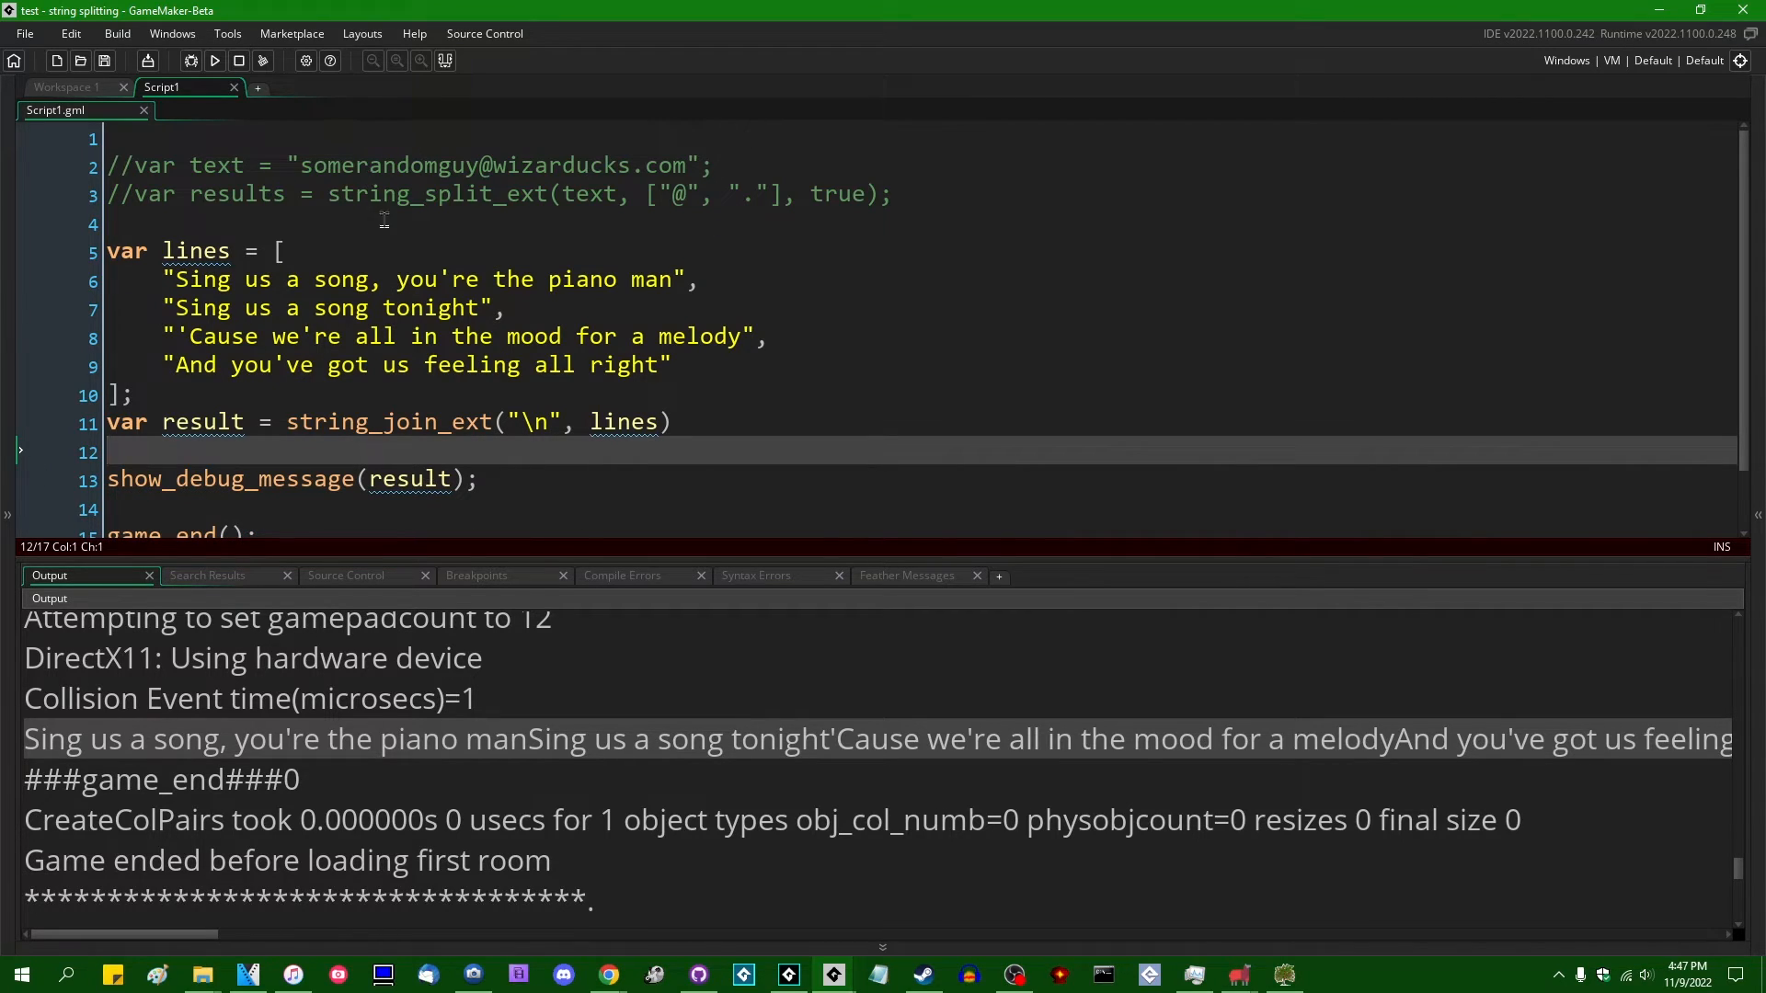
mouse_move(760, 346)
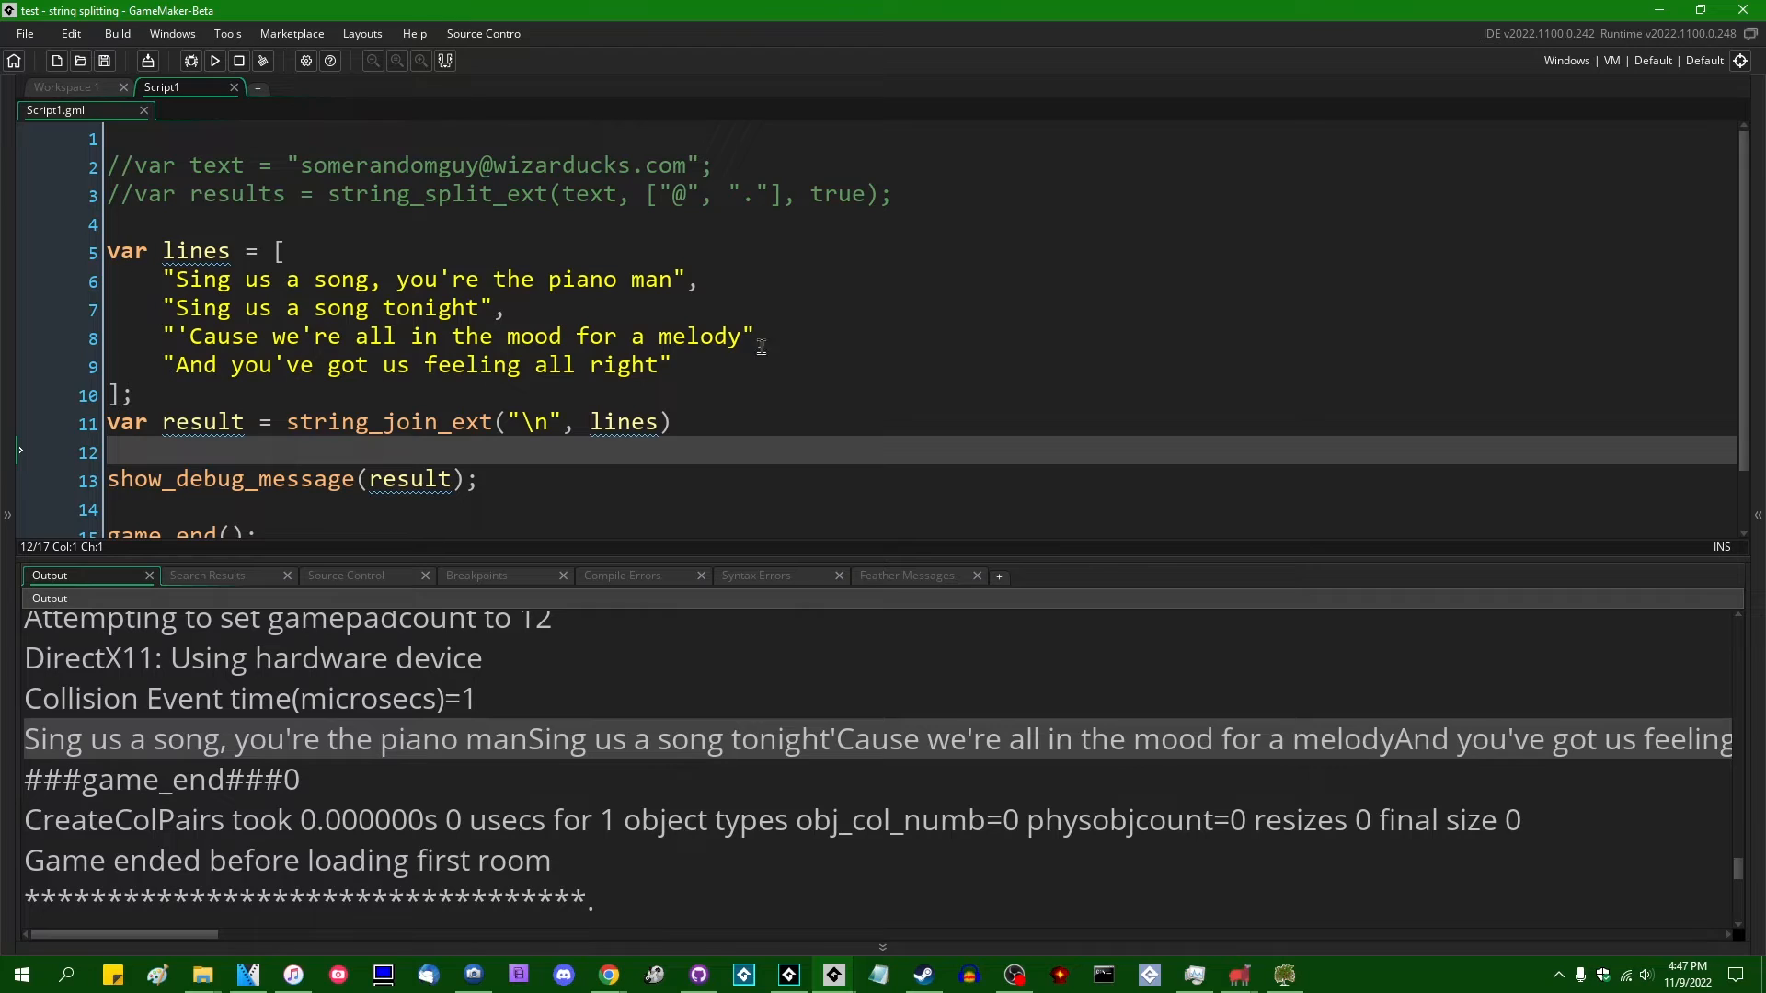
mouse_move(752, 400)
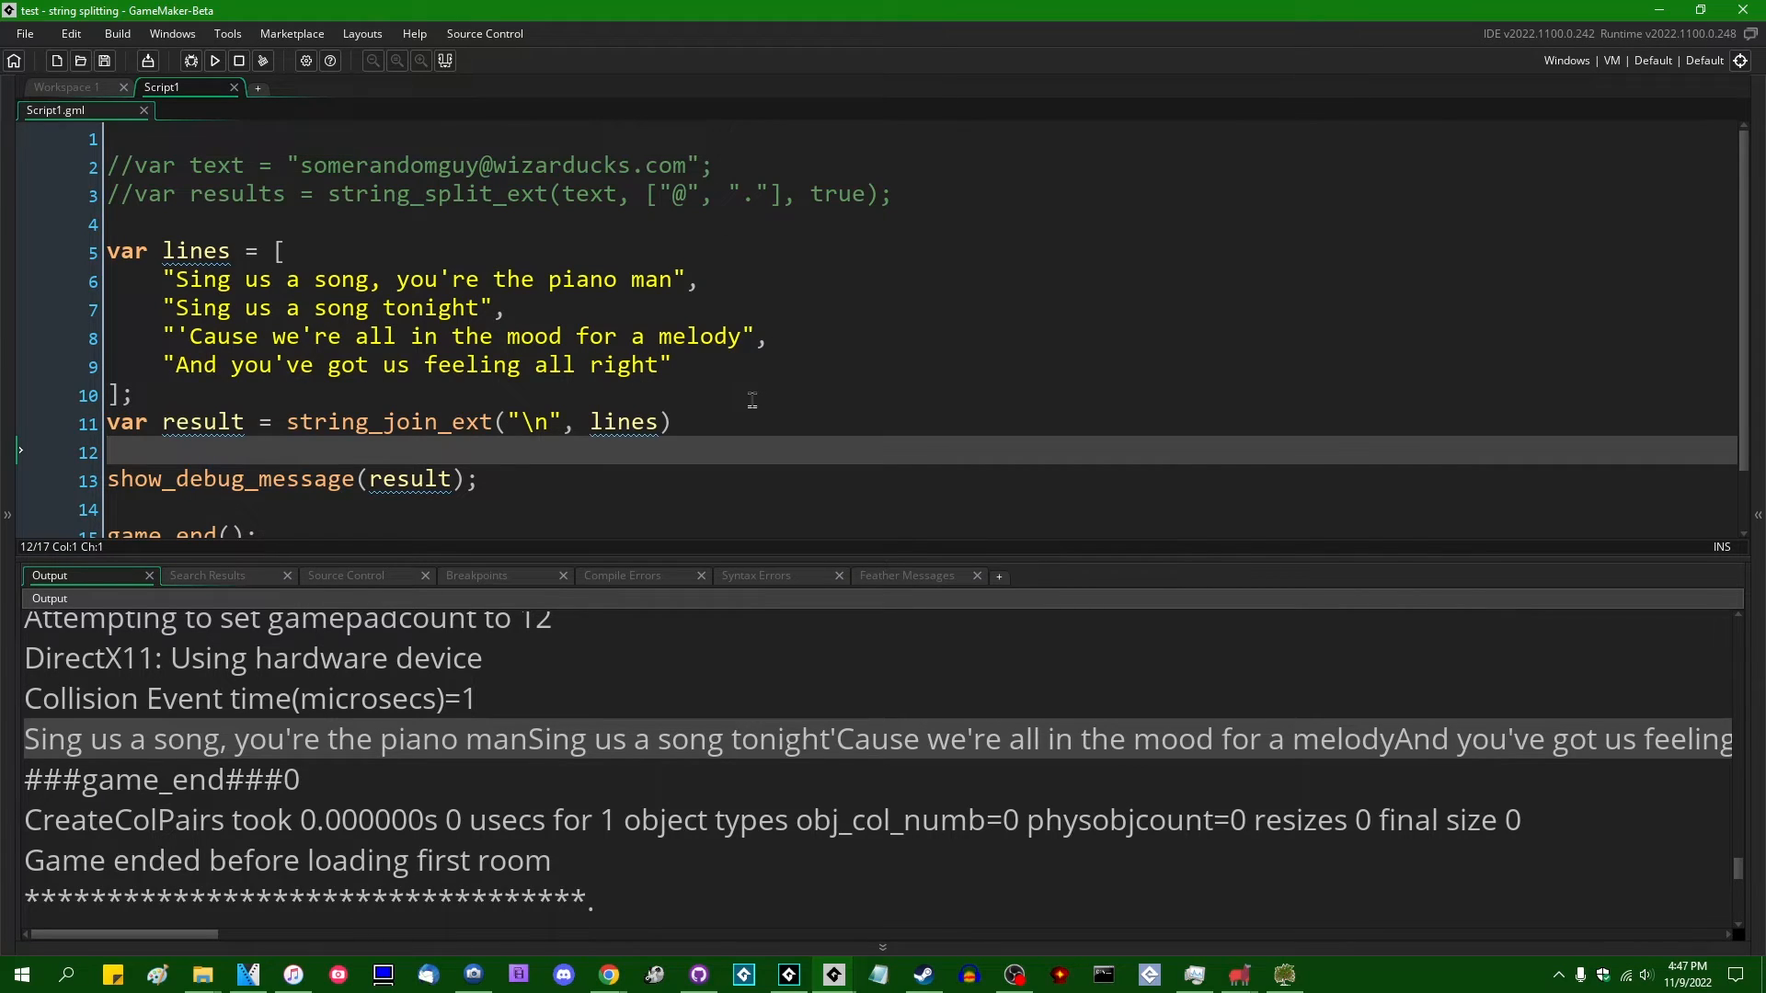
mouse_move(585, 336)
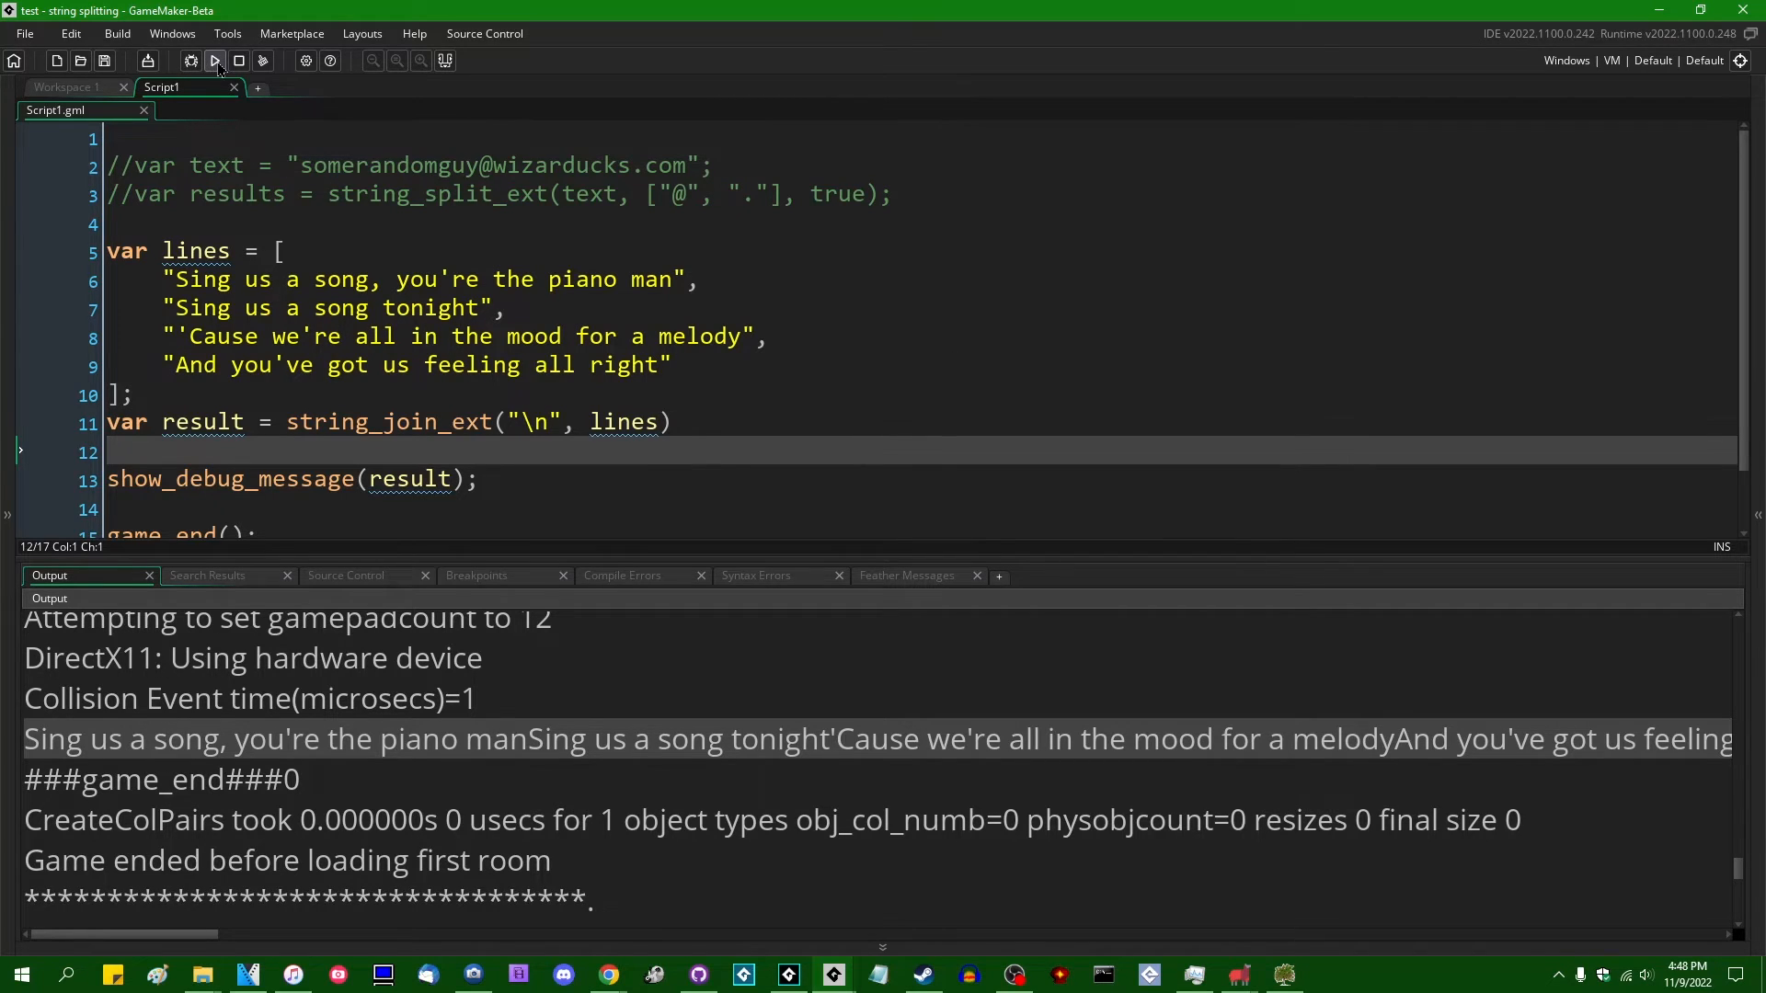
Run the script and confirm the four lyric lines print on separate lines.
left_click(214, 60)
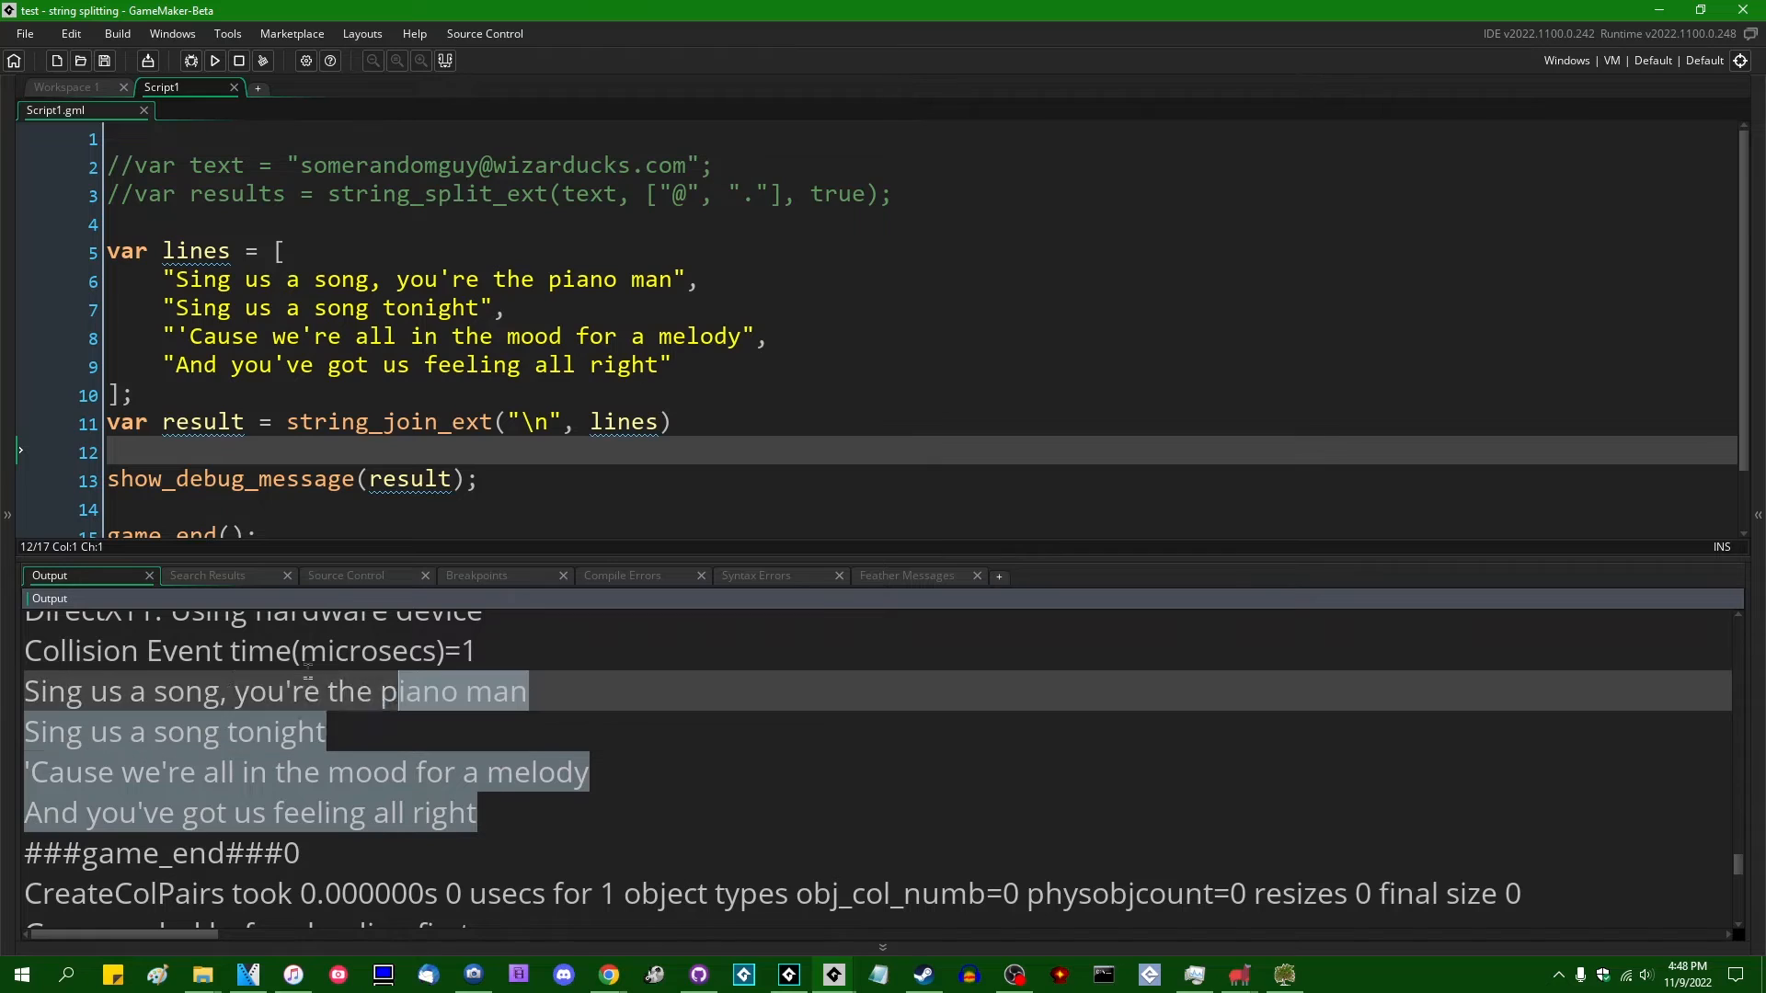
left_click(523, 422)
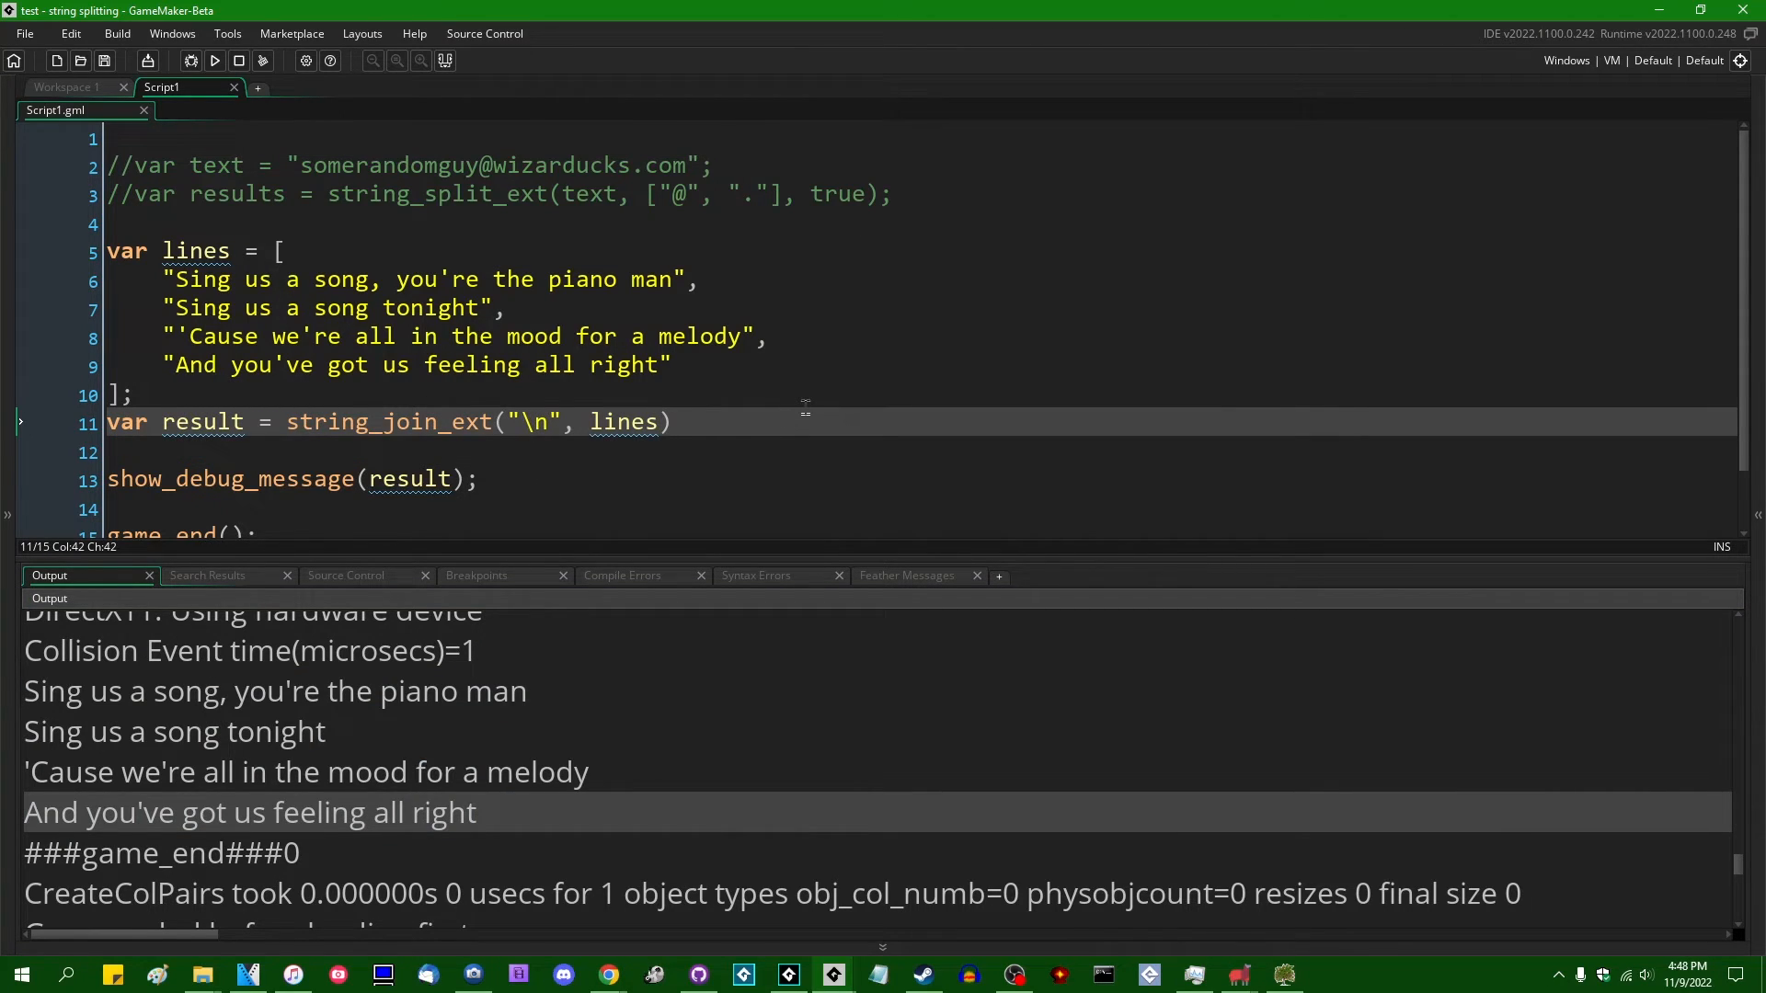
type("string_c")
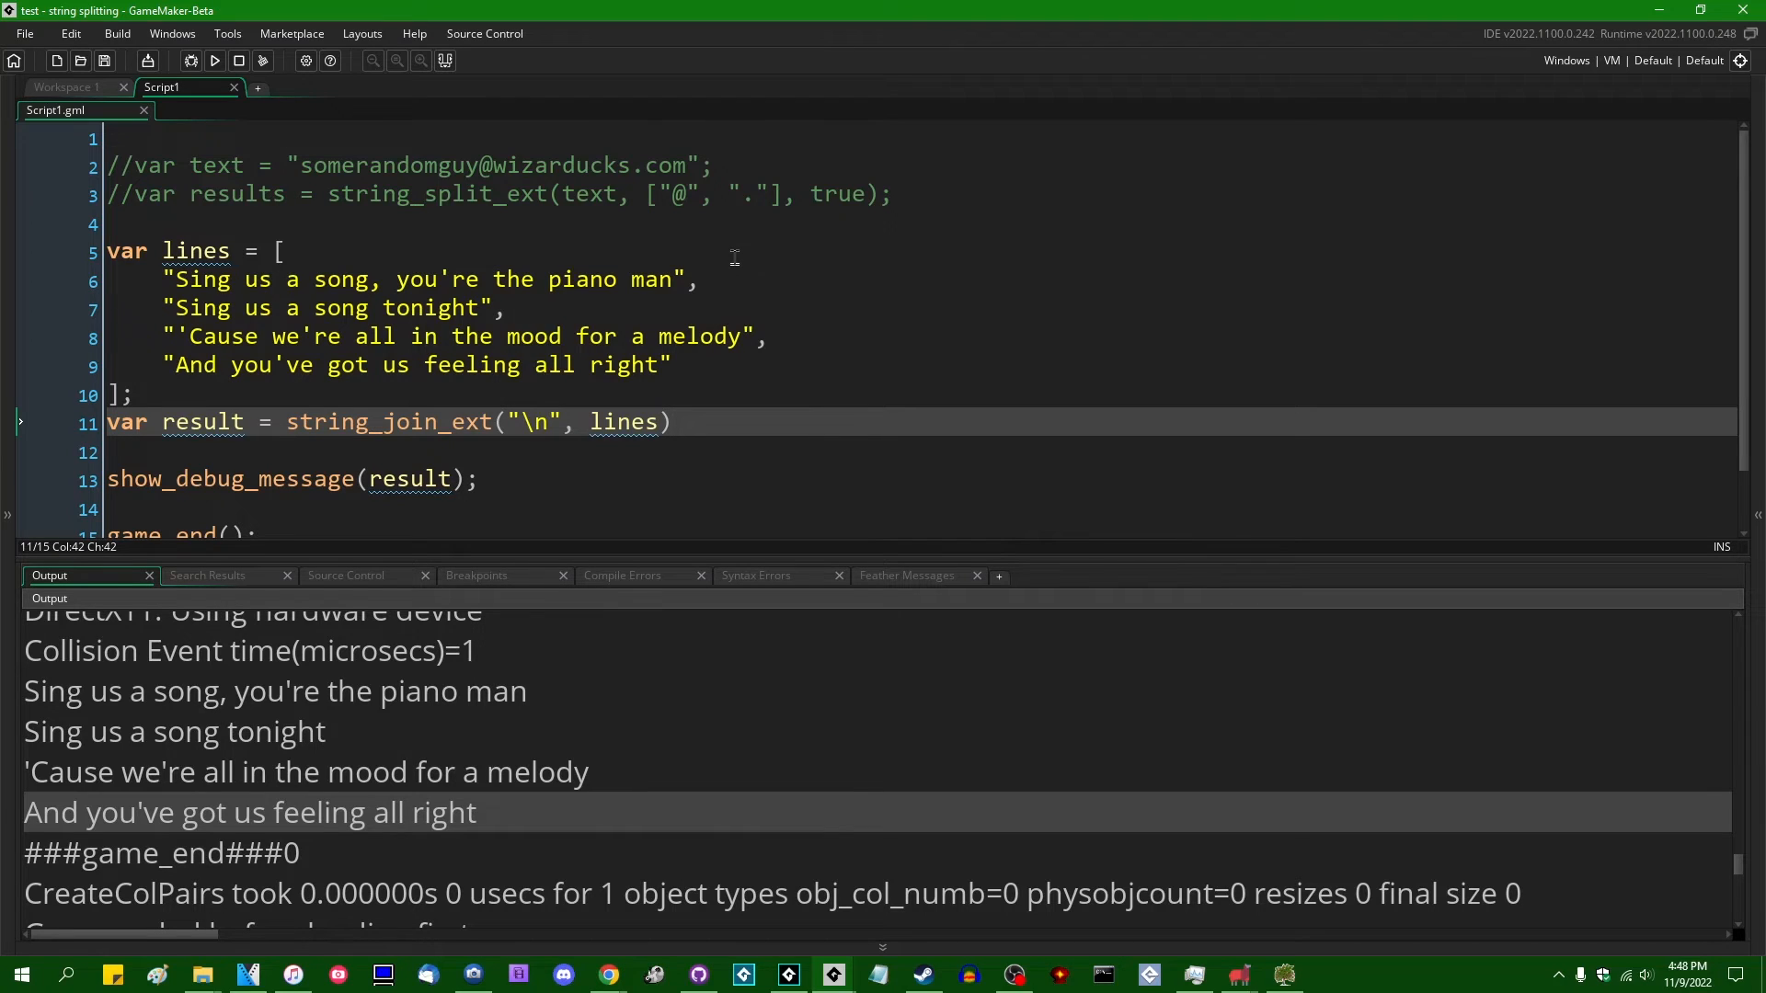
Add a semicolon after string_join_ext("\n", lines) and scroll to review the code.
type(";")
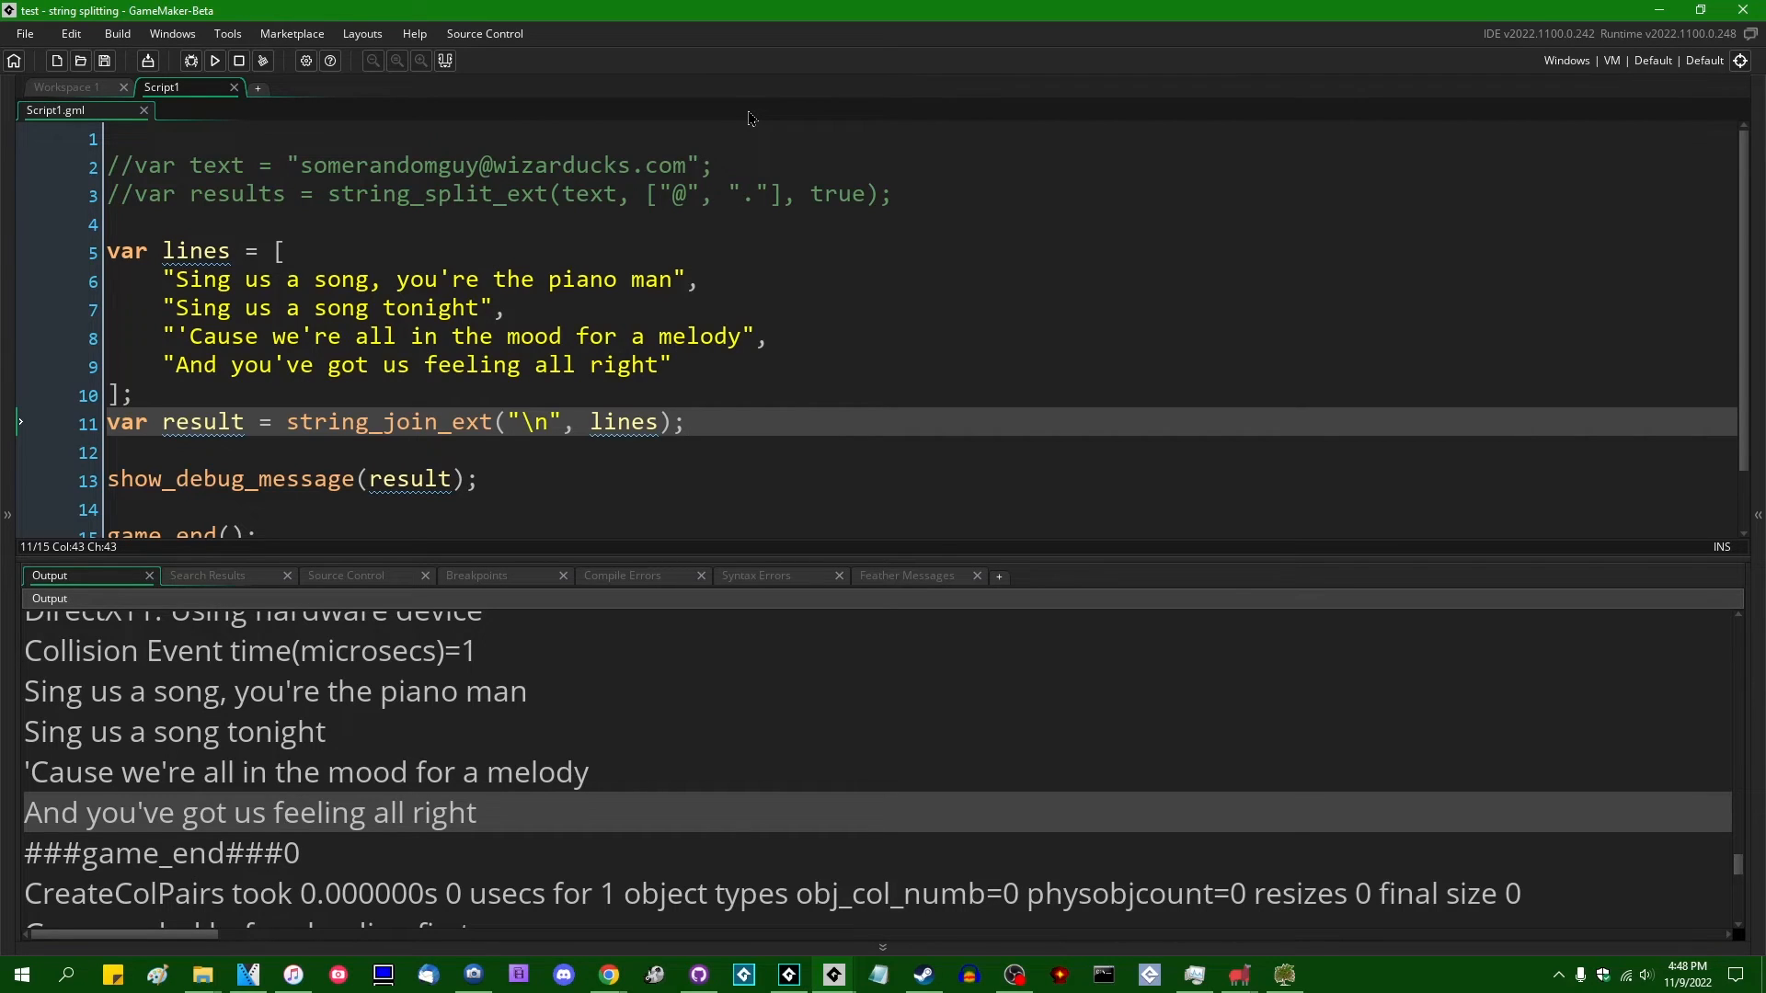
scroll("down", 3)
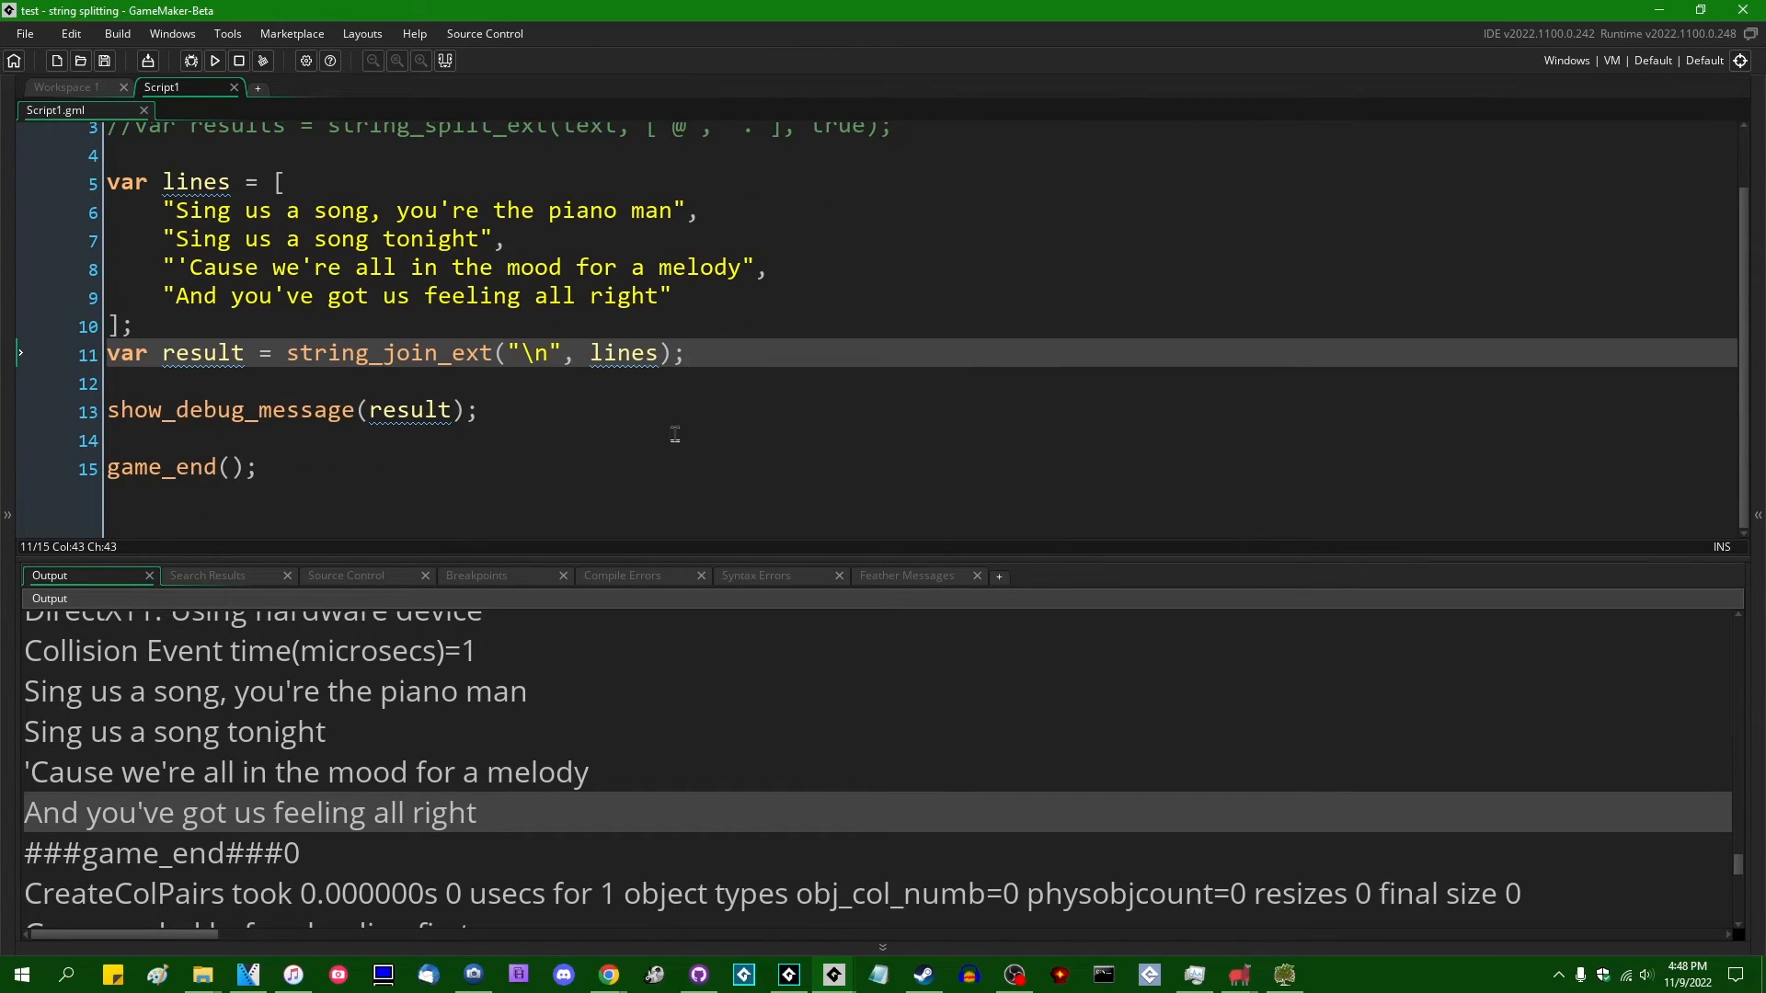
mouse_move(702, 437)
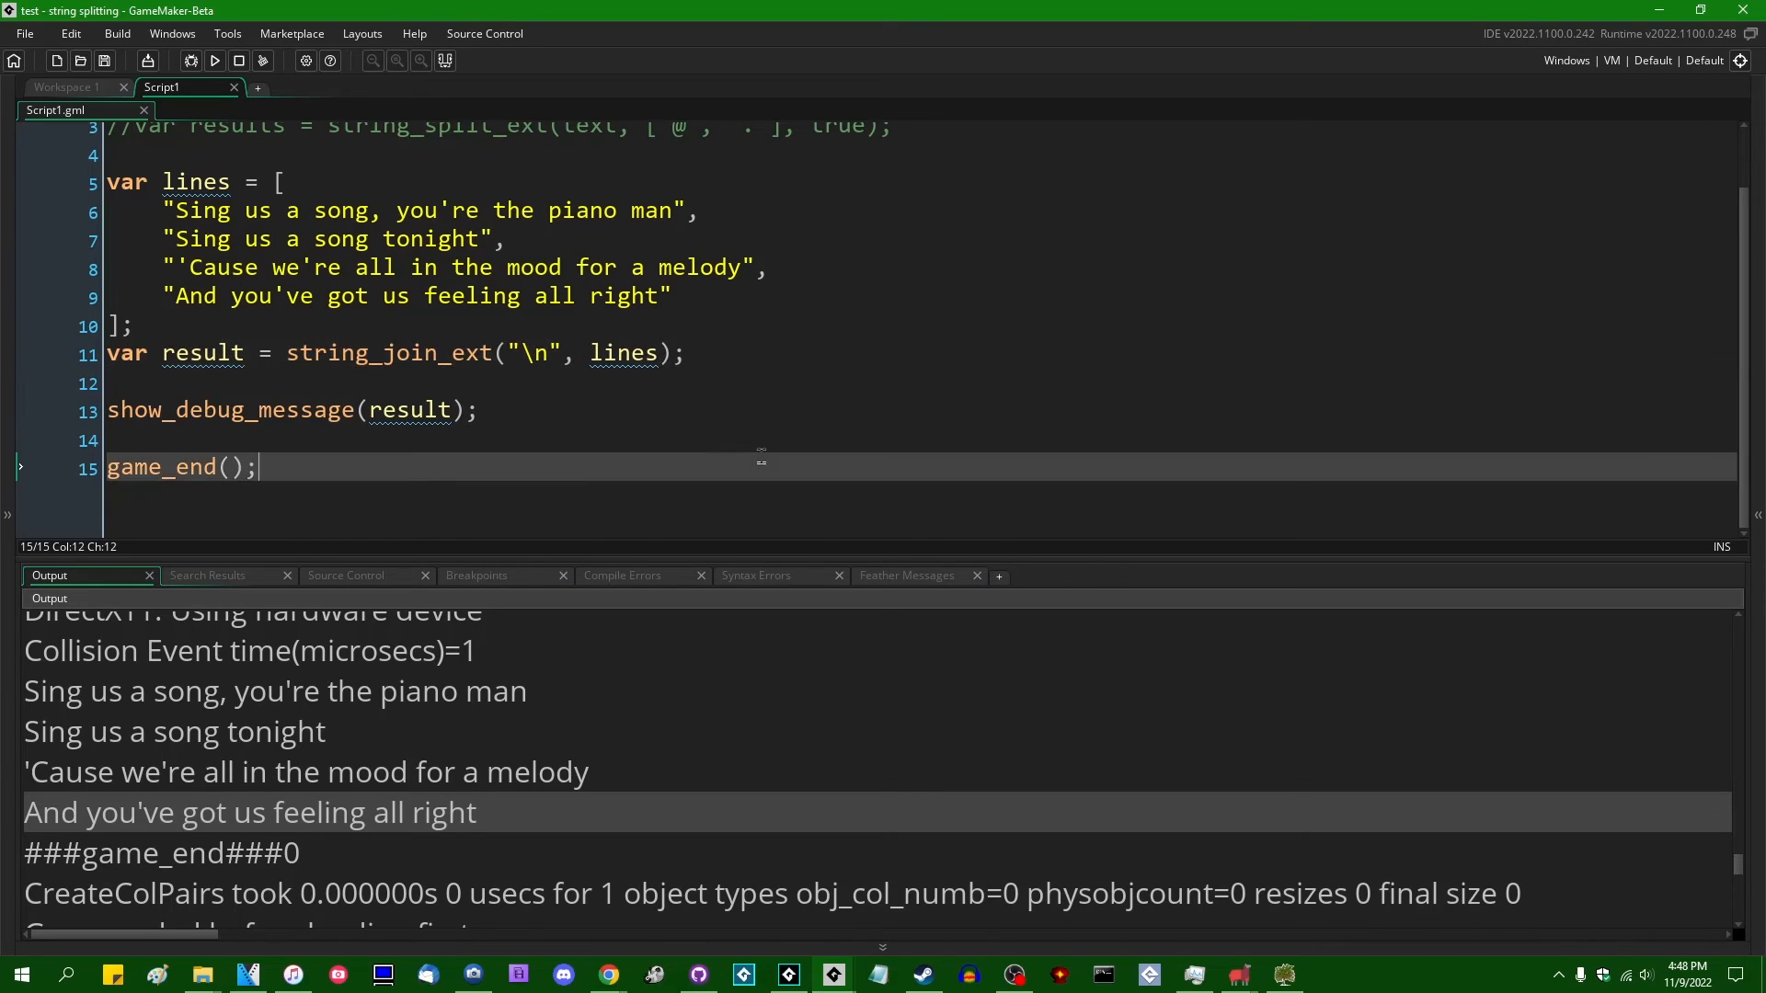
mouse_move(820, 154)
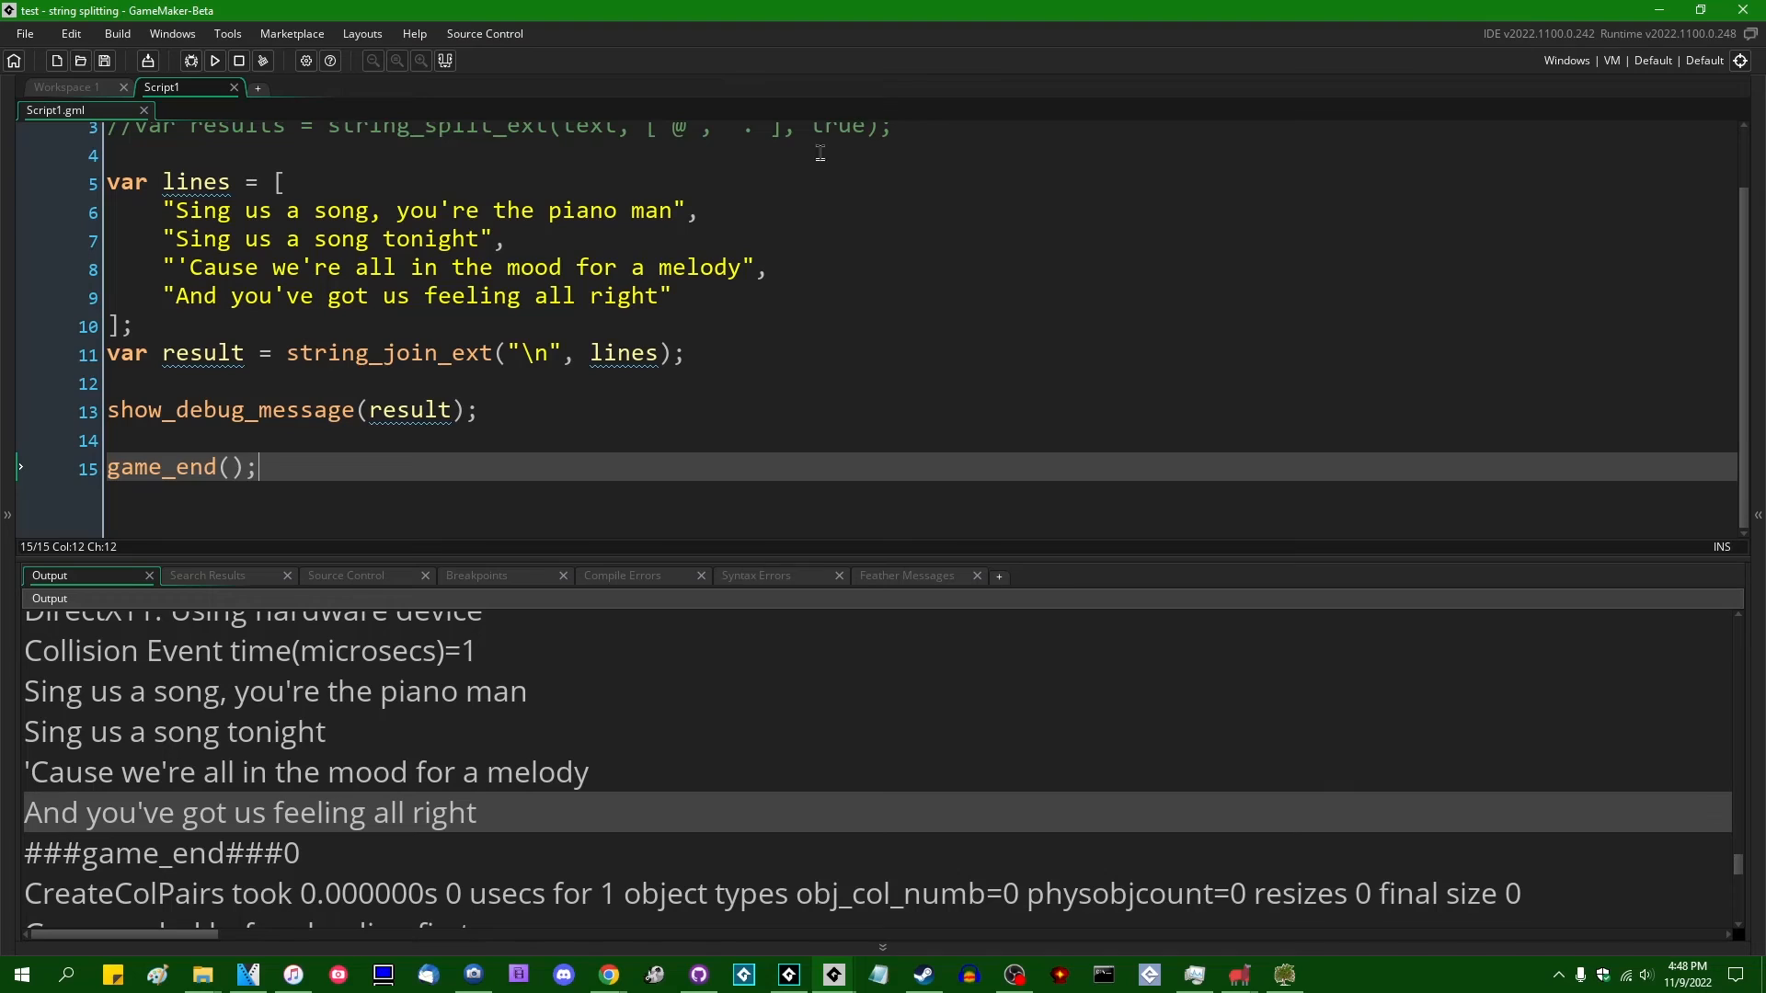
mouse_move(552, 413)
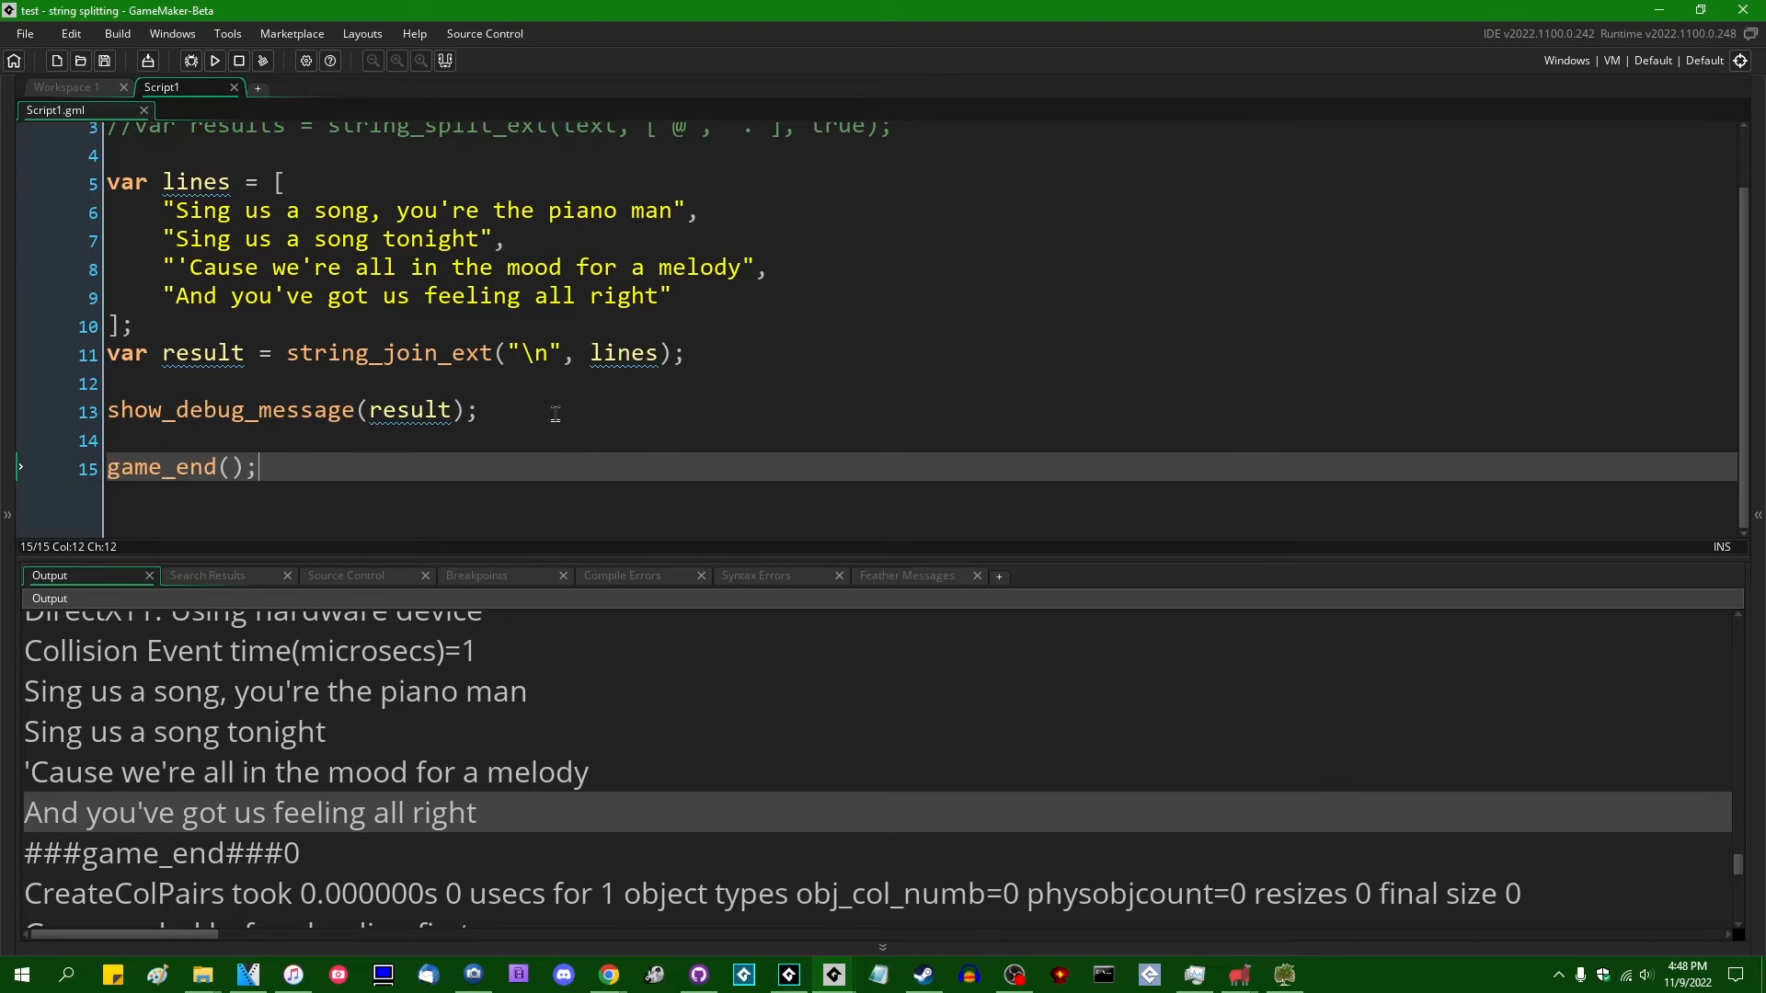
mouse_move(388, 352)
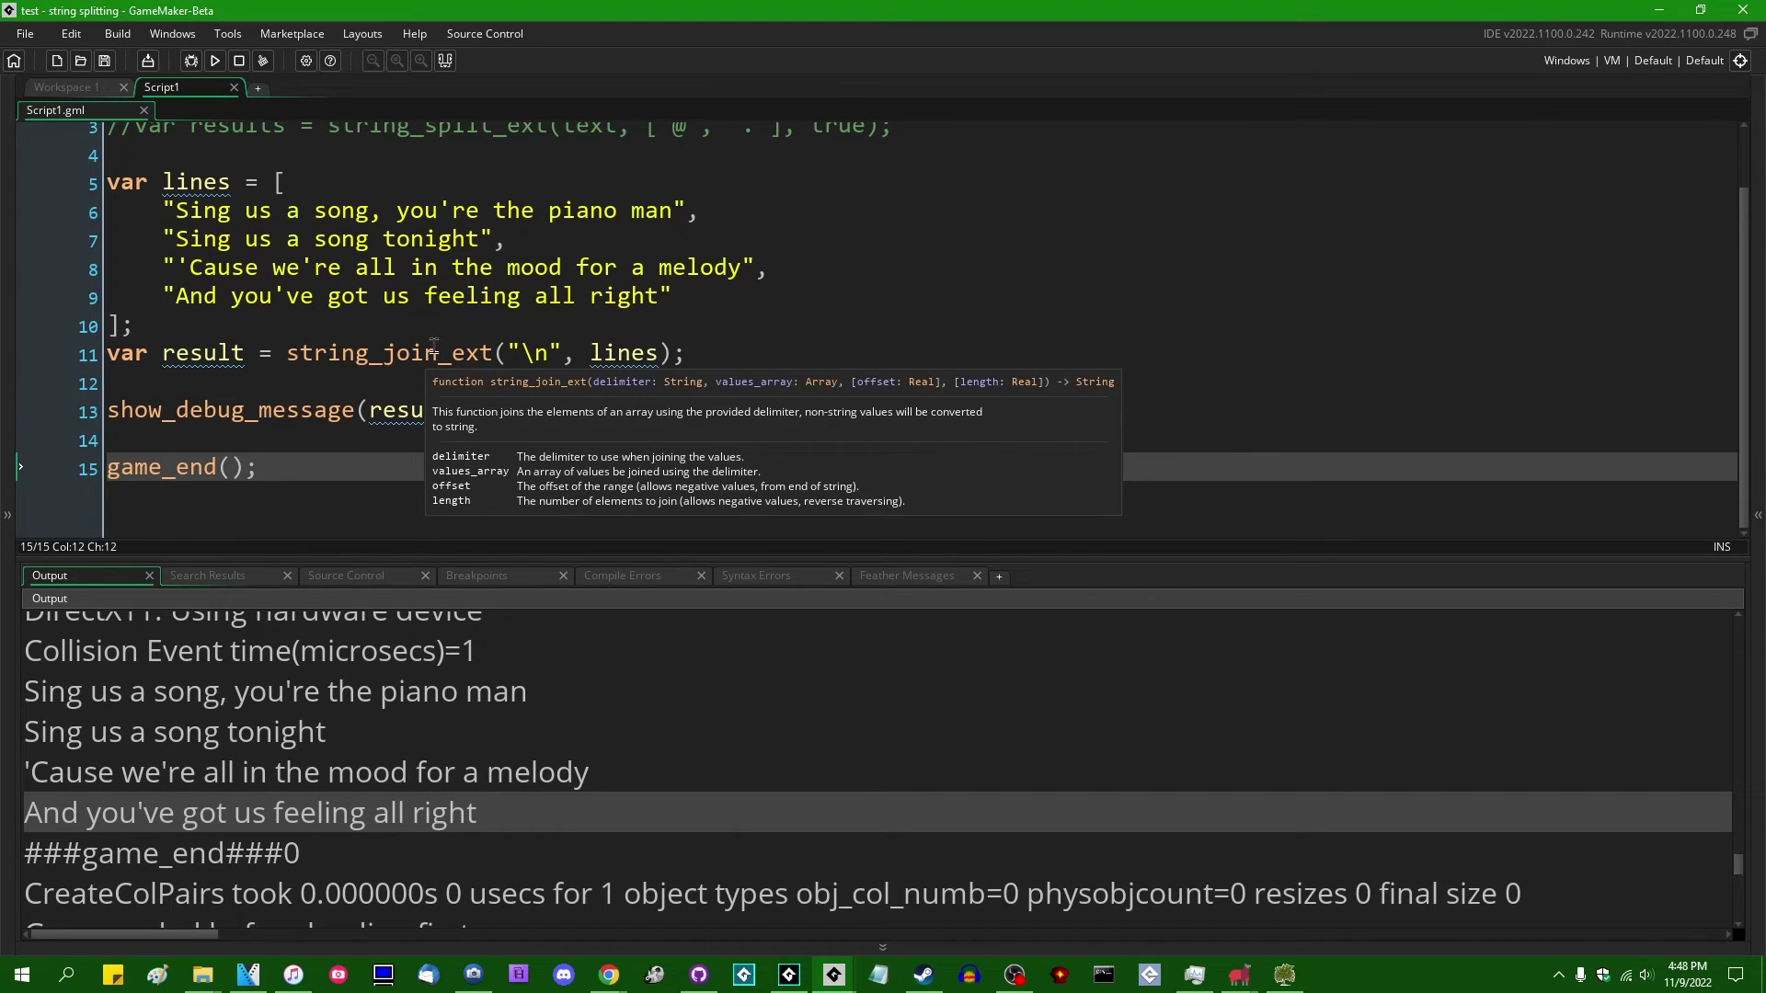